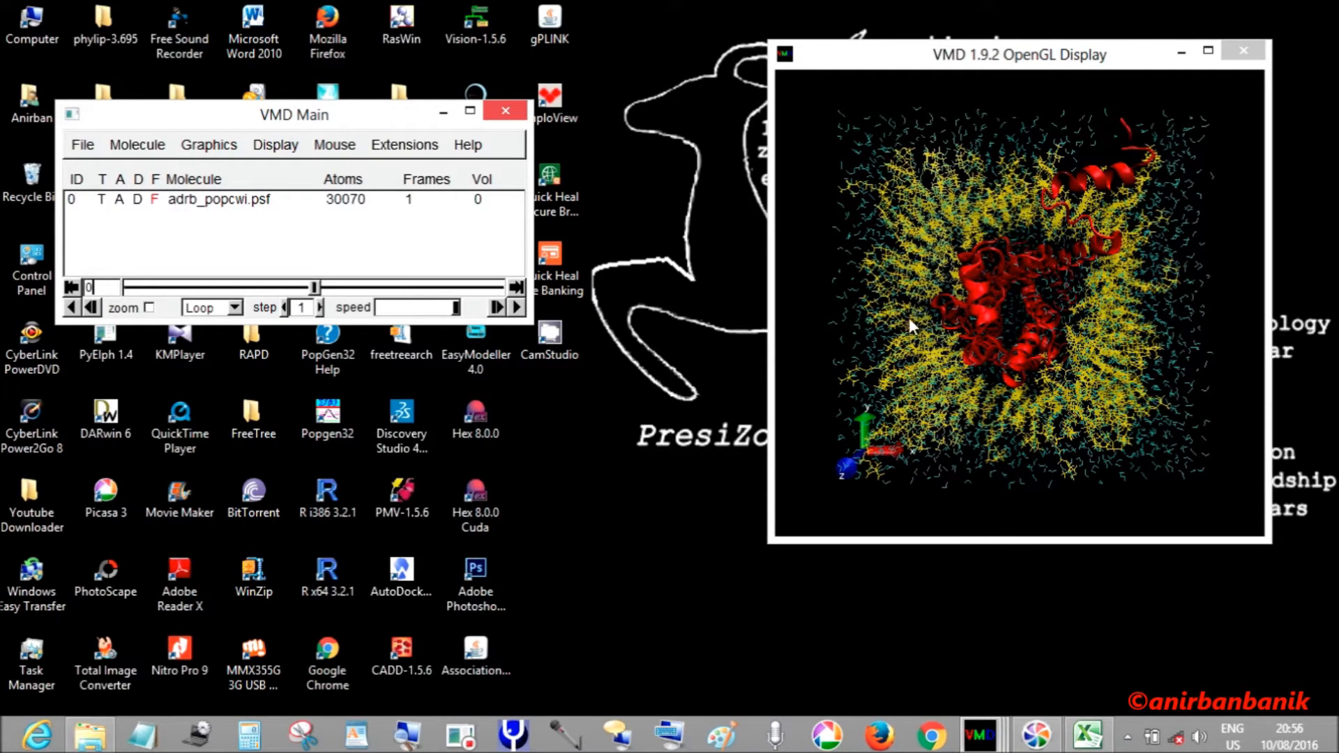
mouse_move(379, 152)
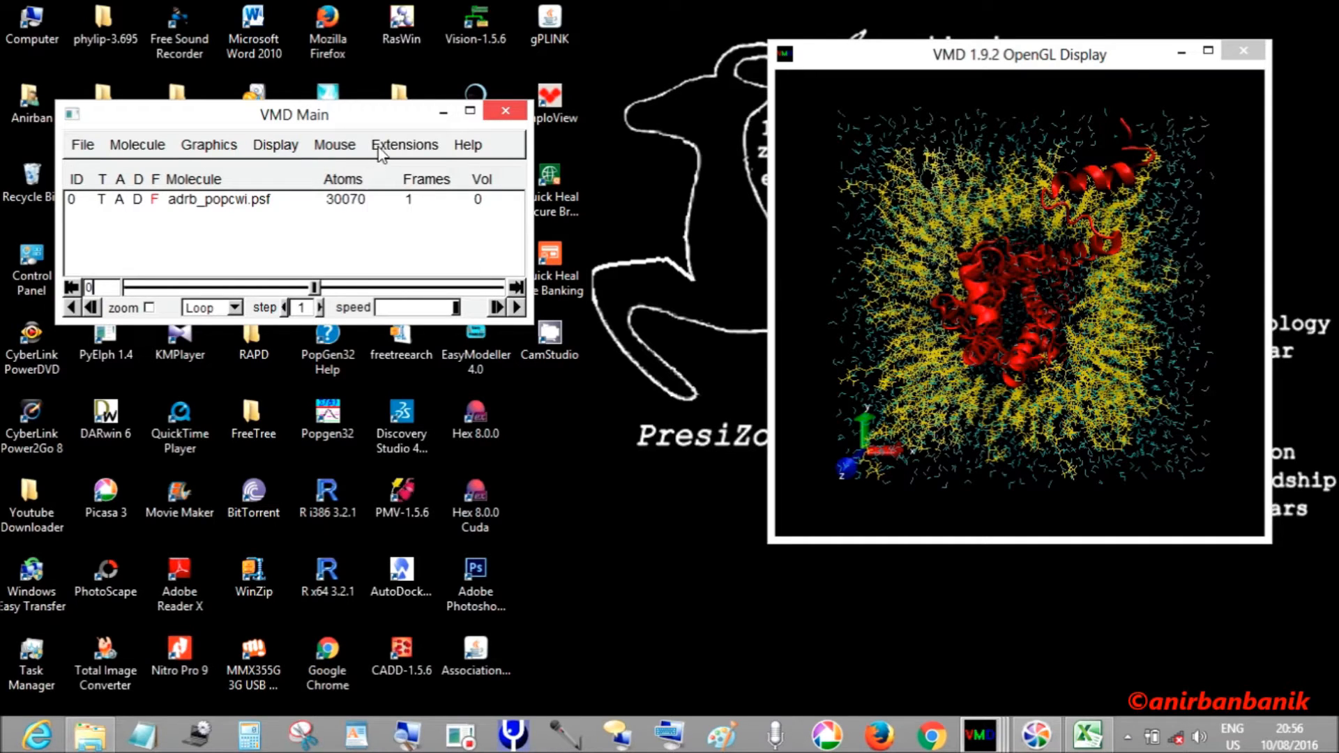
- Show the Extensions > Simulation list with the NAMD Graphical Interface entry
click(405, 143)
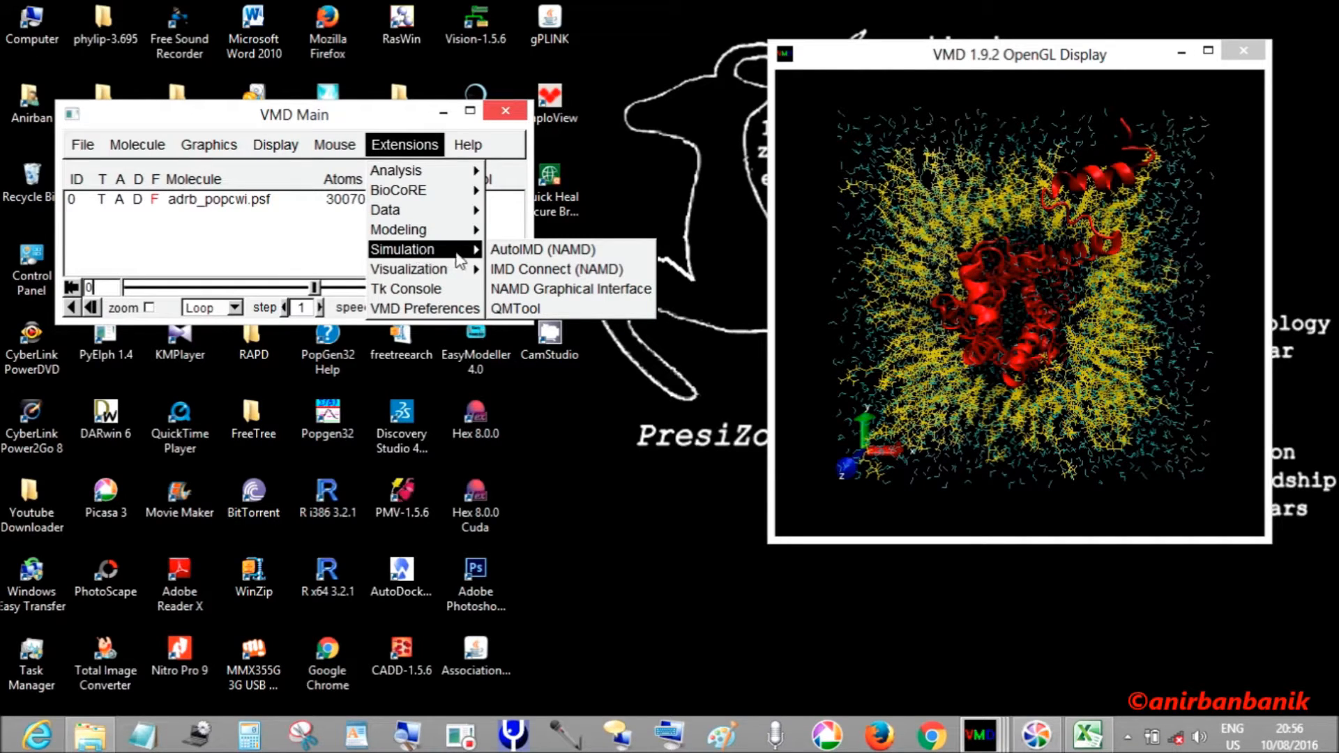
mouse_move(569, 288)
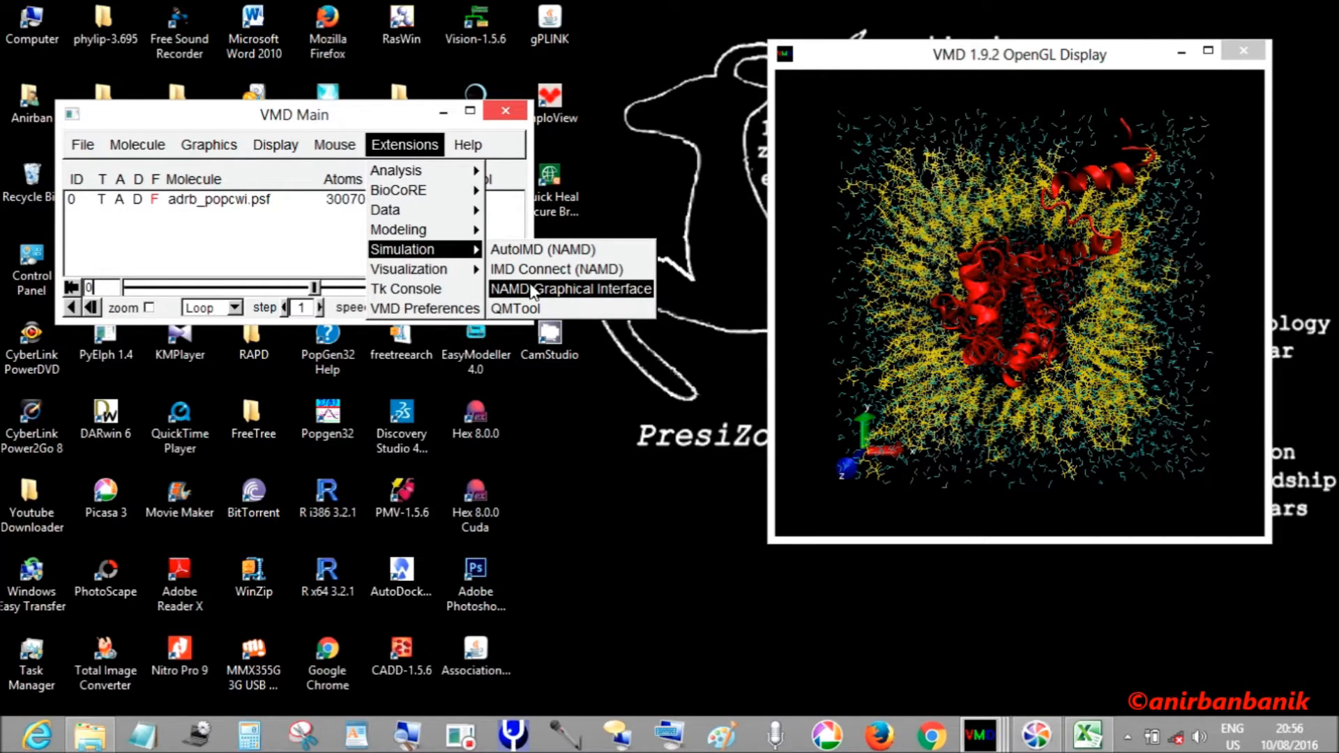
- Launch NAMDgui and rename the simulation basename to adrb_popcwi_em_md without the path
click(571, 288)
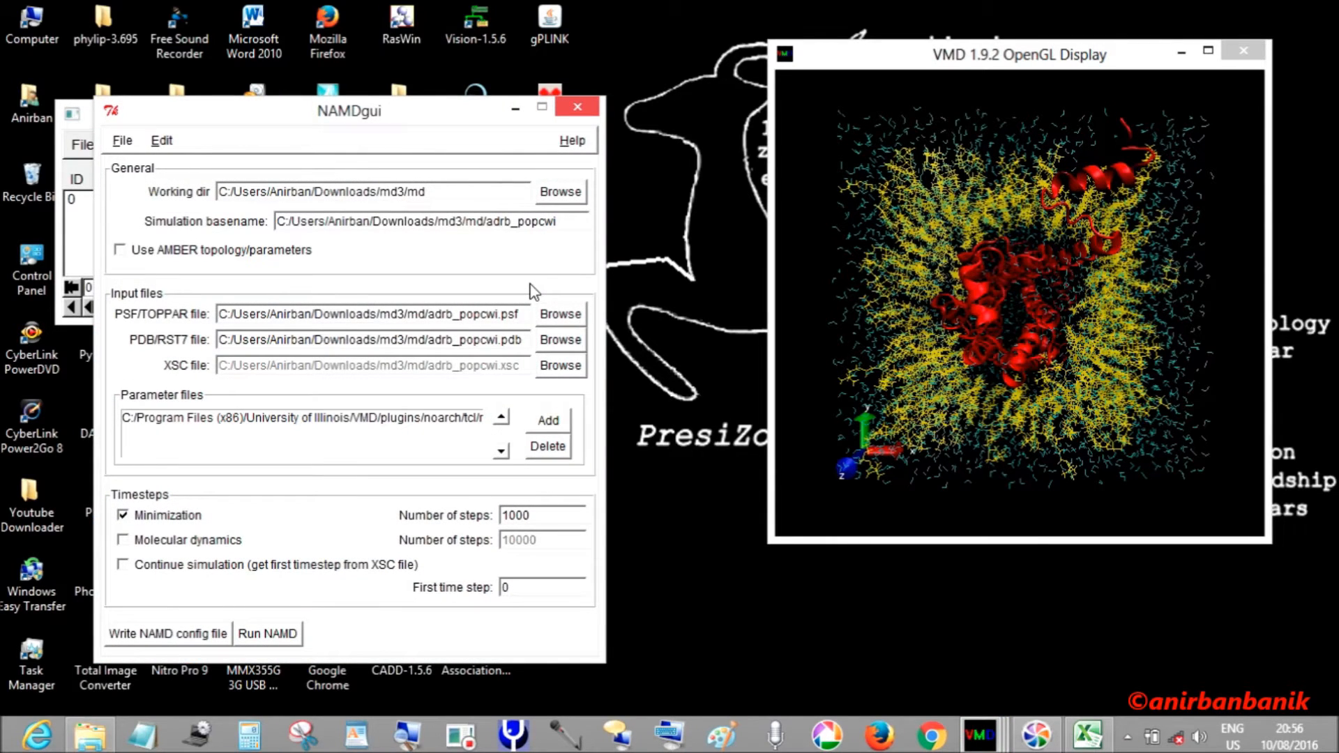
mouse_move(182, 186)
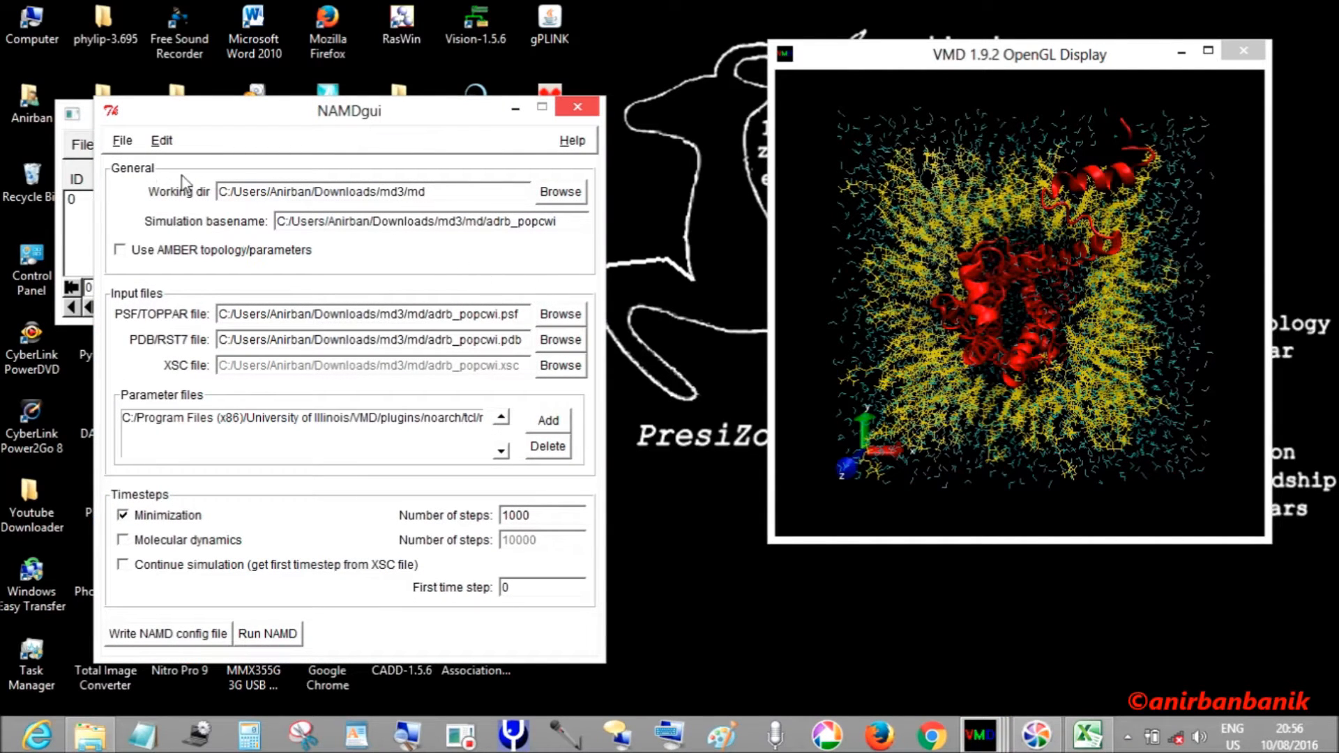
mouse_move(149, 169)
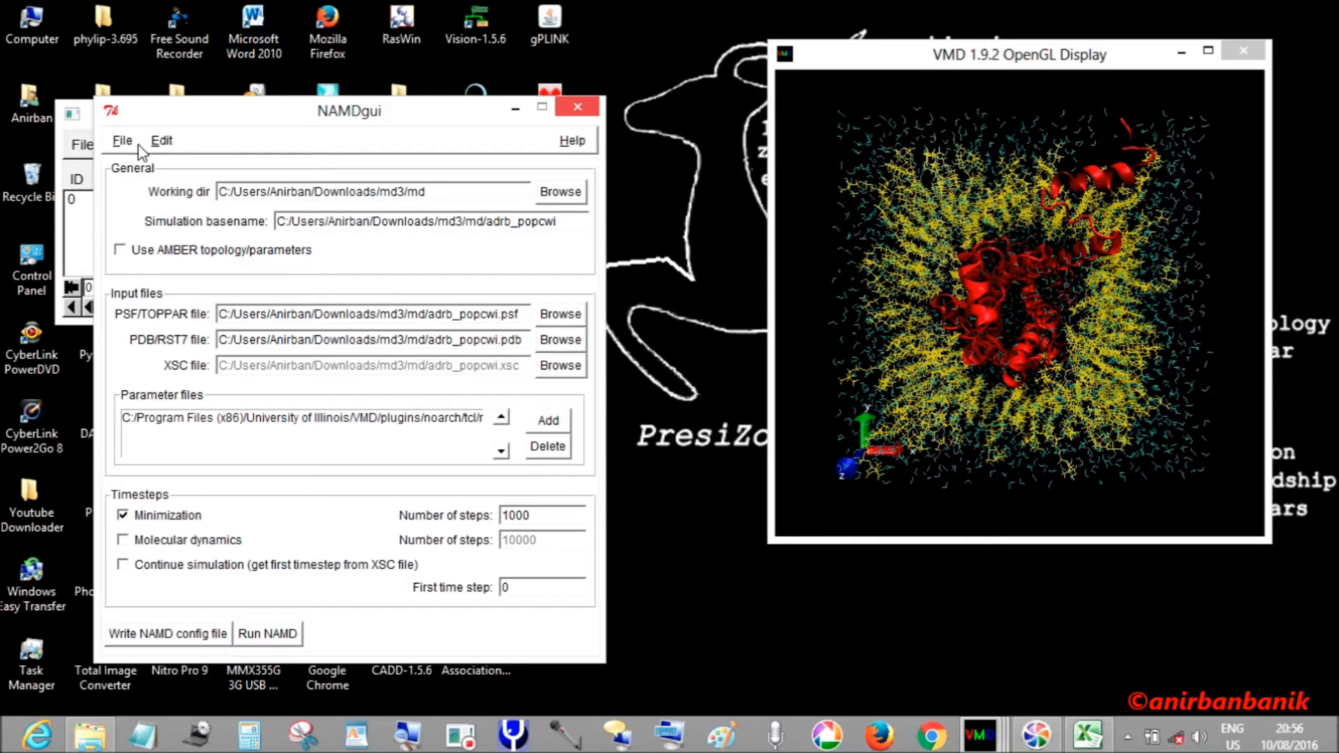
mouse_move(548, 152)
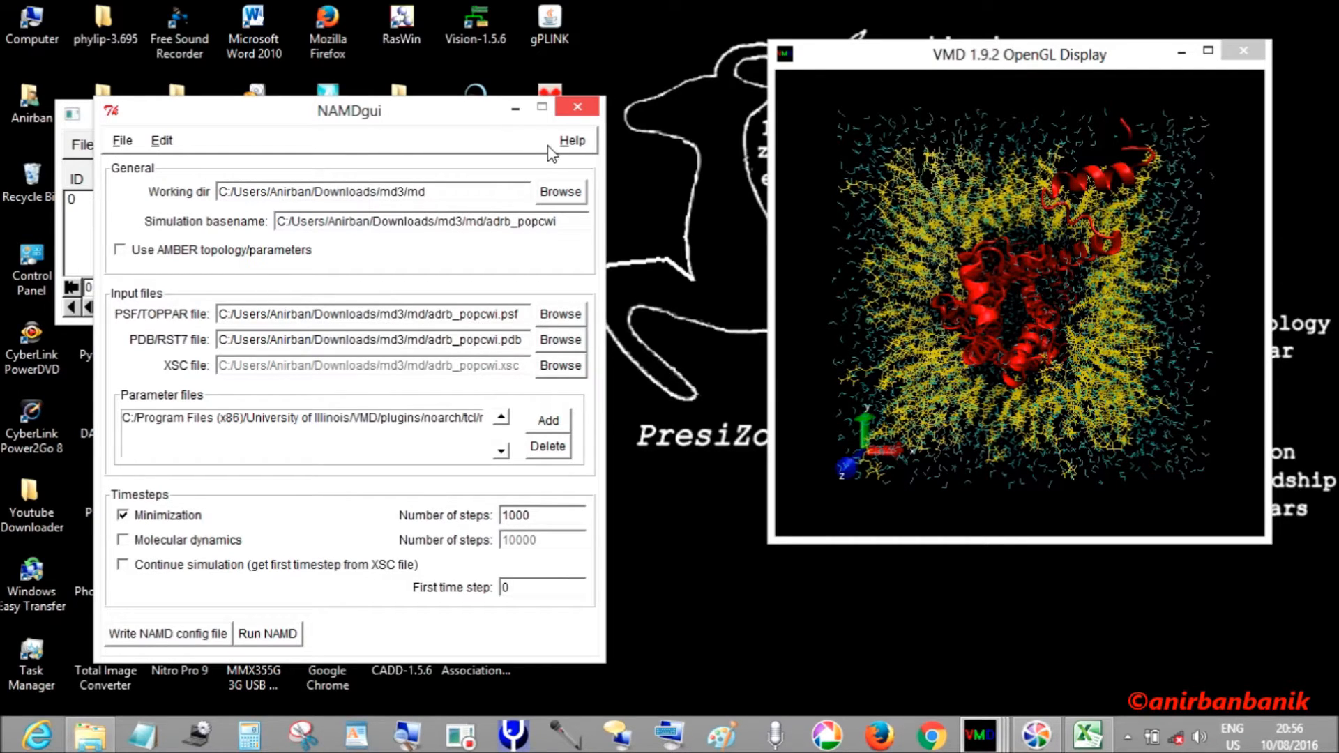
mouse_move(127, 176)
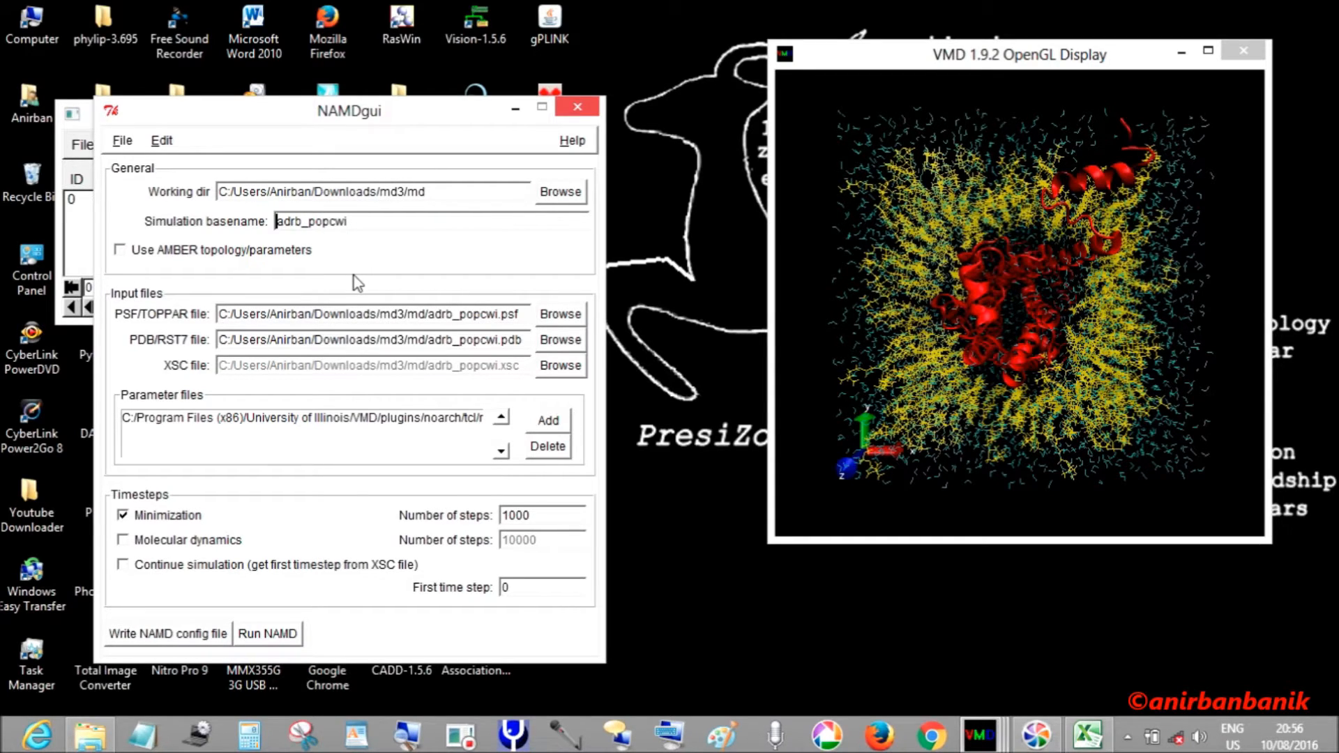
click(353, 220)
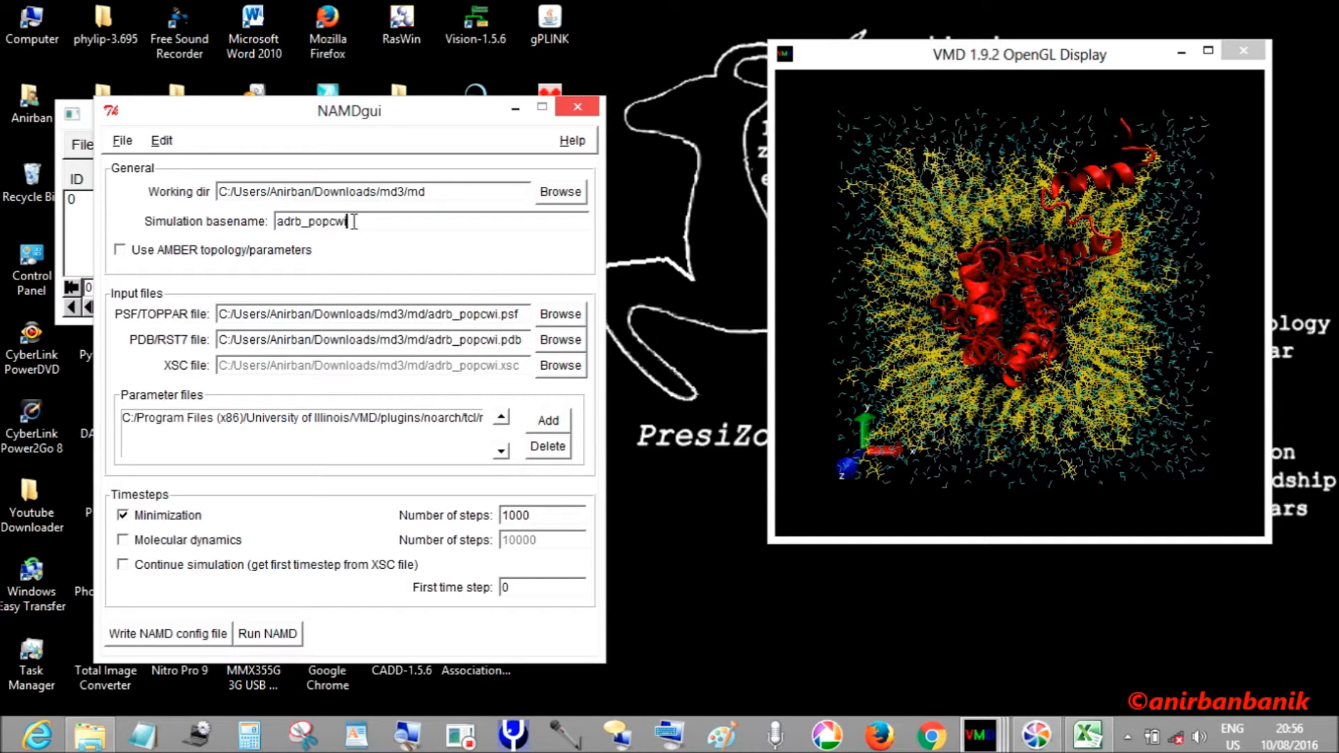
text(_md)
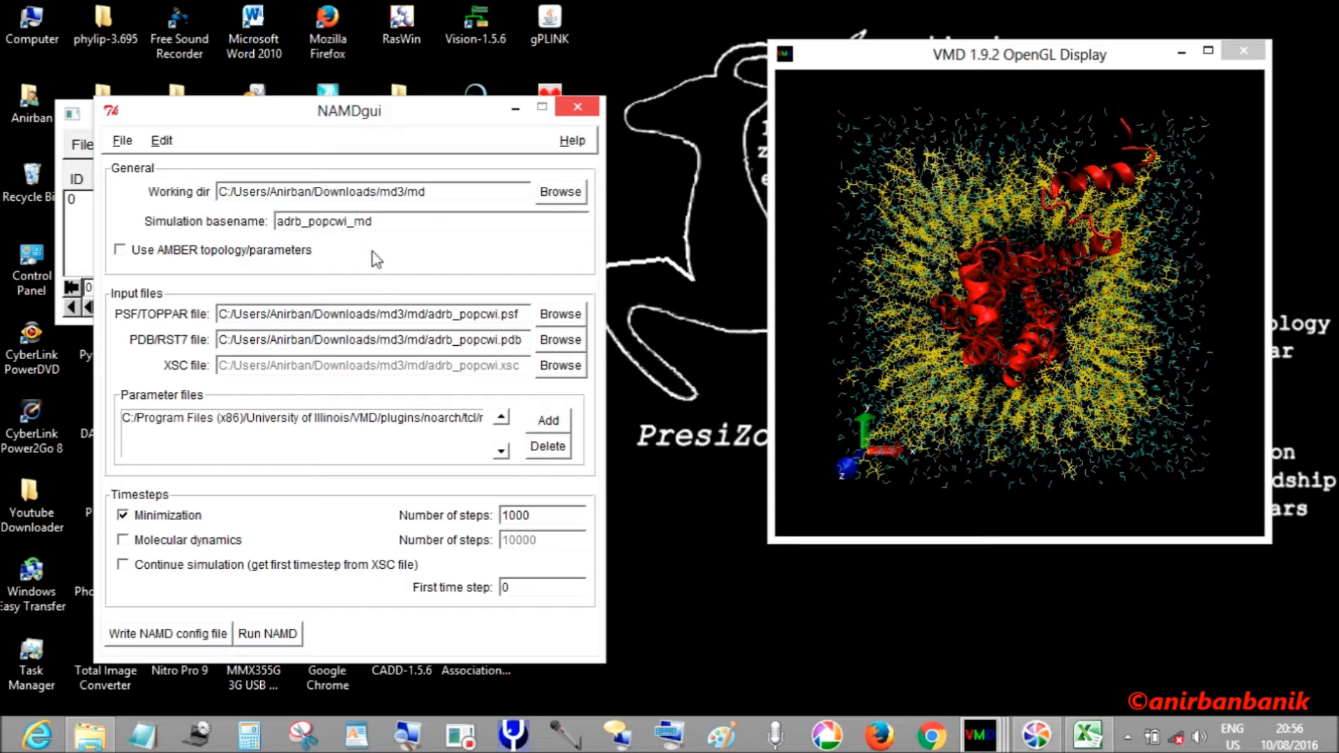
click(346, 222)
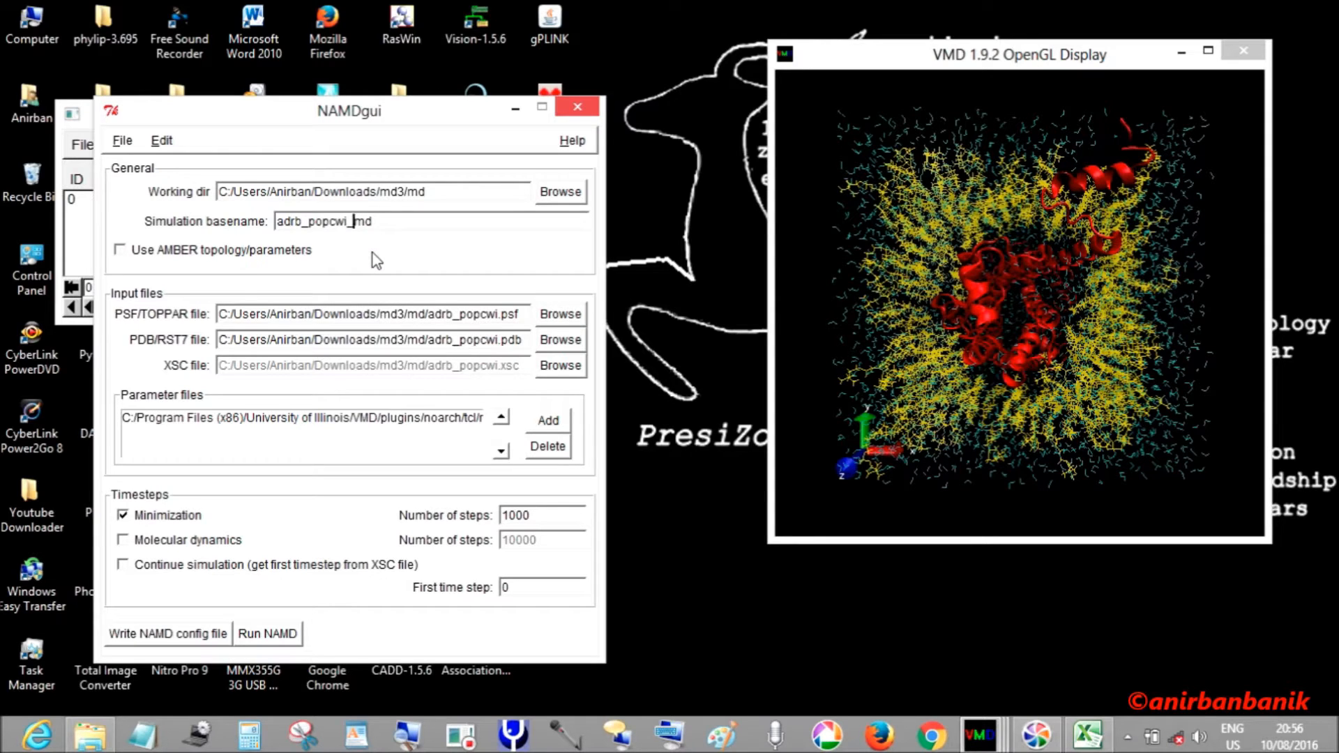
text(em)
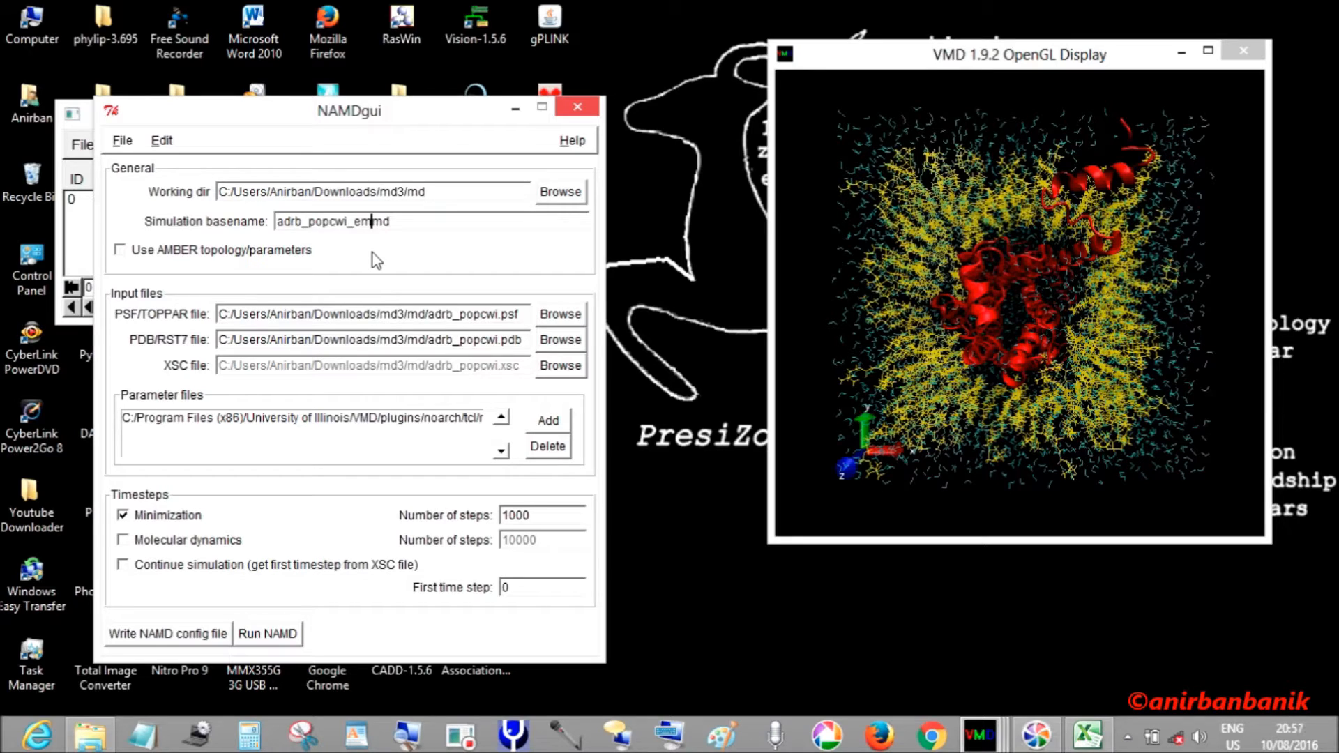
text(_)
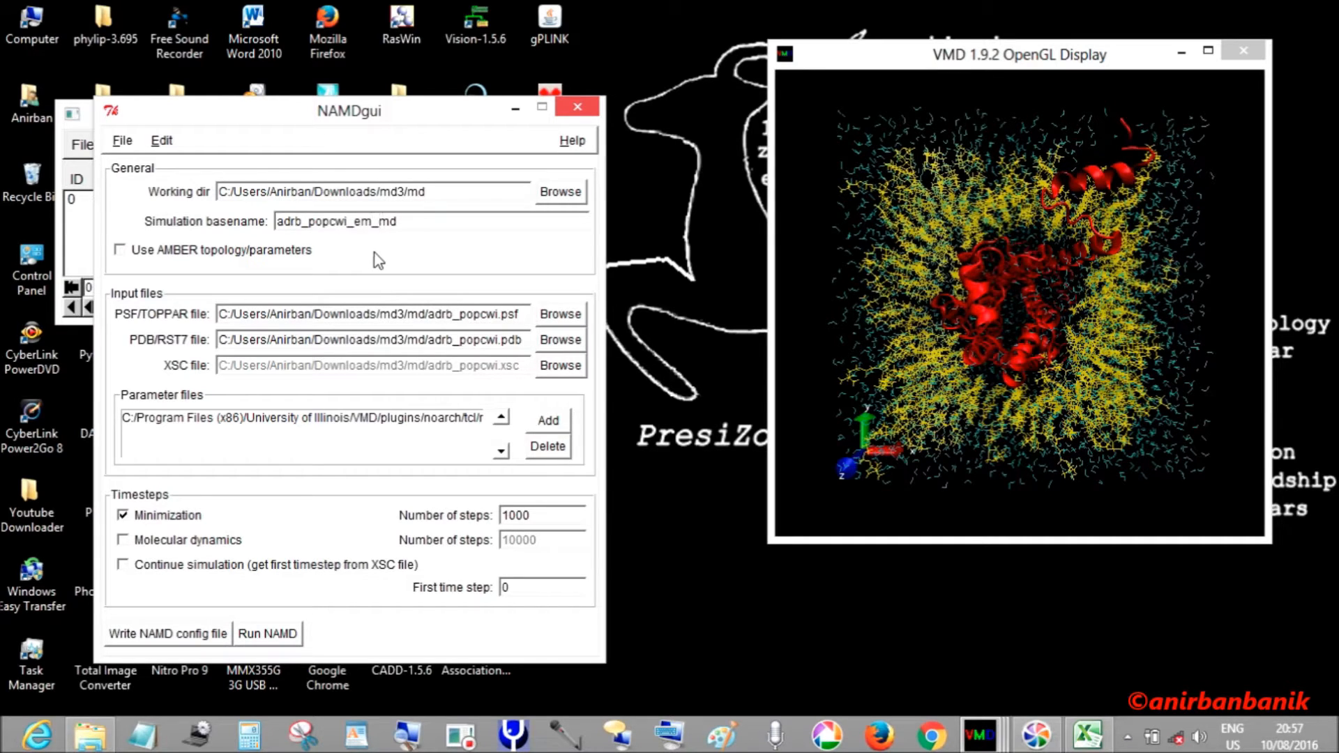
click(398, 222)
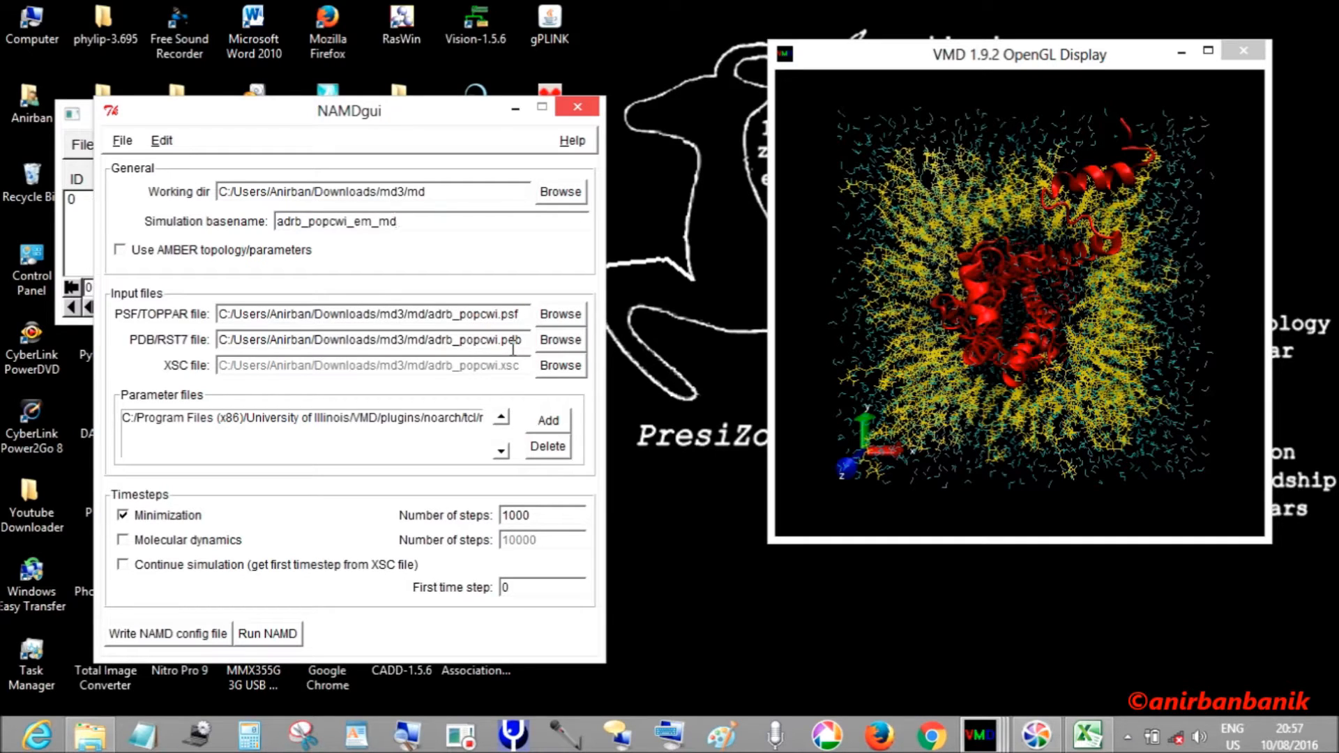
- Enable molecular dynamics and set its number of steps to 200000
click(389, 222)
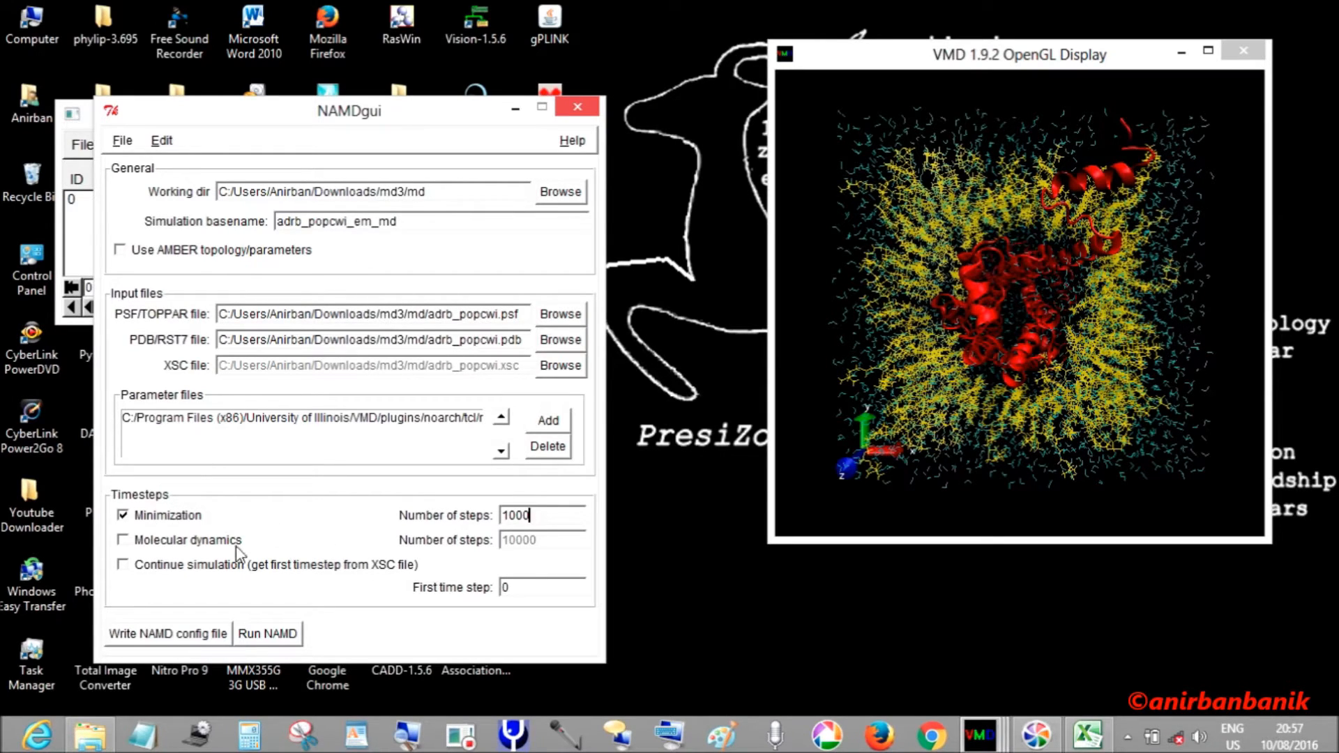
click(123, 539)
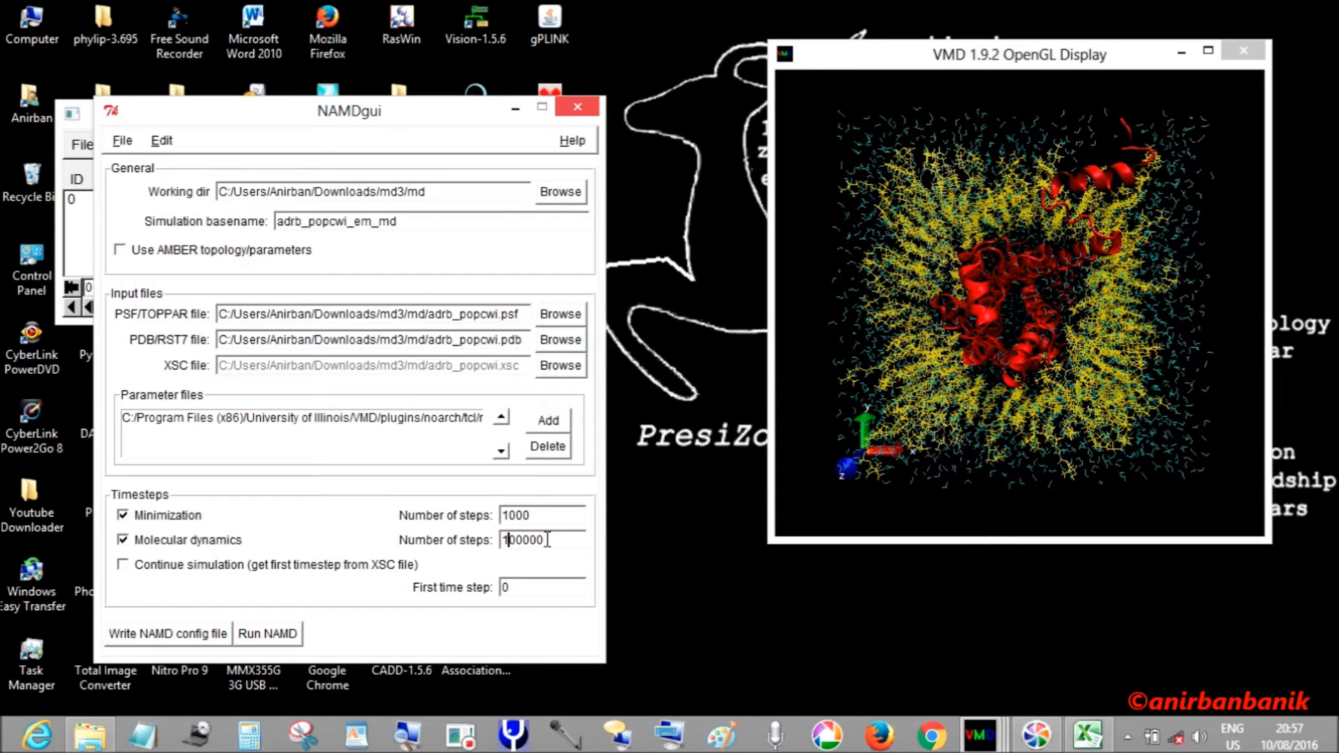
key(BackSpace)
text(2)
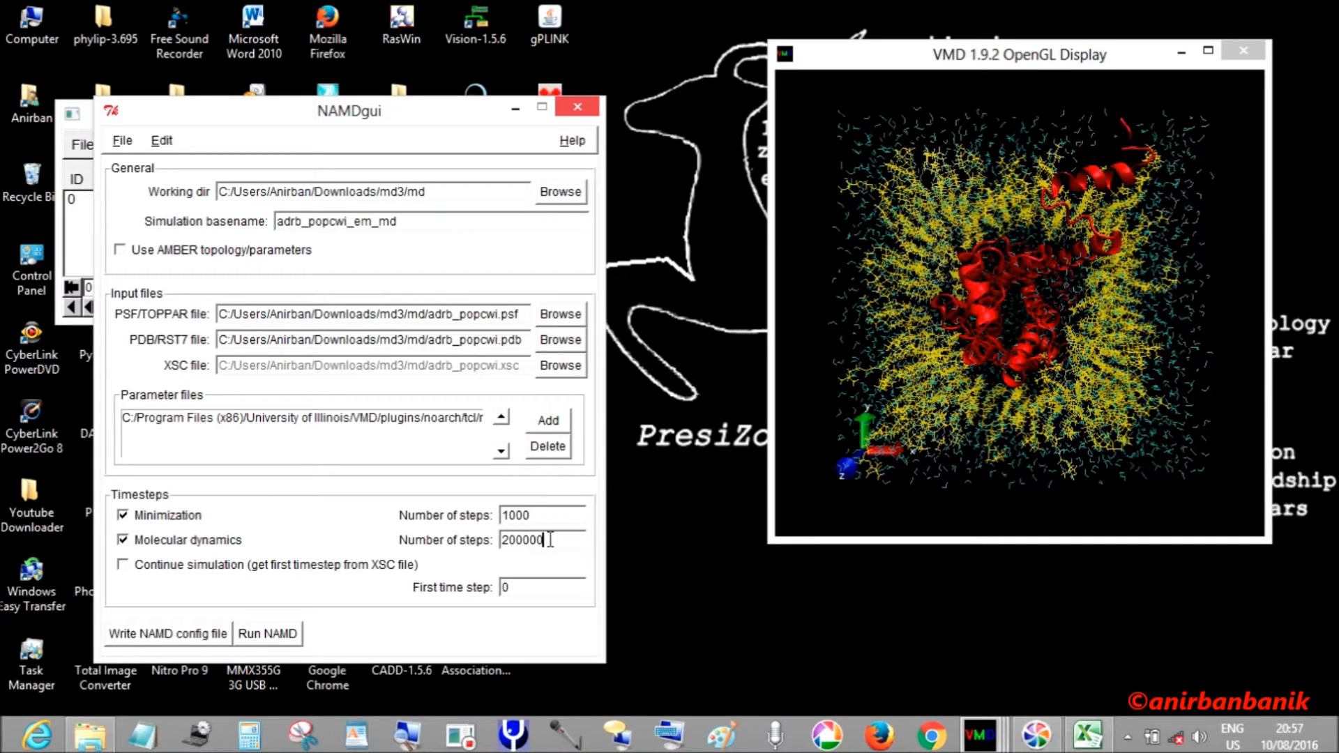
mouse_move(527, 610)
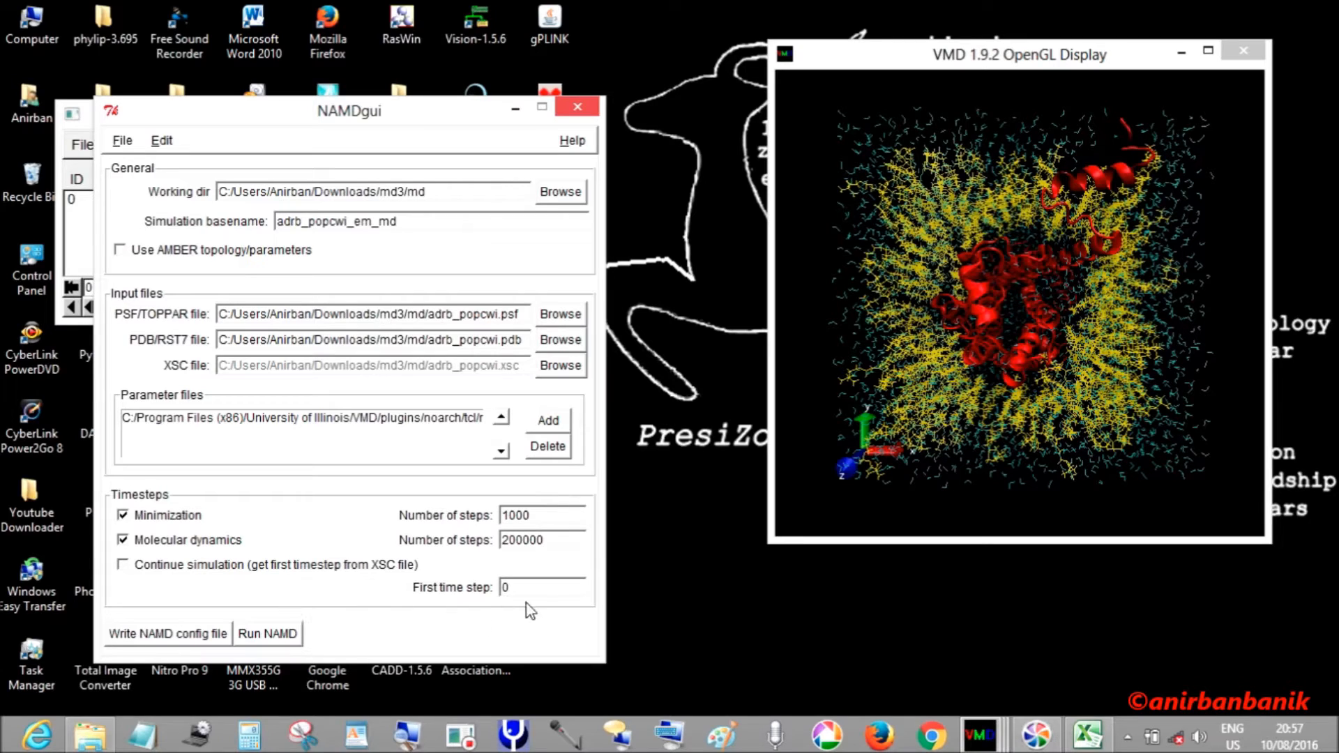
mouse_move(217, 283)
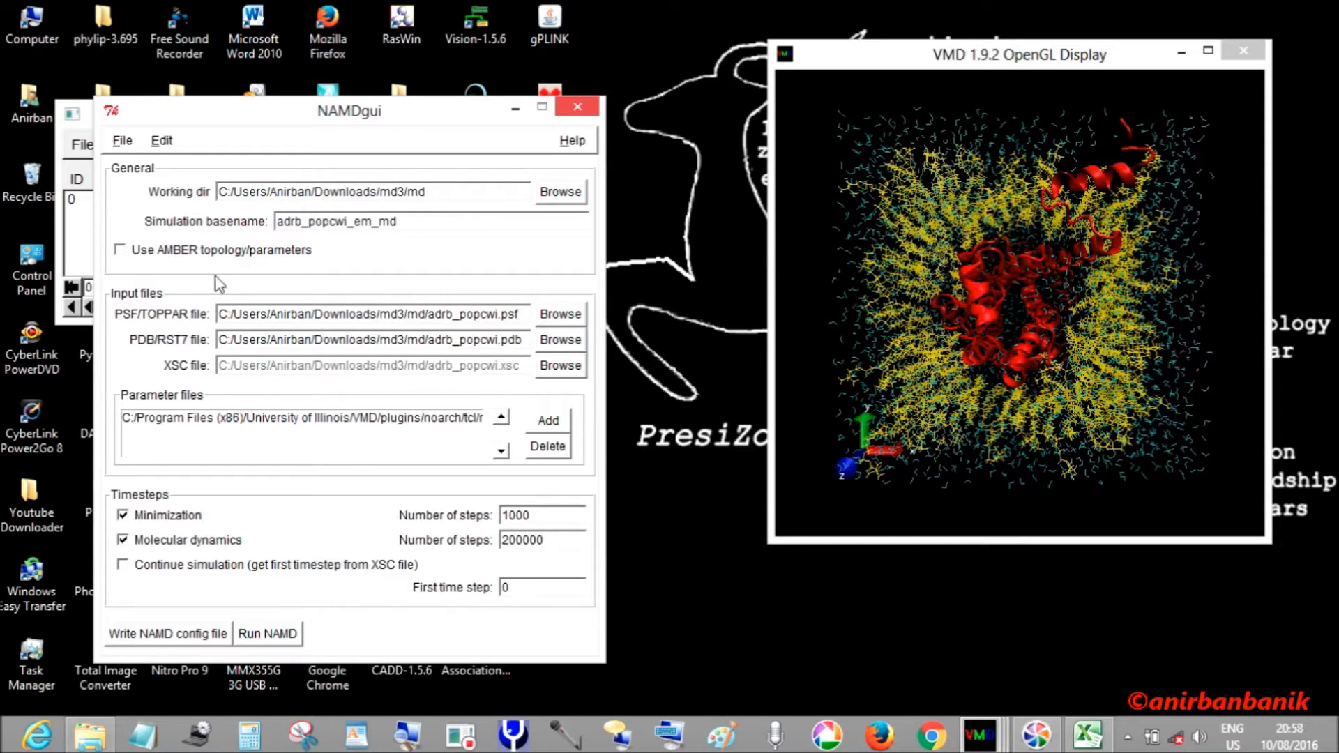
click(123, 139)
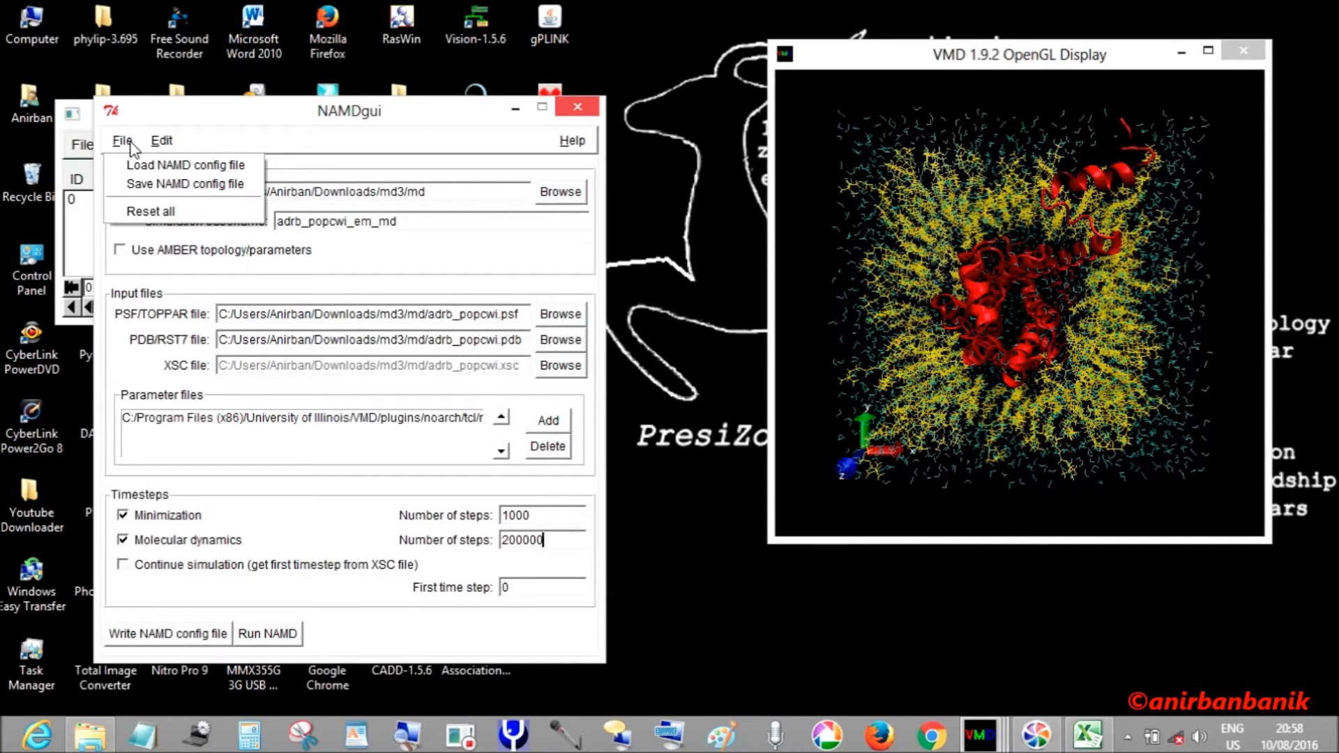
click(162, 140)
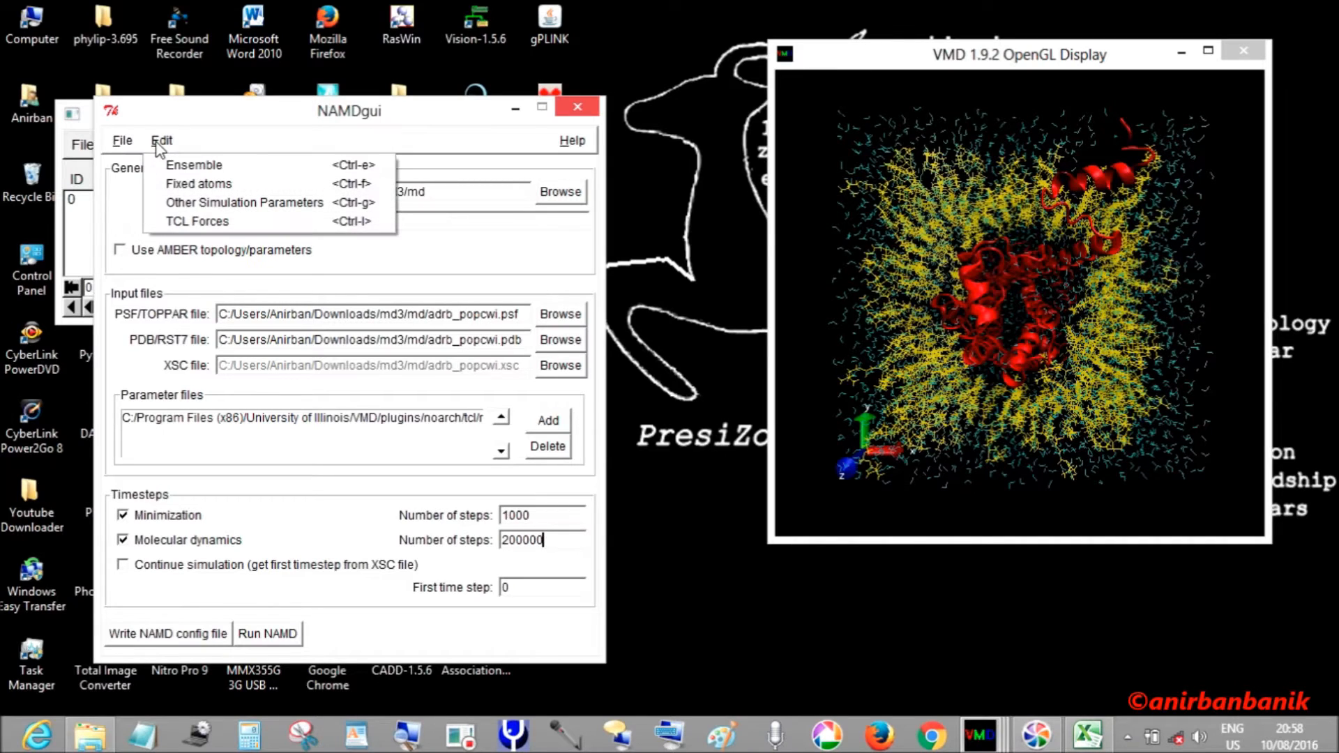
mouse_move(193, 164)
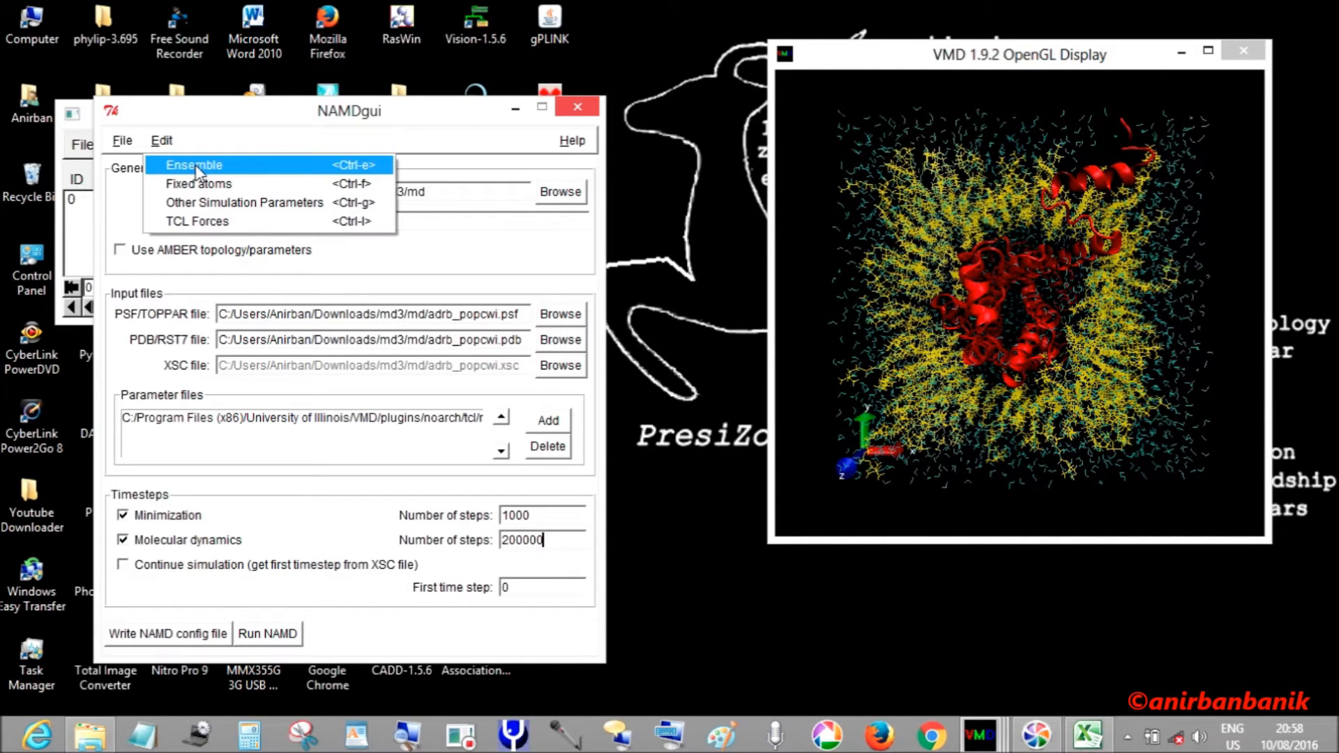
click(314, 133)
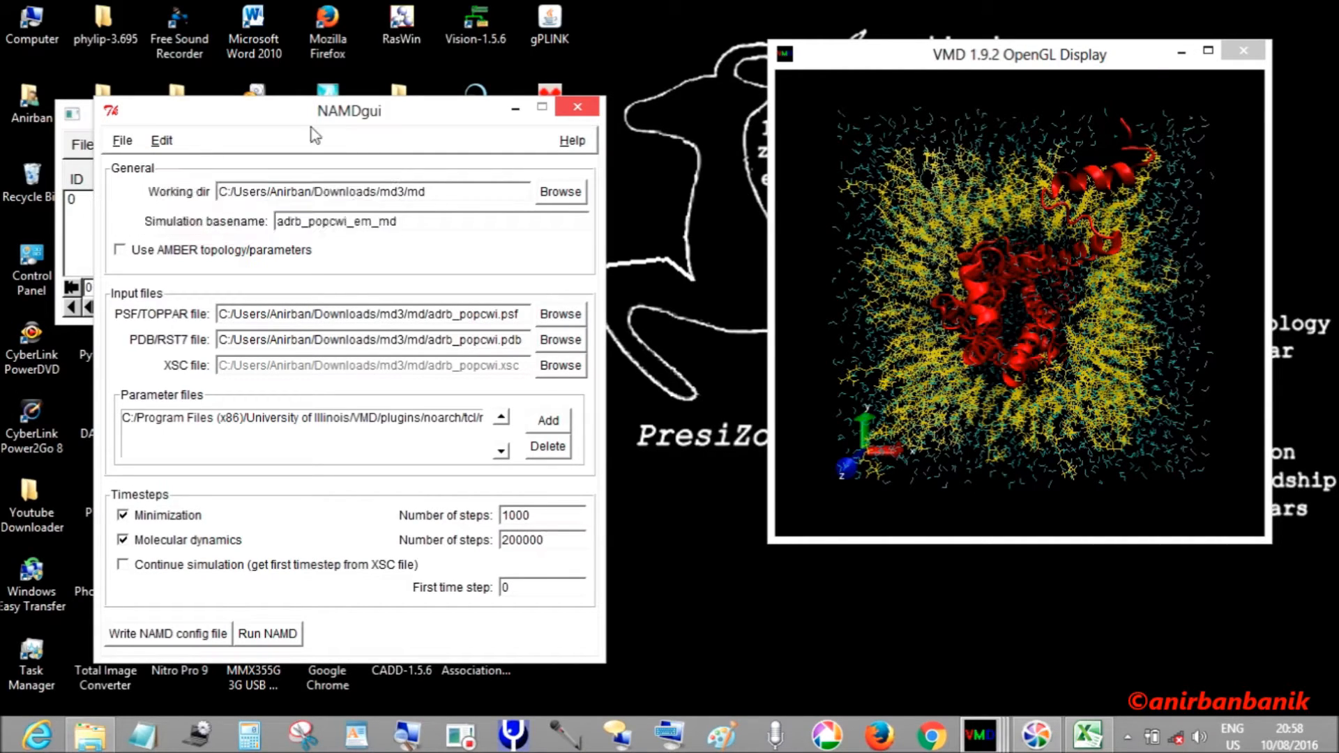
click(543, 540)
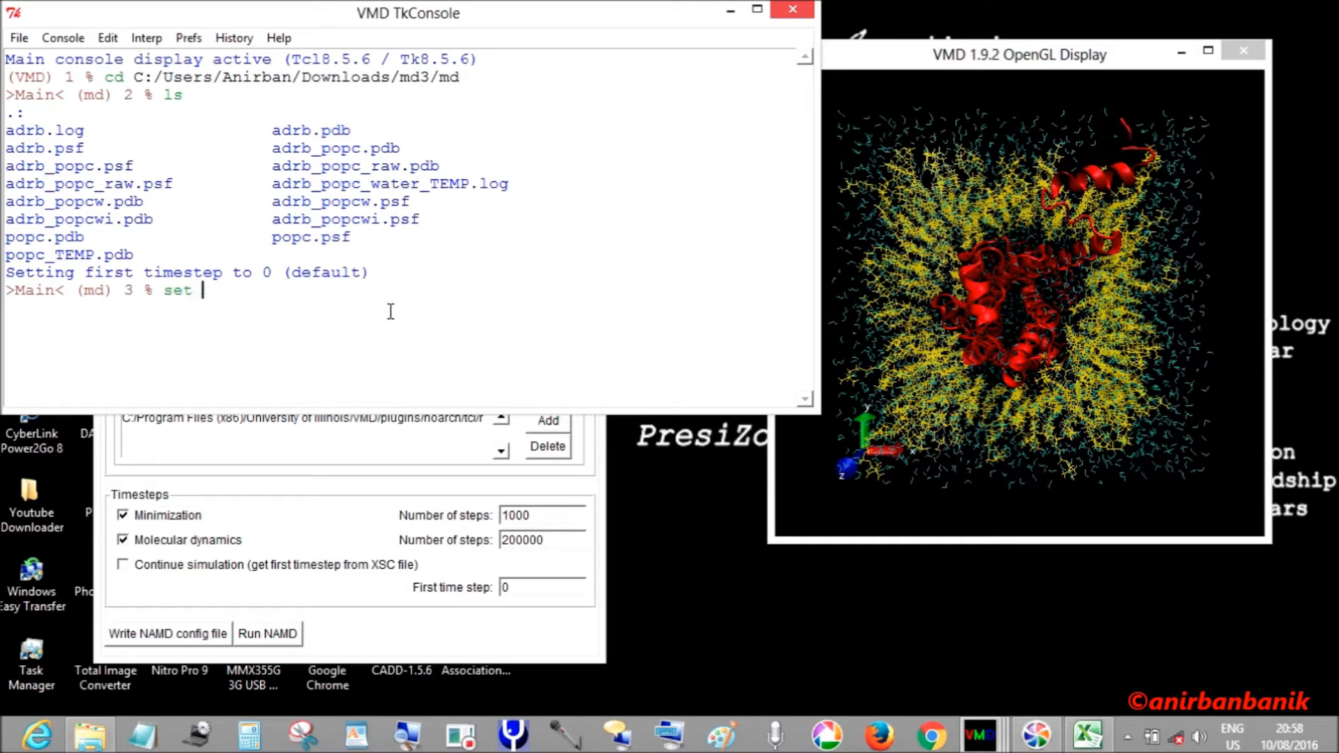
- Define an 'everyone' selection of all atoms in the Tk console
text(everyone)
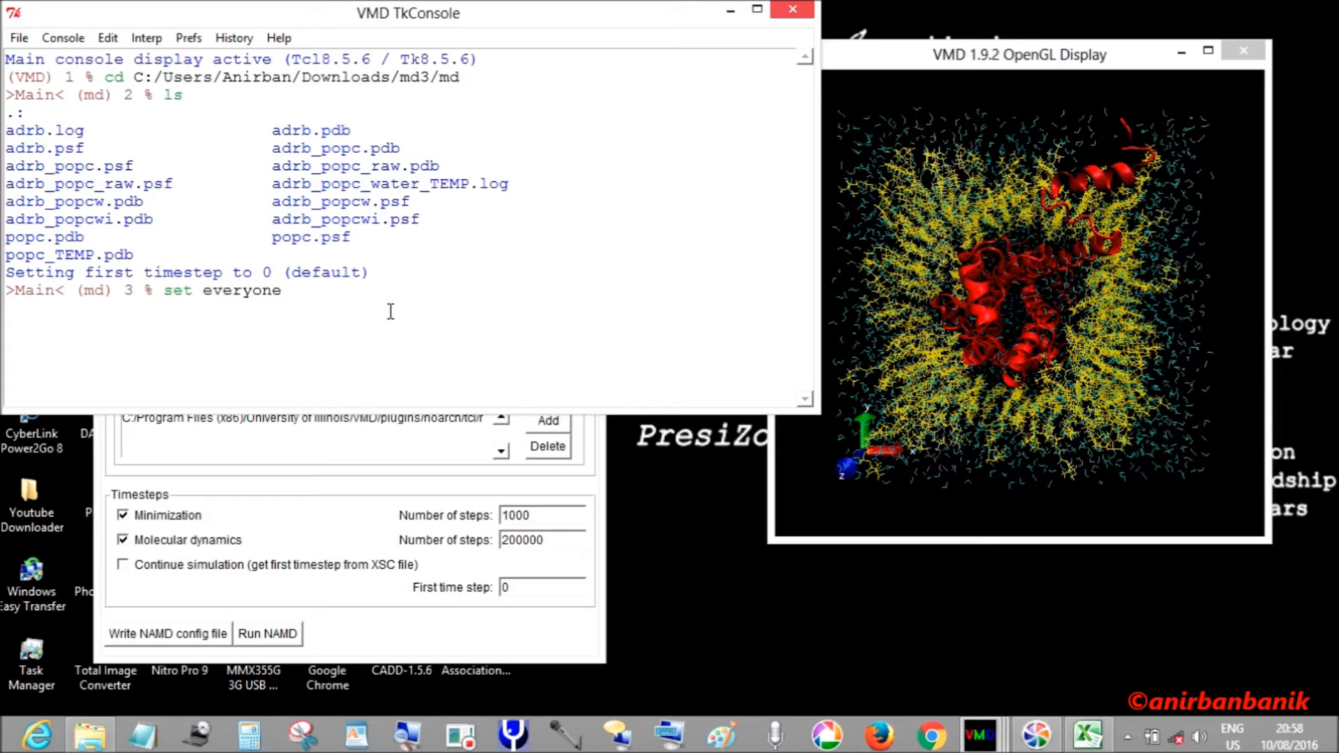
text([atomselect to)
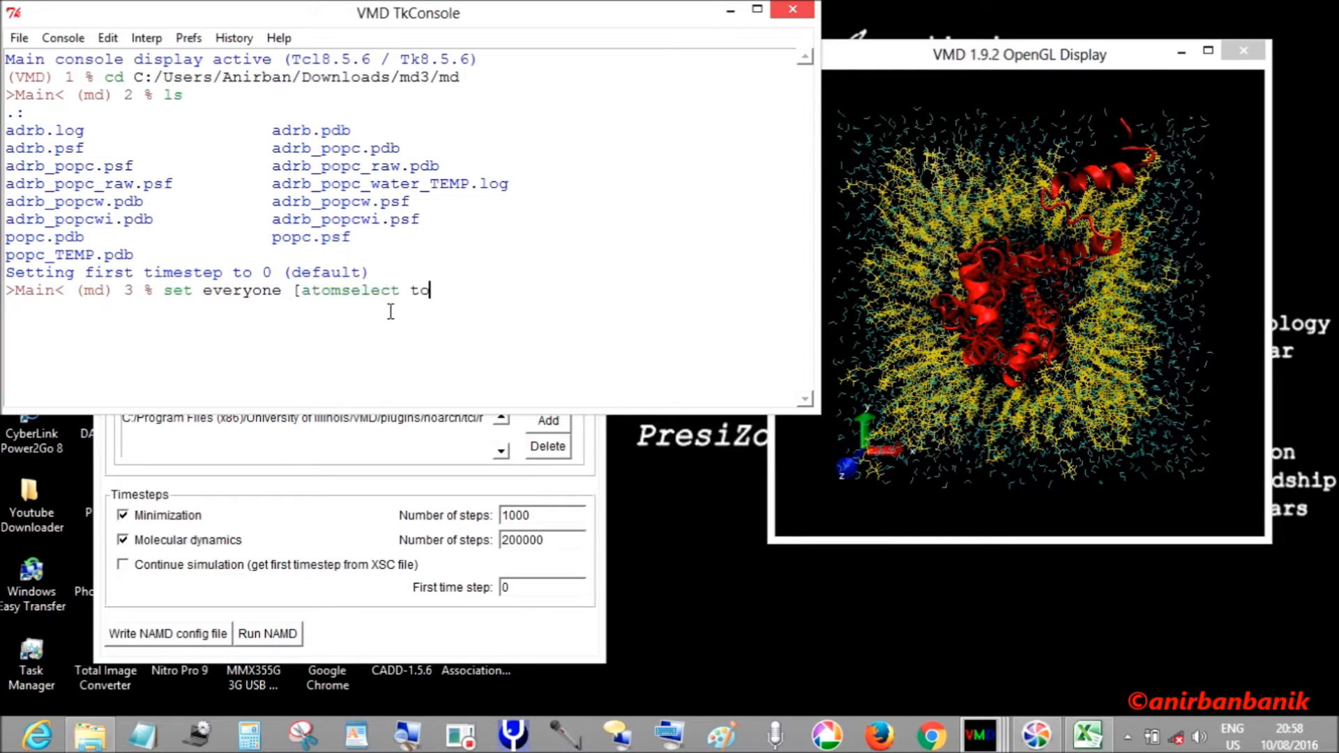
text(p all])
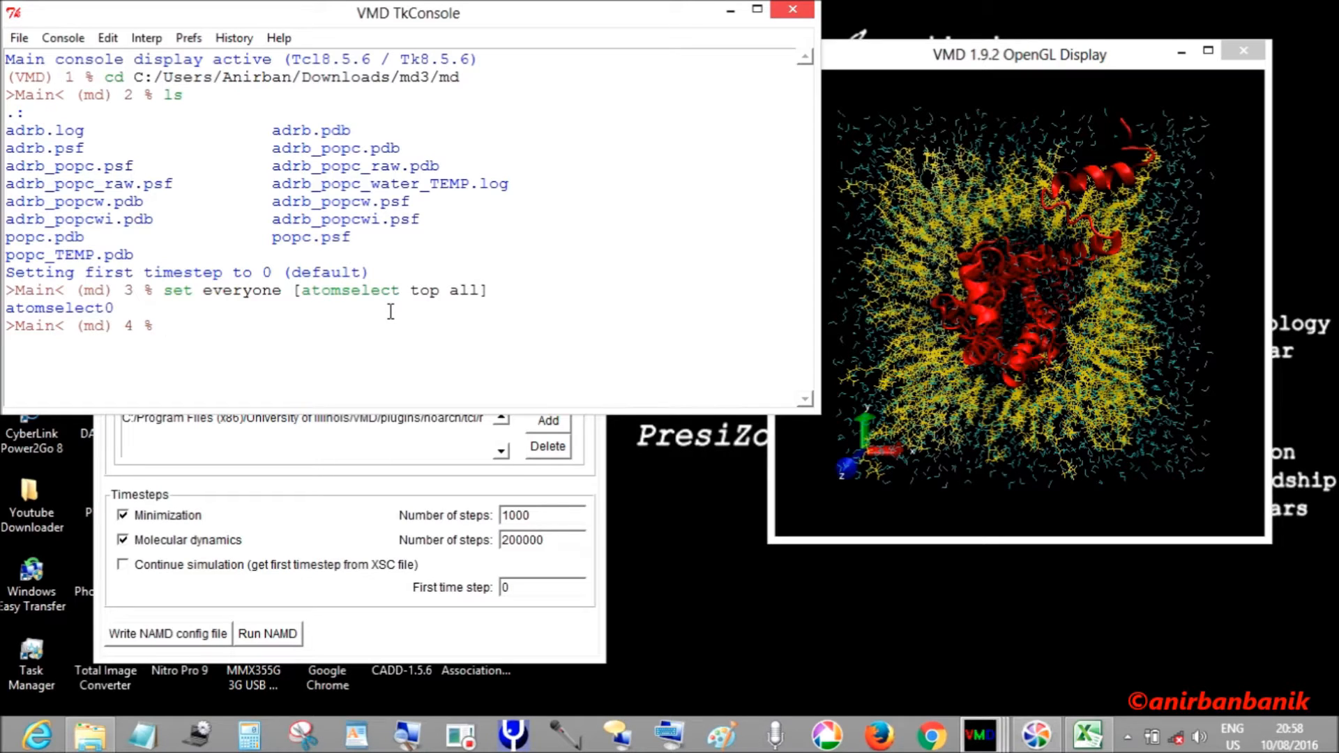
- Run 'measure minmax $everyone' to print the coordinate extremes
text(mea)
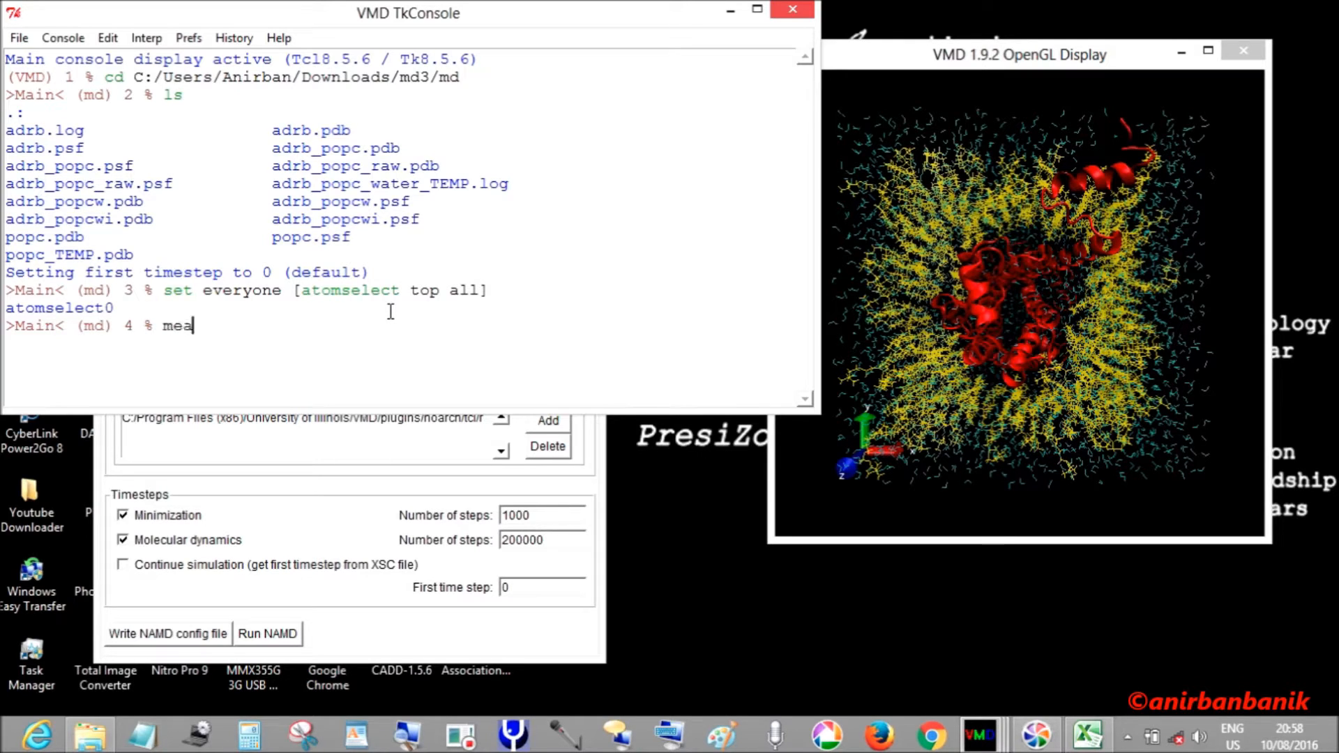
text(sure min)
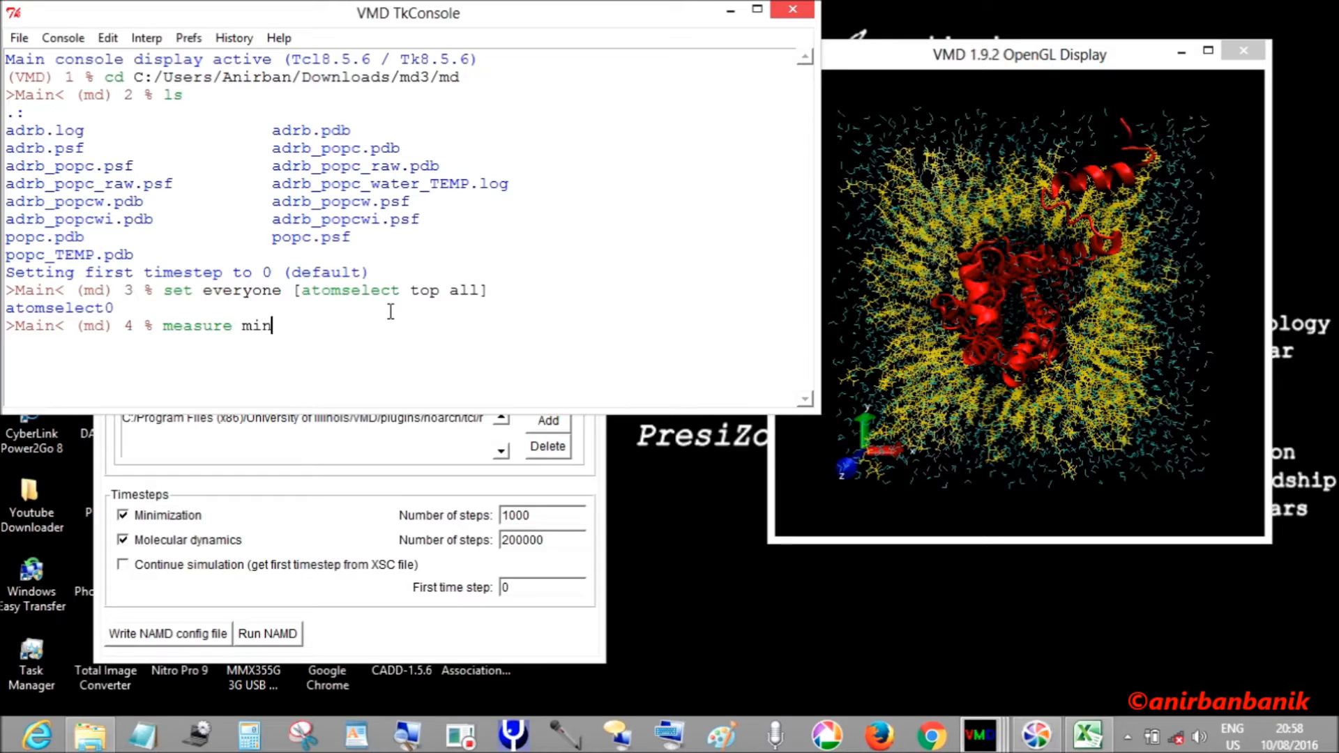
text(max)
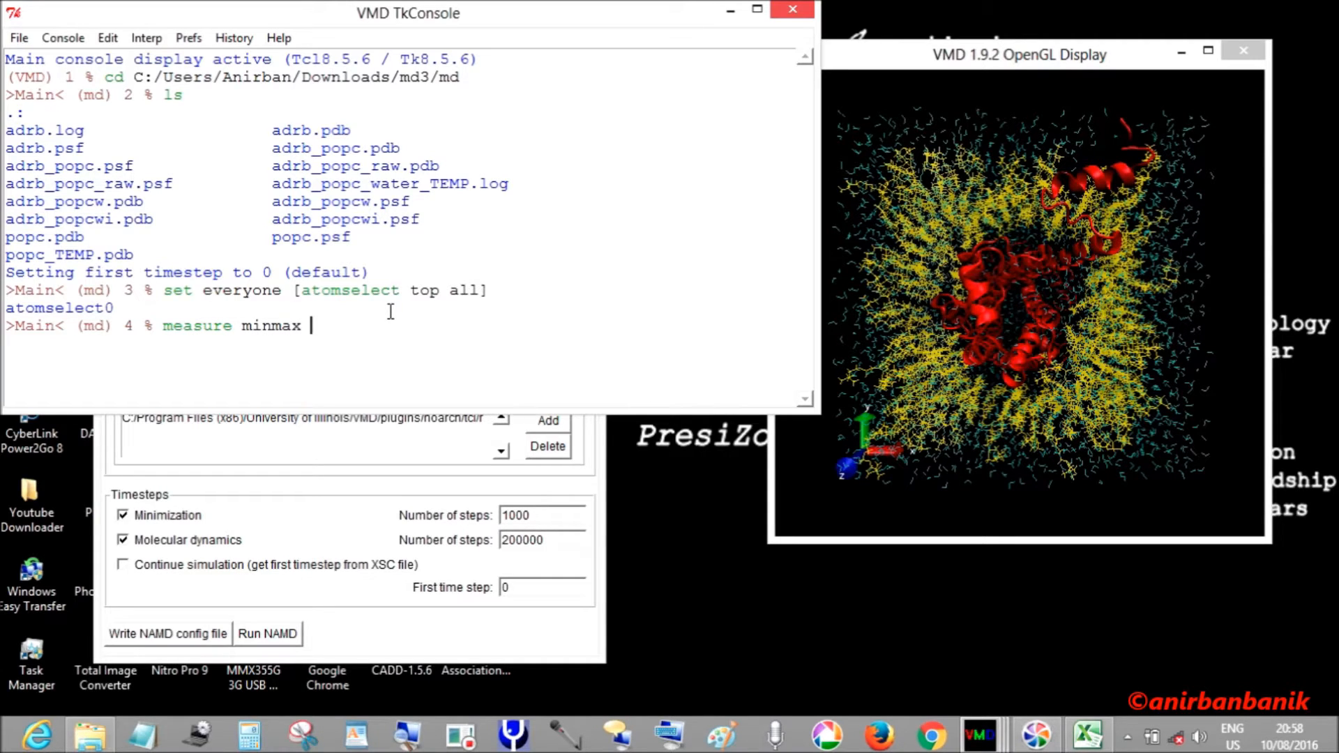
text($ever)
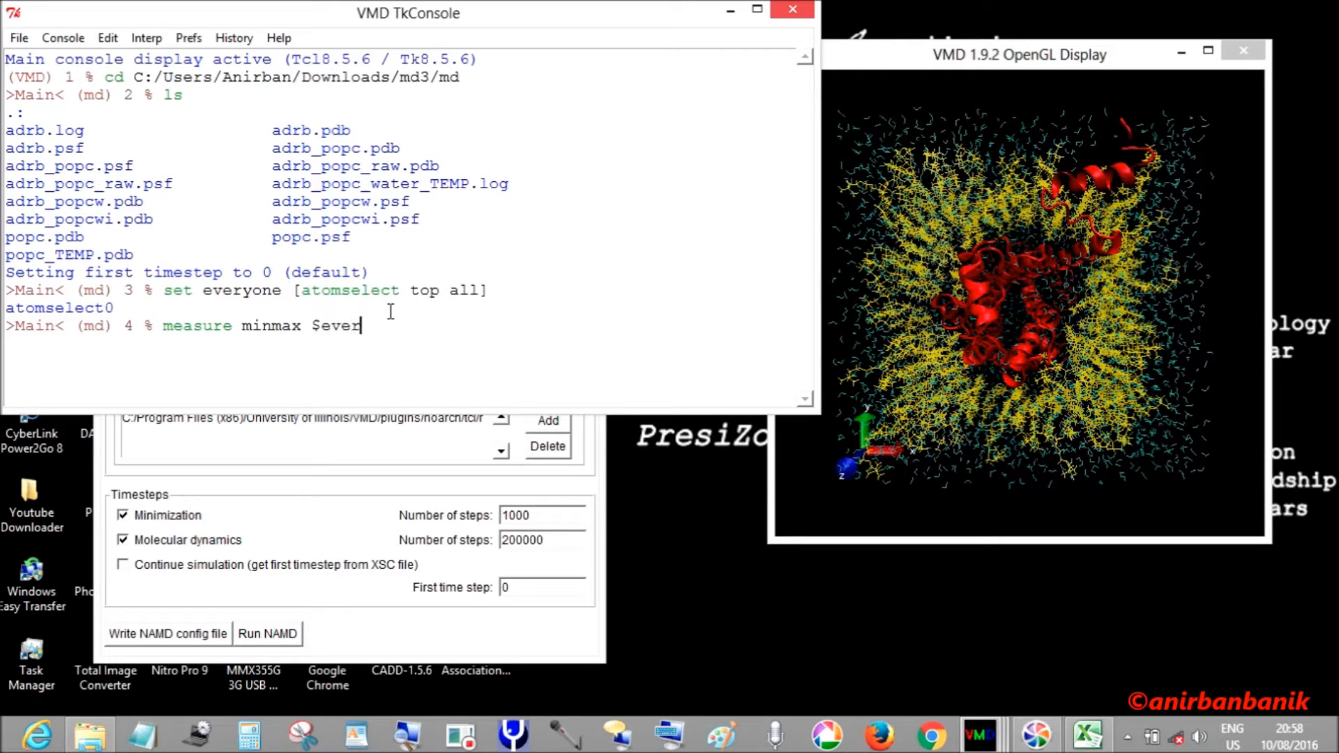
text(yone)
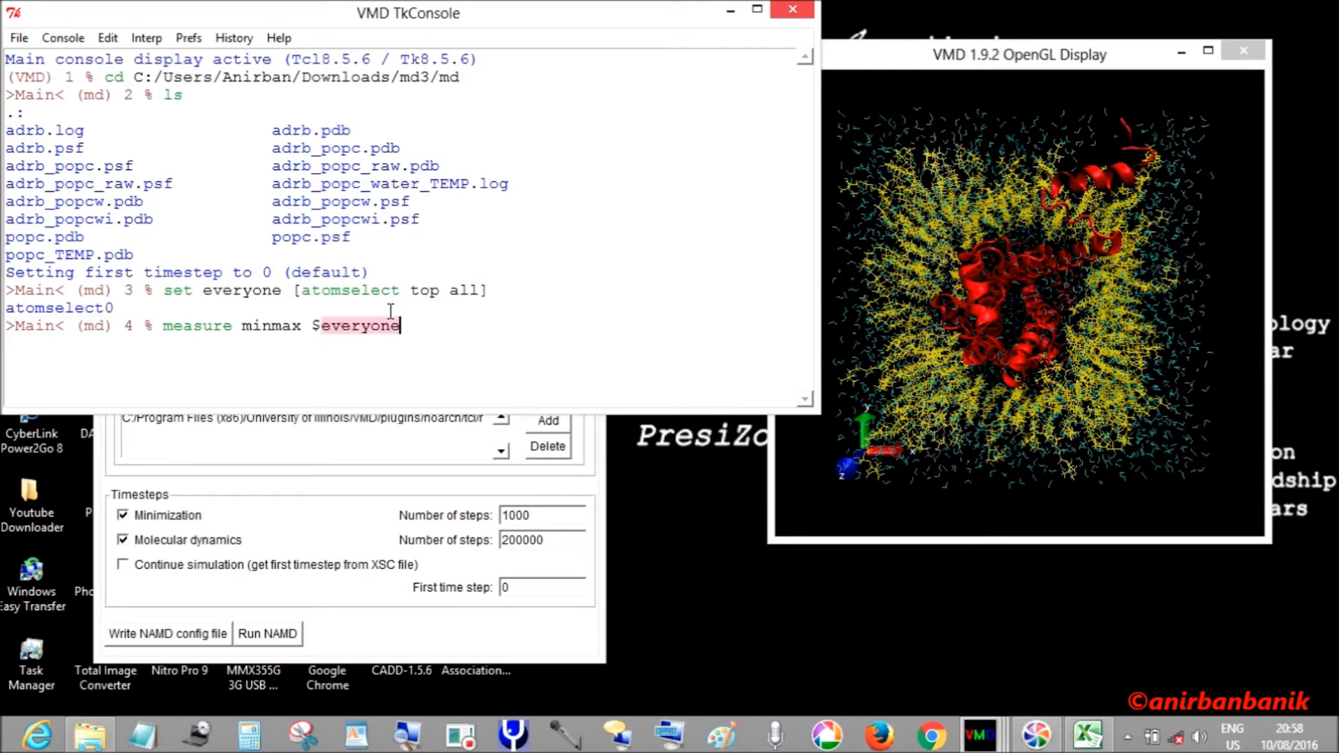
key(Return)
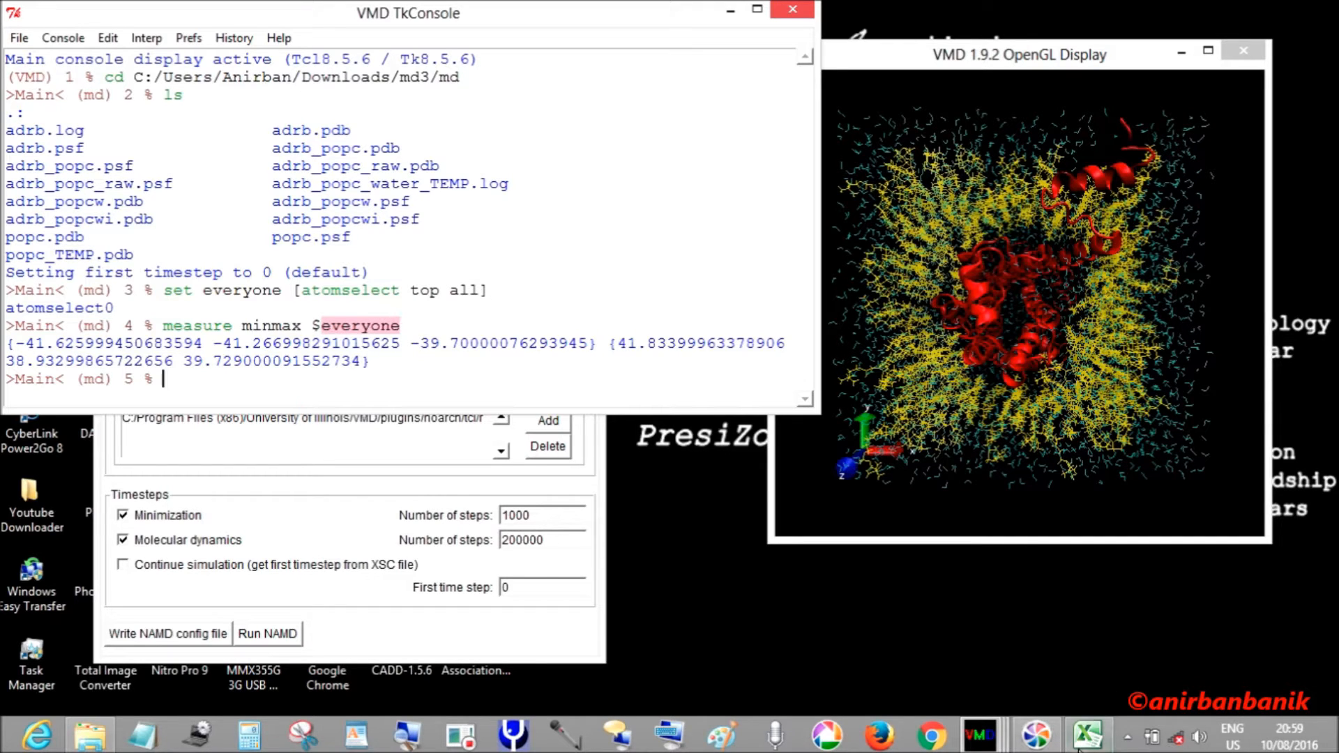
- Enter xmin, xmax, ymin, ymax, zmin, zmax headings across row 1 in Excel
click(1087, 735)
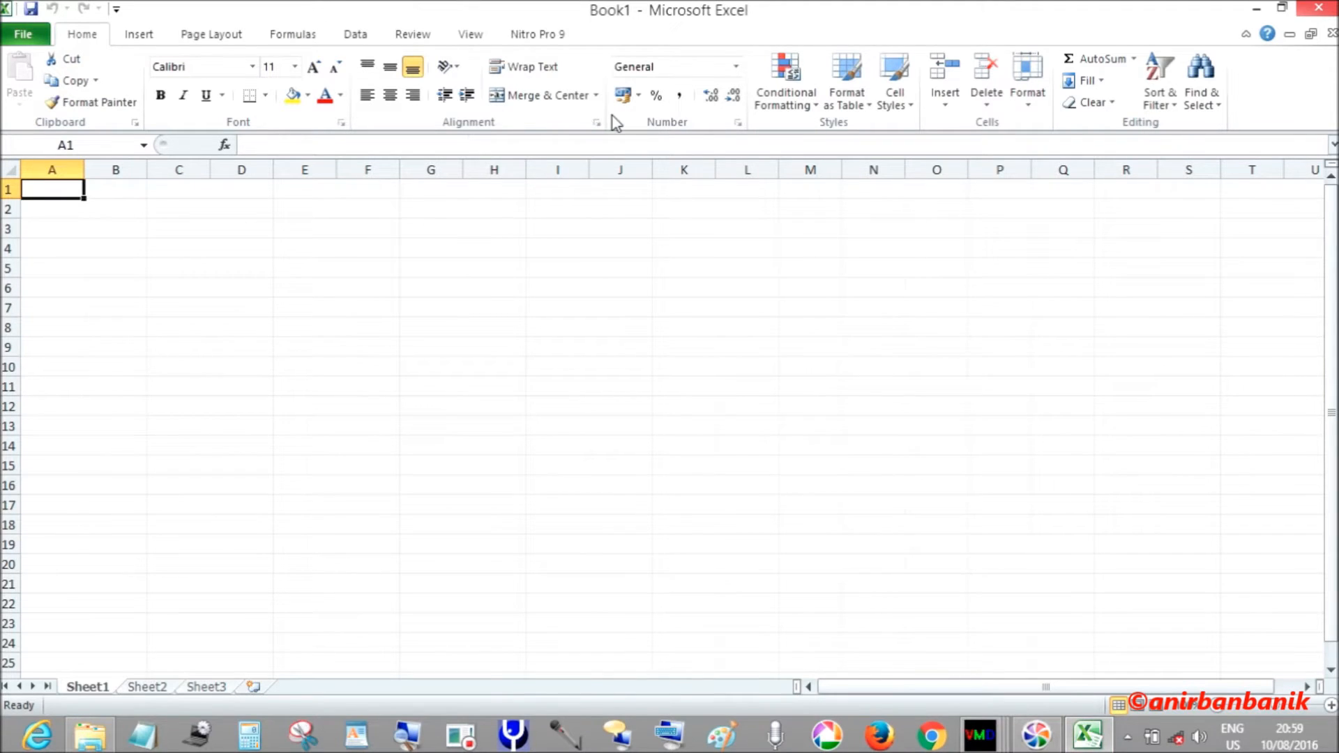
text(xmin)
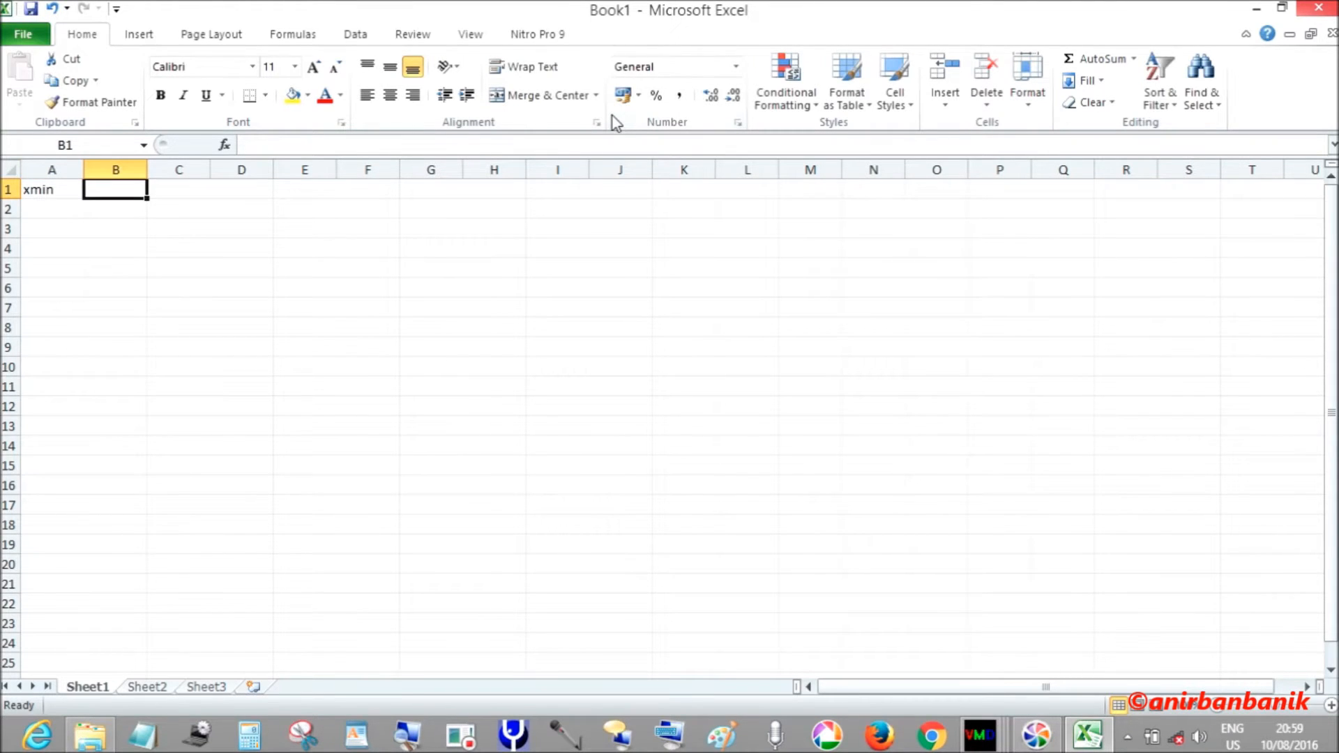
text(x,ax)
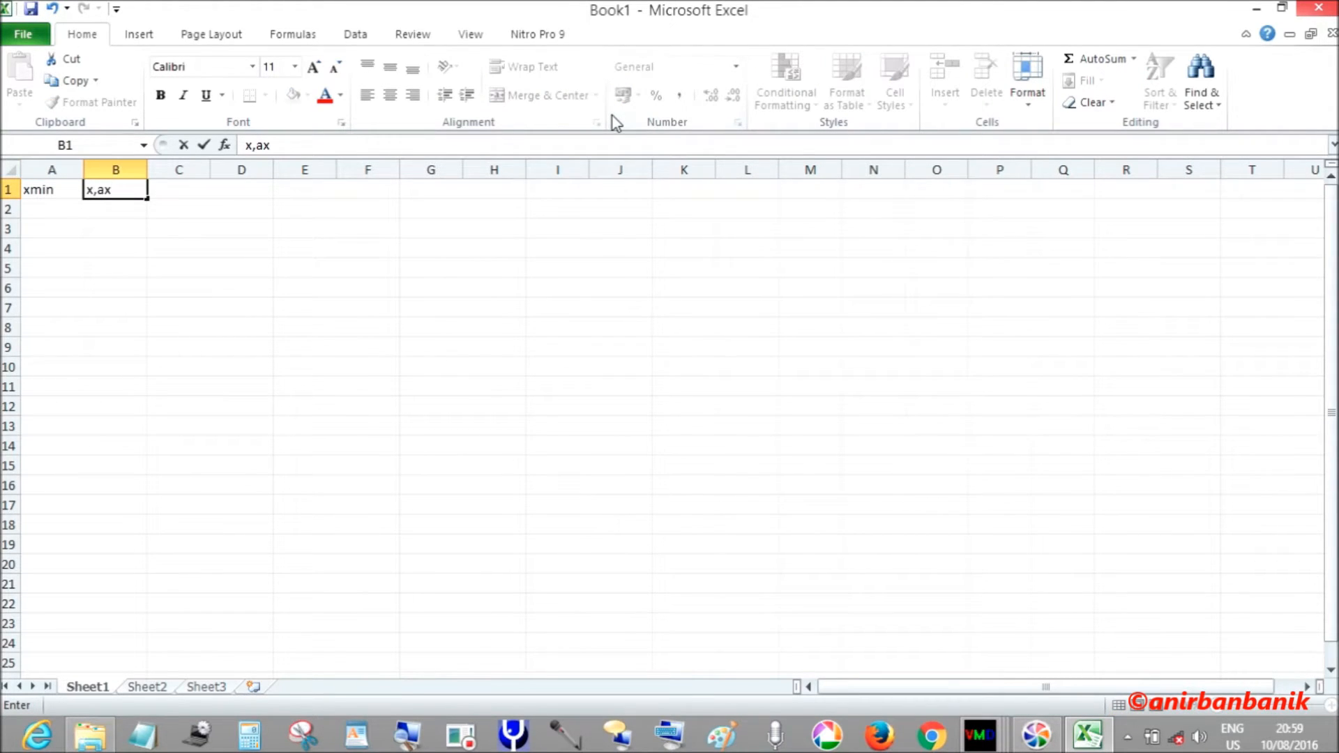
text(max)
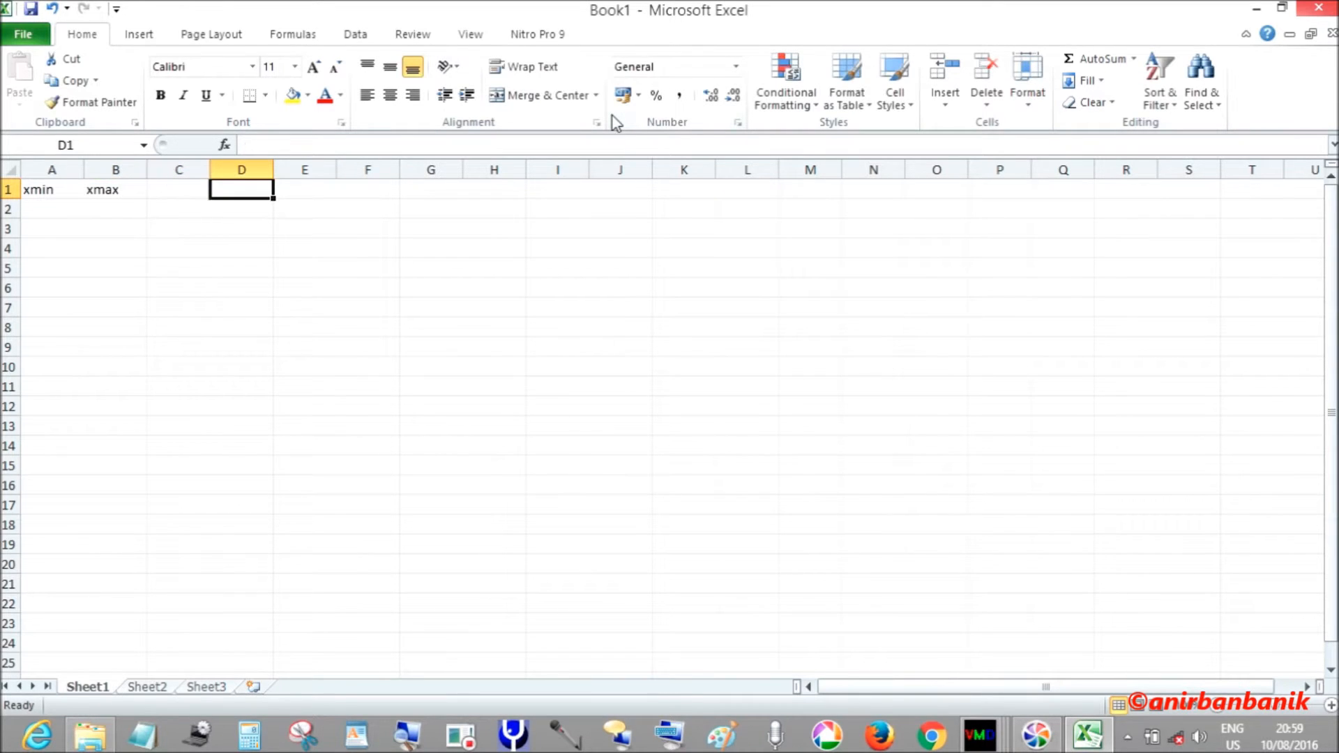
text(ymin)
click(304, 188)
text(ymax)
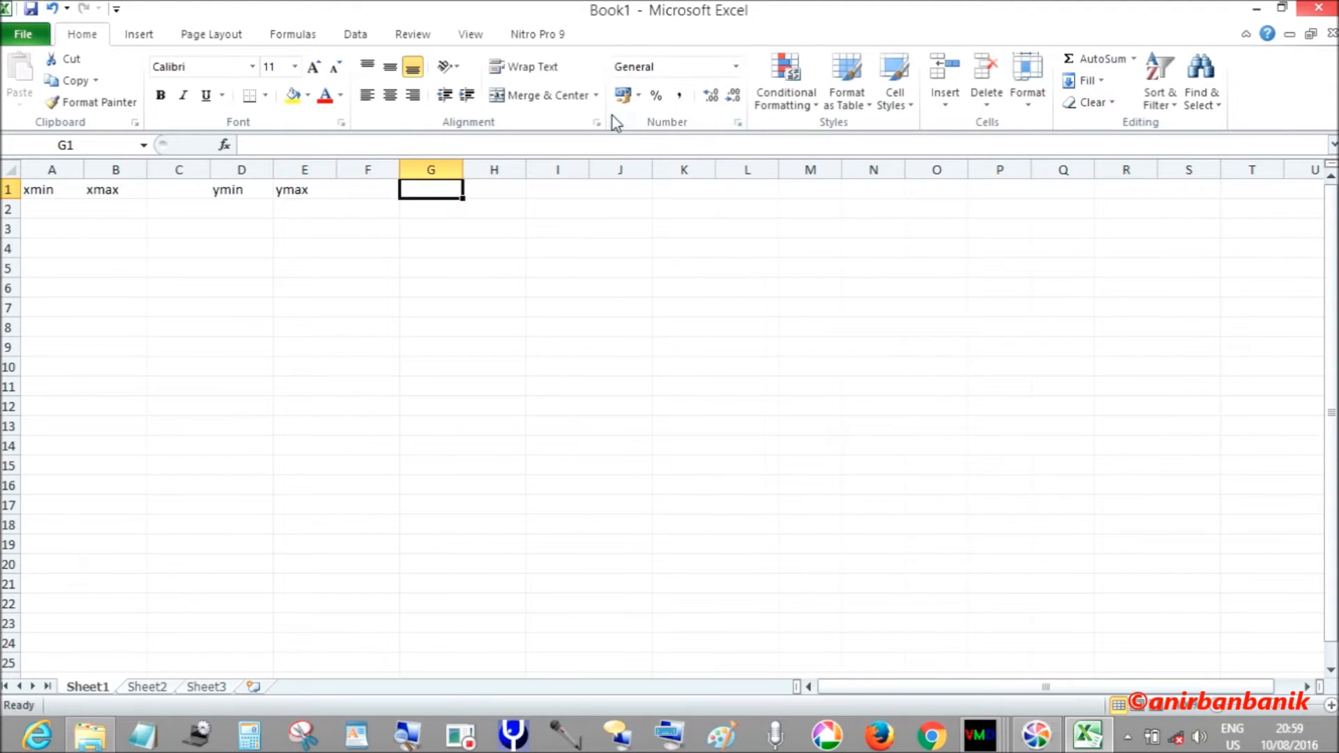
text(zmin)
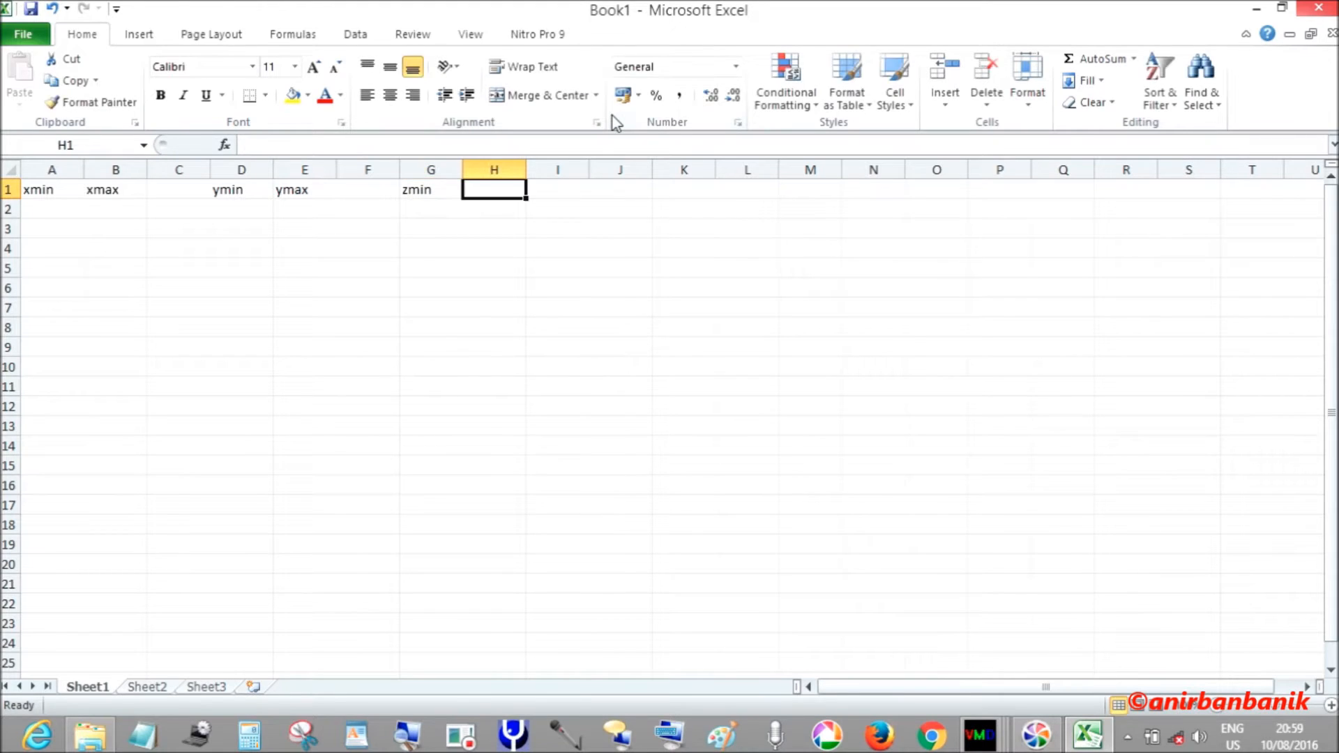
text(zmax)
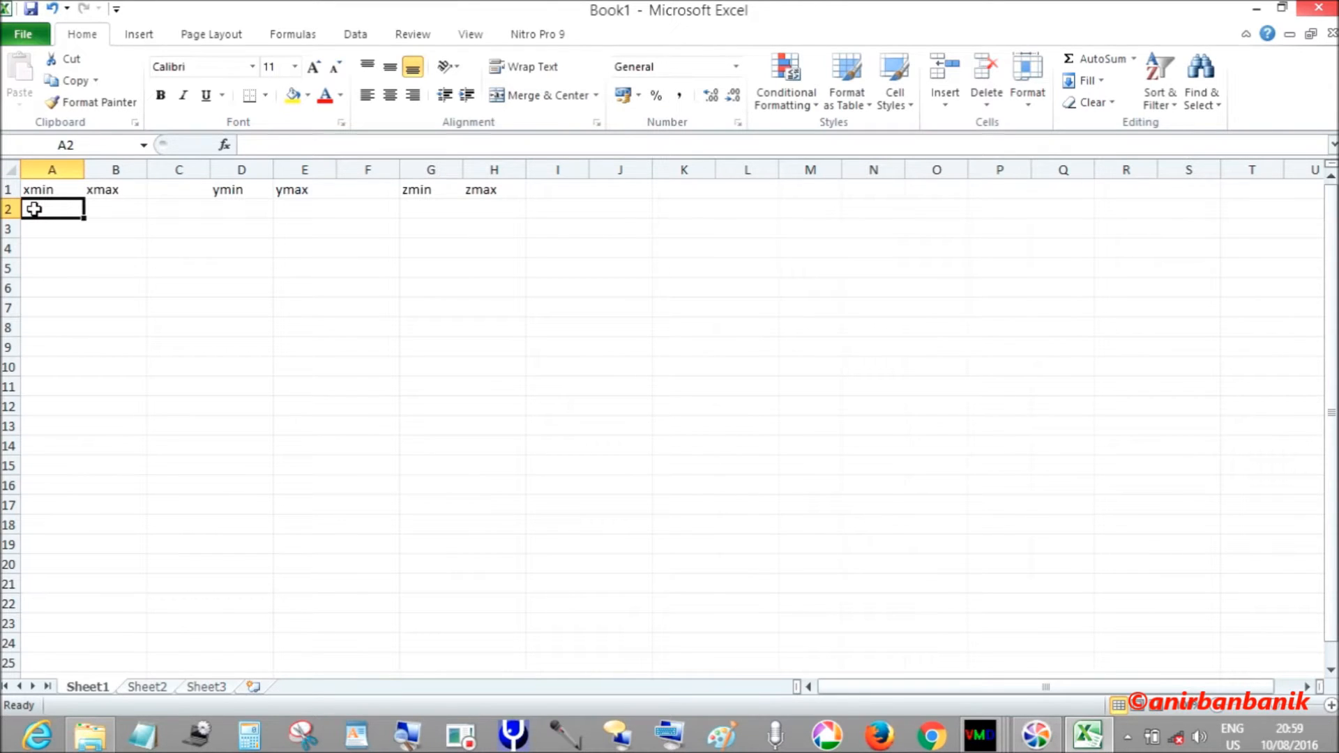
- Add xc/xsize, yc/ysize, zc/zsize labels in rows 4 and 5
click(51, 227)
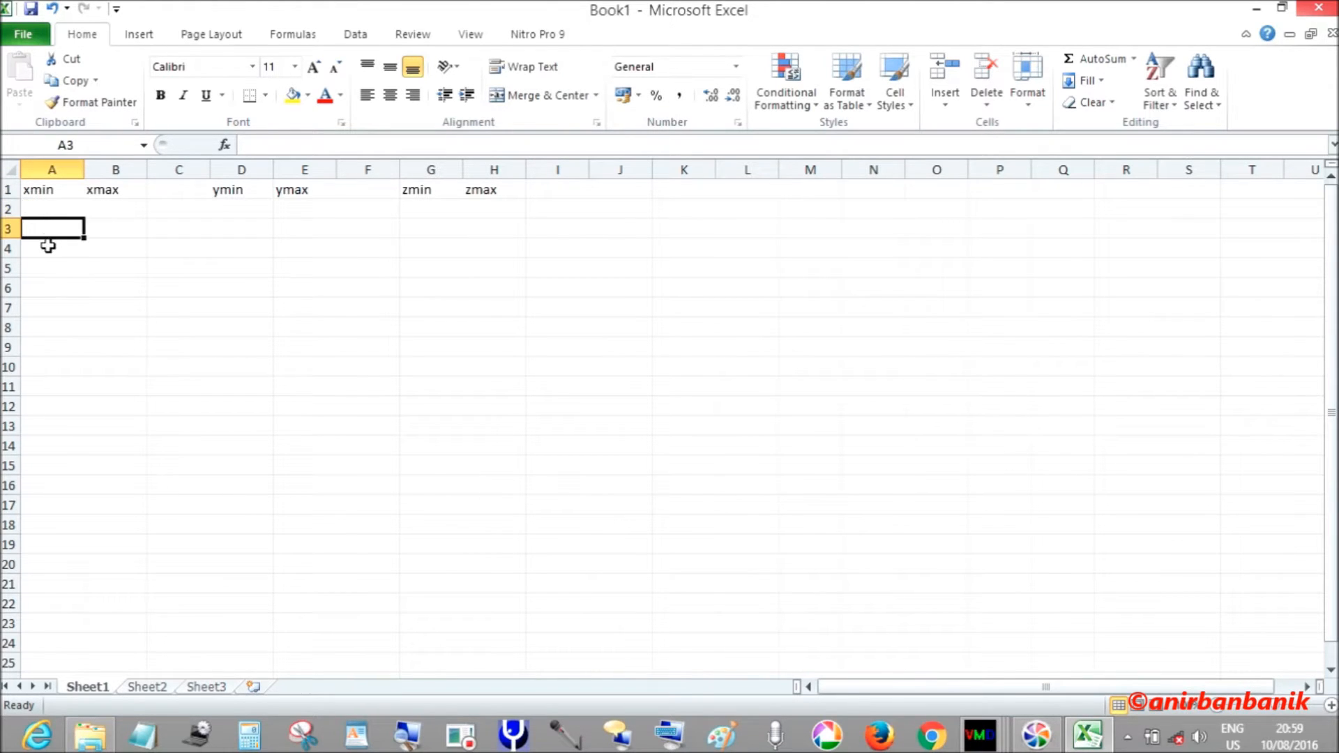
click(52, 249)
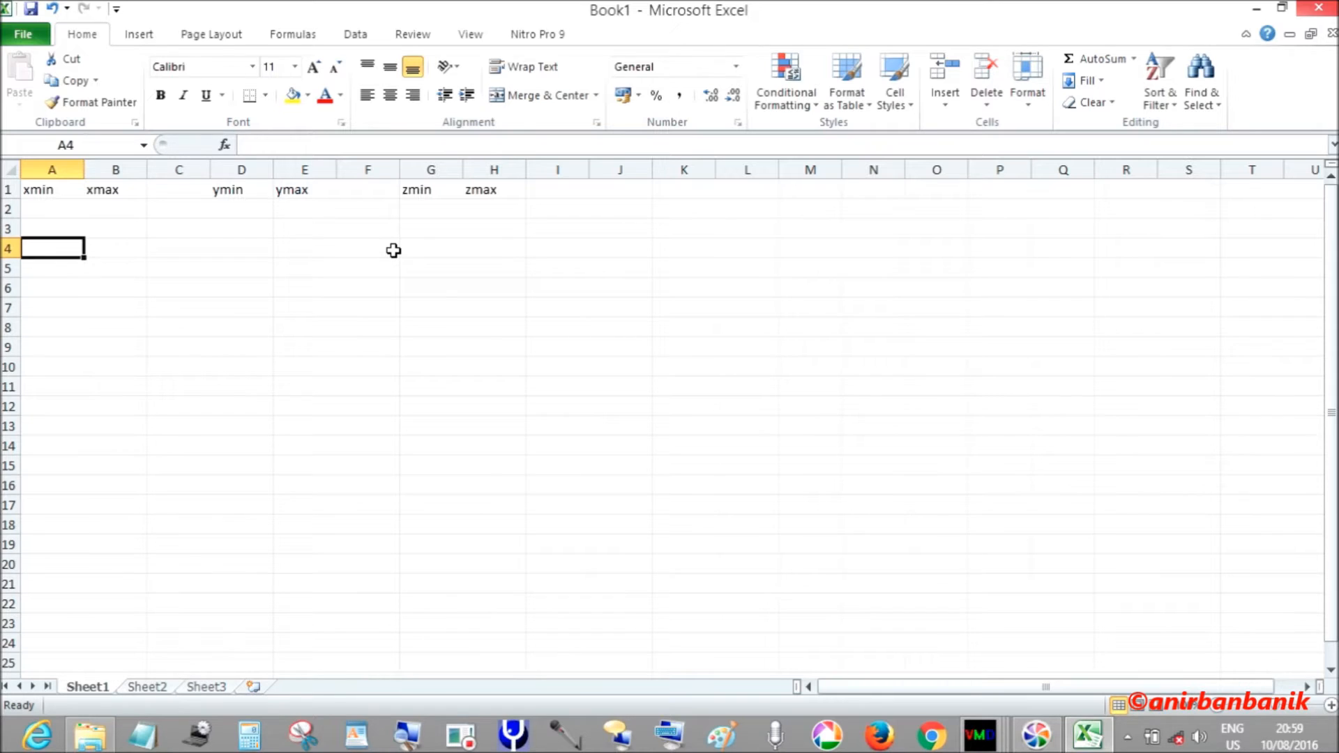
text(xc)
click(52, 267)
text(x)
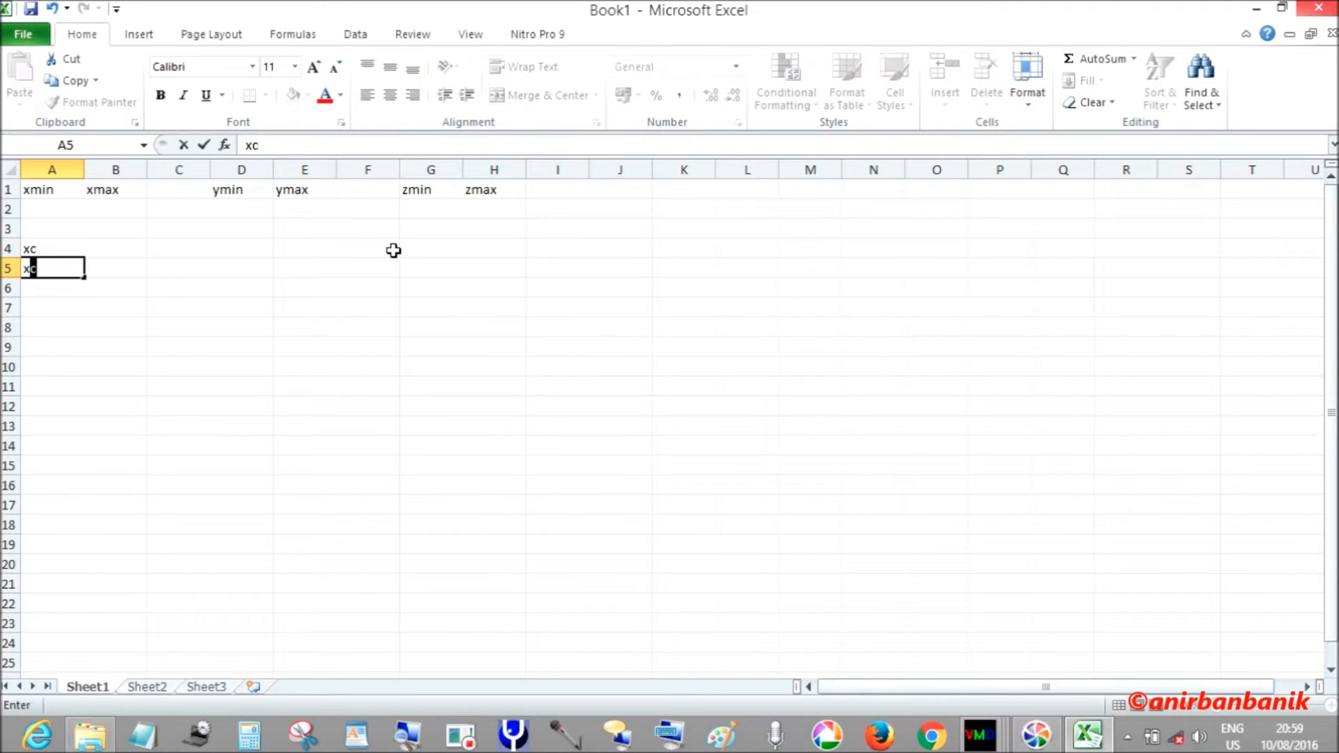
text(size)
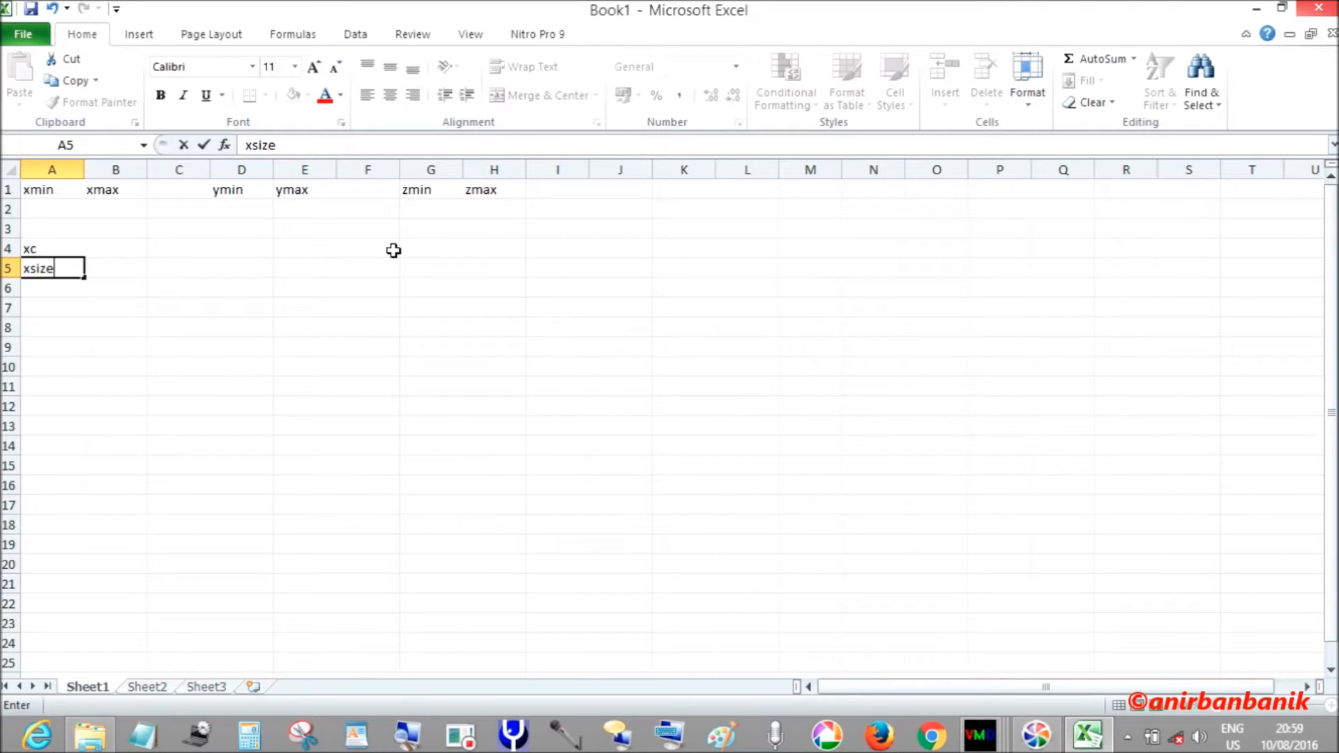
mouse_move(177, 250)
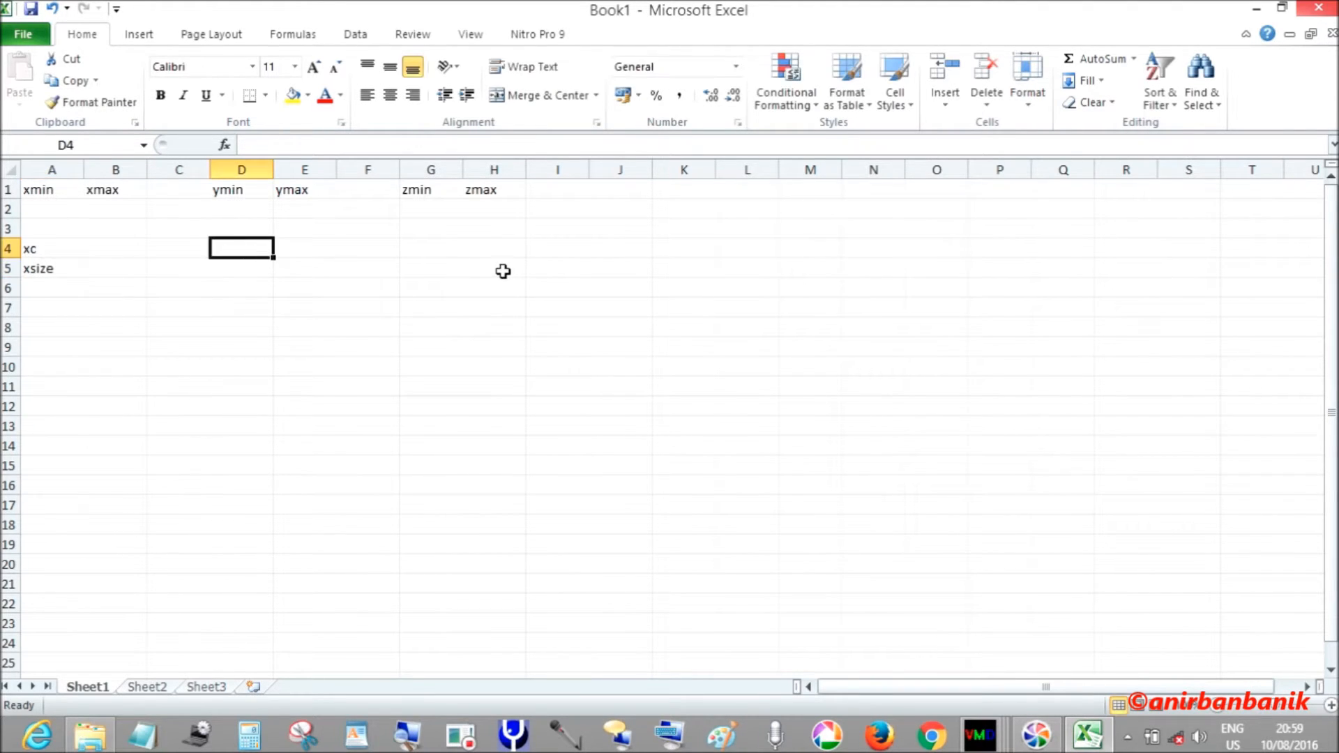
text(yc)
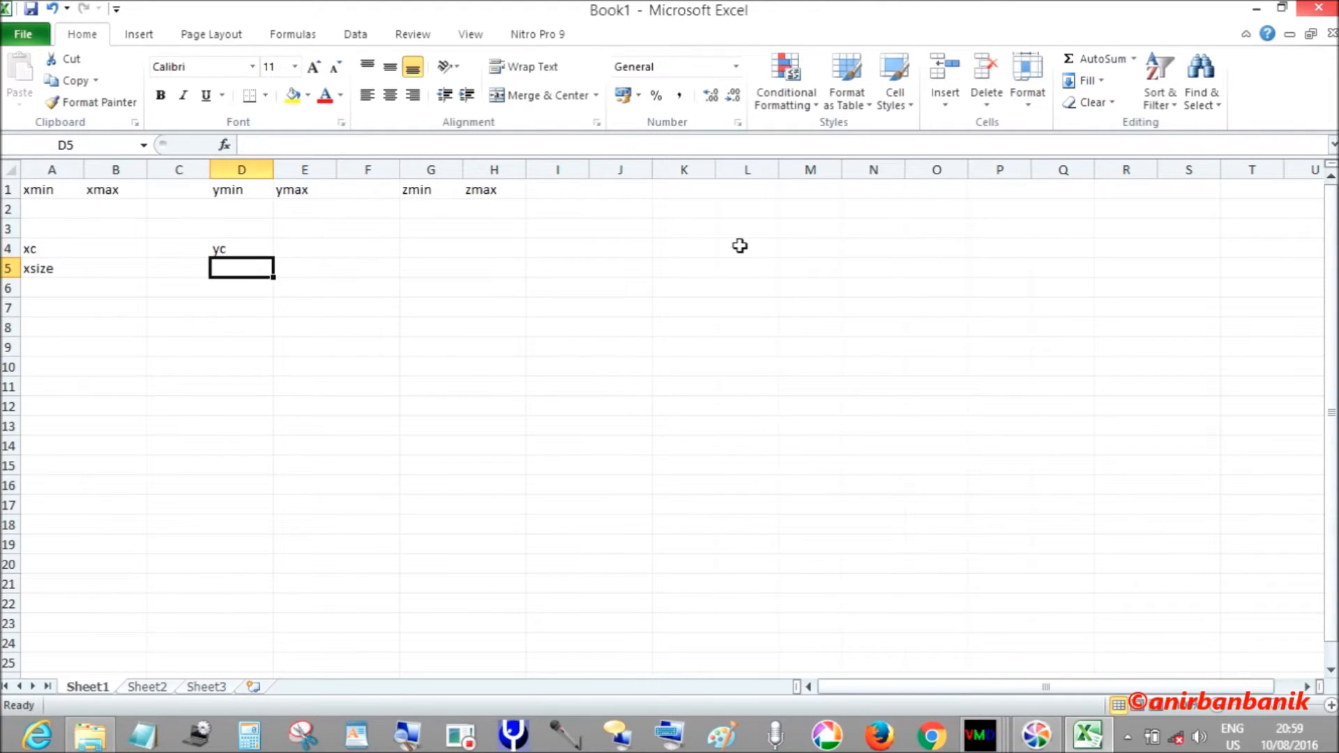
text(ysi)
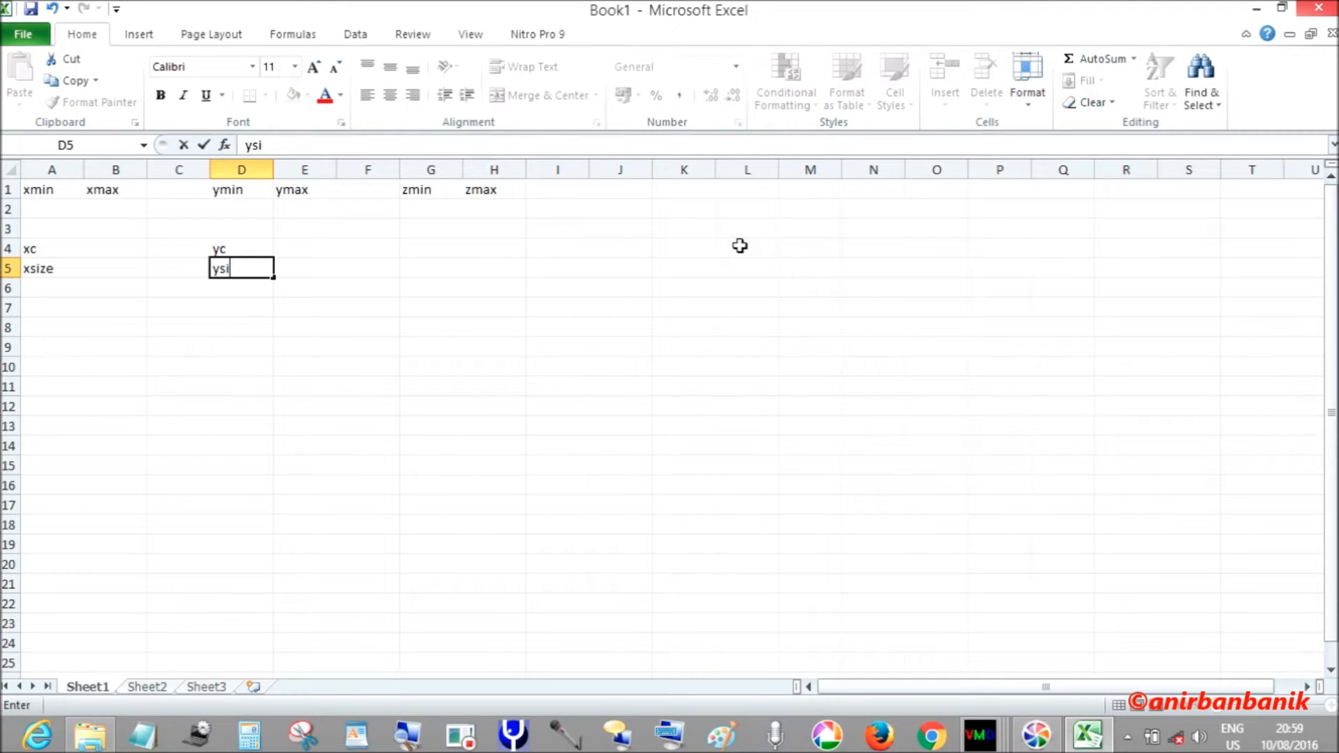
text(ze)
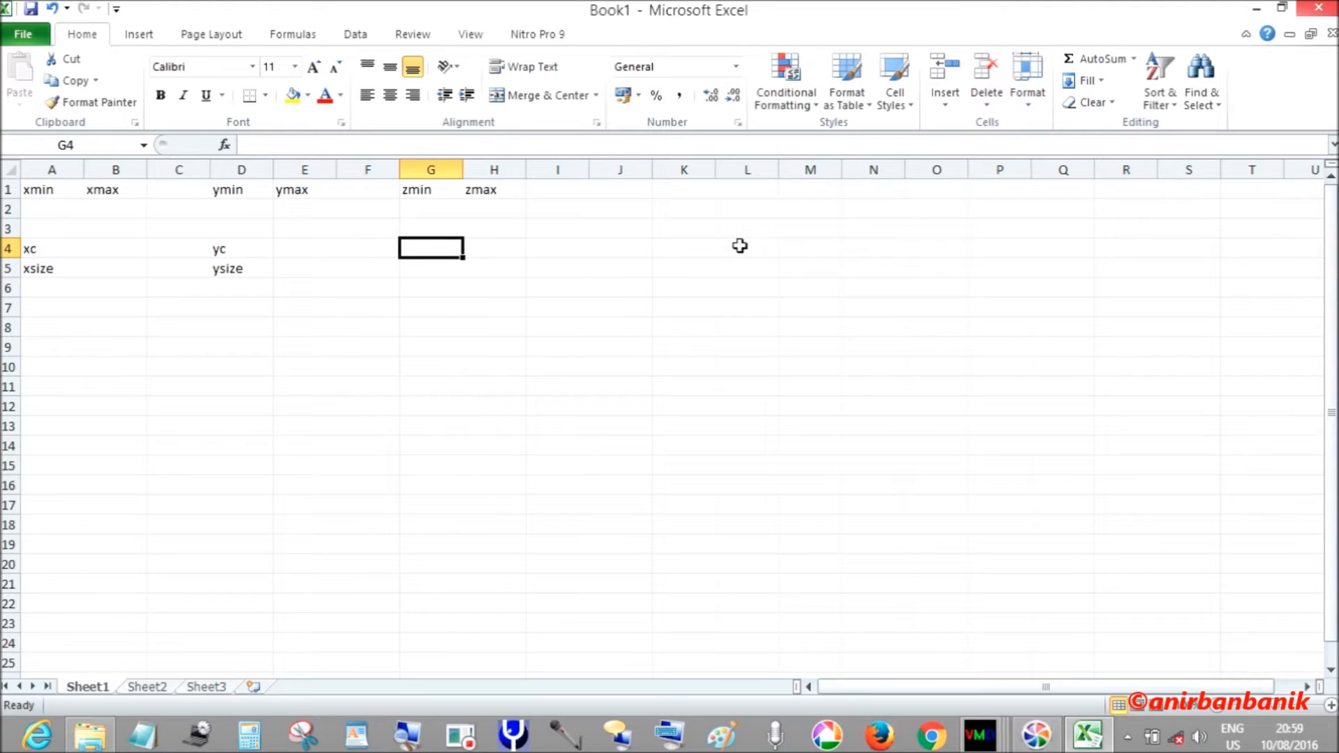
text(zc)
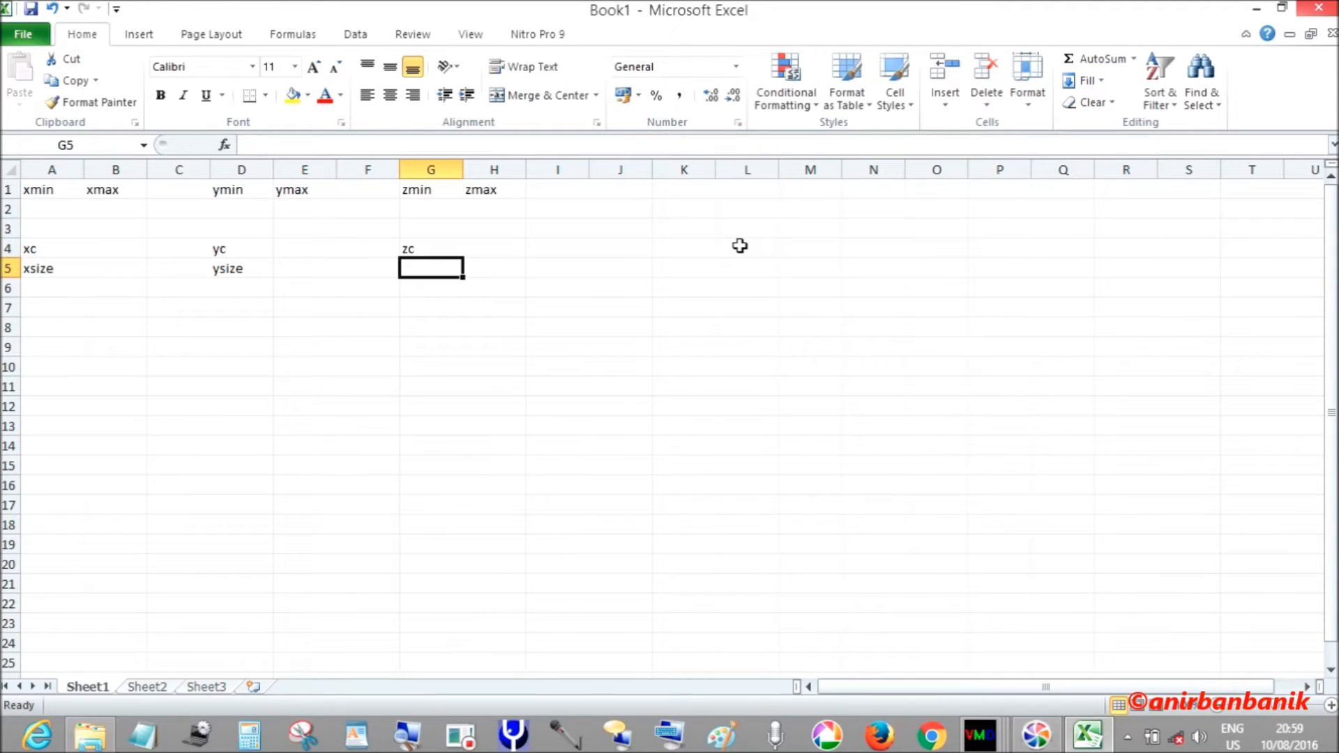
text(zsize)
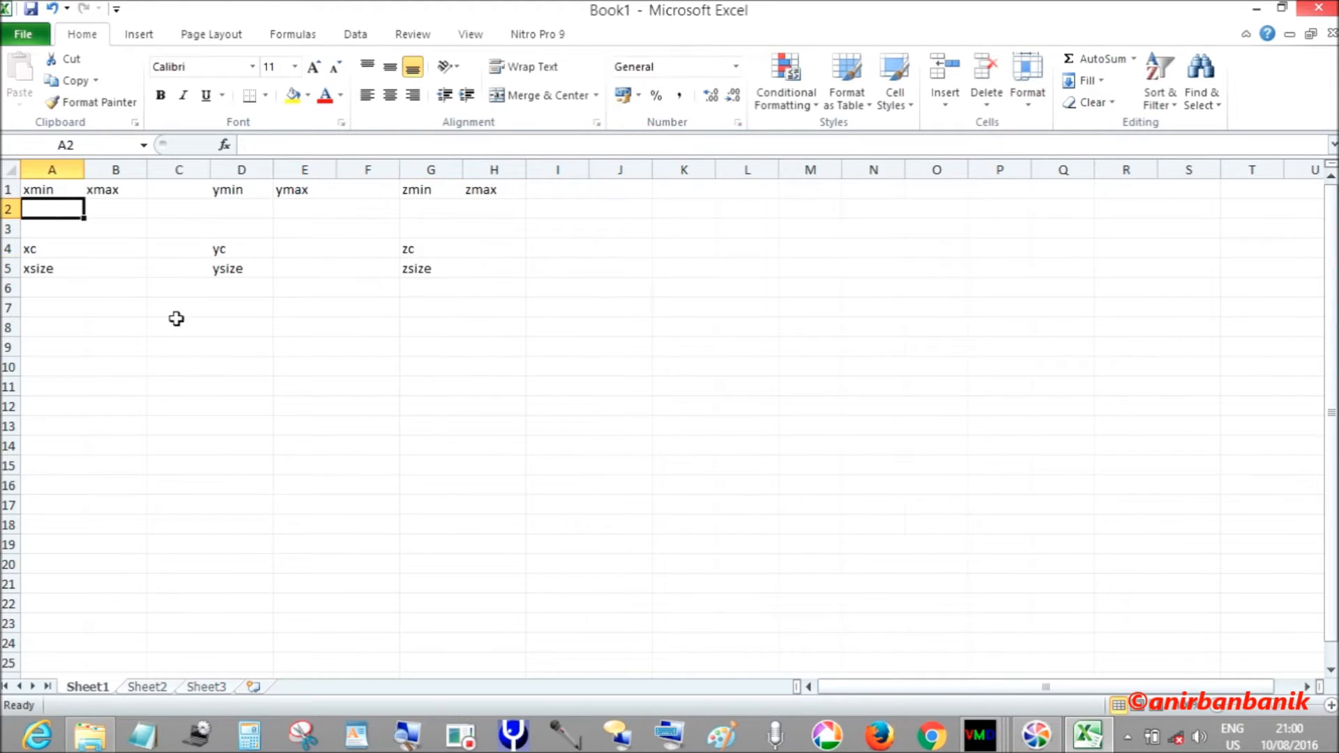
mouse_move(978, 736)
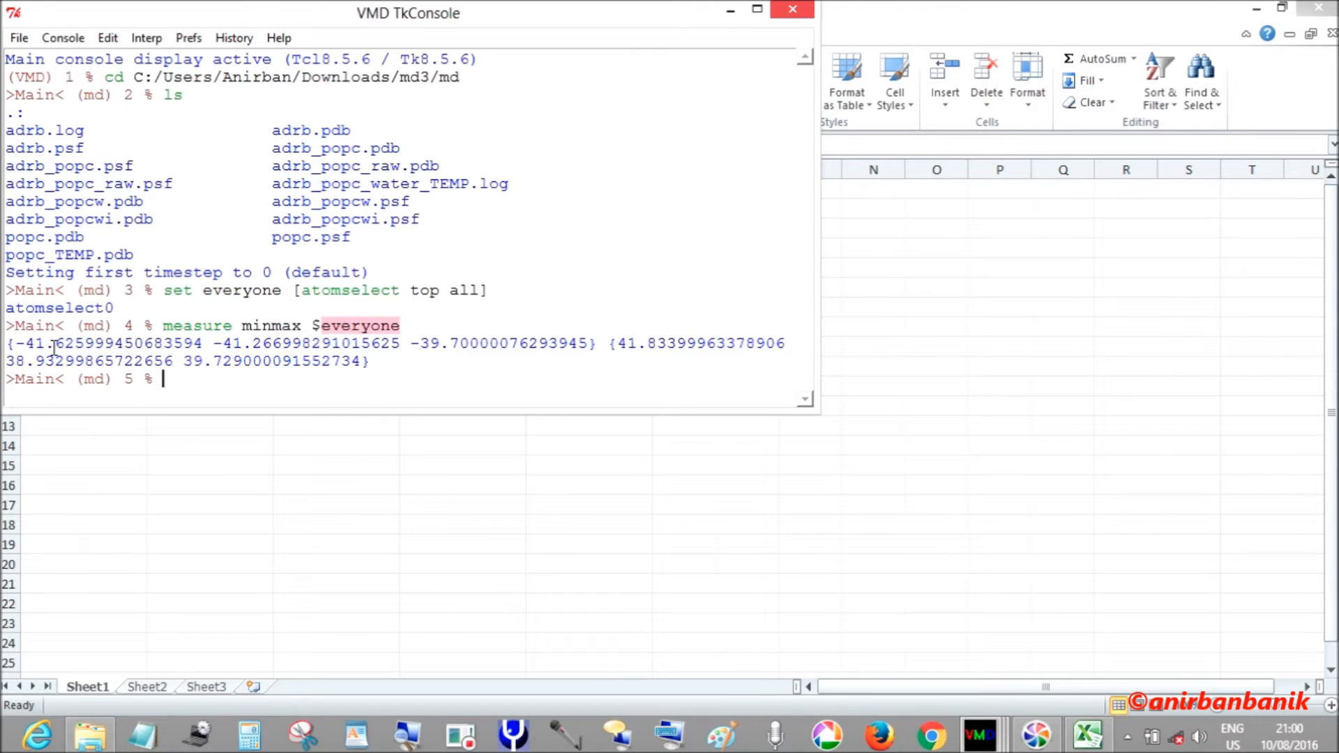
mouse_move(671, 93)
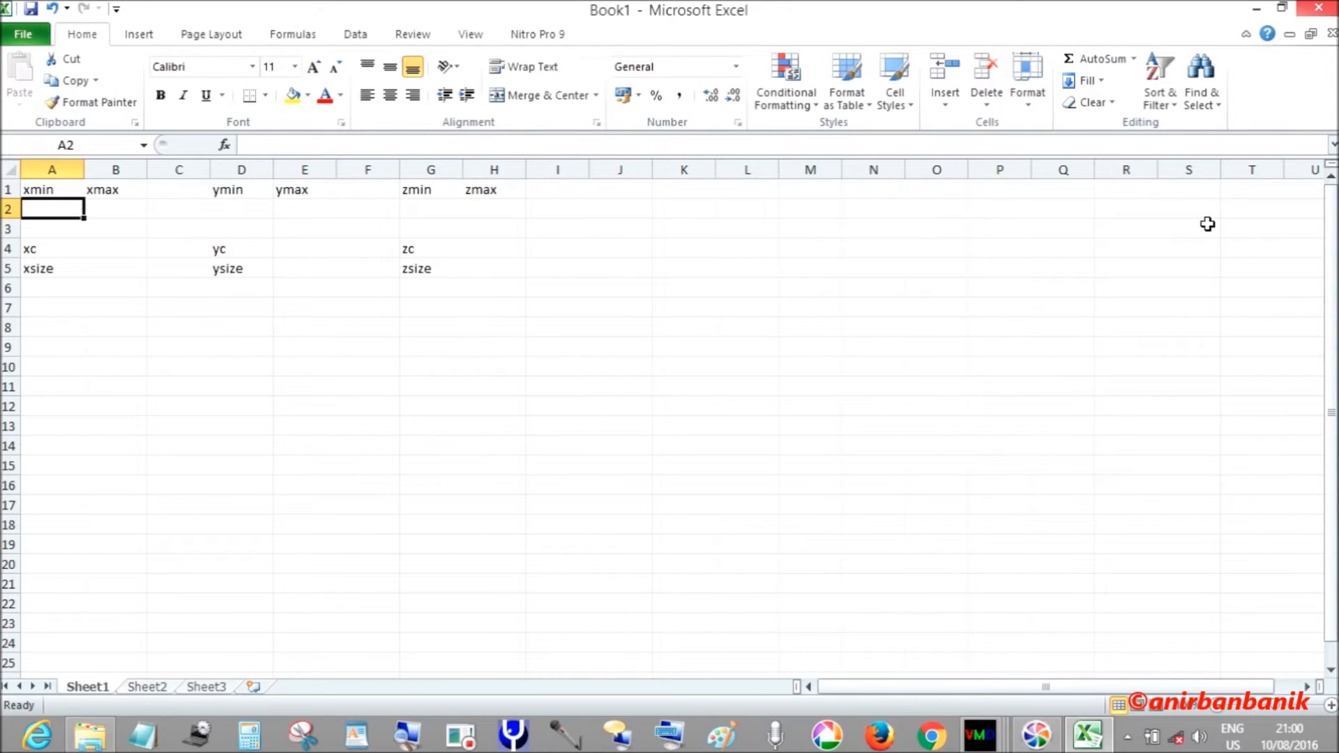
- Enter xmin -41.626, ymin -41.267, zmin -39.7 and xmax 41.834 in row 2
text(-)
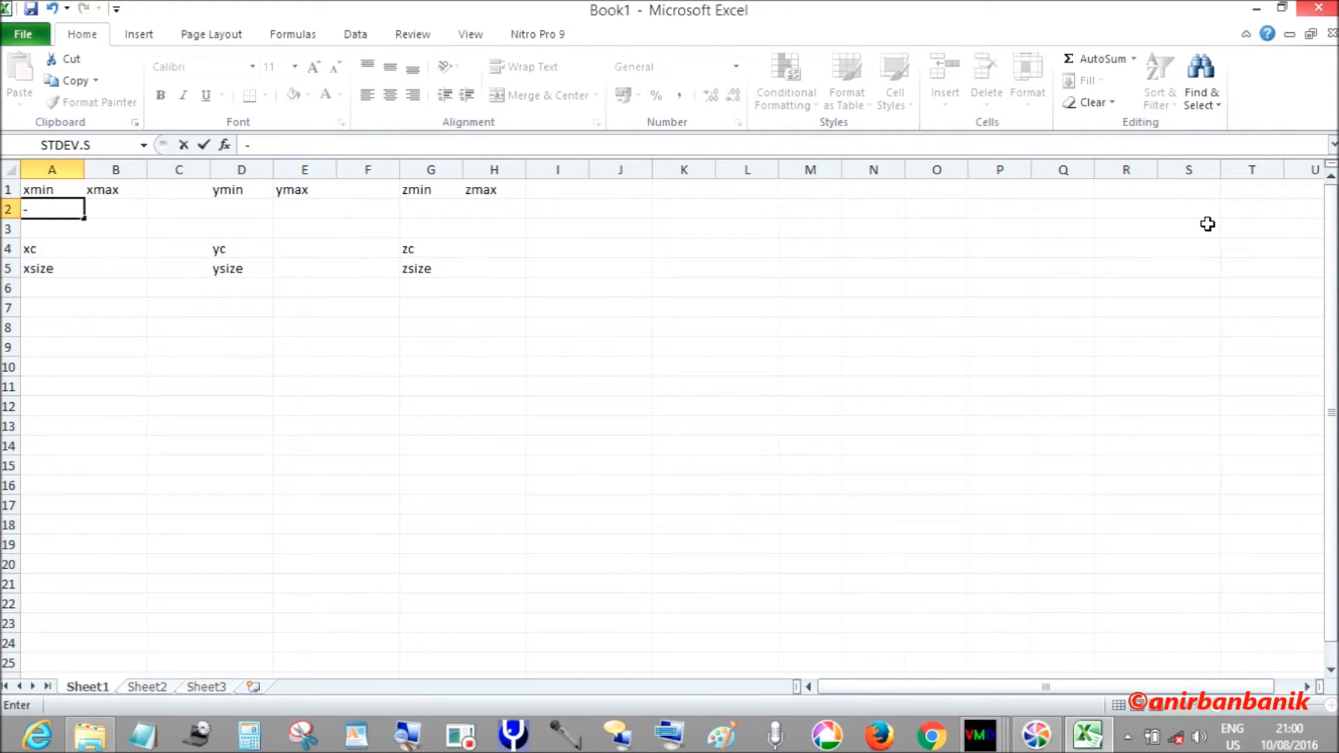
text(-41.6)
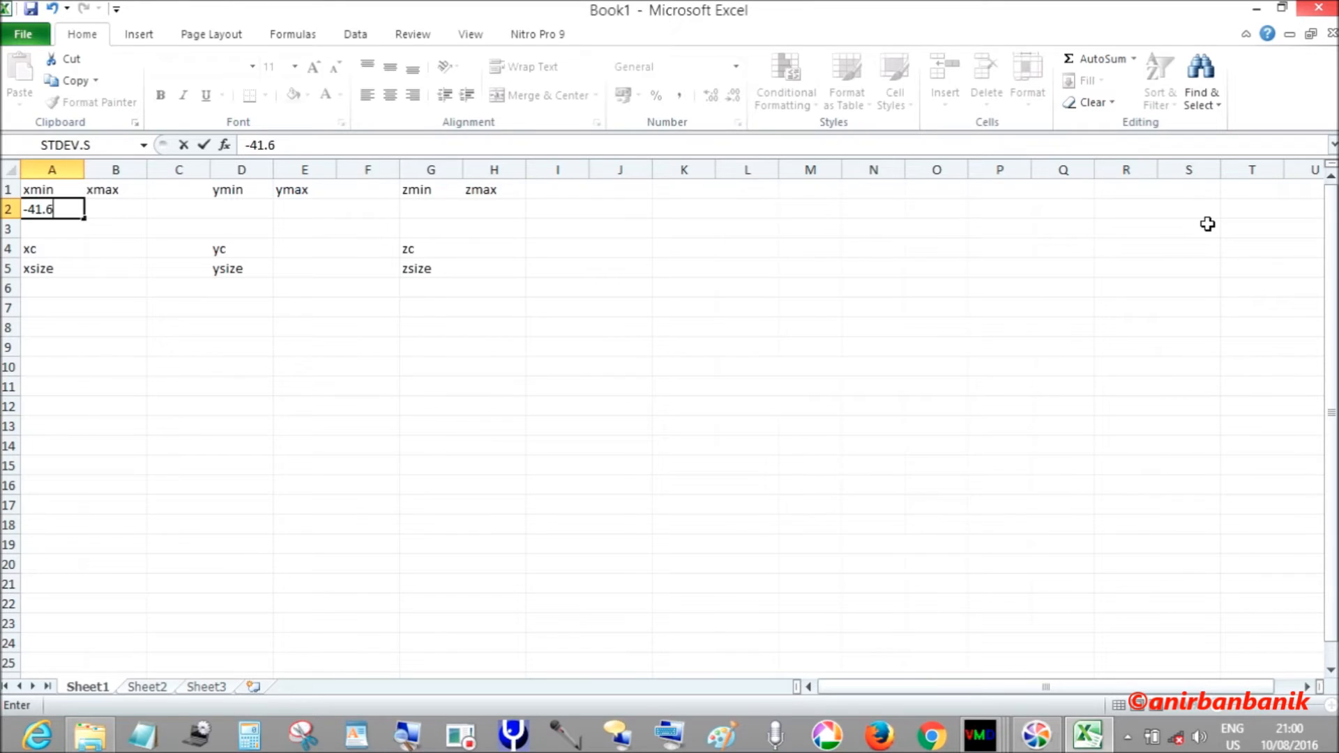
text(26)
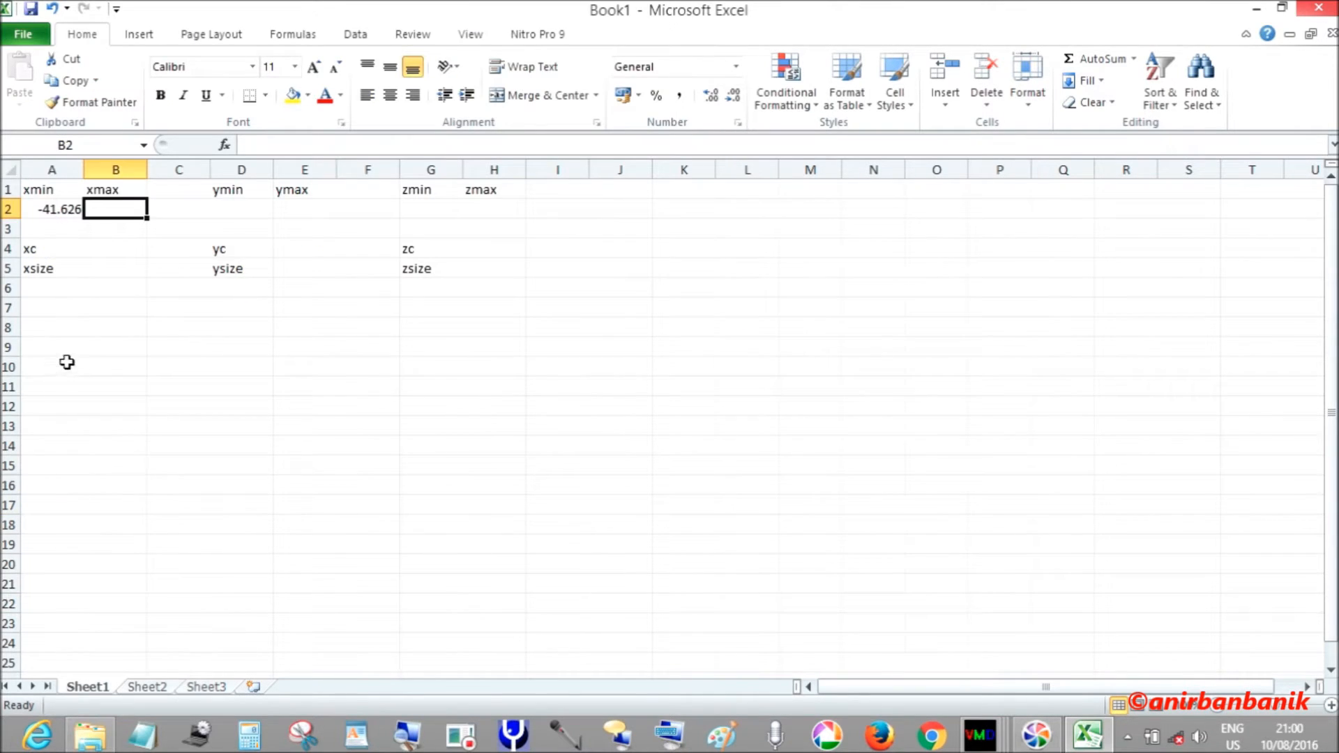
text(-)
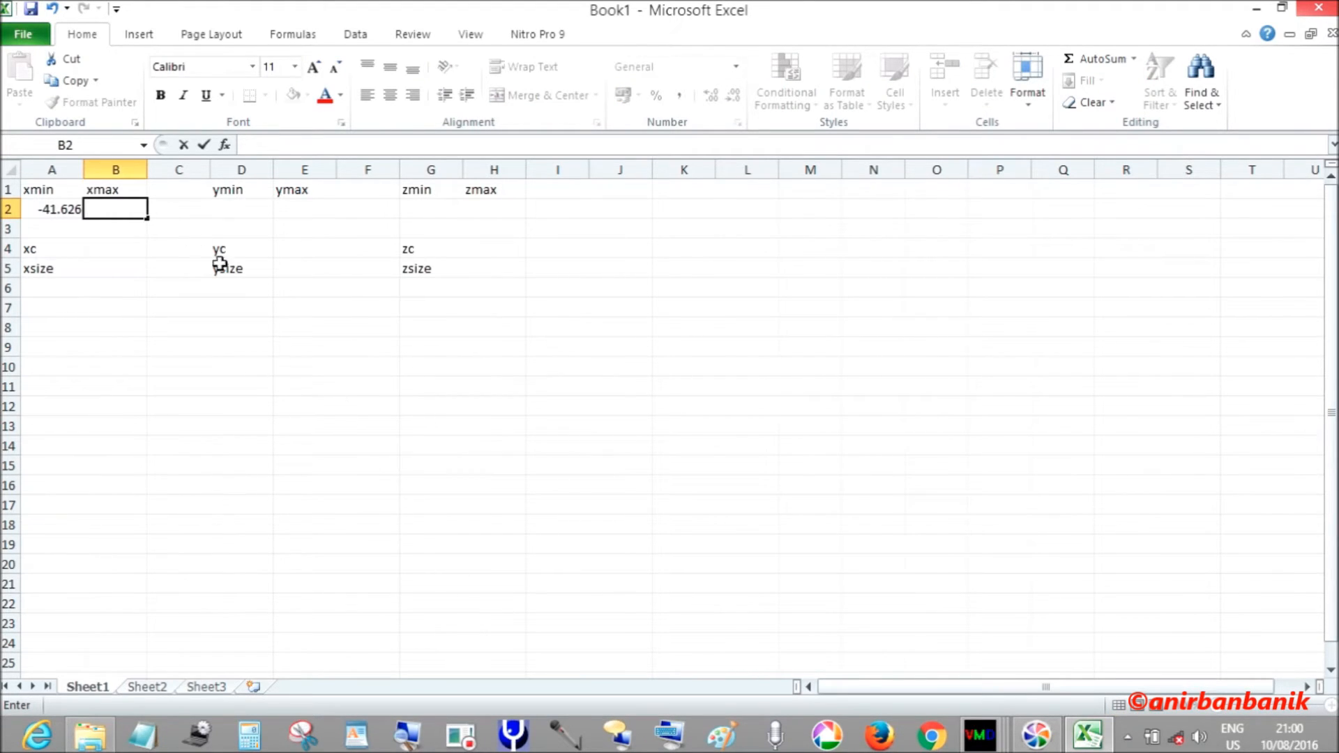
click(241, 209)
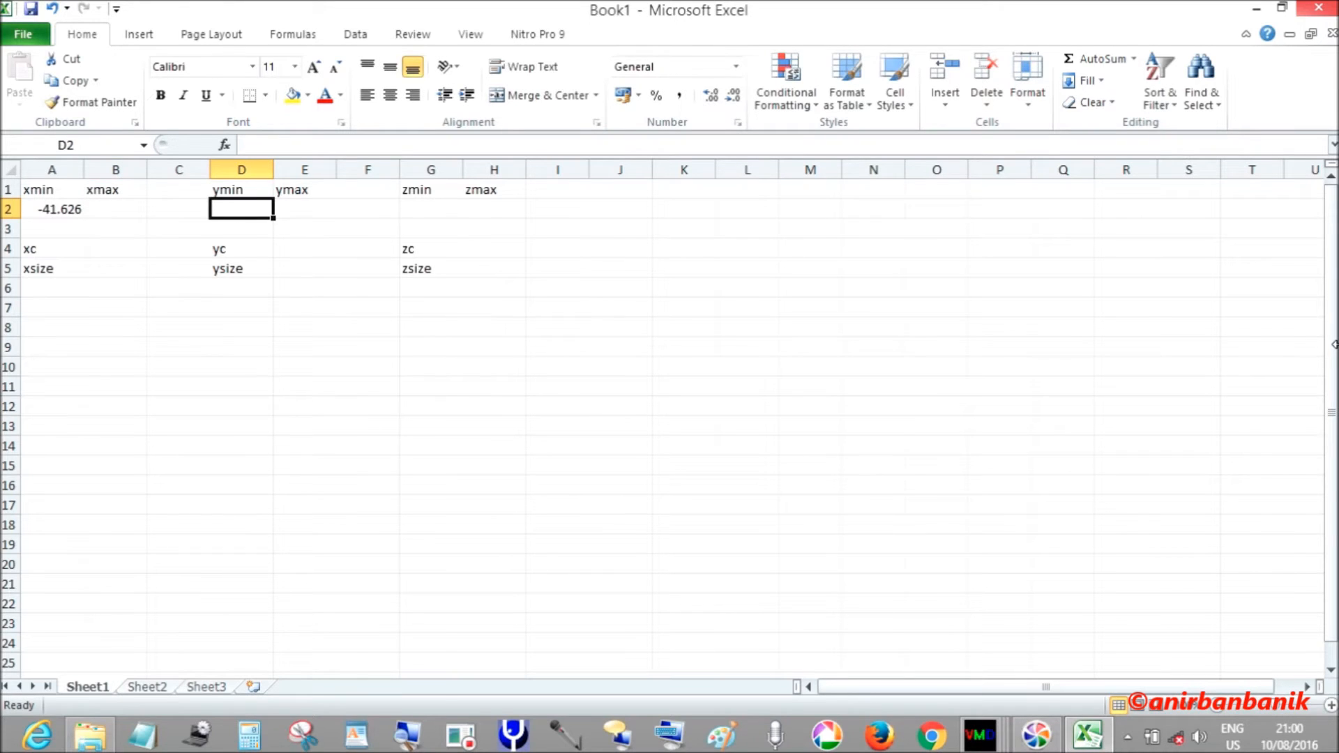
text(-41.)
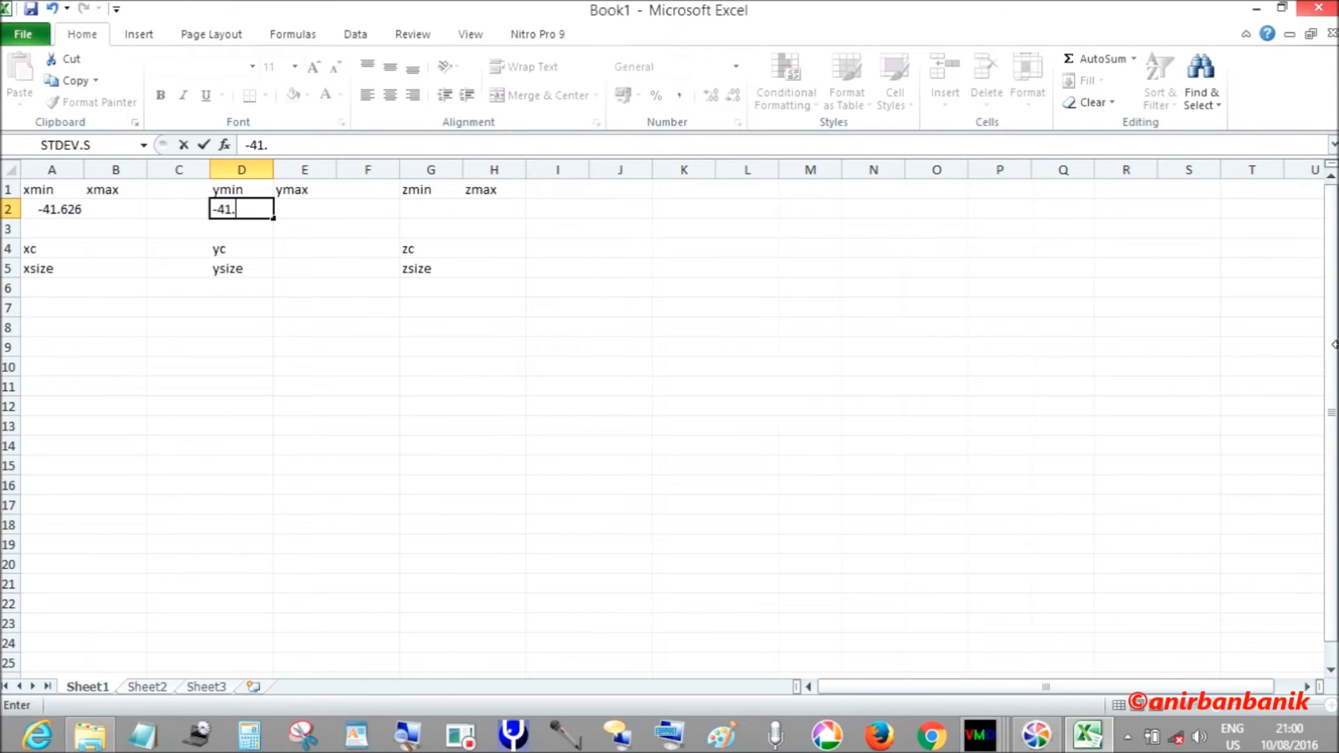
text(267)
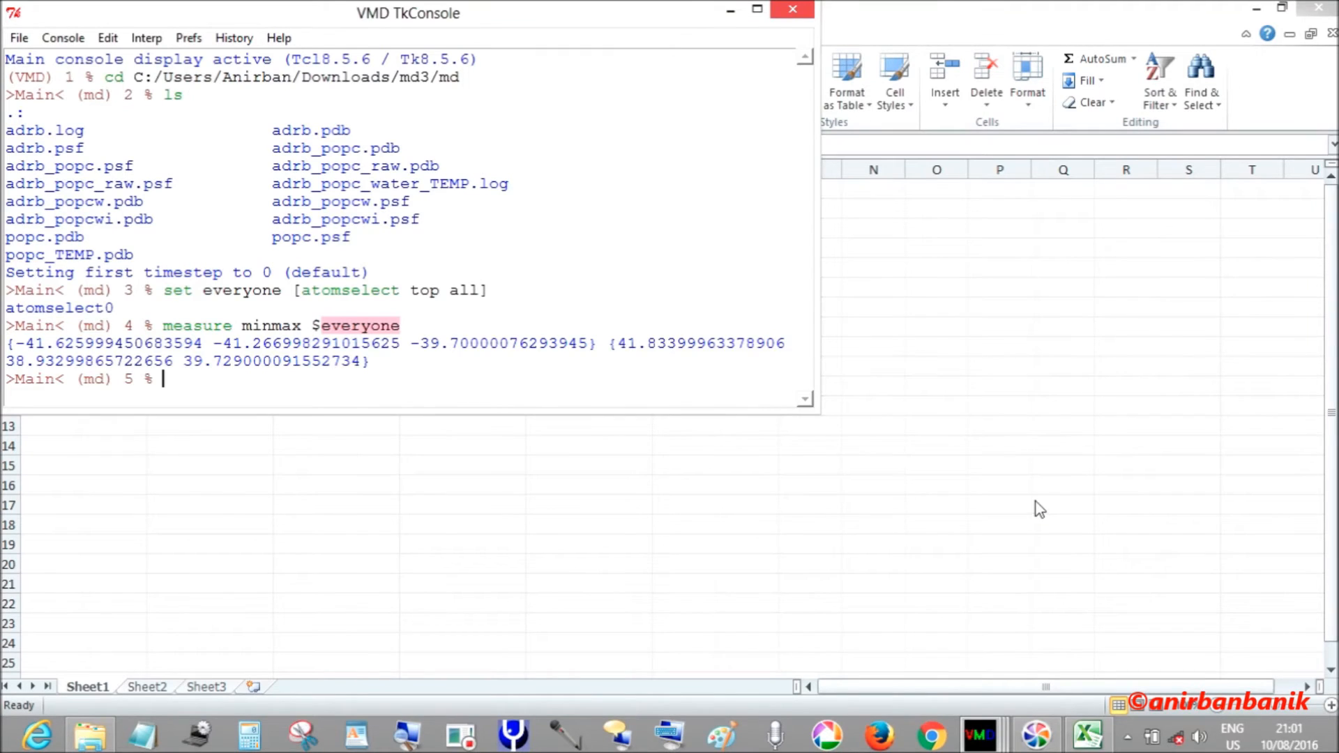
mouse_move(957, 343)
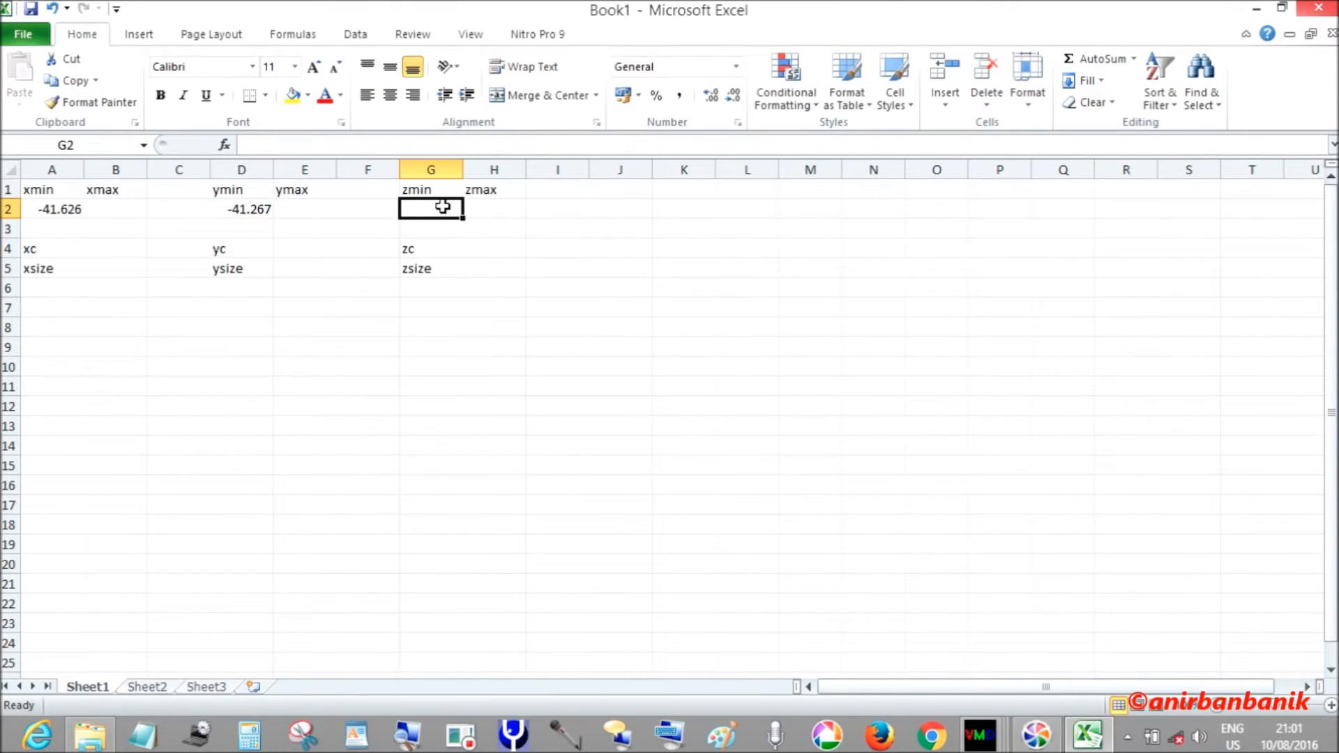
text(-)
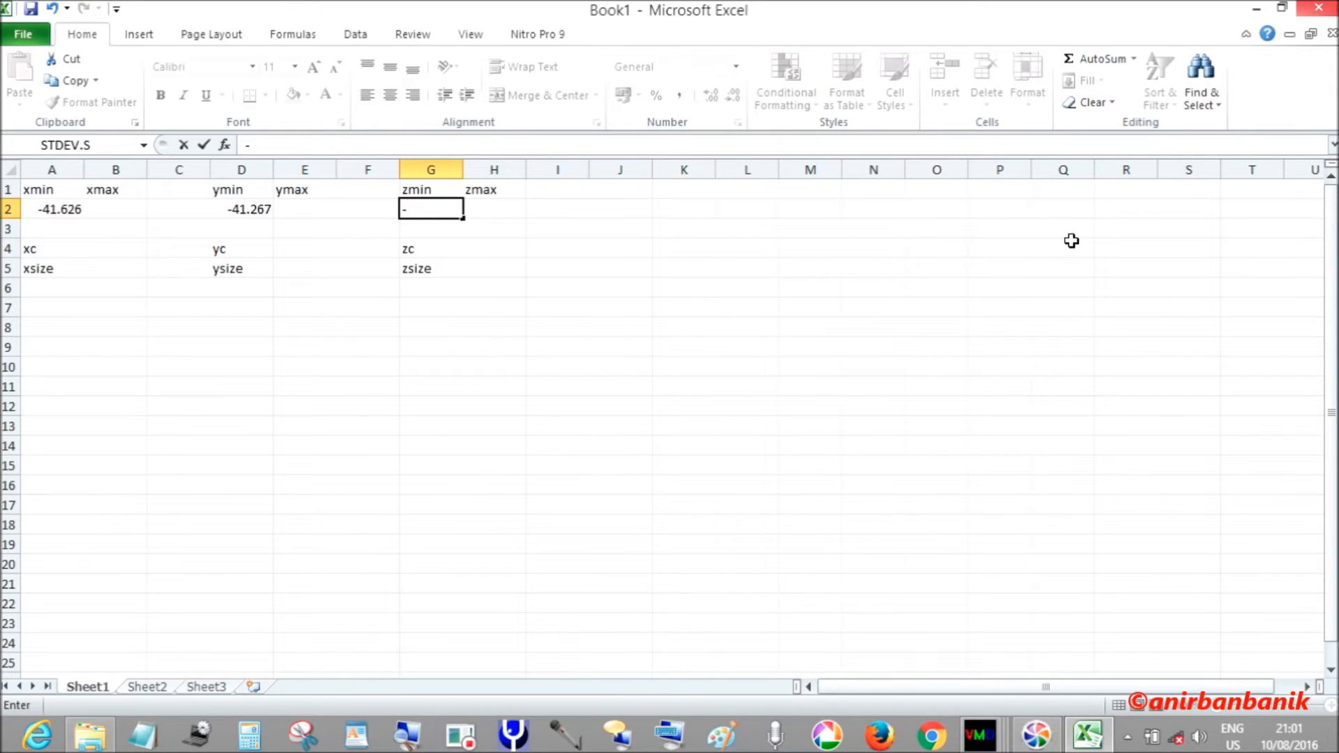
text(-39.7)
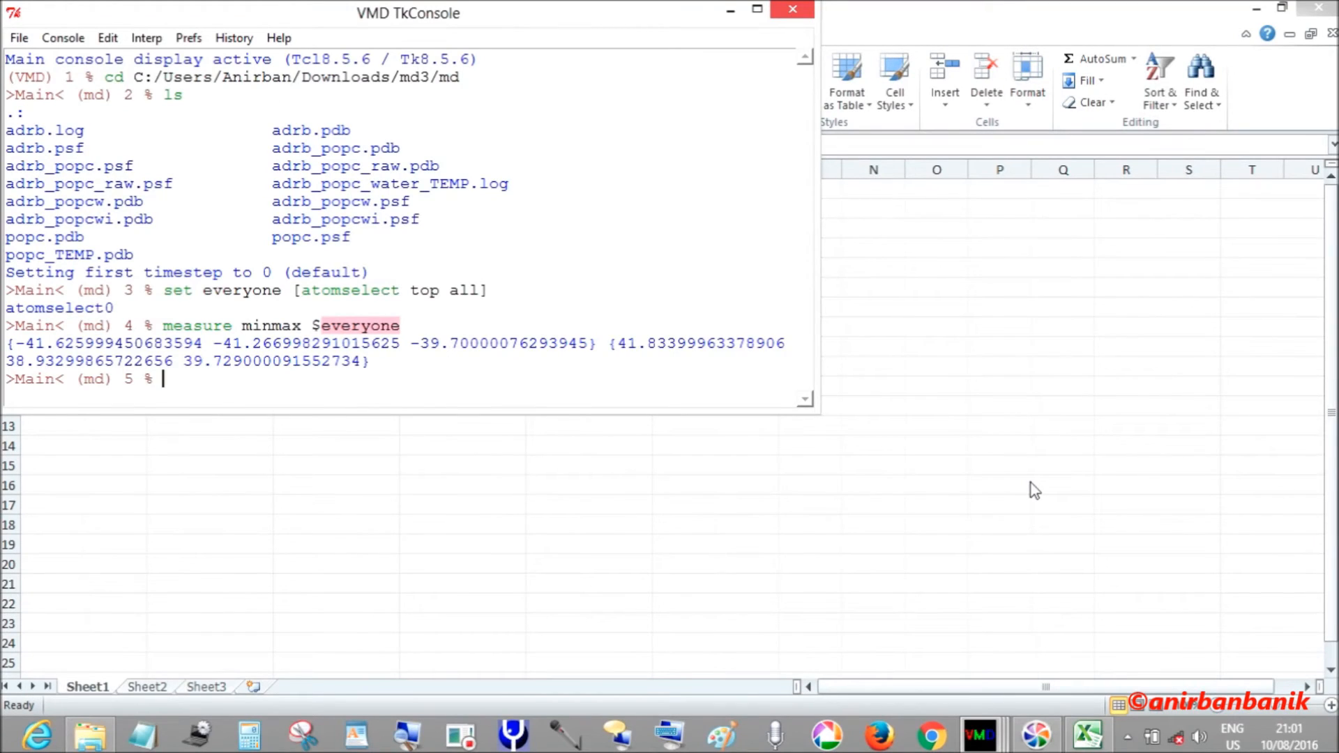
mouse_move(893, 253)
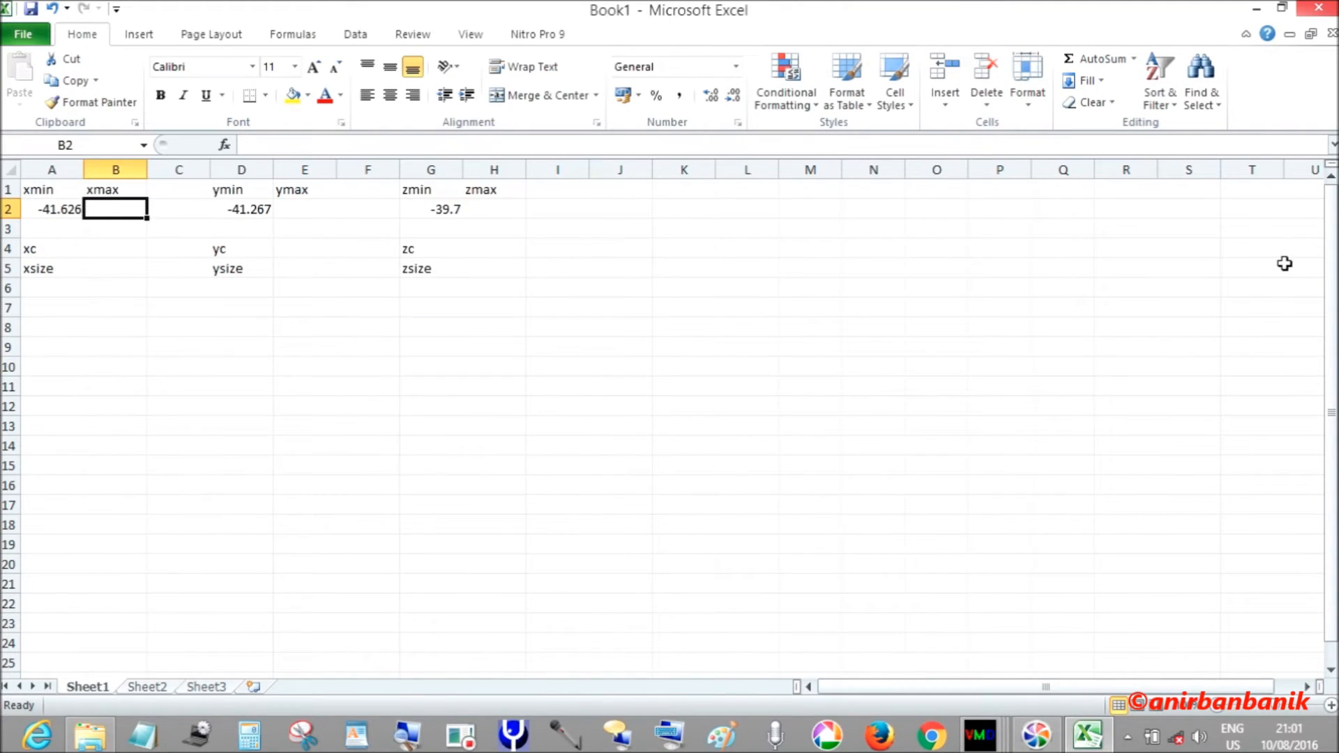
text(41.)
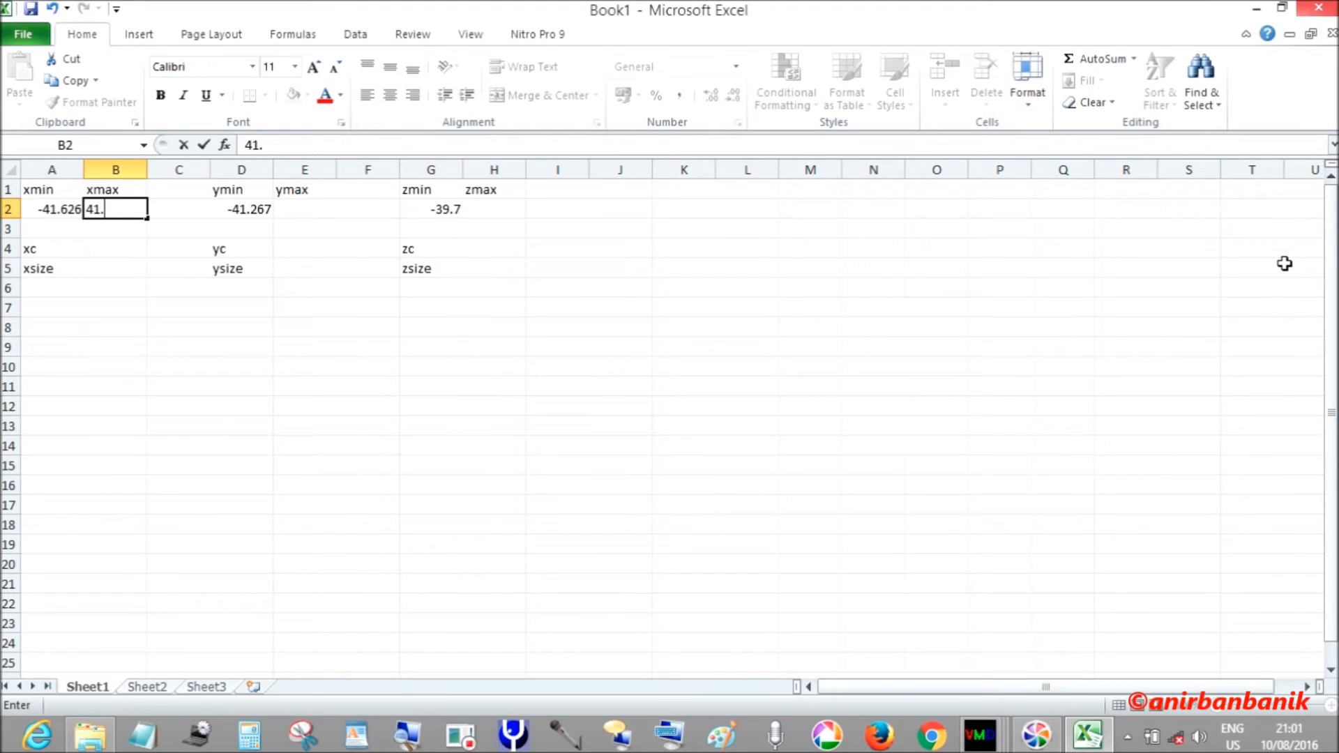
text(834)
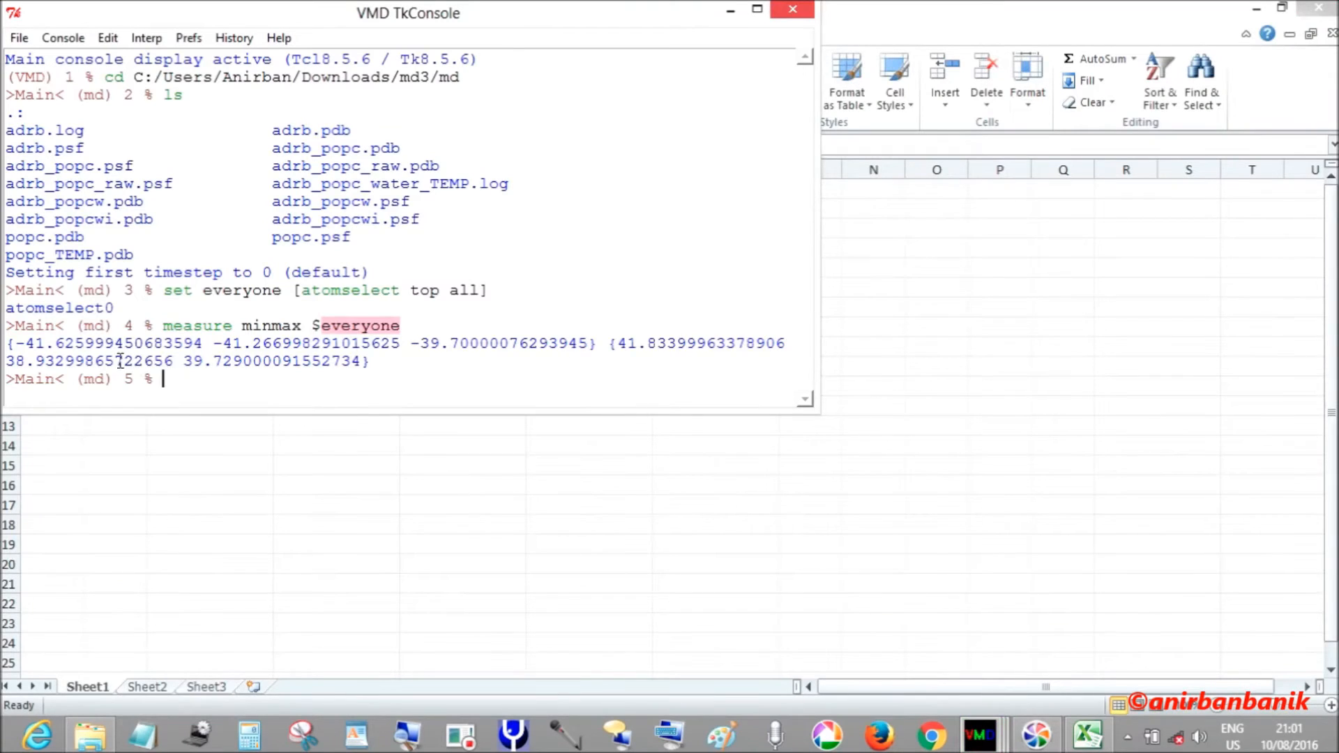
- Enter ymax 38.933 in E2 and zmax 39.729 in H2, read from the VMD console
click(755, 10)
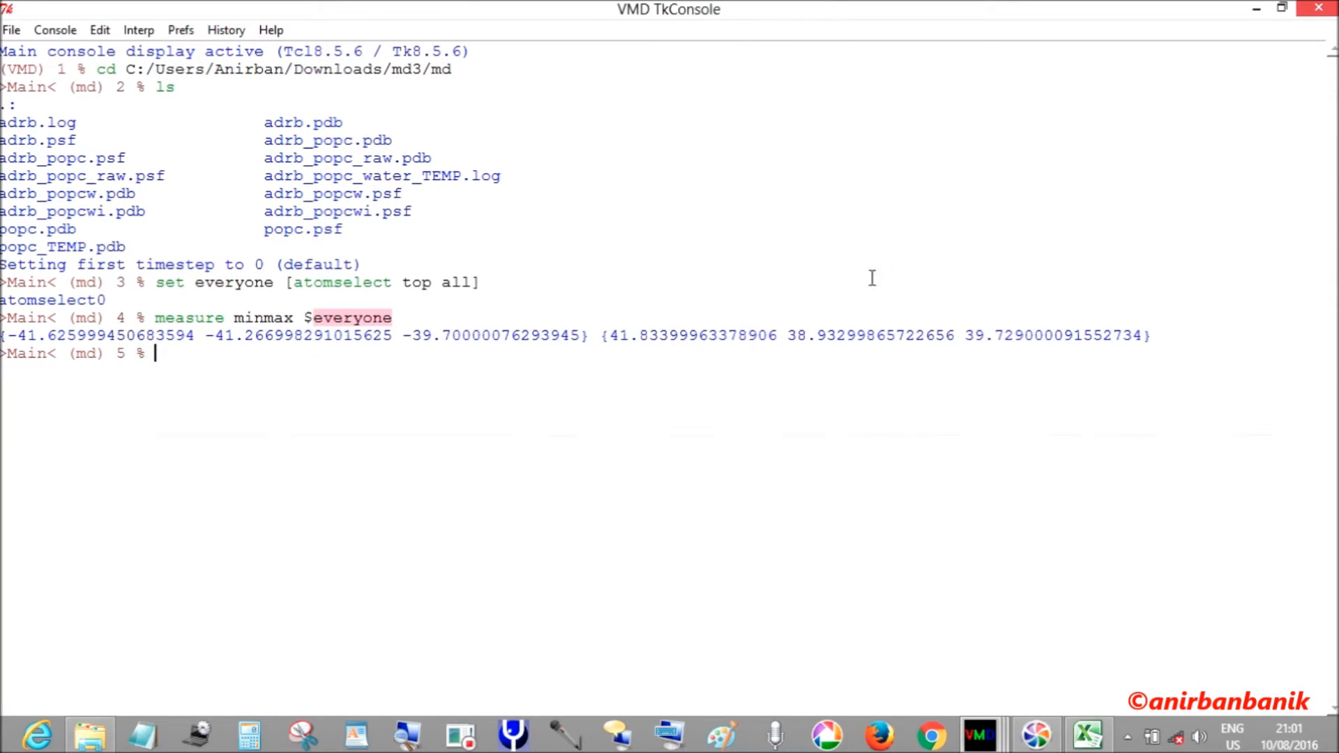
mouse_move(798, 353)
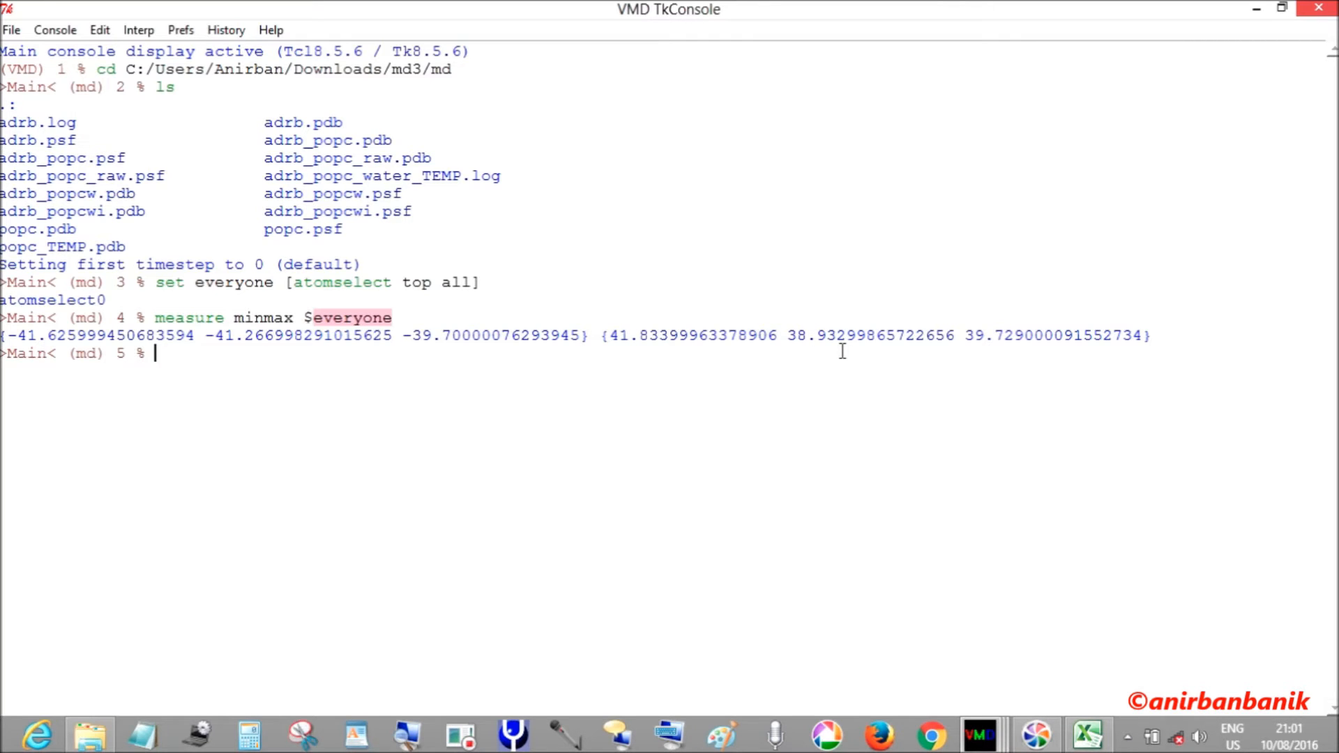
click(1087, 735)
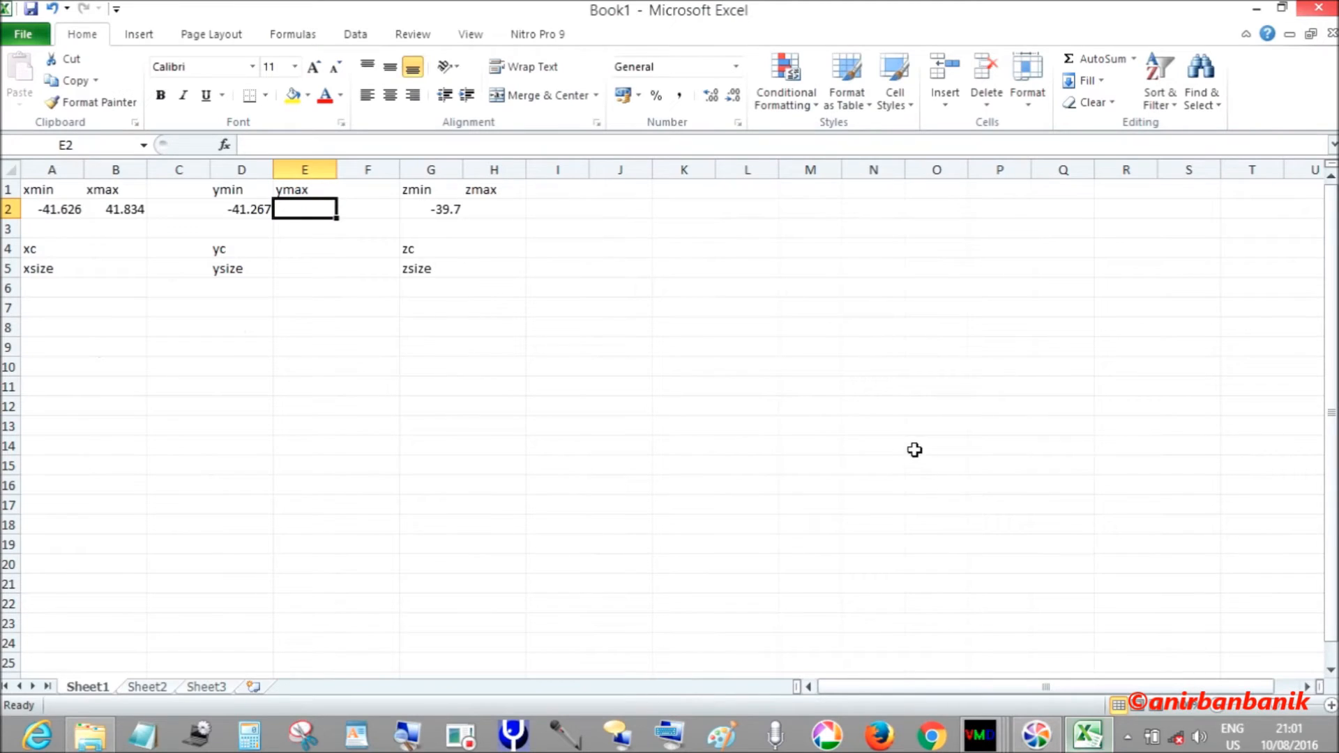
text(38)
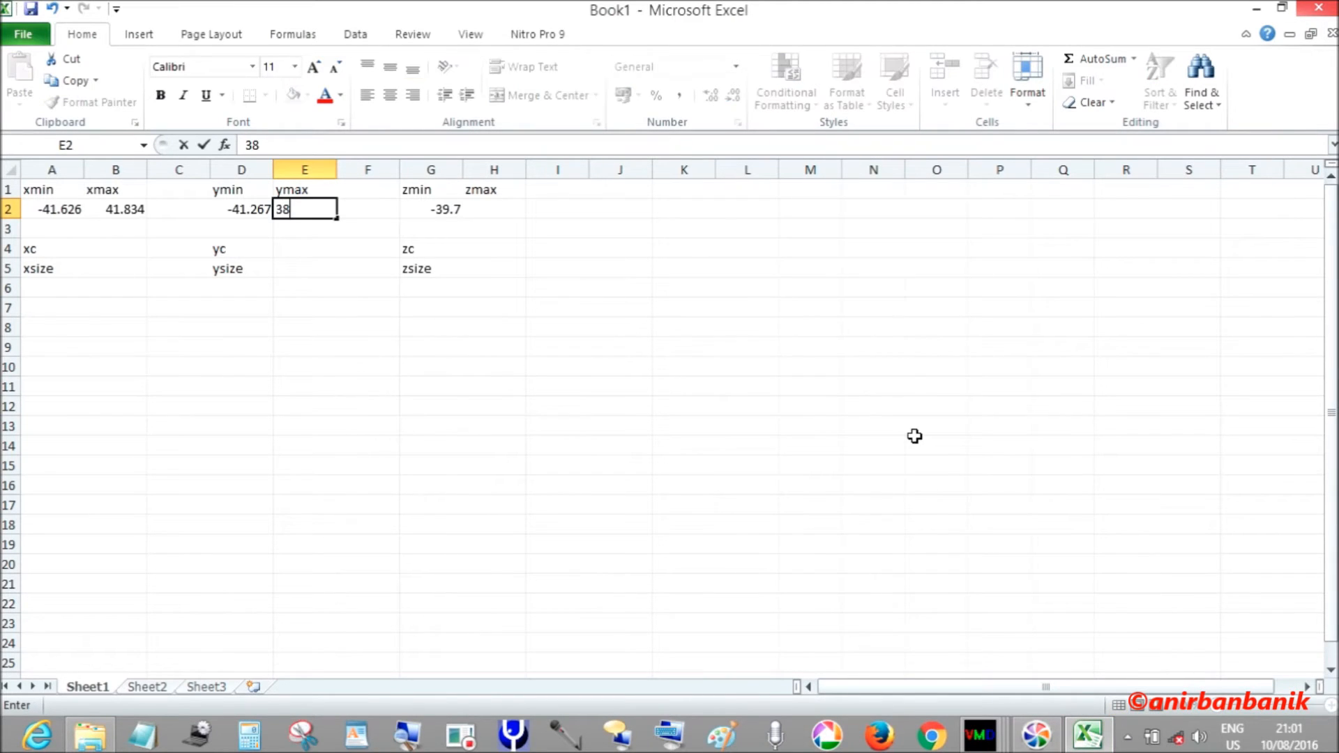
text(.933)
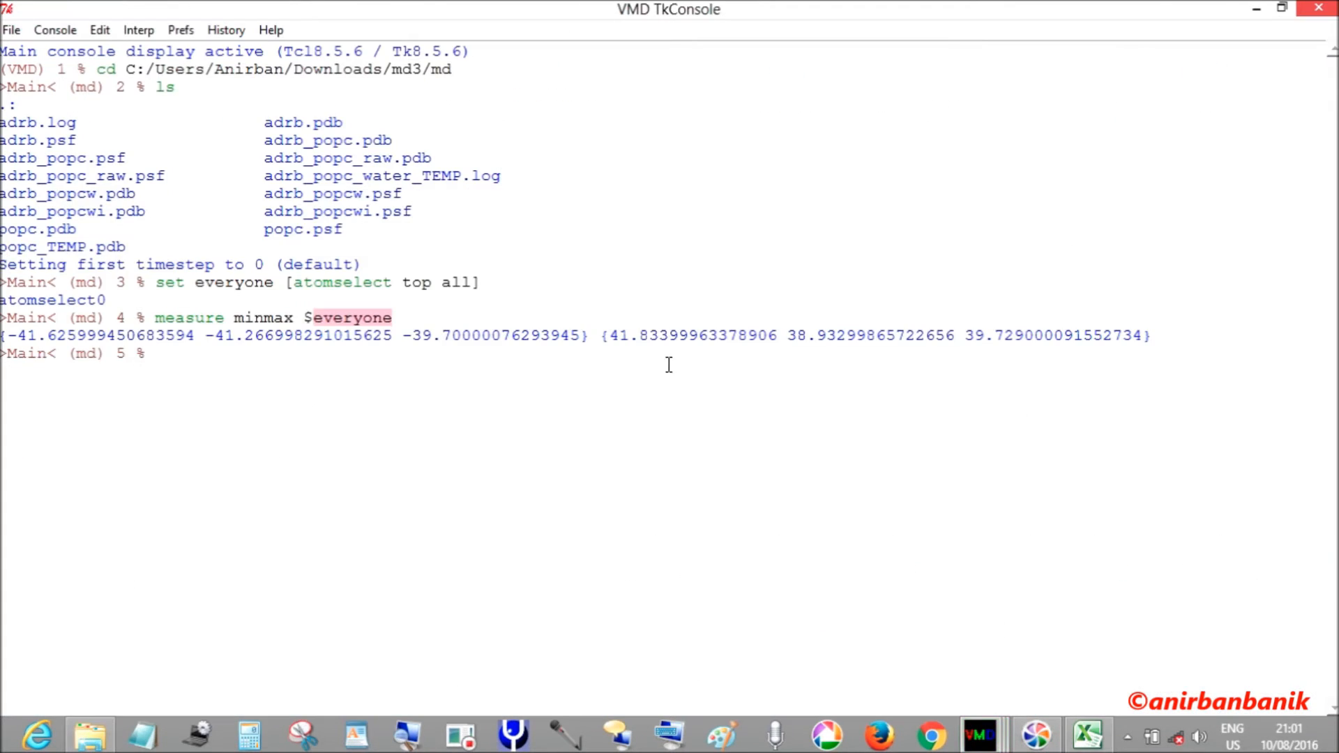
mouse_move(809, 345)
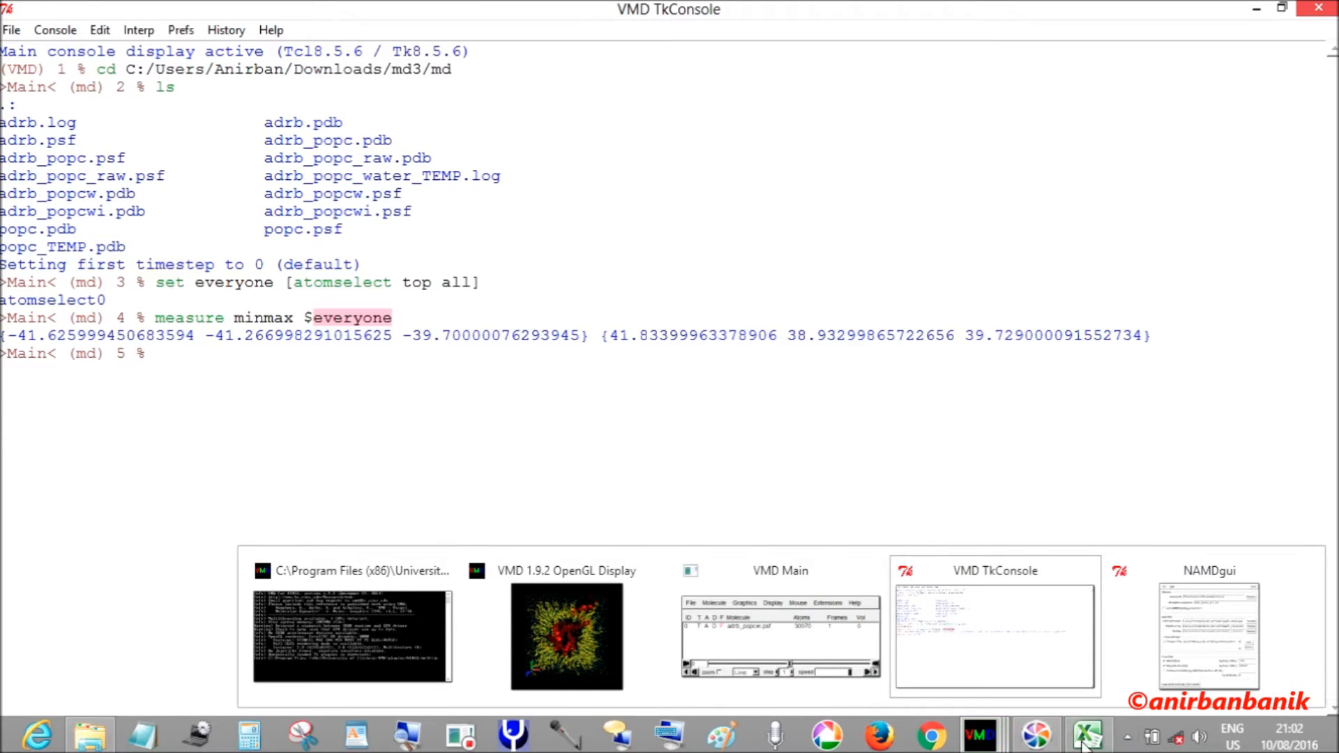
click(1087, 736)
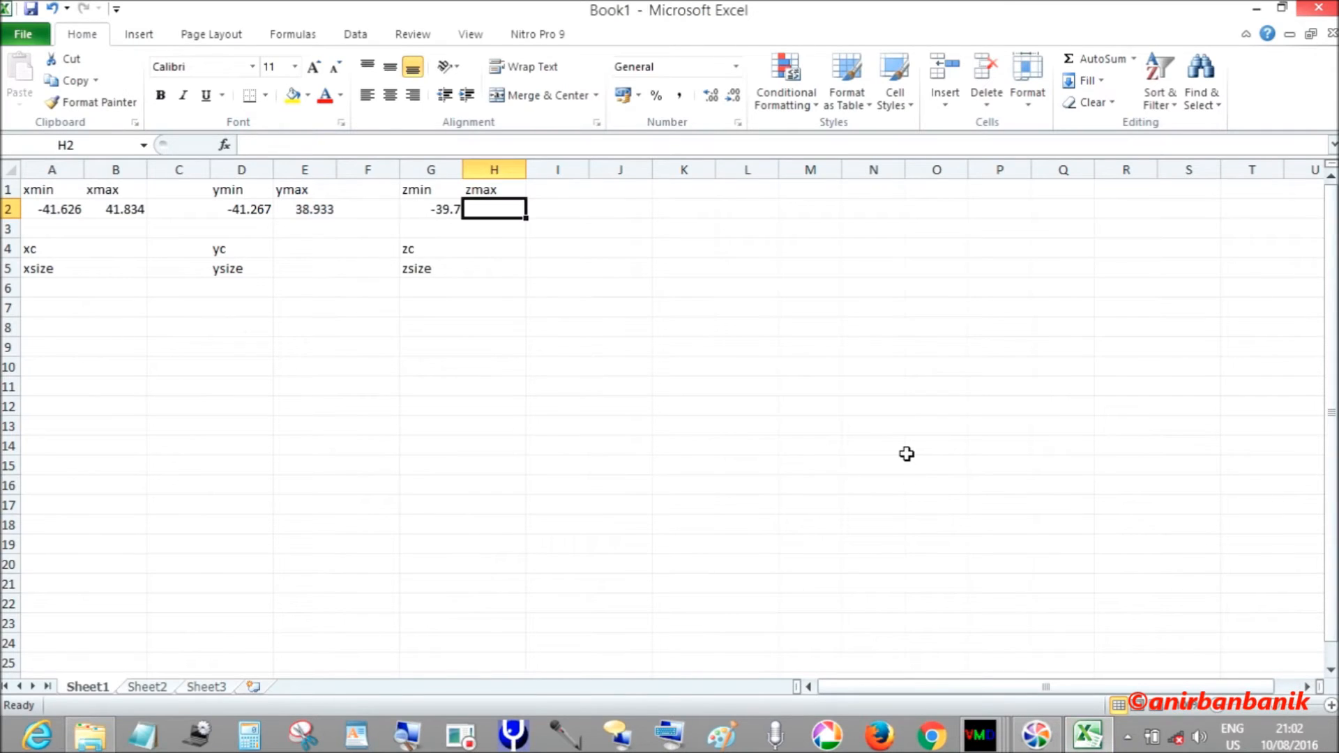
text(39.7)
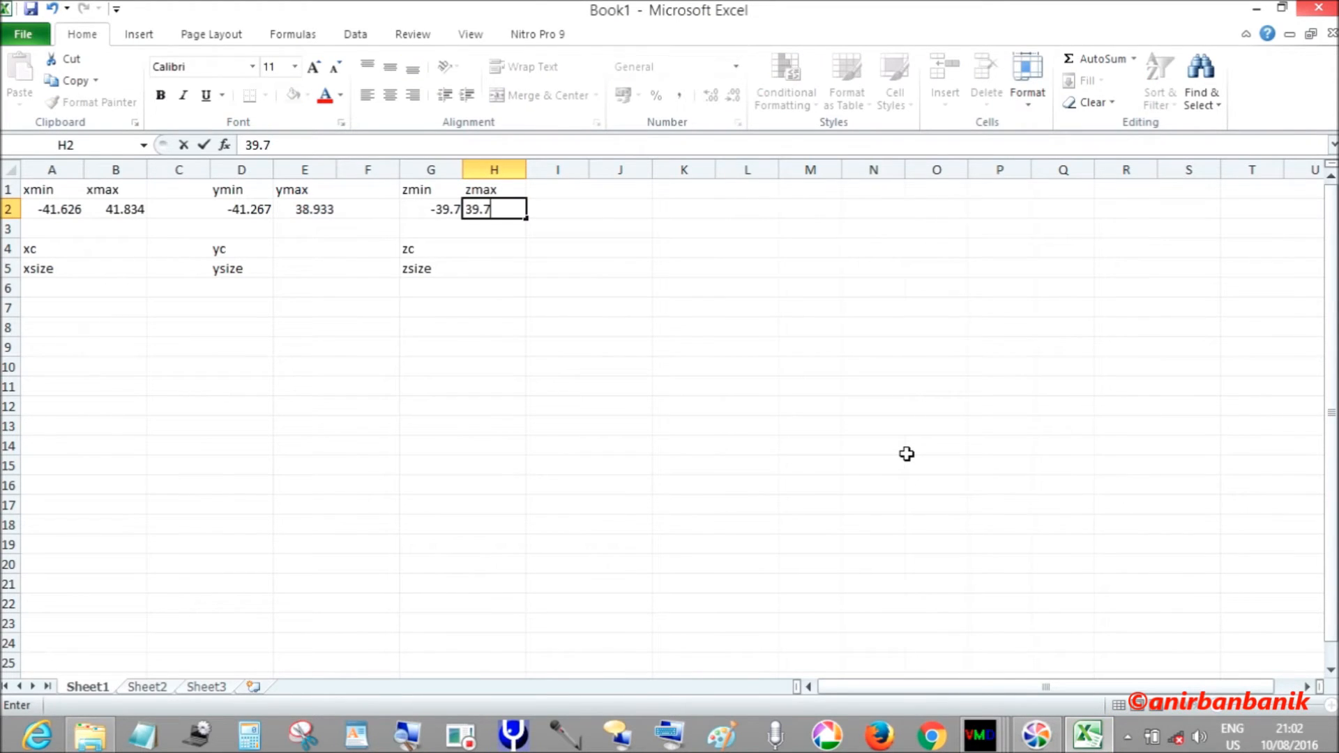
text(29)
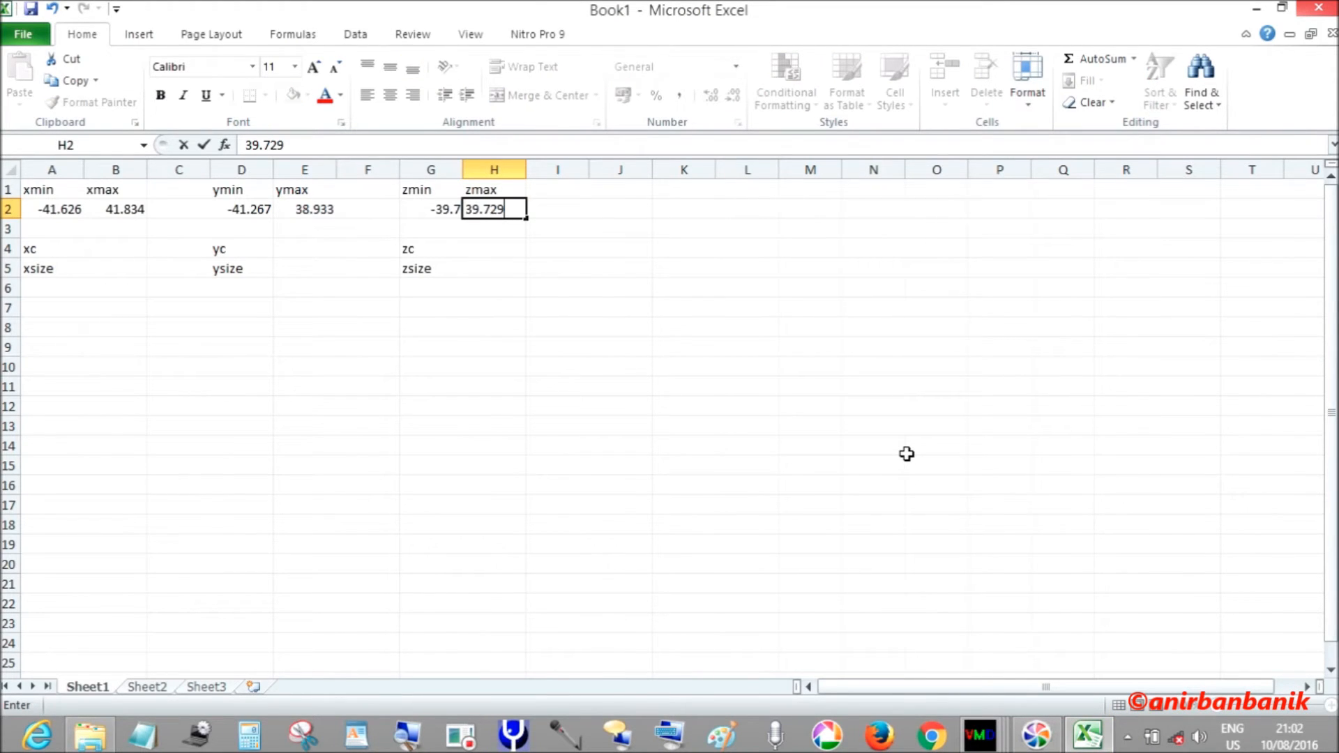
mouse_move(94, 253)
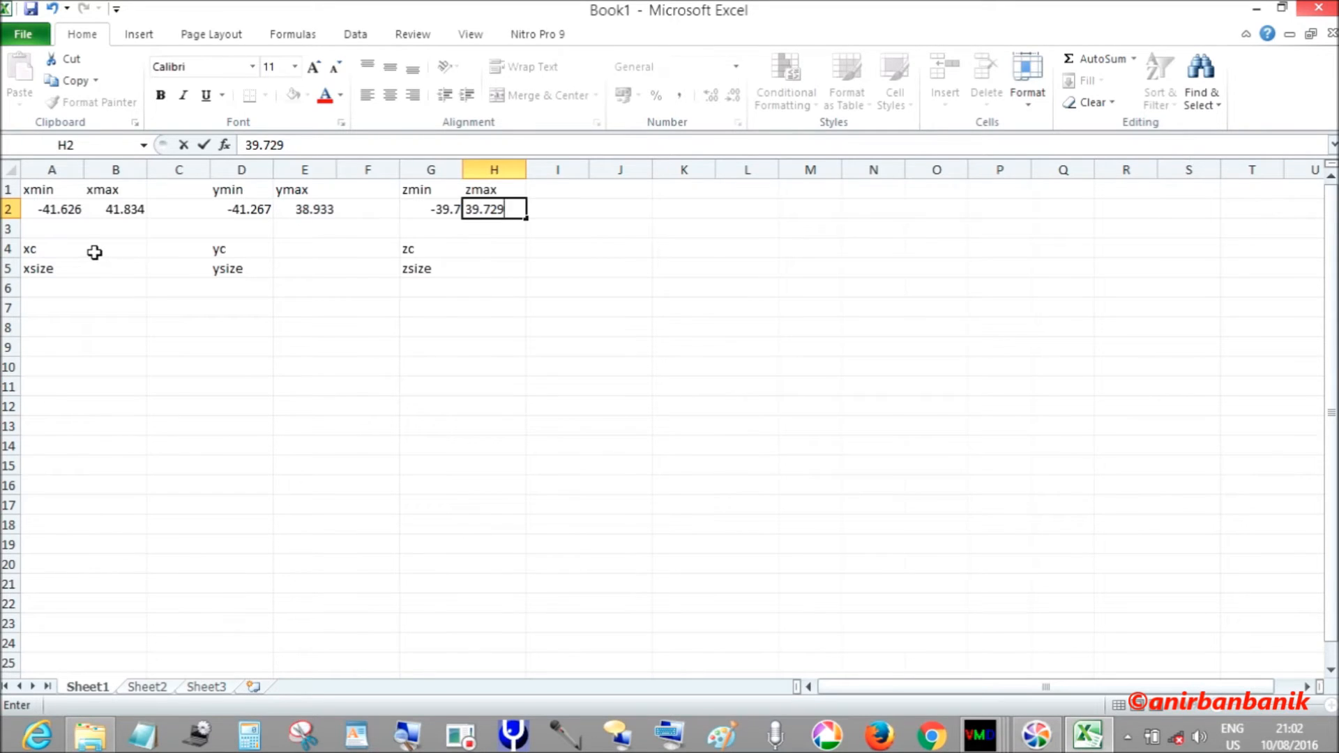
- Compute the x centre in B4 as =(B2+A2)/2
click(116, 248)
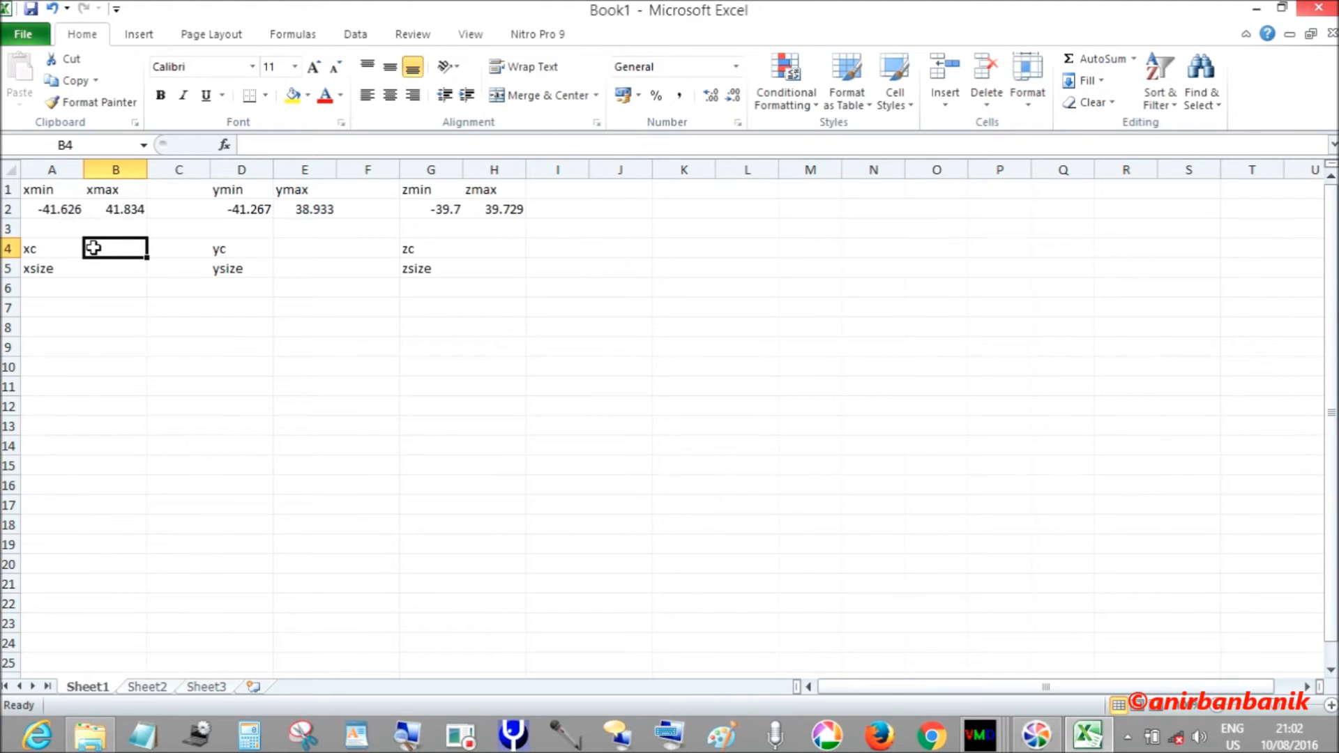
text(=)
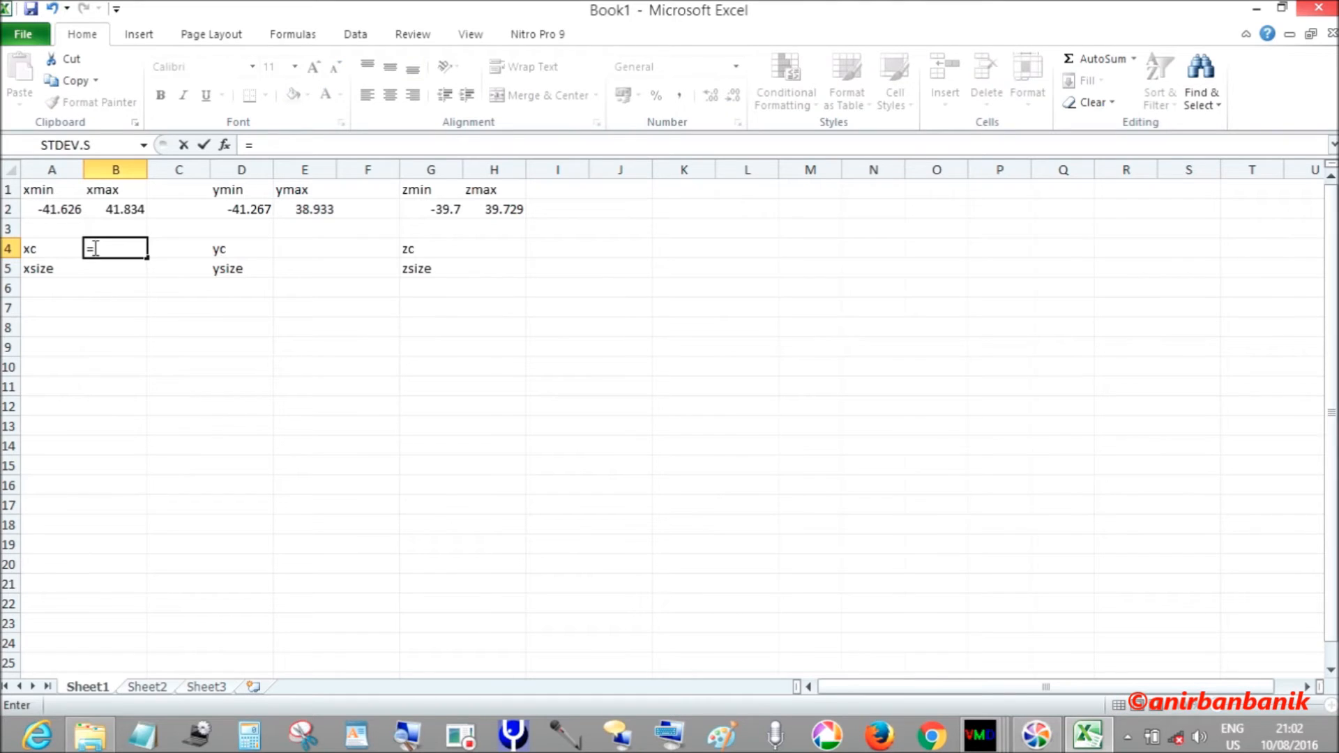
text((B2+)
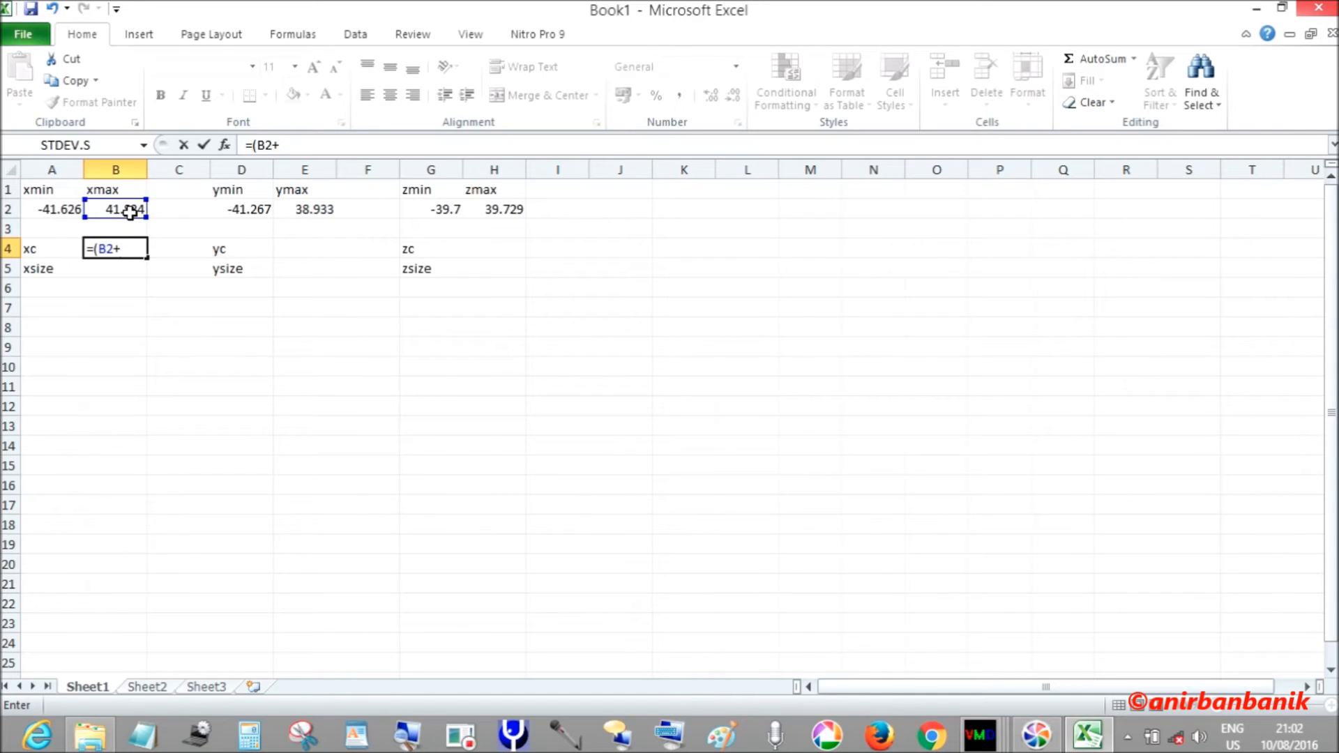
click(51, 209)
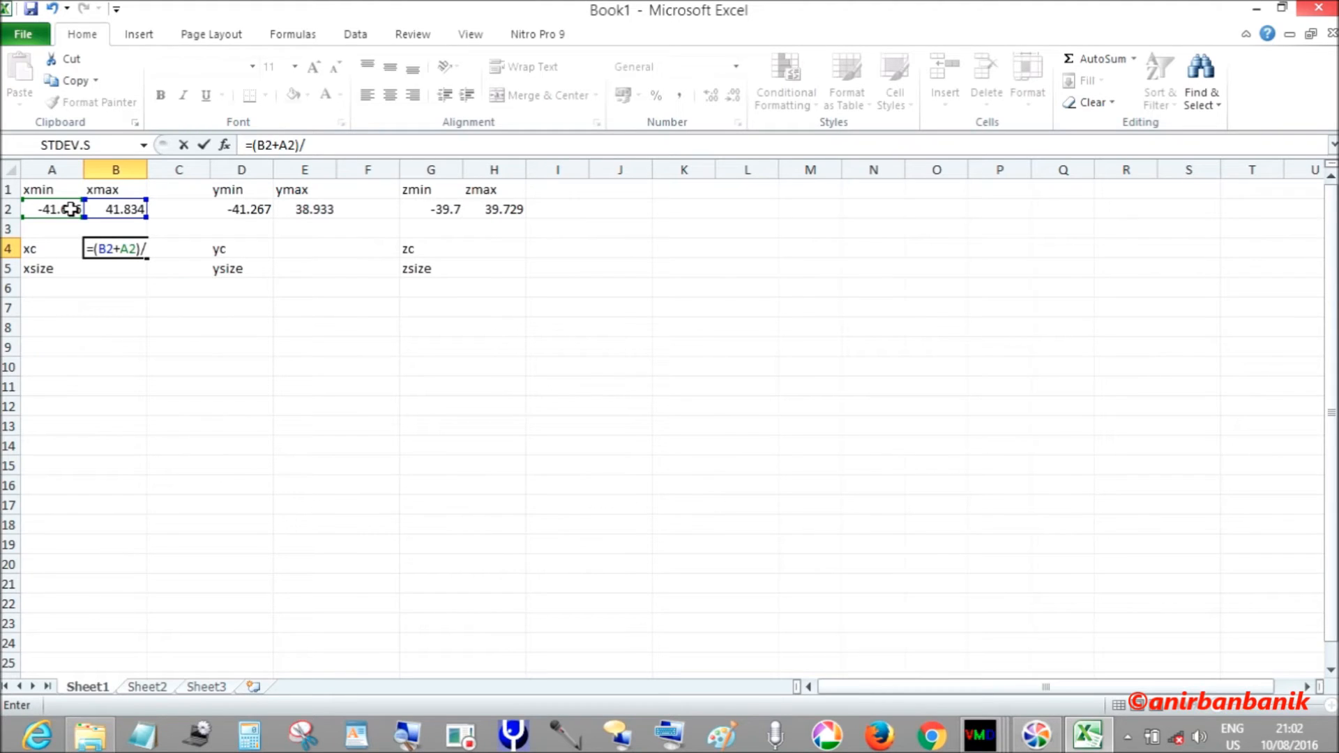
text(2)
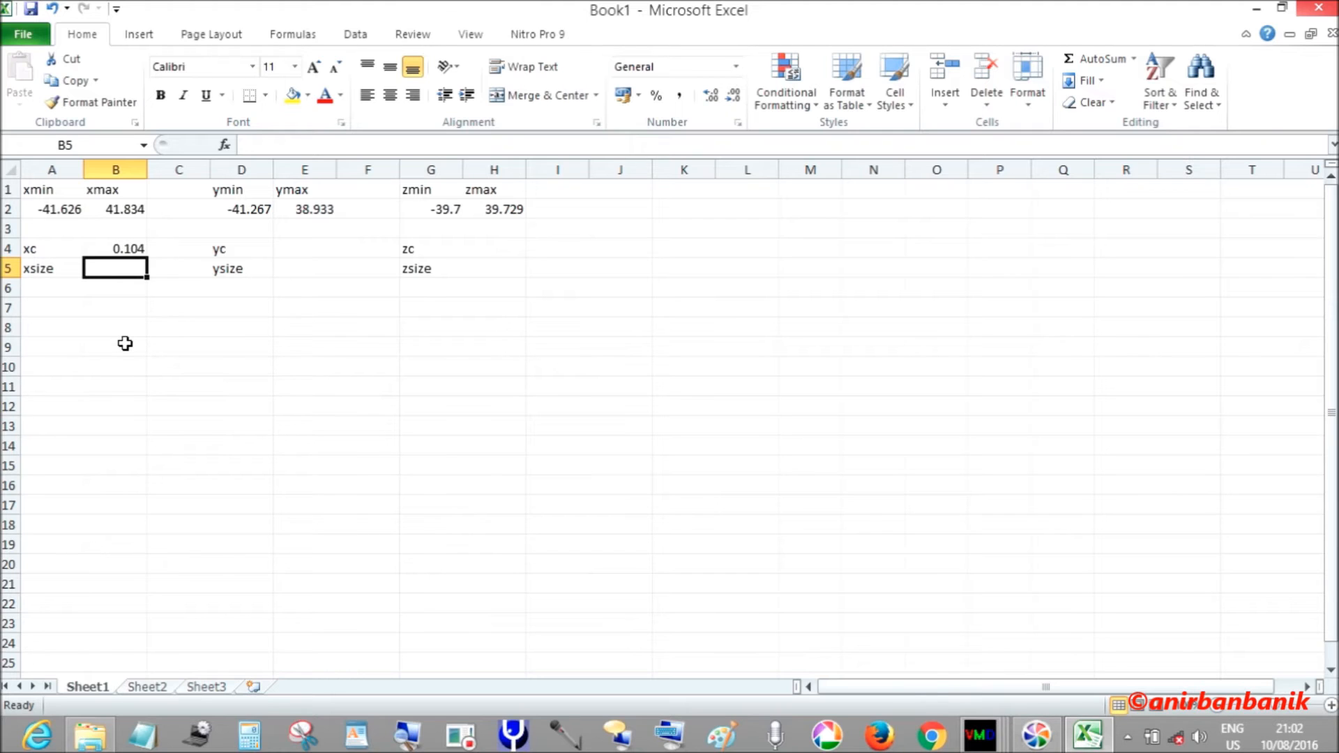
mouse_move(120, 297)
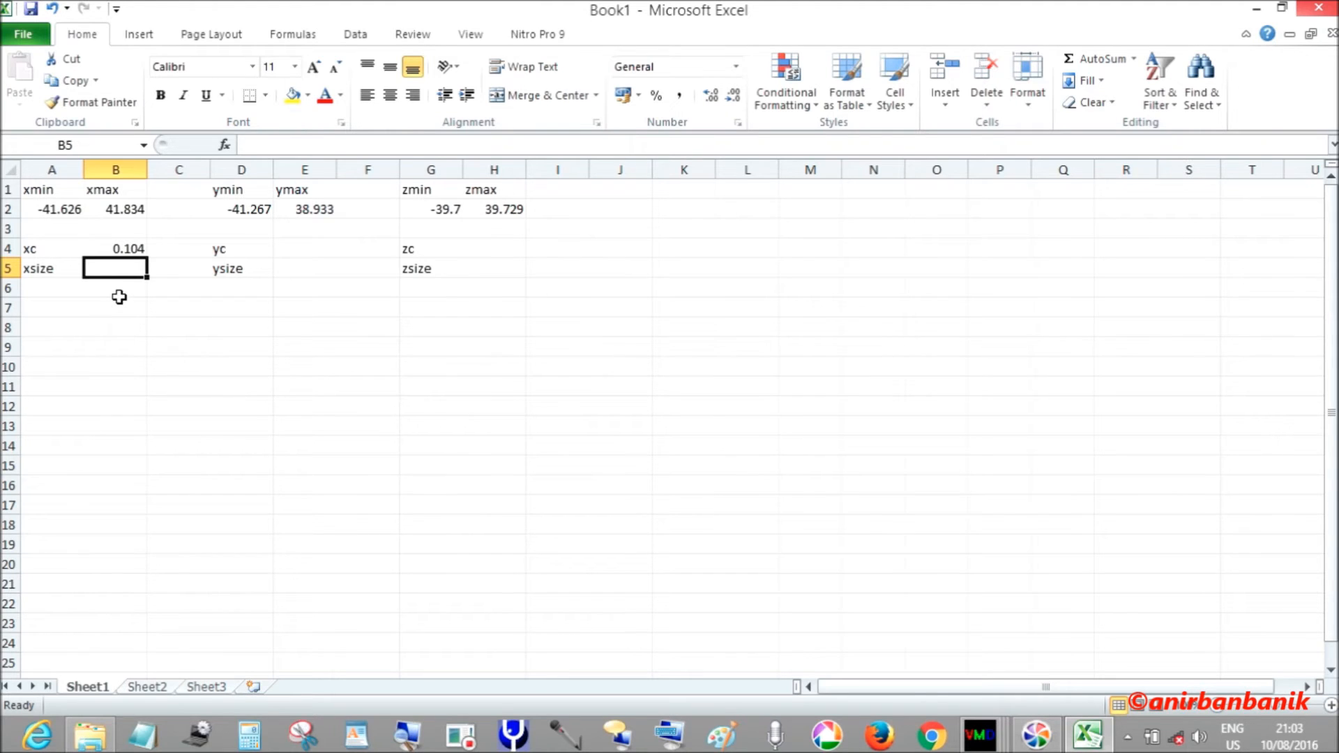
- Compute the x size in B5 as =B2-A2, giving 83.46
text(=)
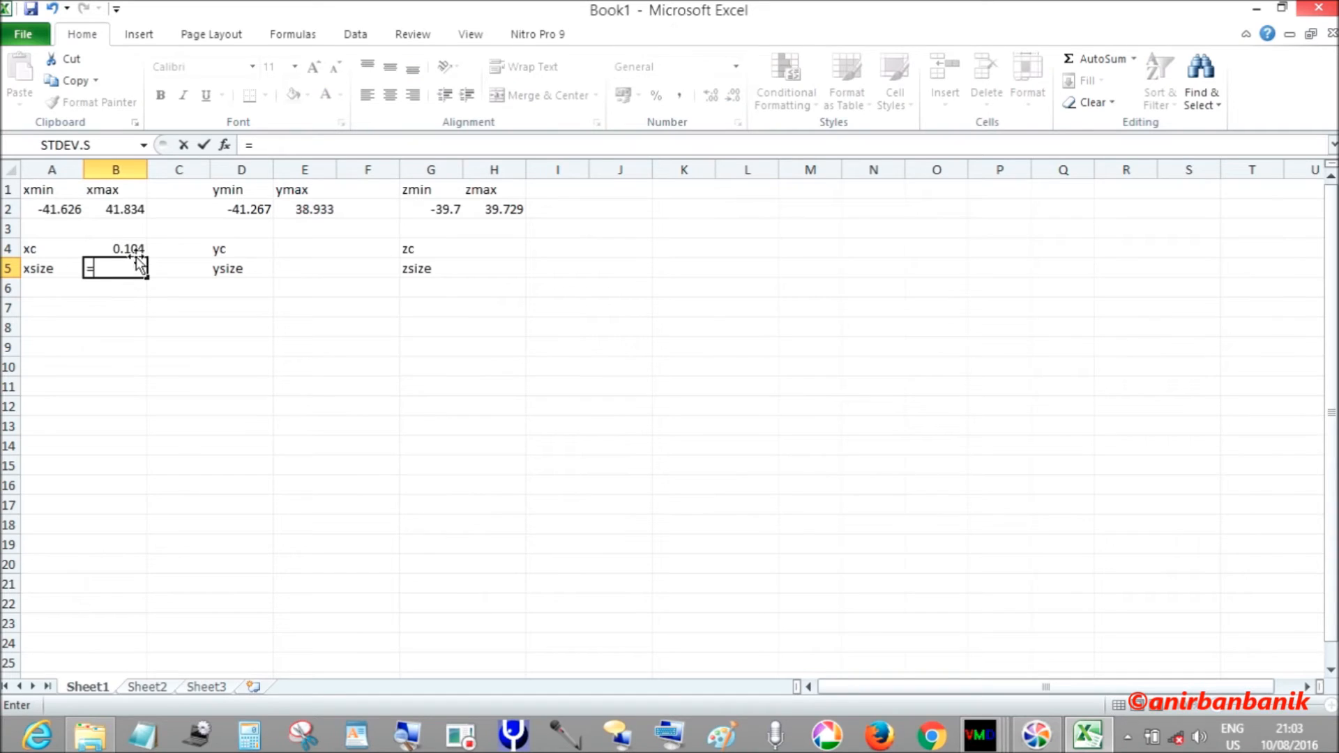
mouse_move(125, 208)
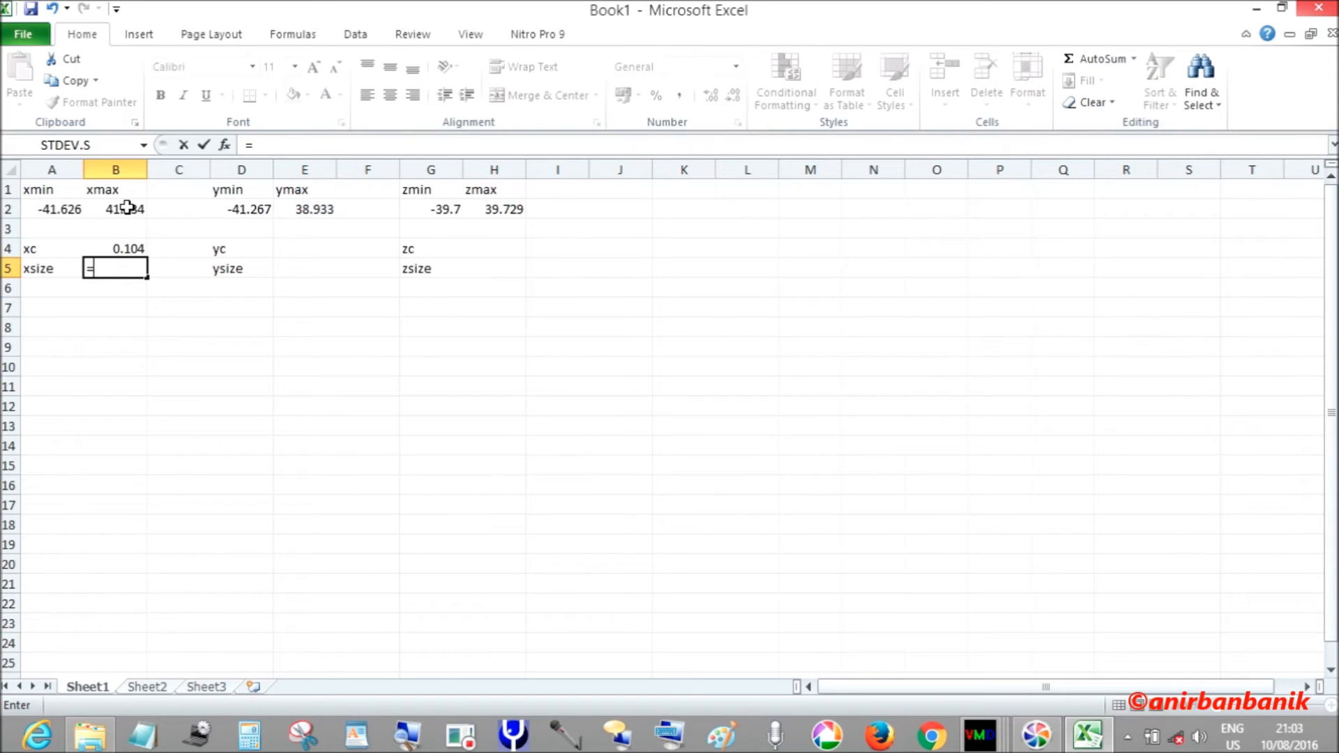
click(116, 209)
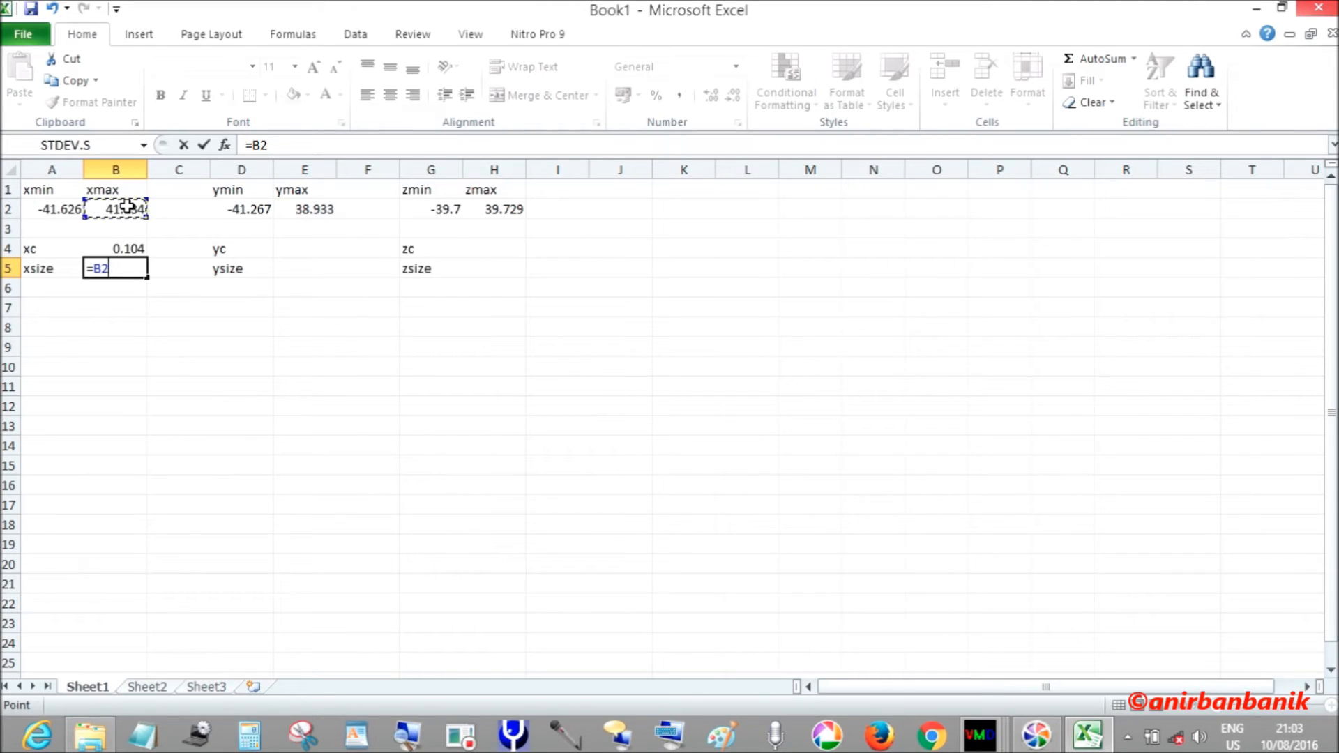
text(-)
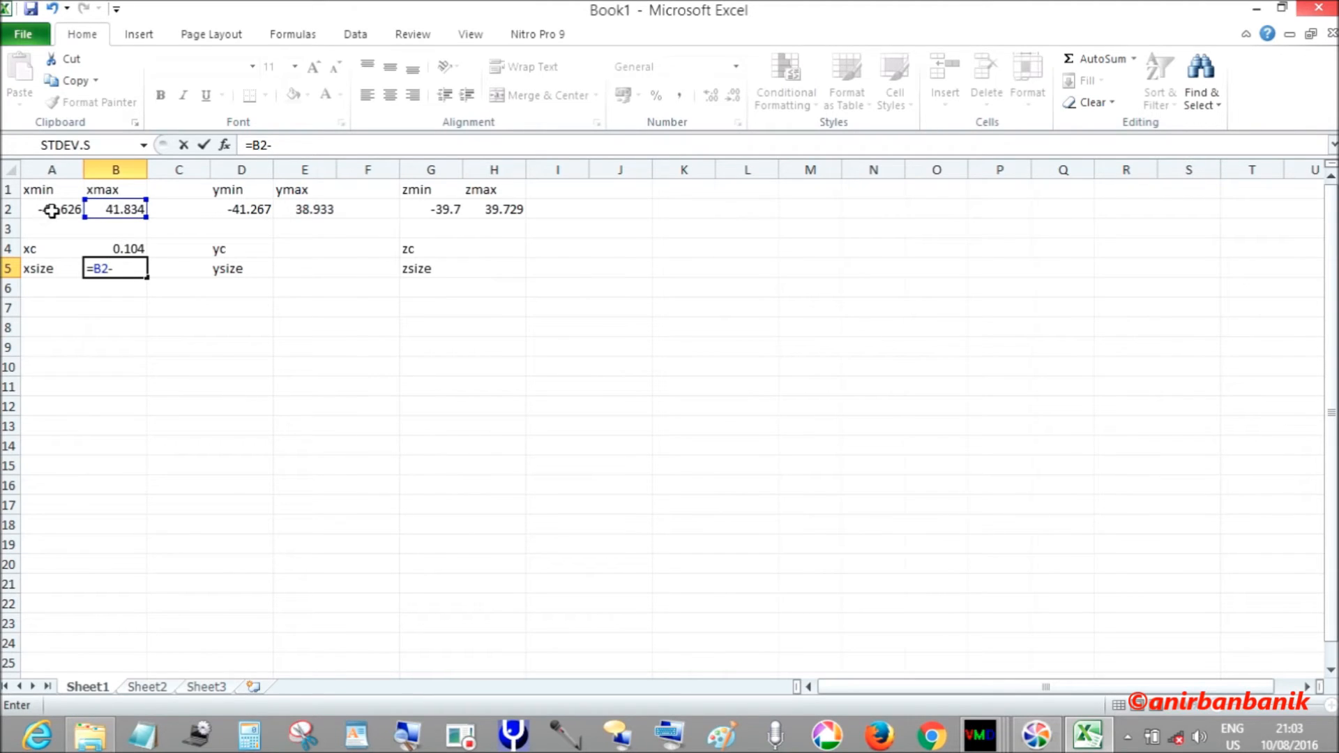
click(52, 209)
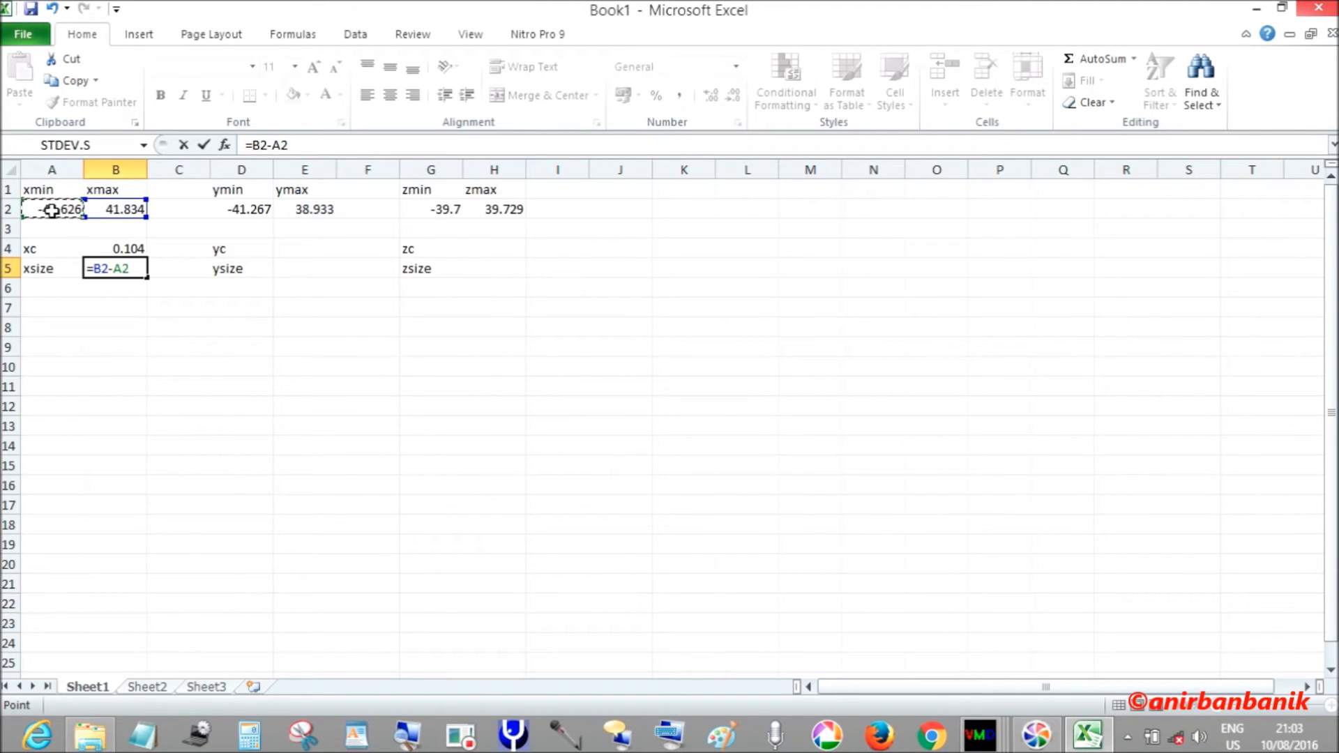
key(enter)
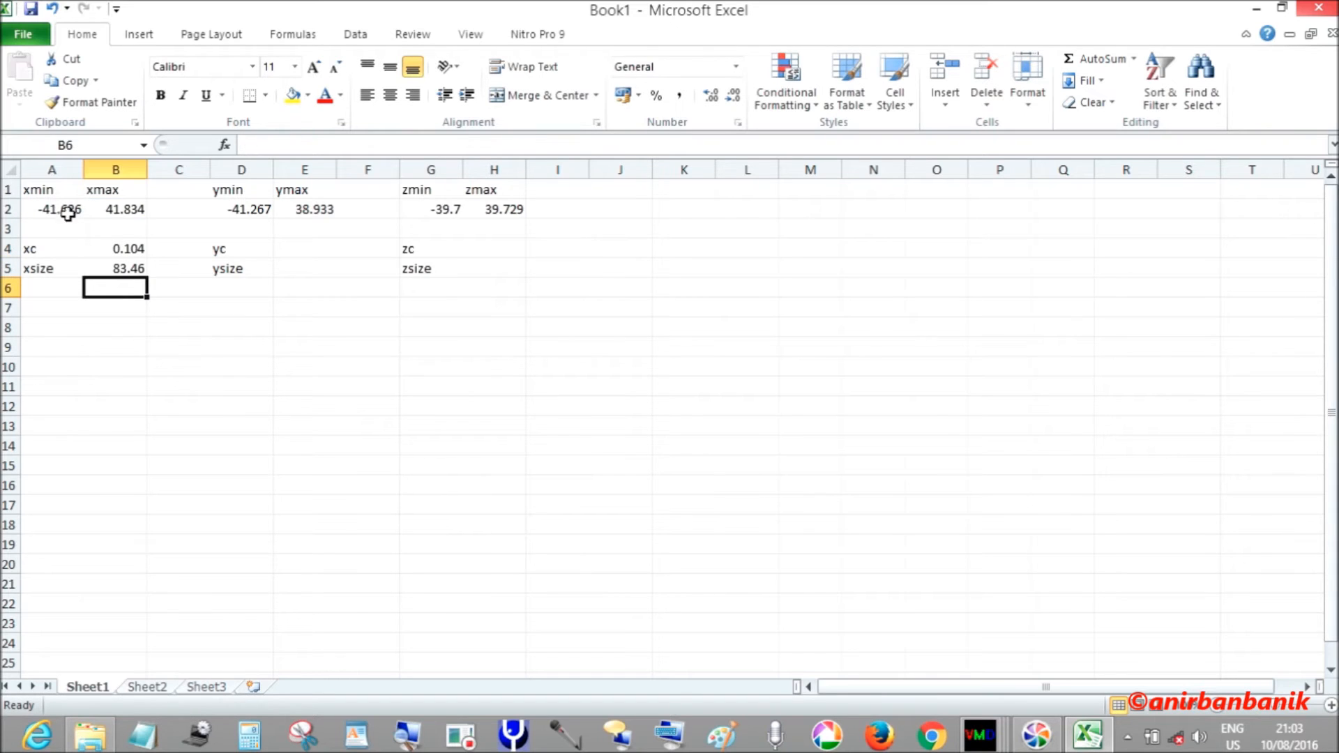
- Compute the y centre in E4 as =(E2+D2)/2, giving -1.167
click(304, 249)
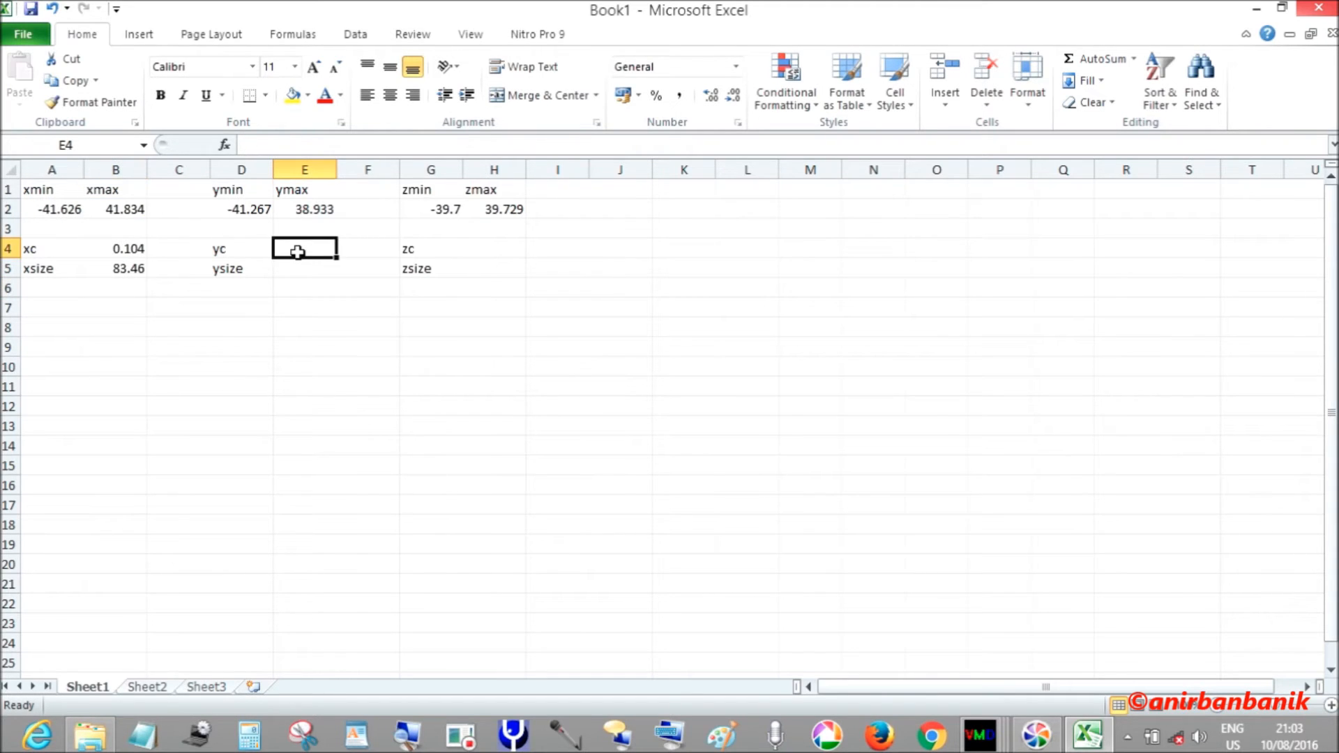
text(=()
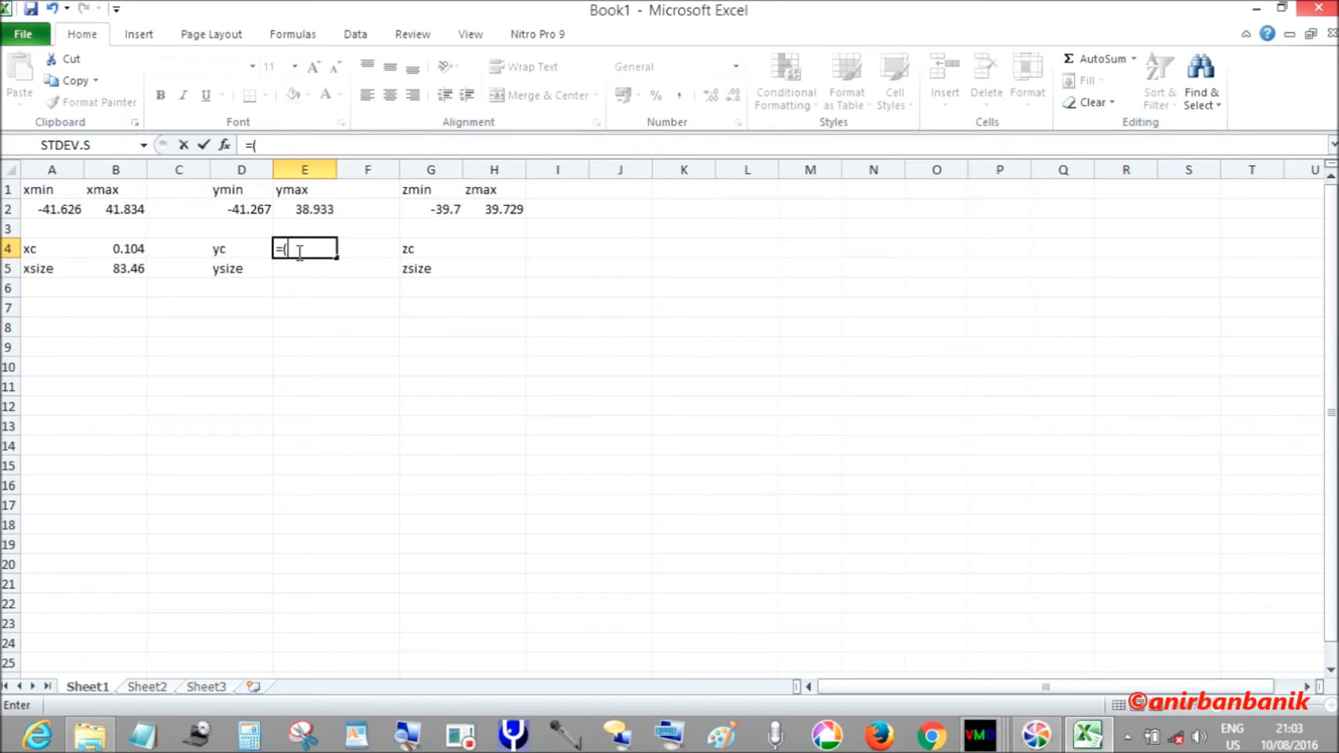
click(305, 209)
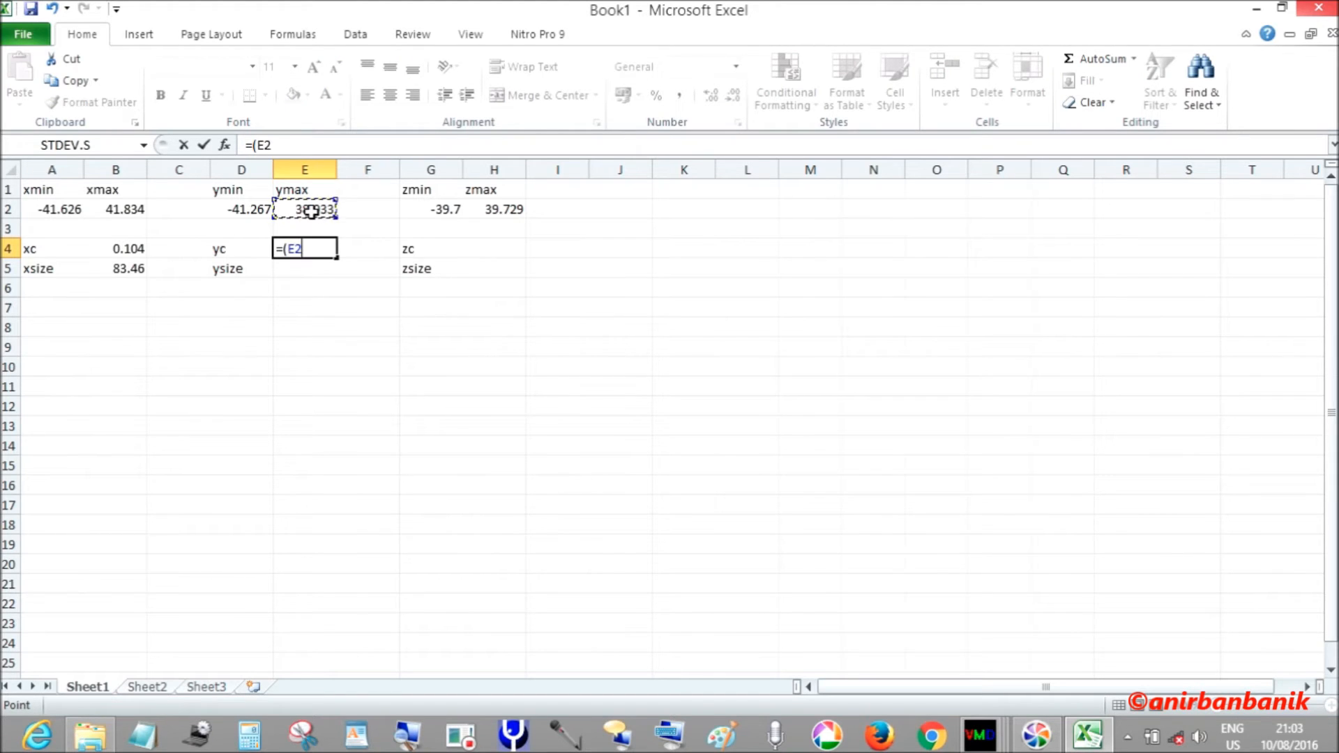
click(241, 209)
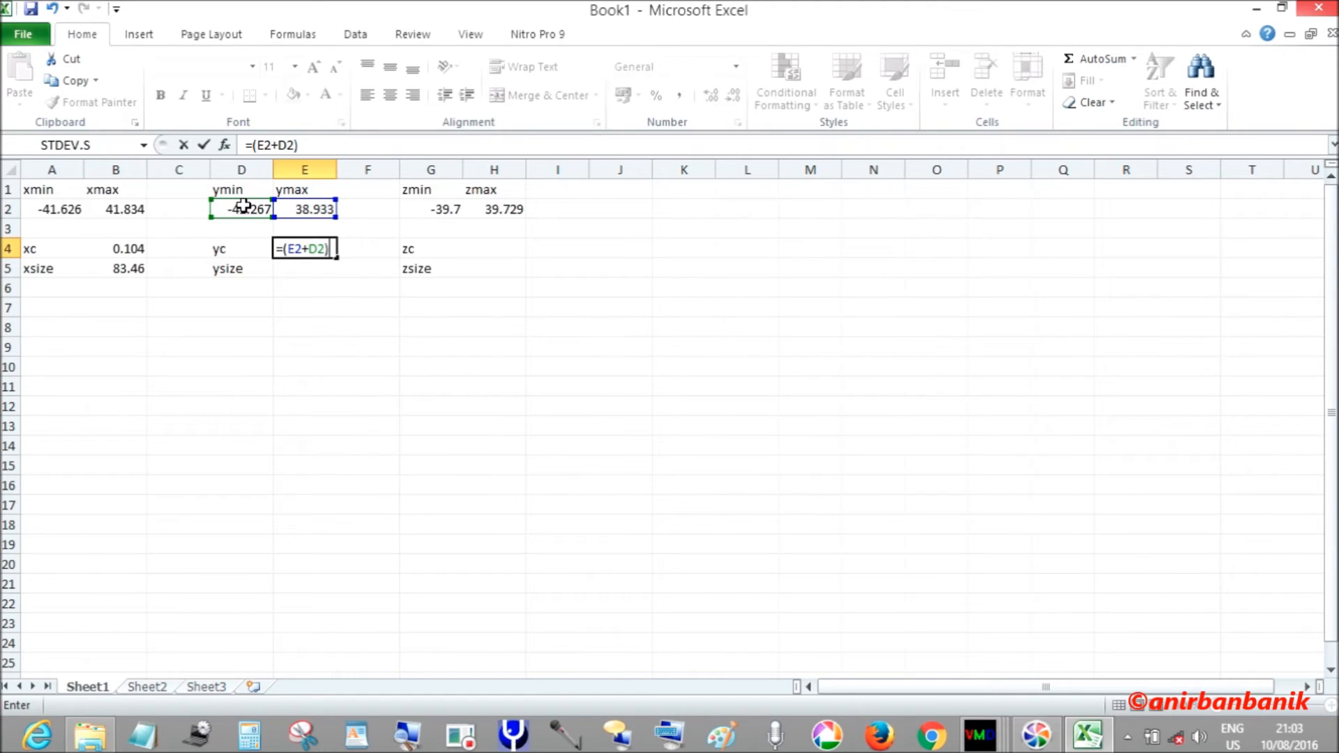
text(/2)
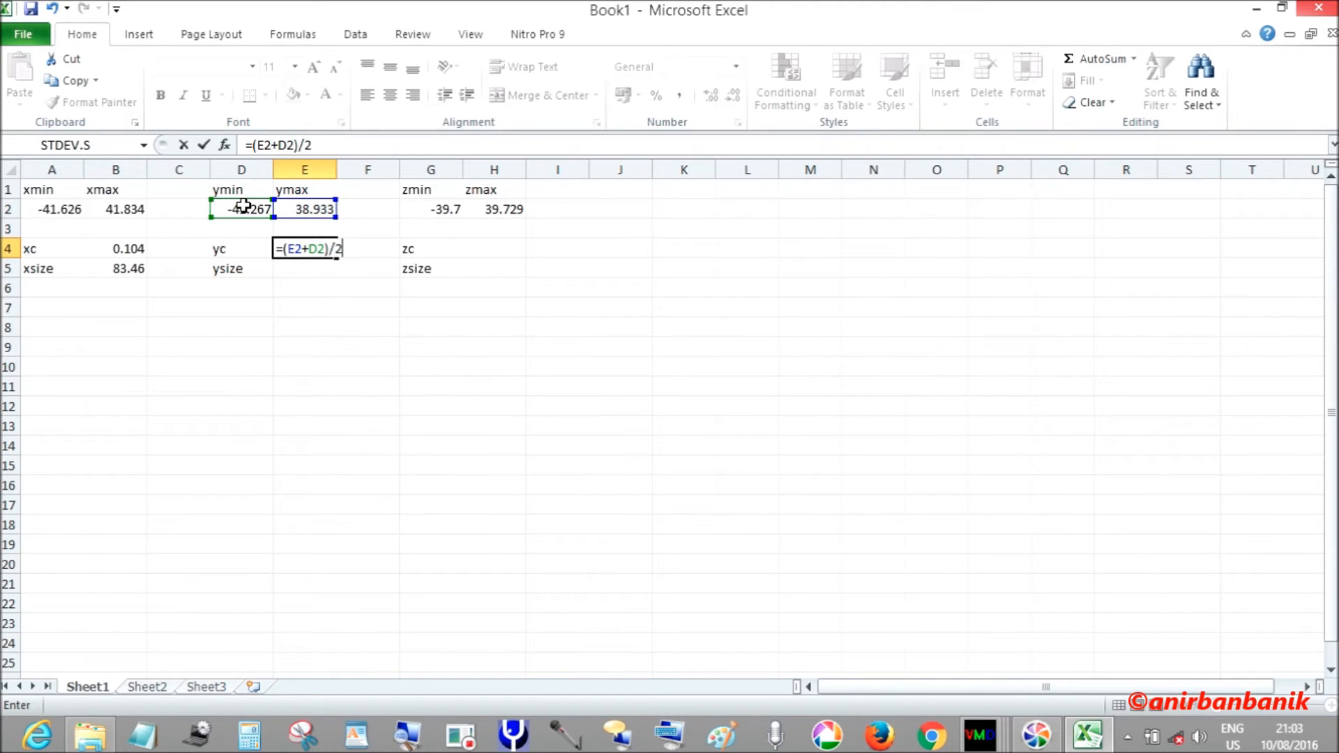
key(enter)
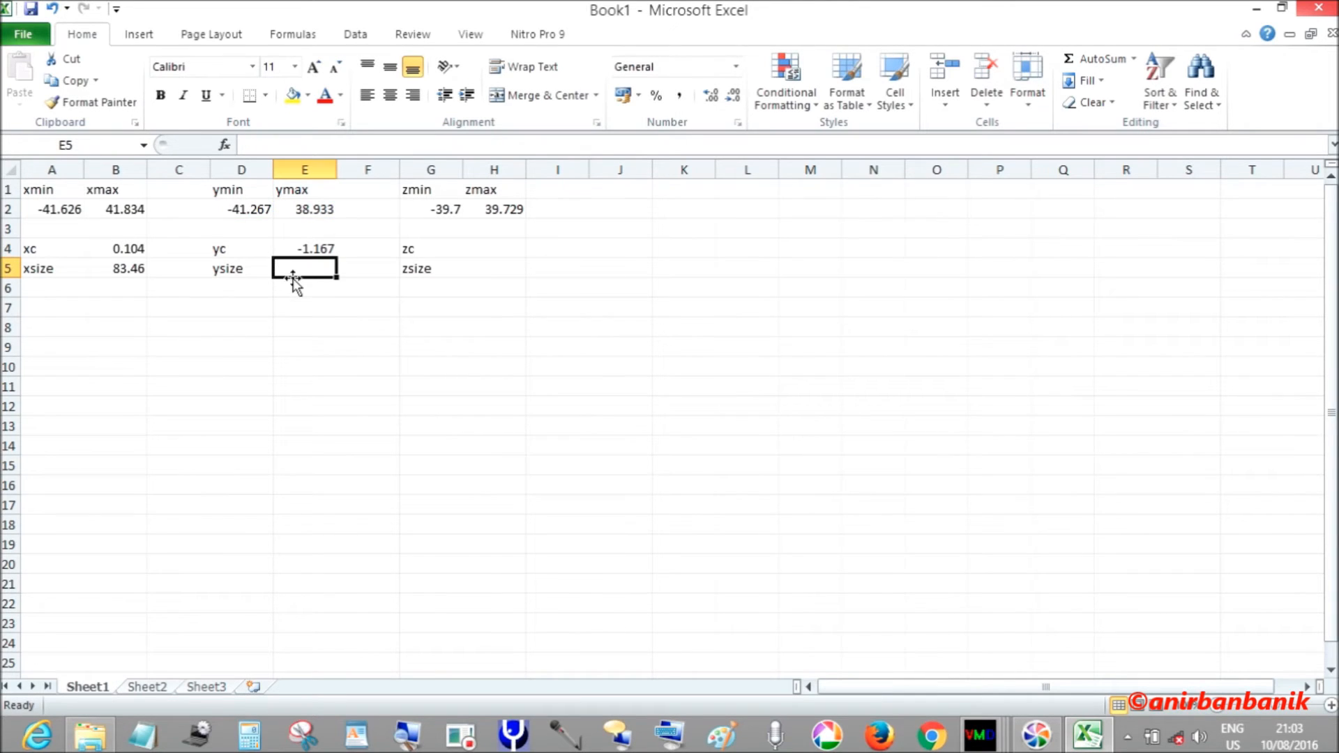
text(=E2)
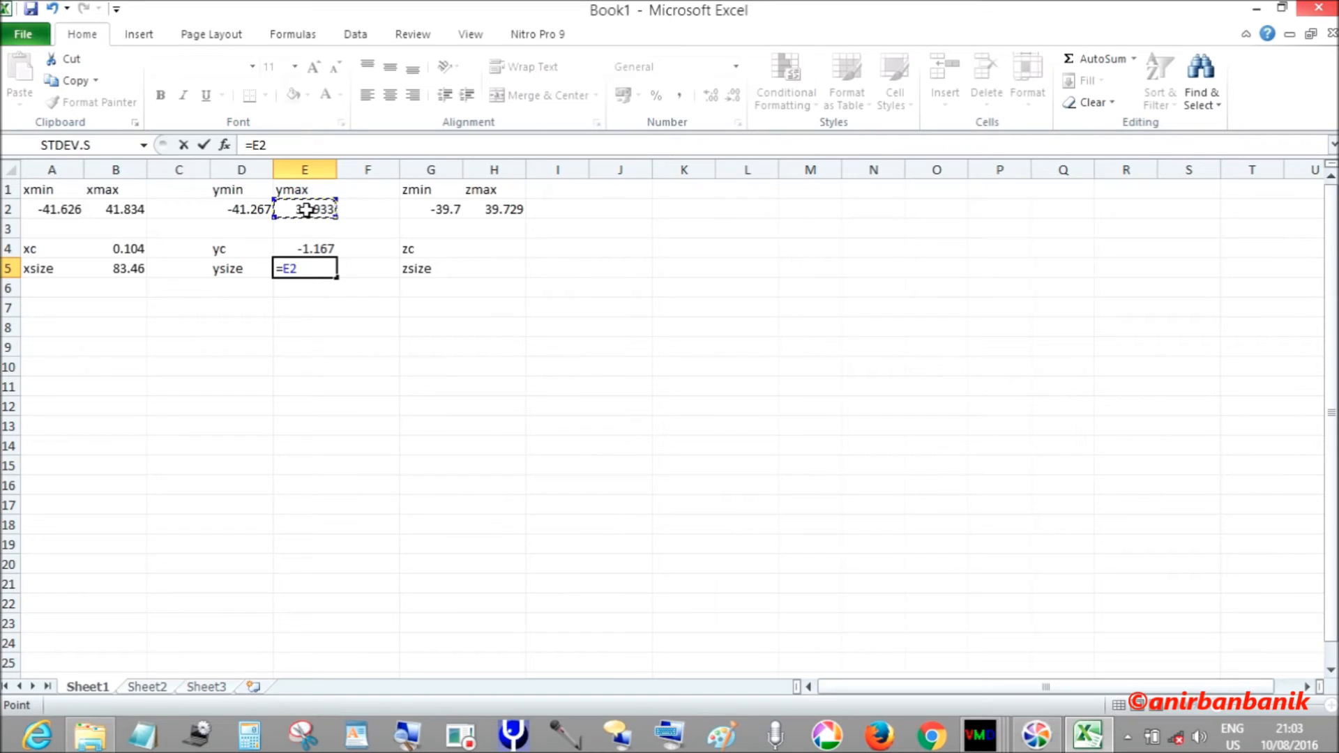
- Finish the y size as =E2-D2 and compute the z centre as =(H2+G2)/2
text(-)
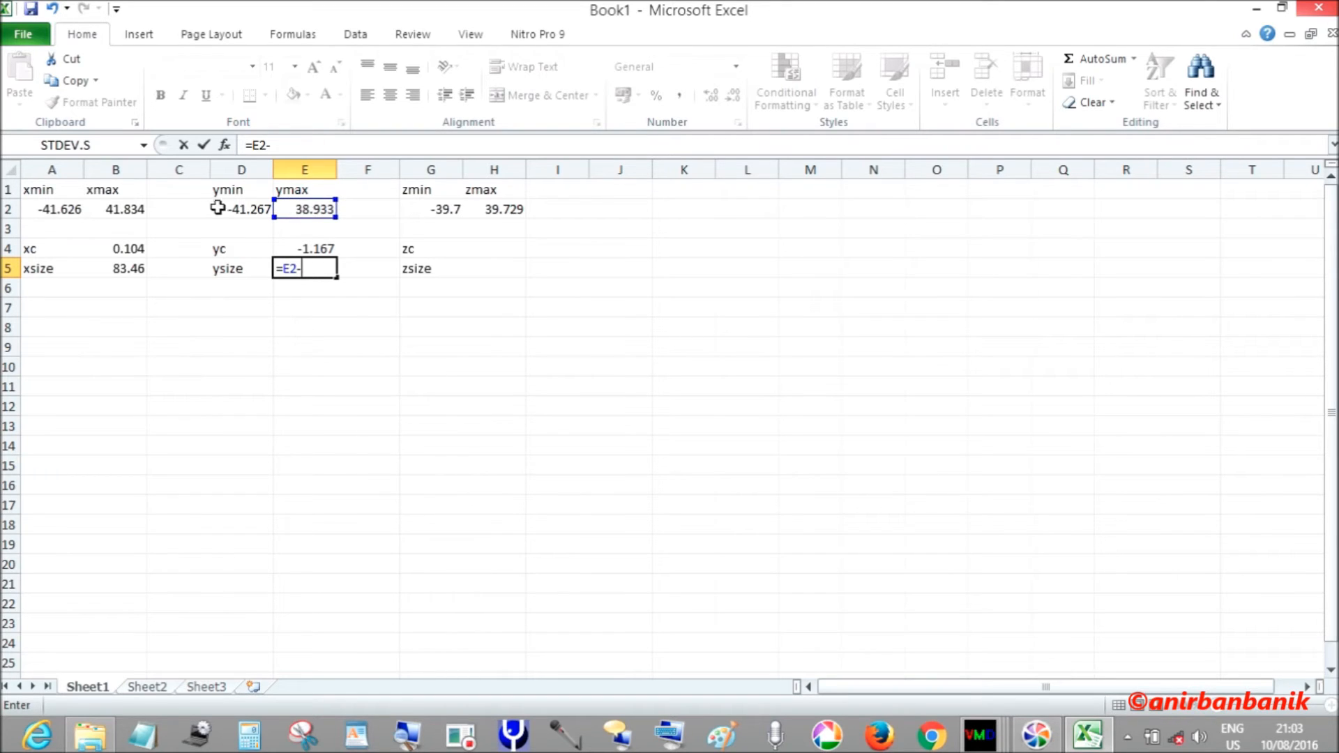
click(241, 210)
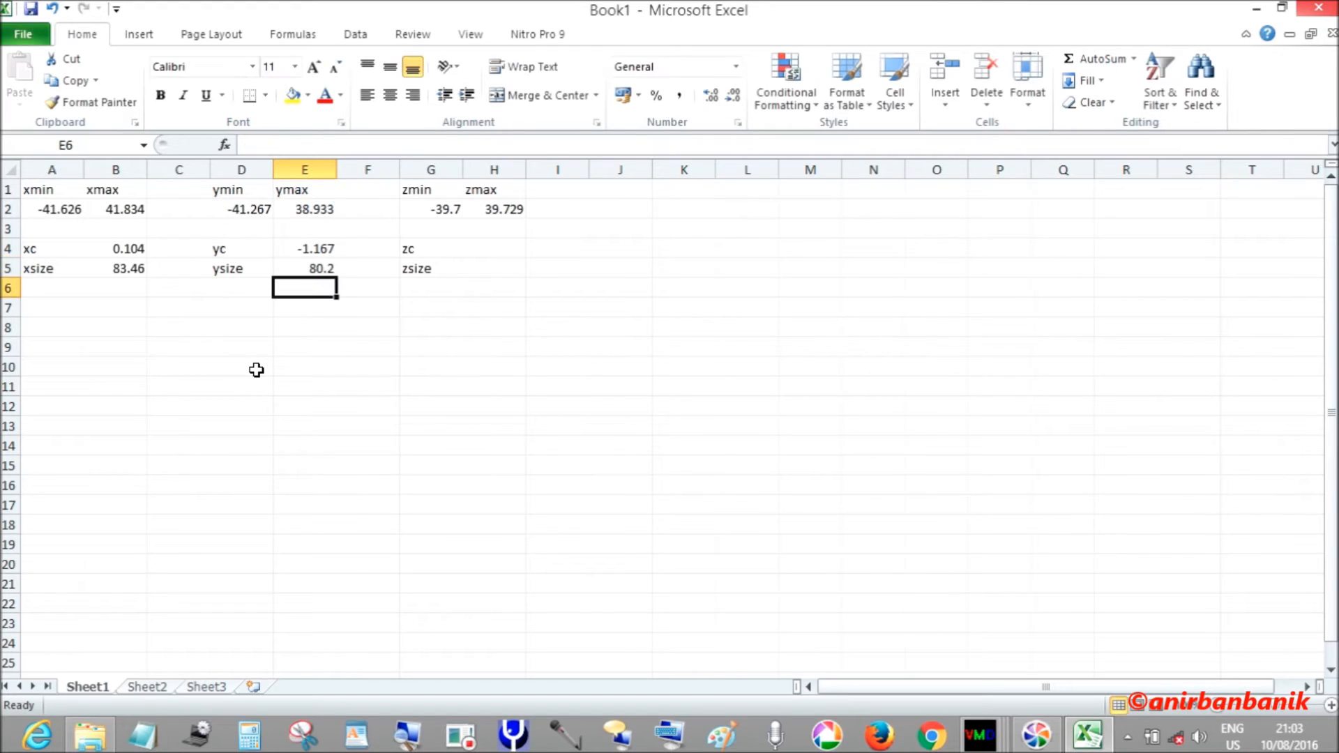
mouse_move(461, 268)
text(=)
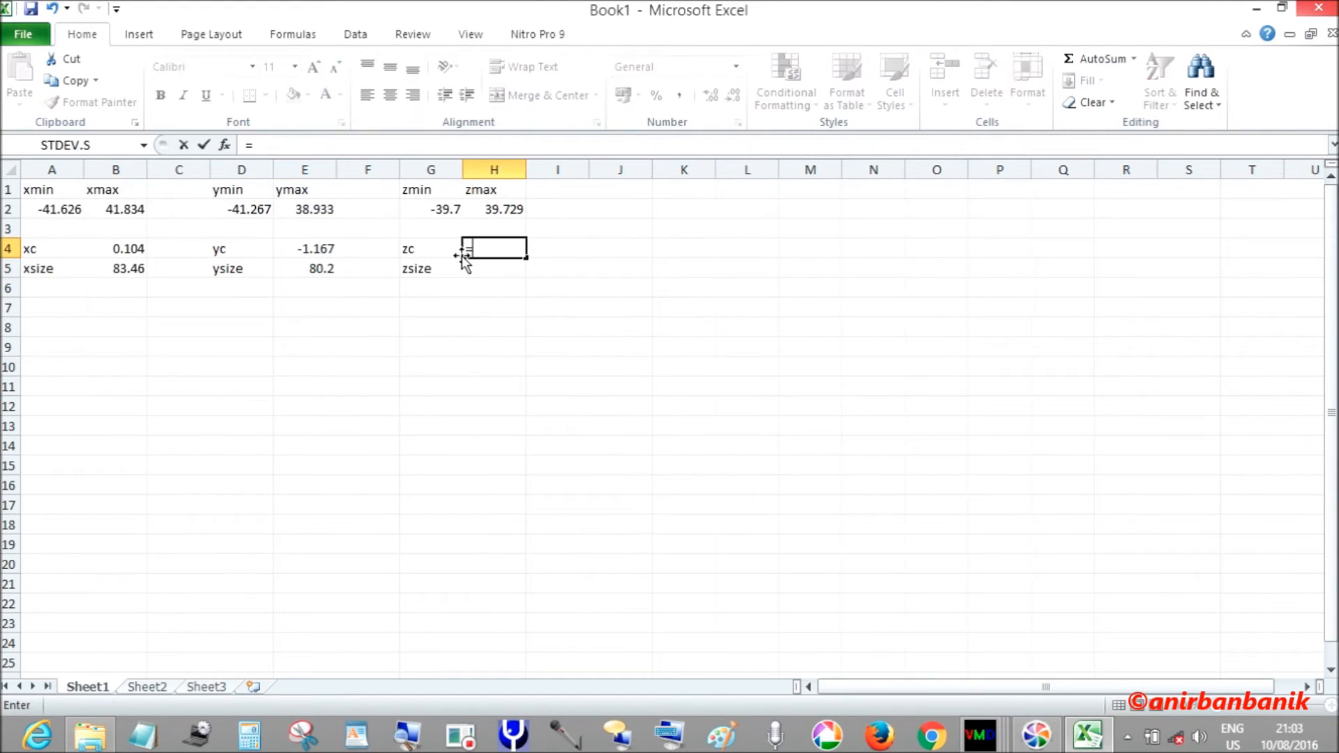
text(()
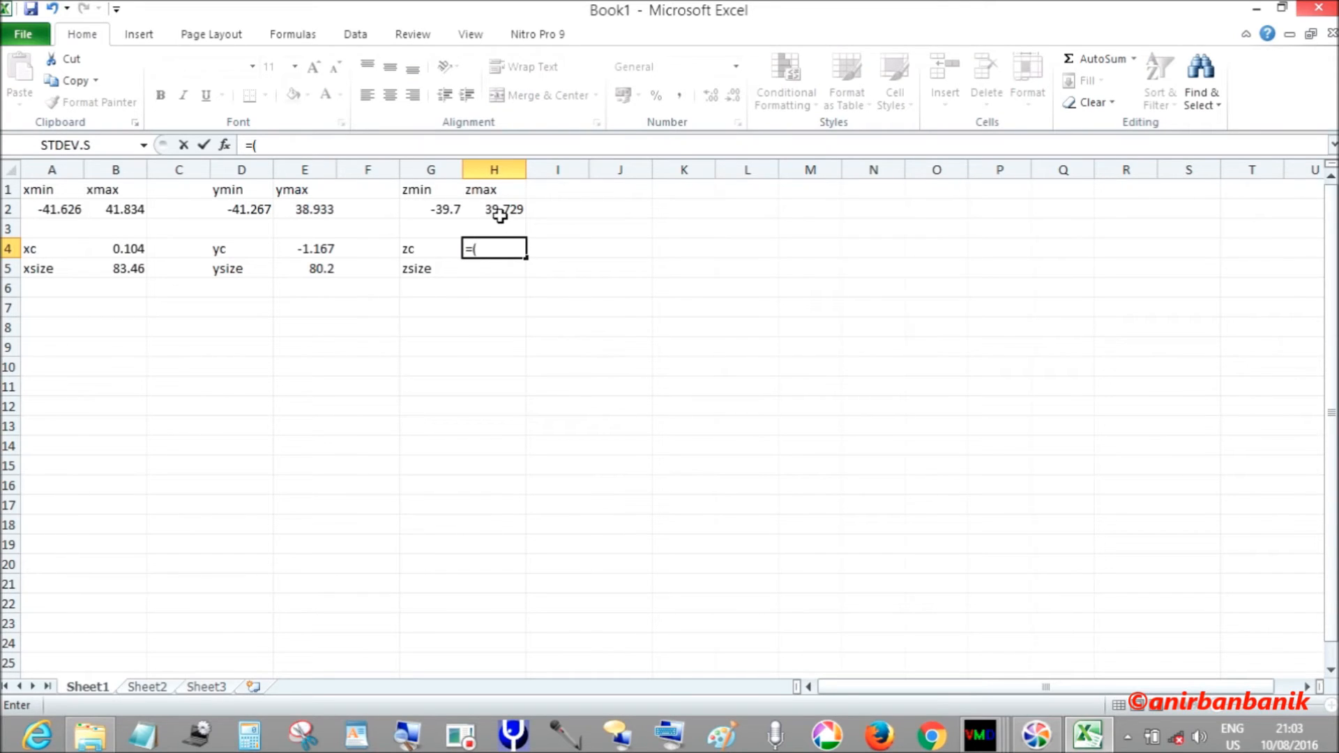
click(493, 209)
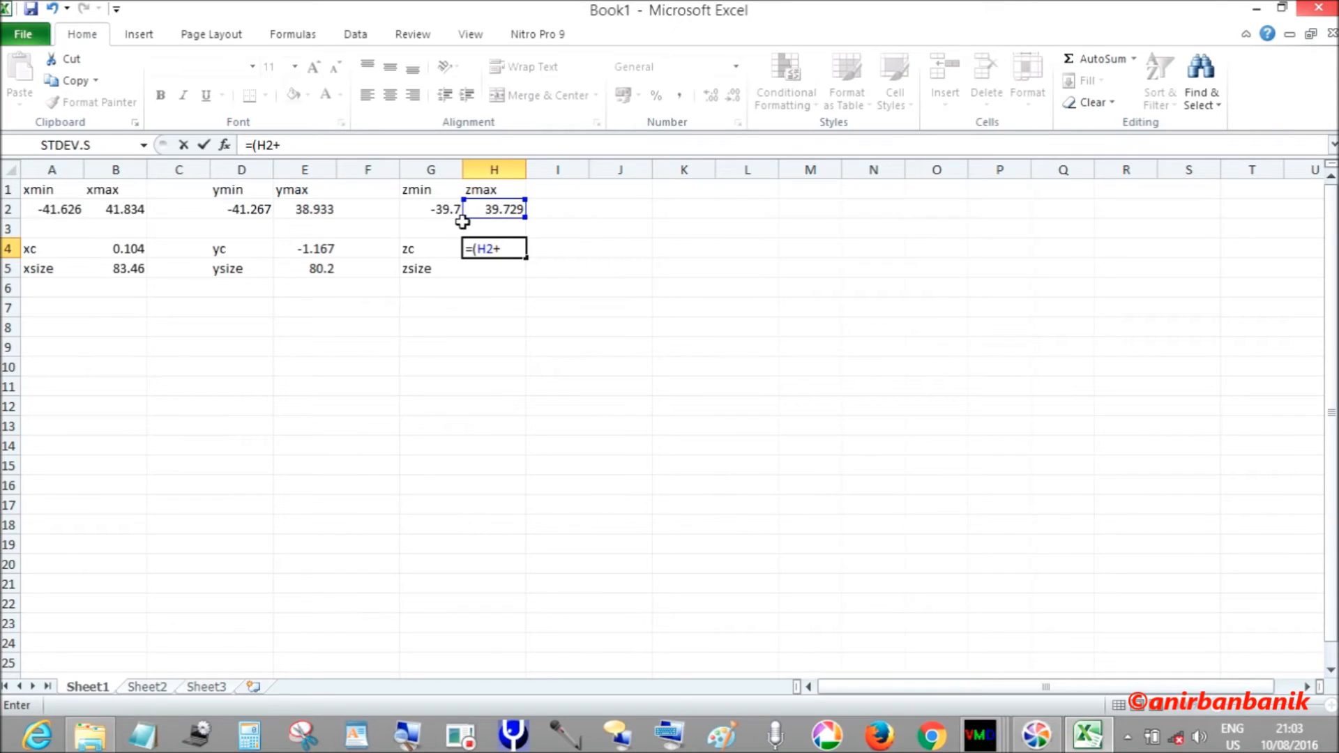
click(431, 210)
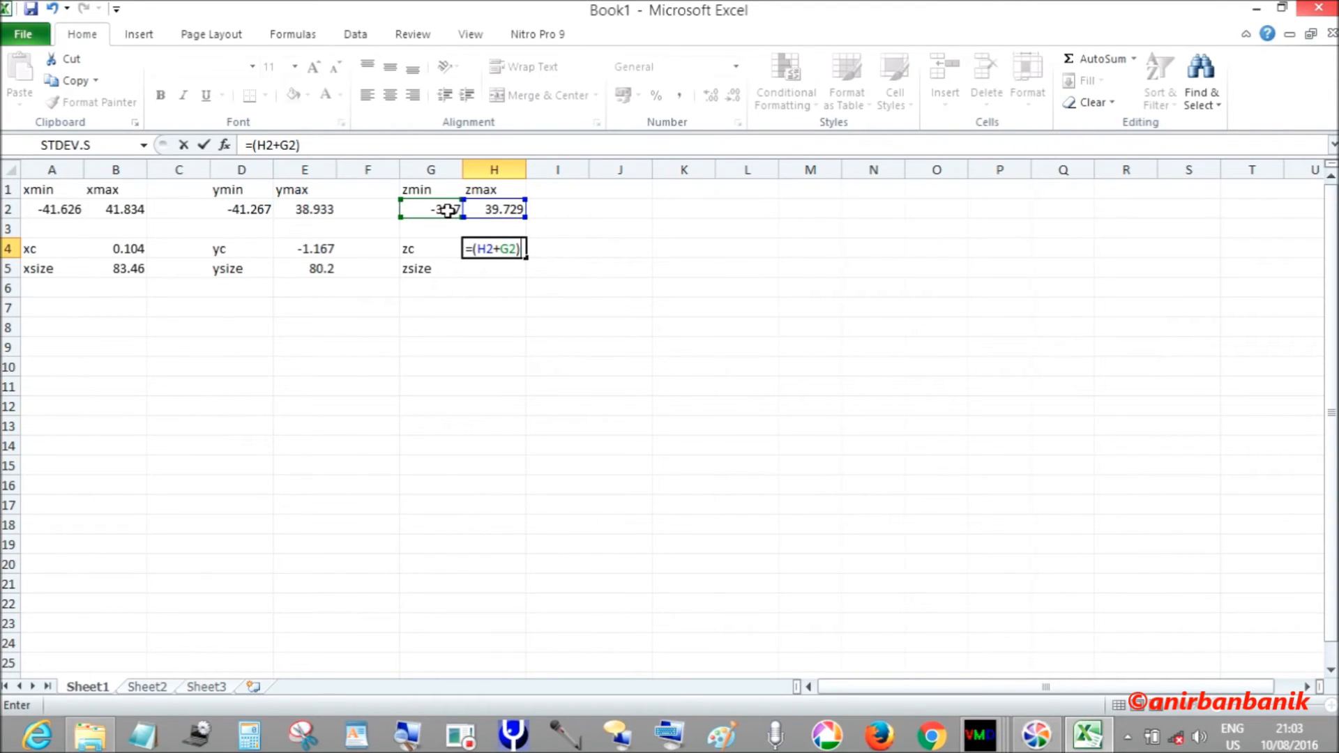
text(/)
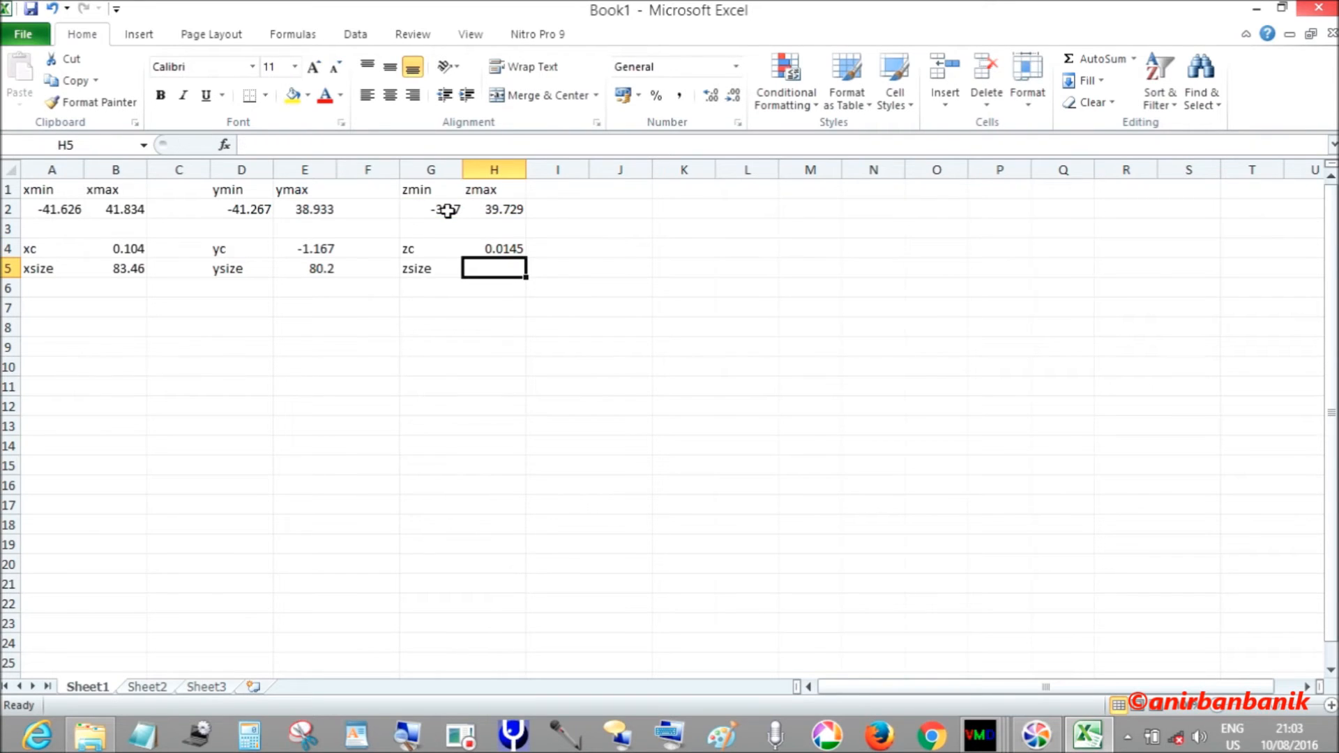
- Compute the z size in H5 as =H2-G2, giving 79.429
text(=)
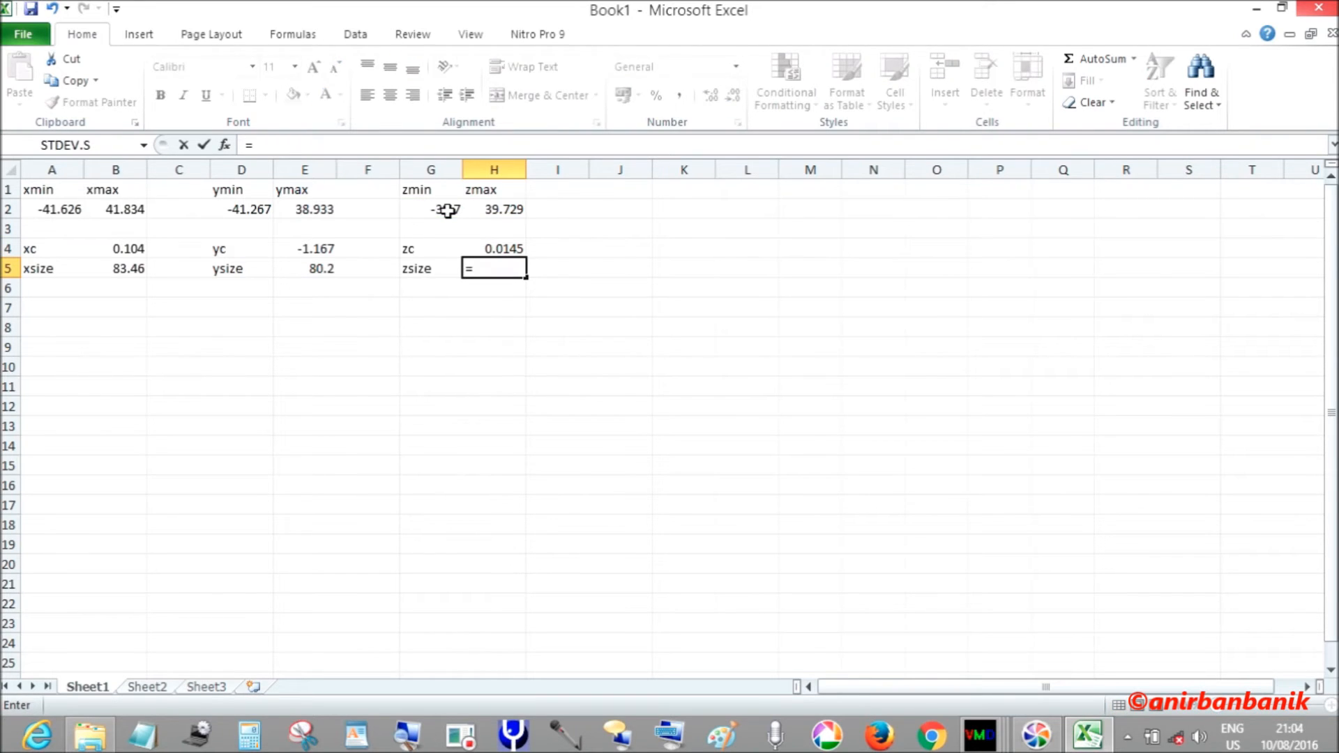
click(492, 209)
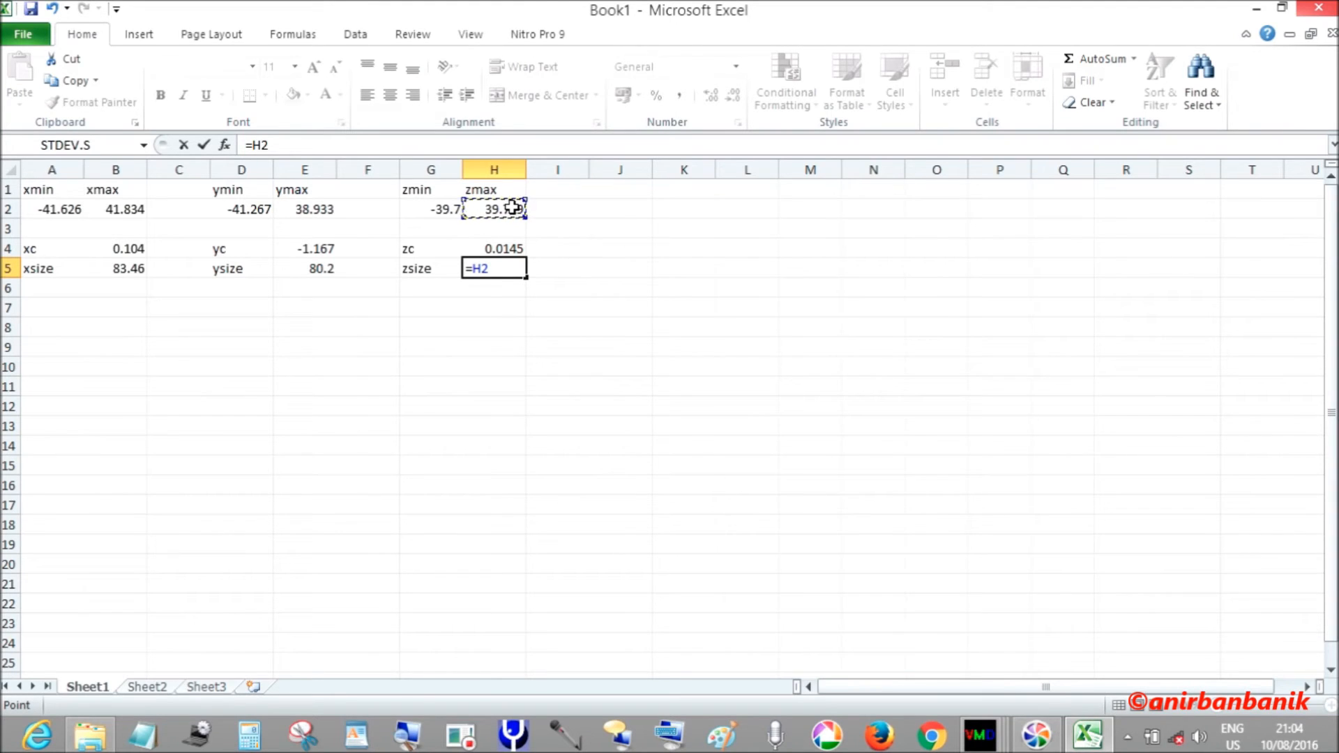
text(-)
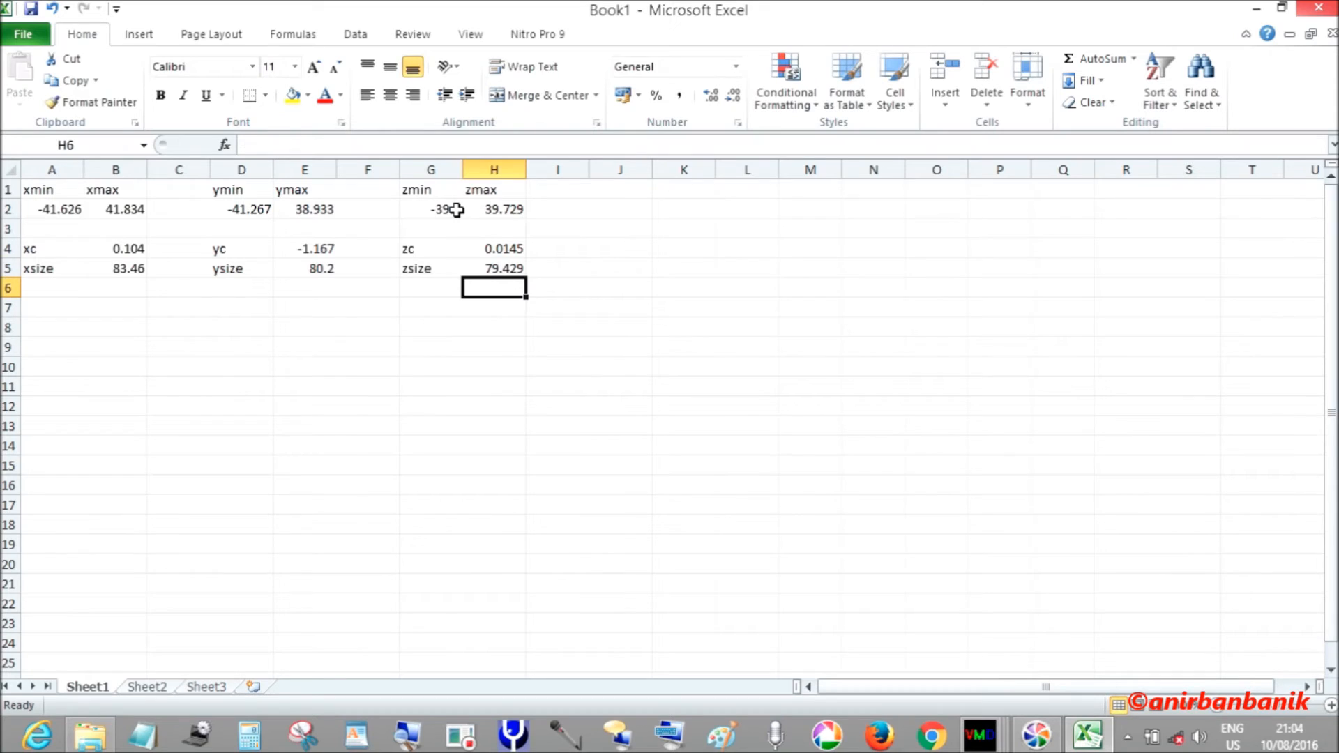
mouse_move(390, 336)
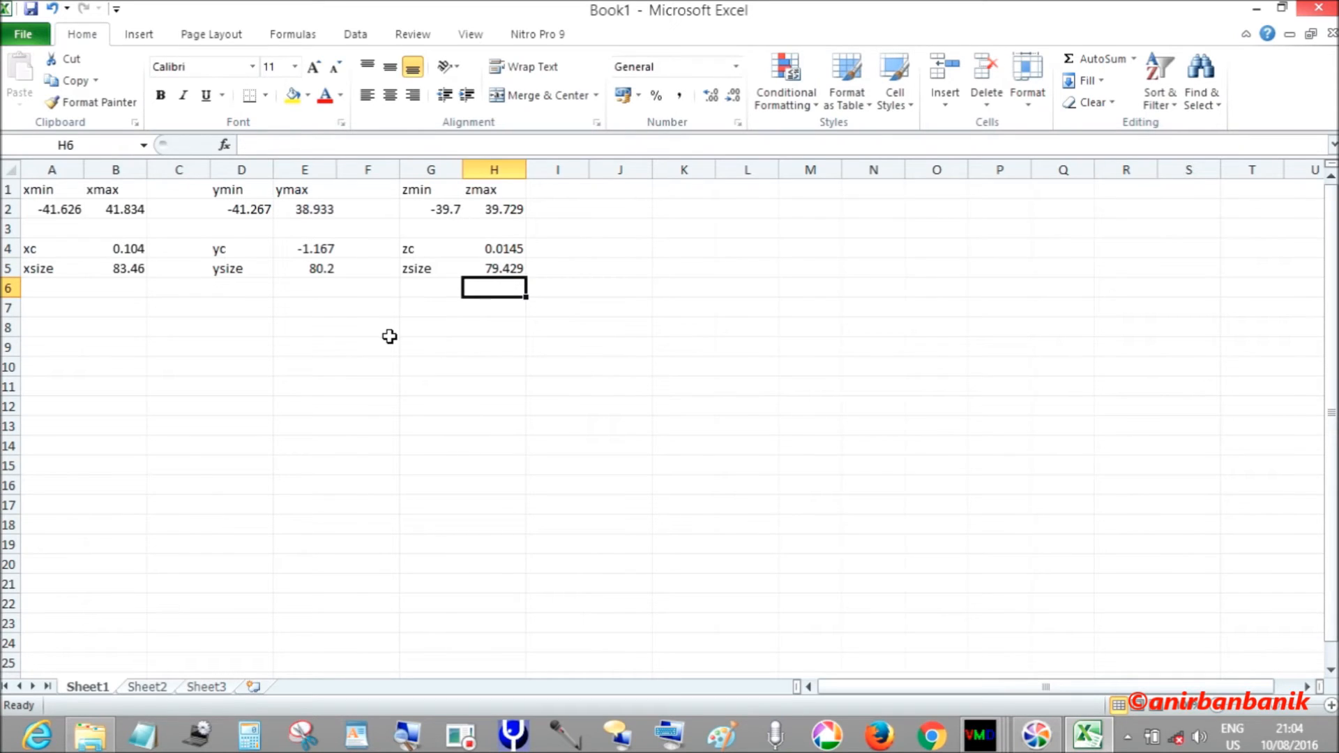
mouse_move(392, 333)
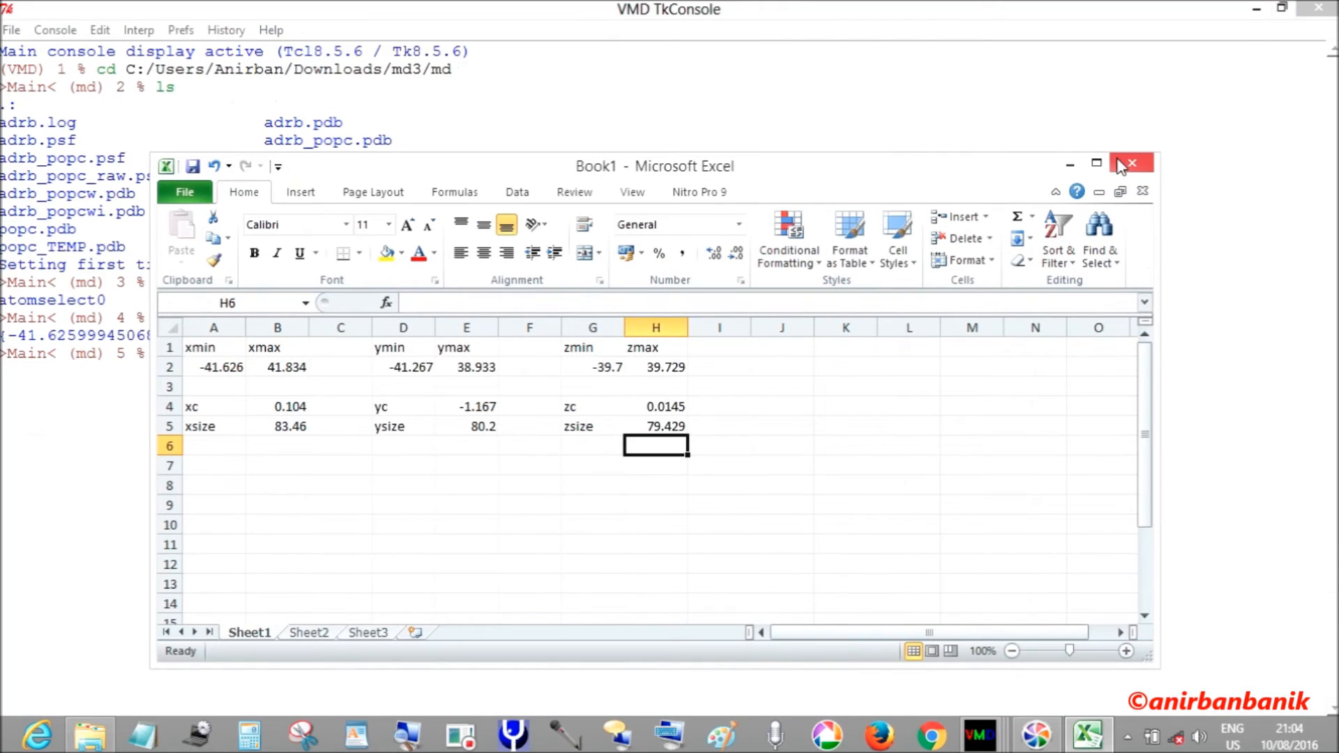
click(1096, 163)
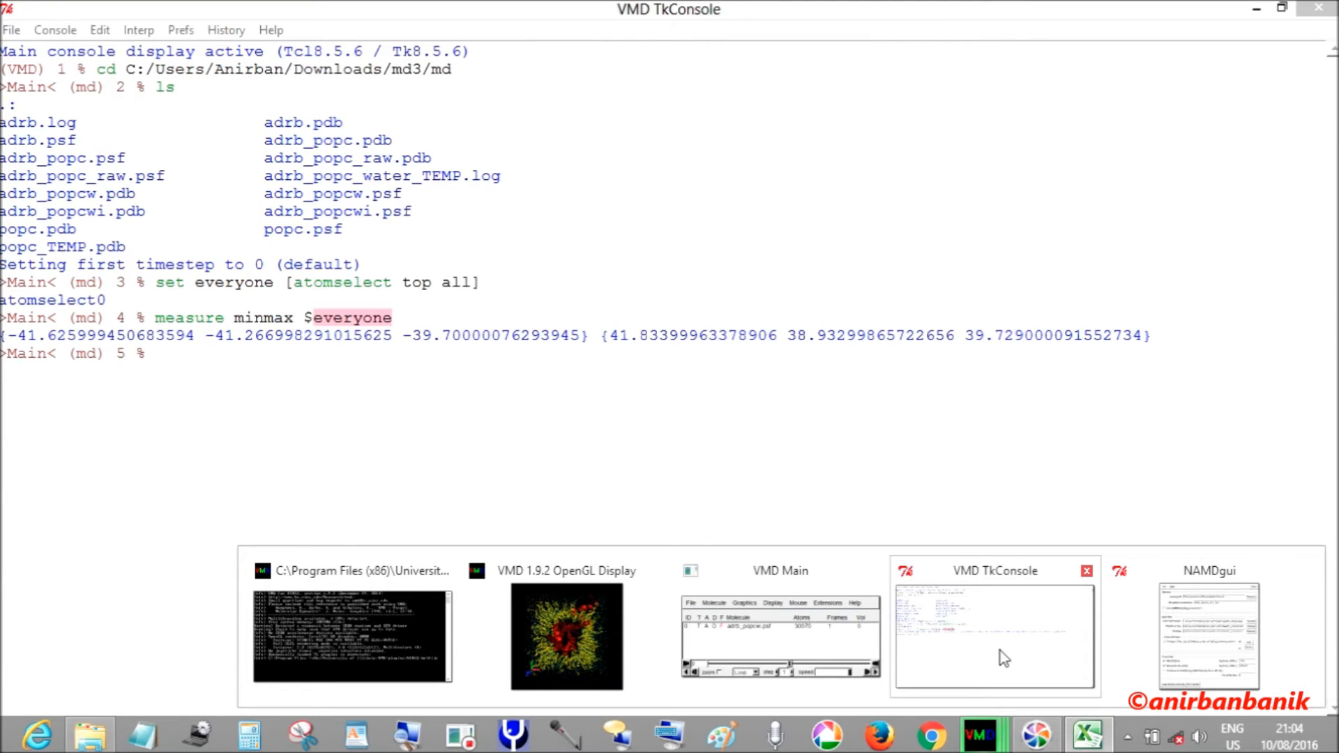
click(1086, 736)
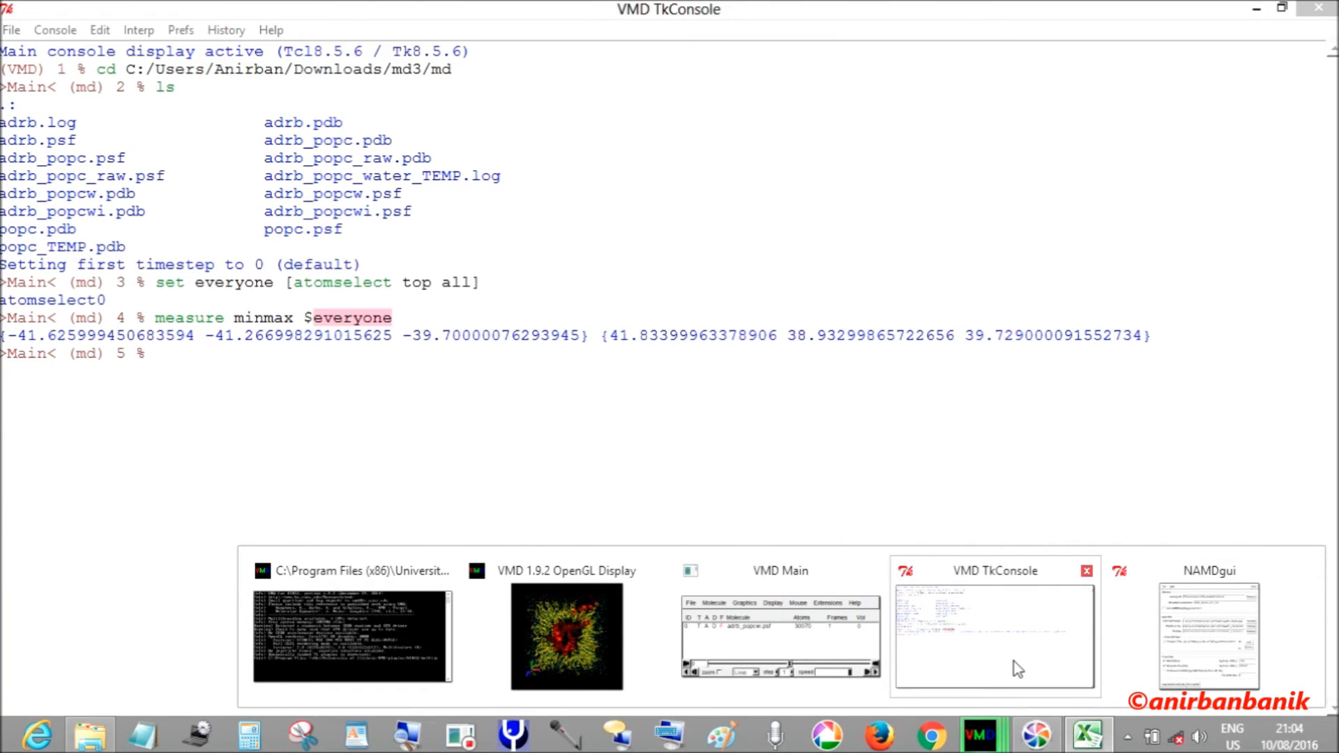
click(1087, 735)
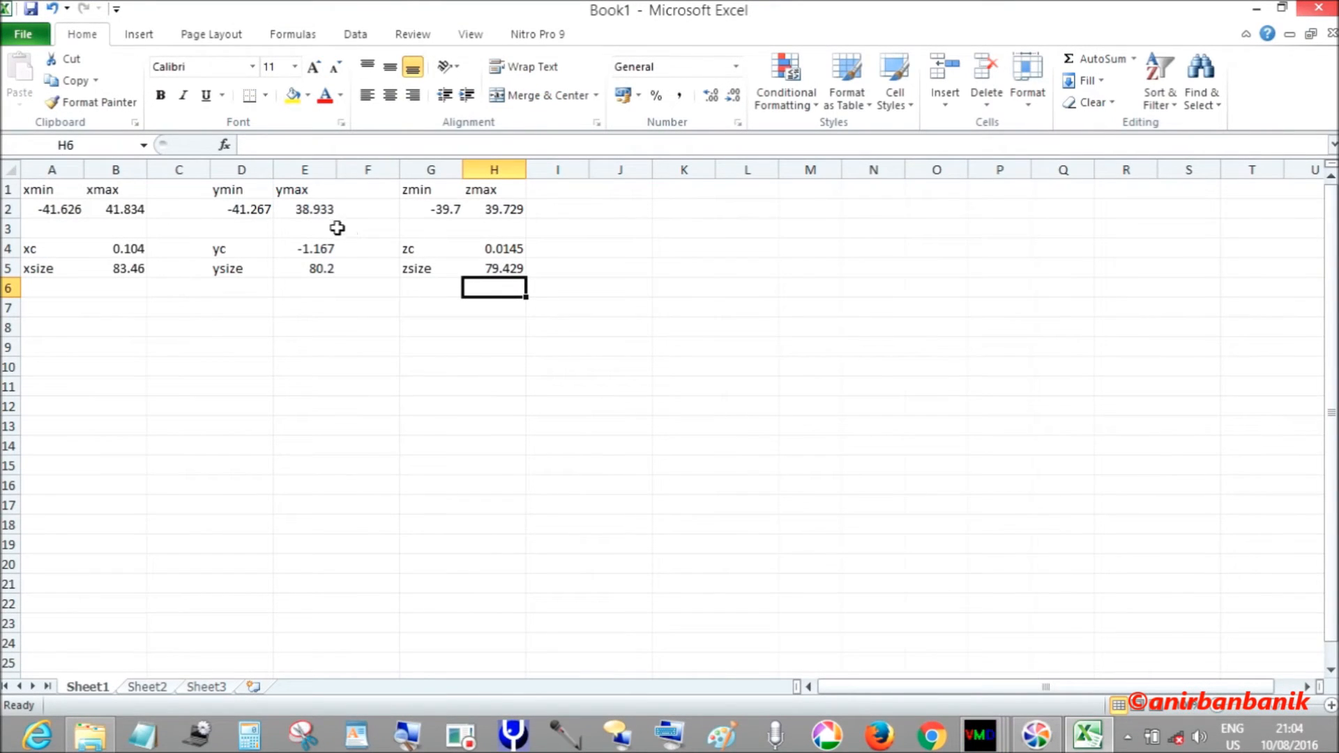
mouse_move(977, 735)
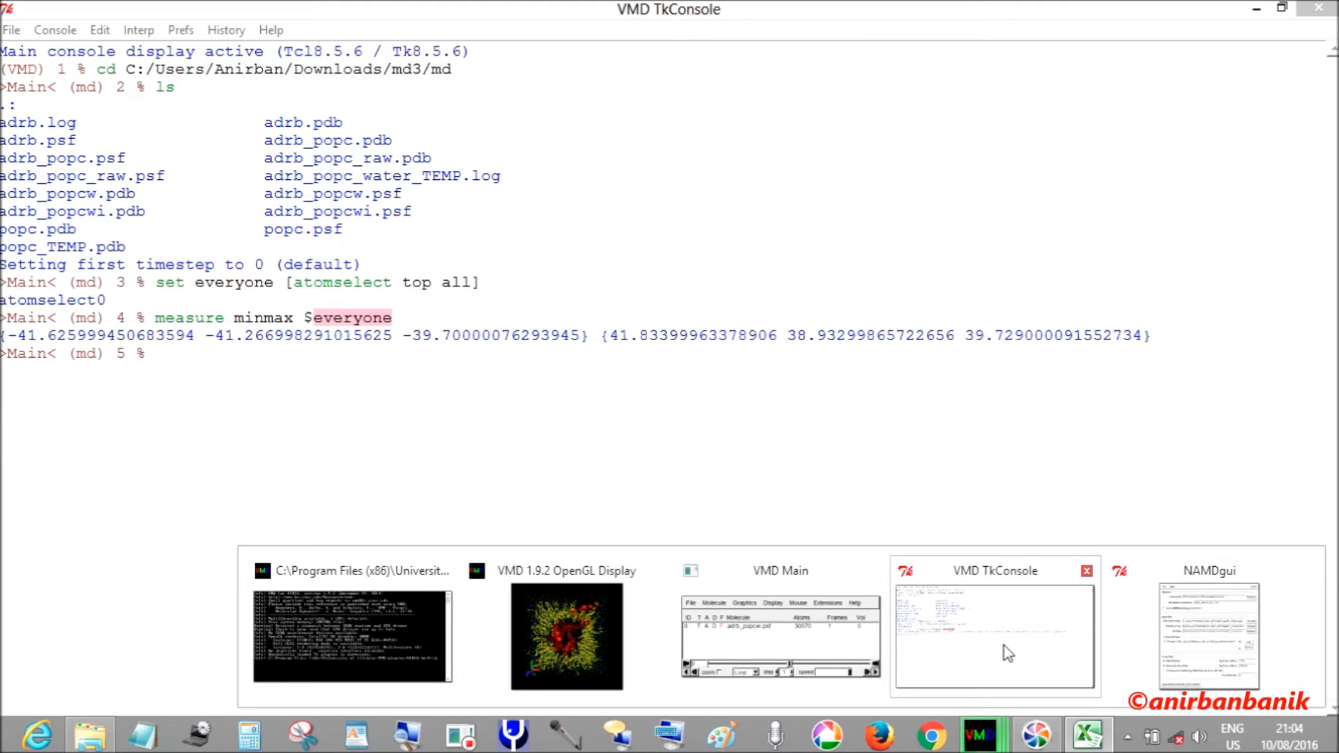
click(1088, 735)
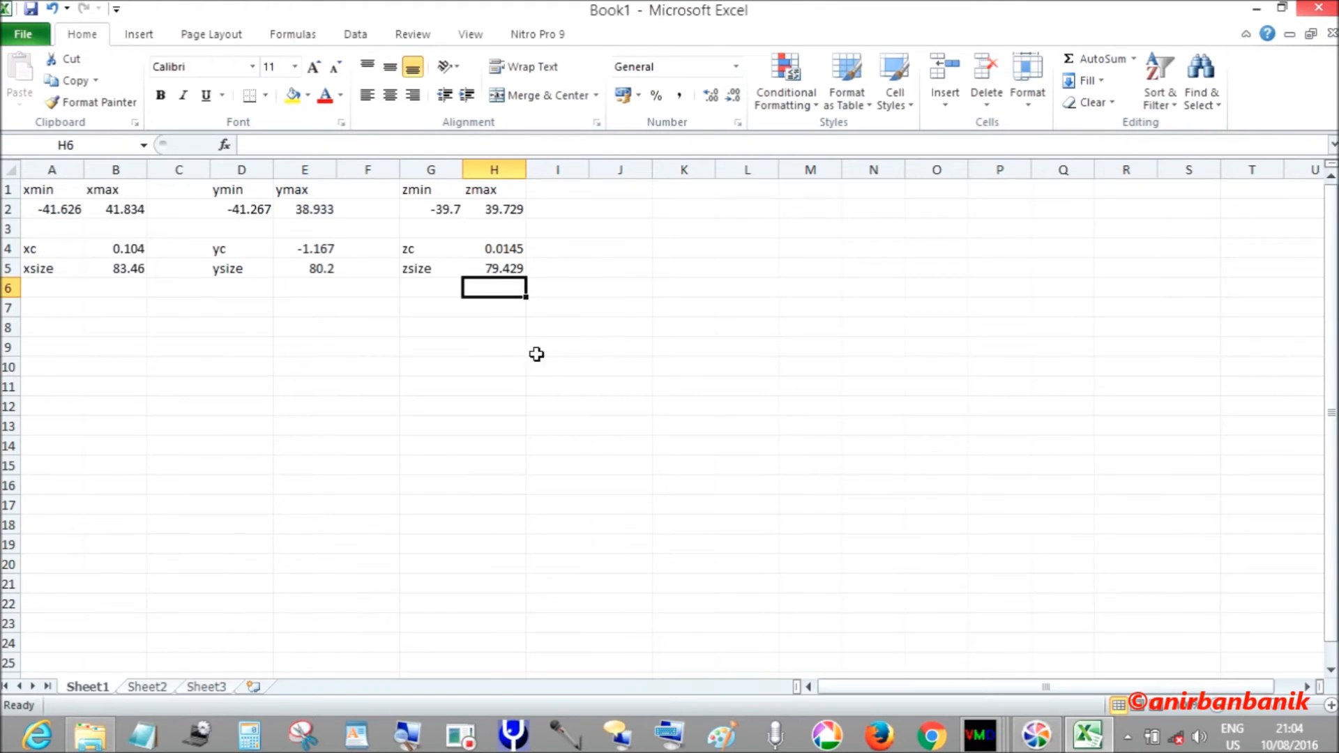
mouse_move(515, 212)
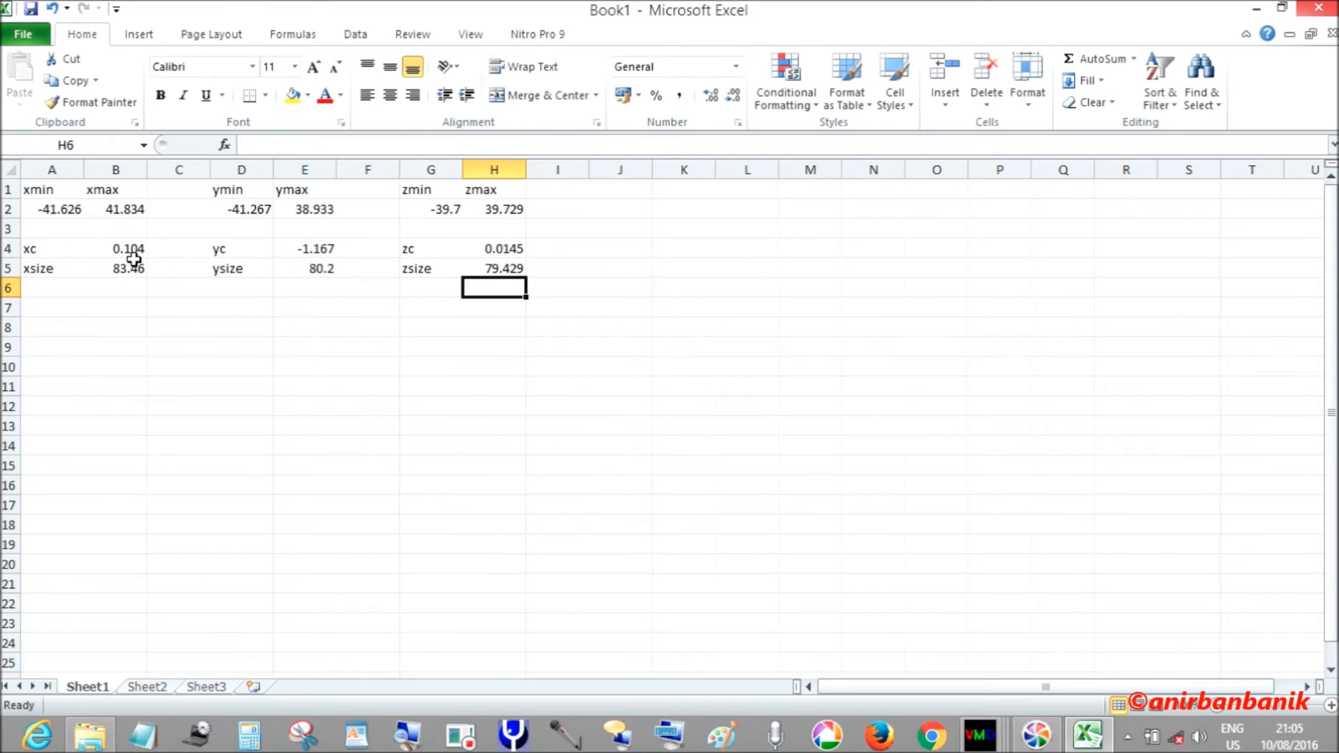
mouse_move(443, 261)
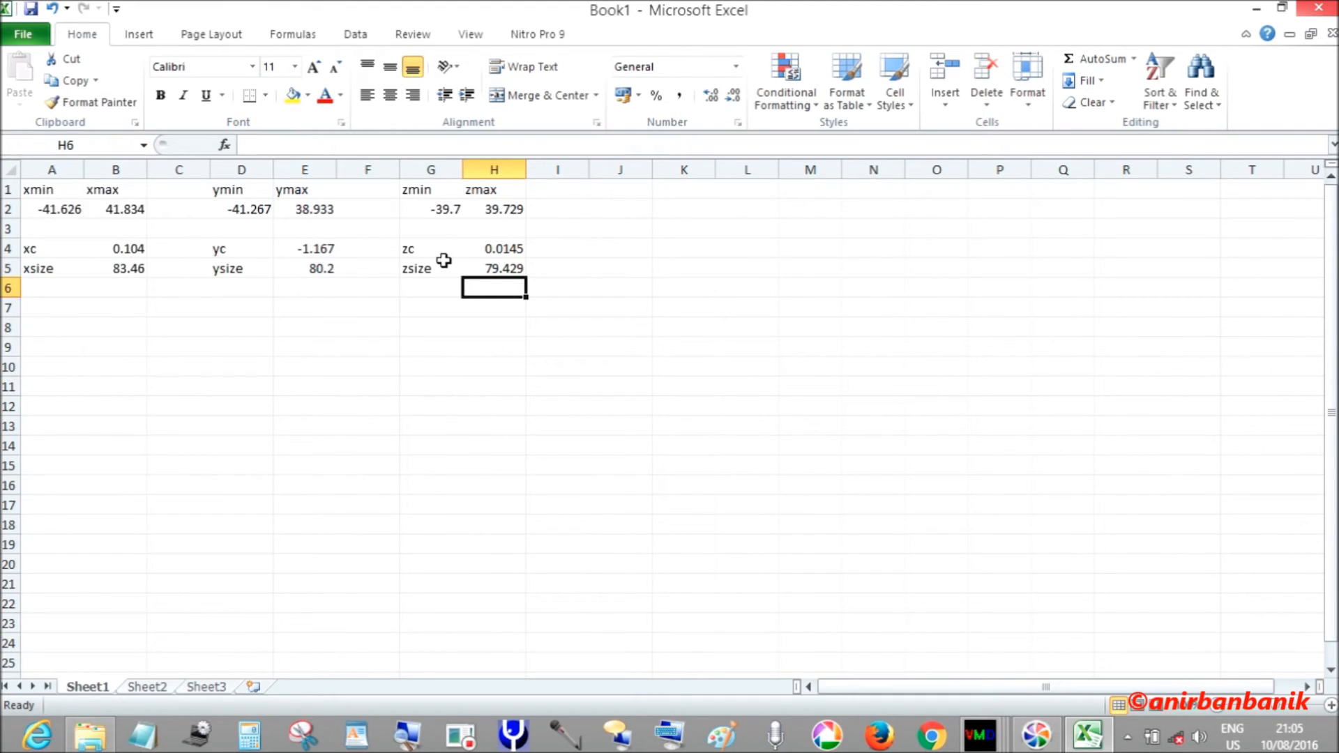
mouse_move(492, 254)
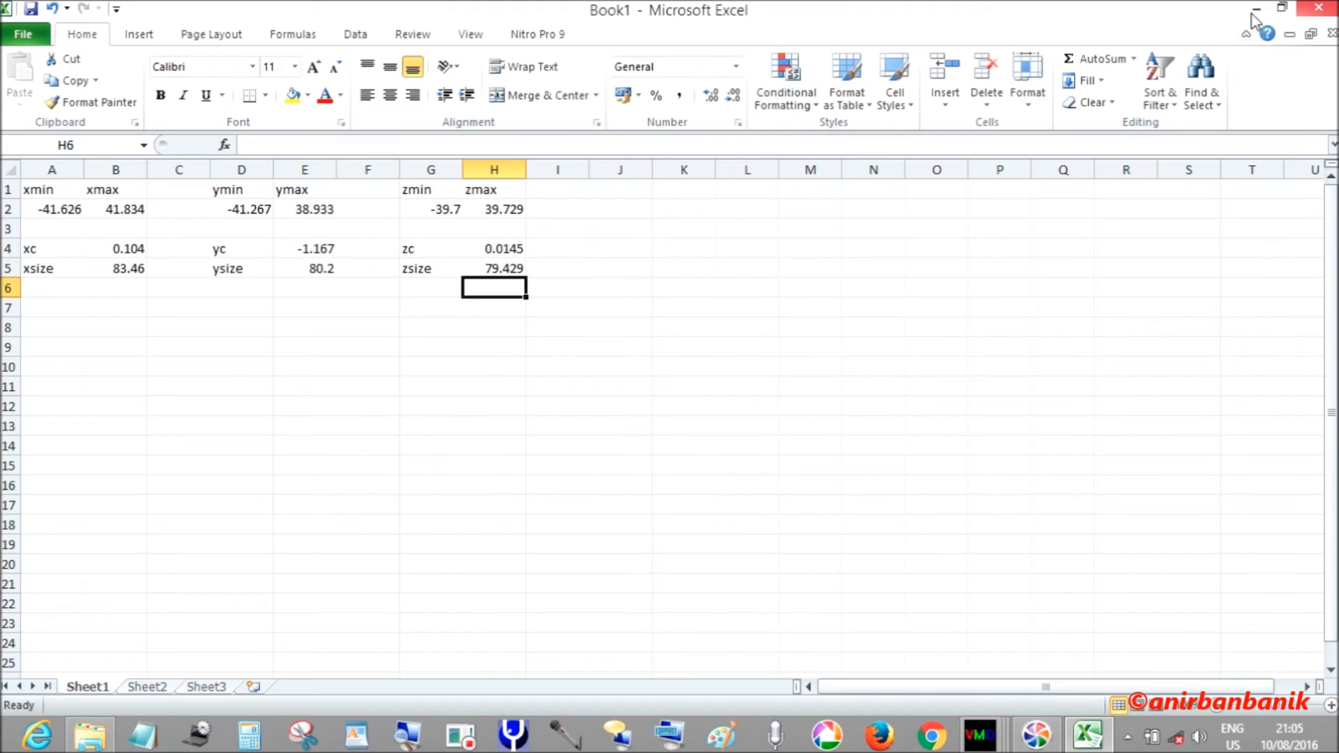
- Bring NAMDgui forward and reach its thermodynamic ensemble settings via Edit > Ensemble
click(975, 735)
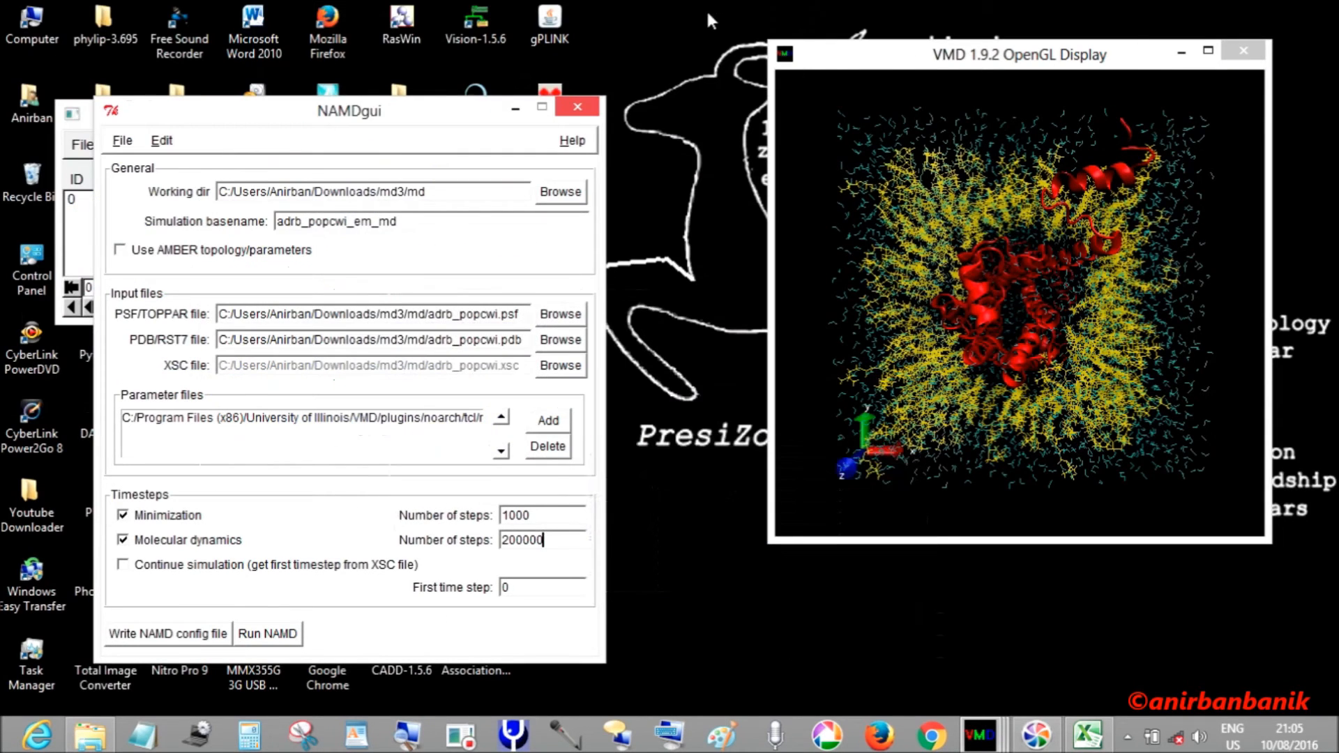
click(161, 139)
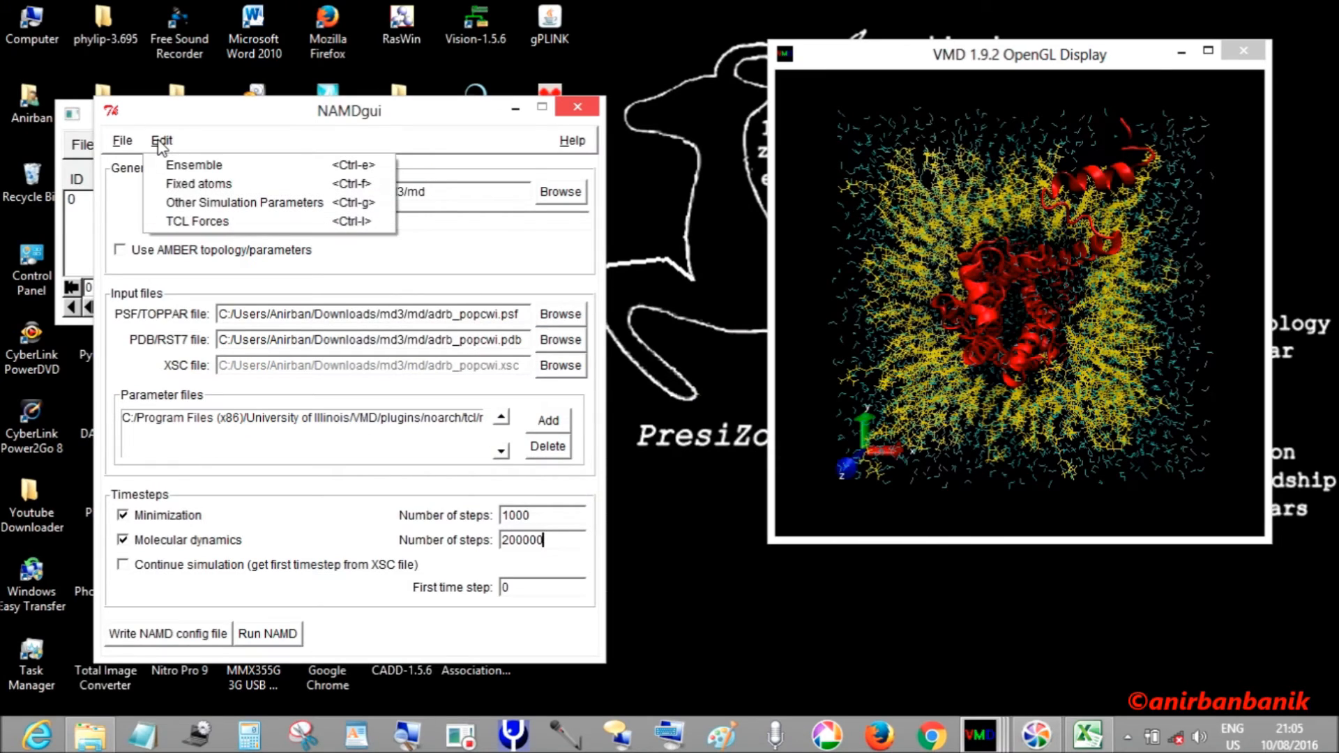
mouse_move(194, 164)
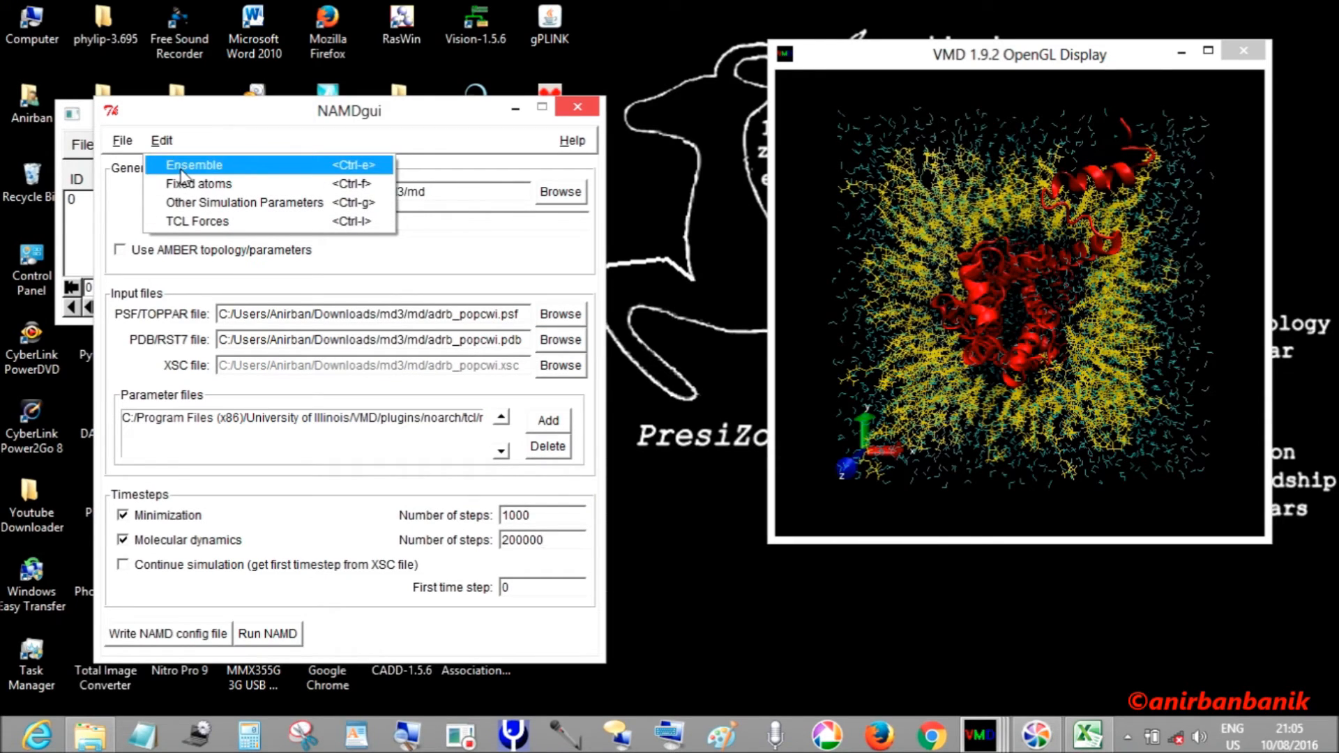
click(194, 164)
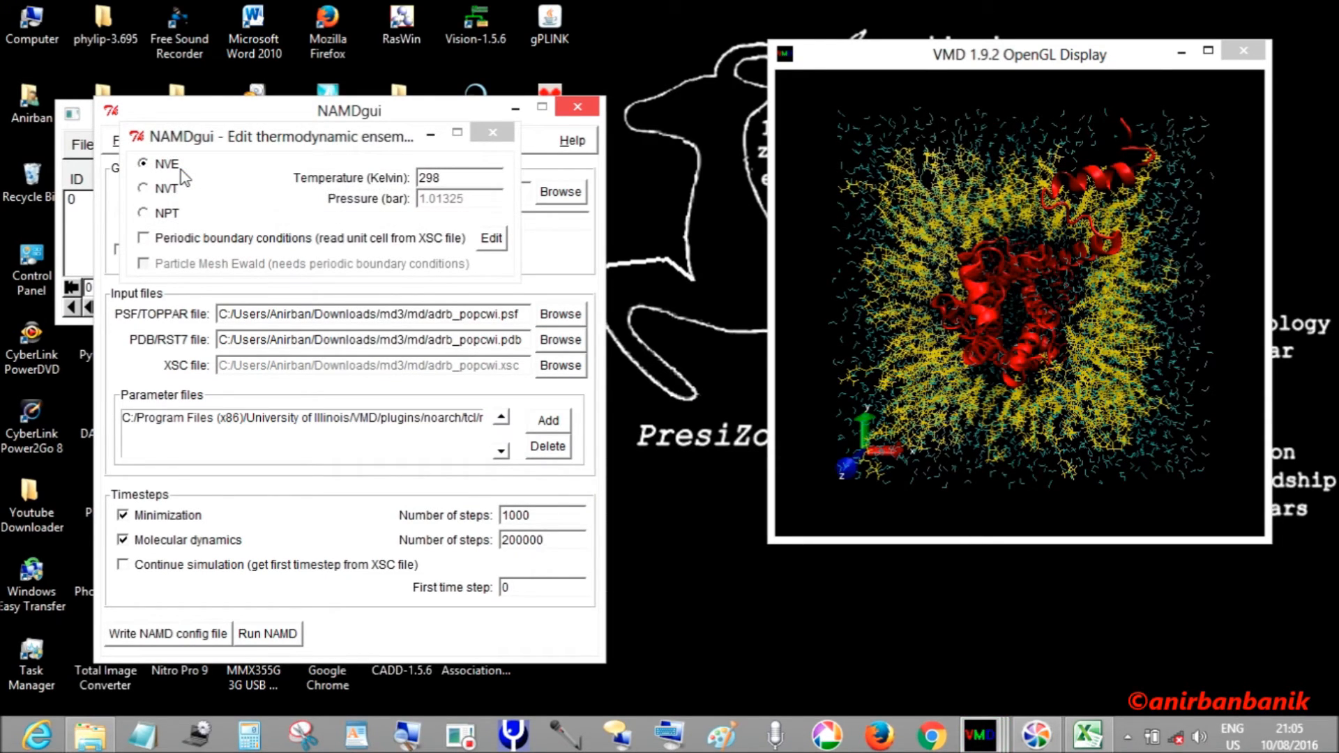
click(542, 539)
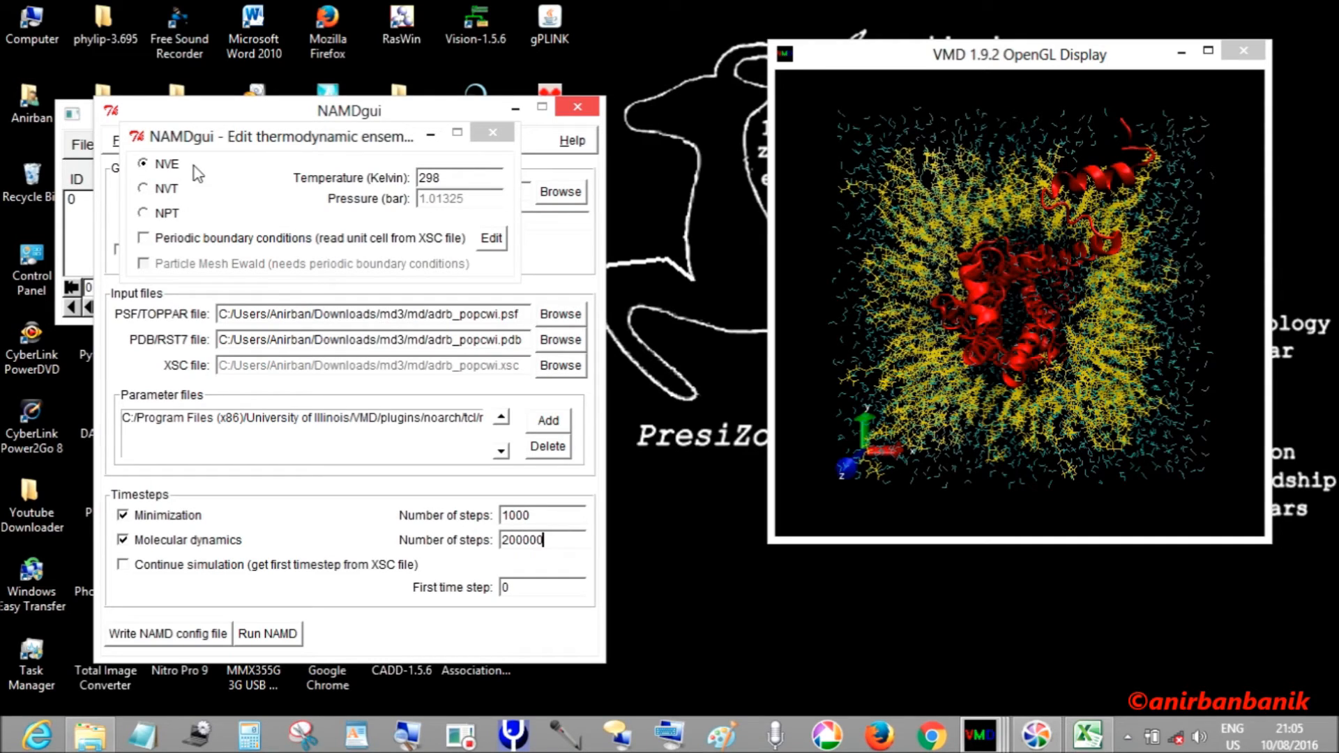
mouse_move(179, 180)
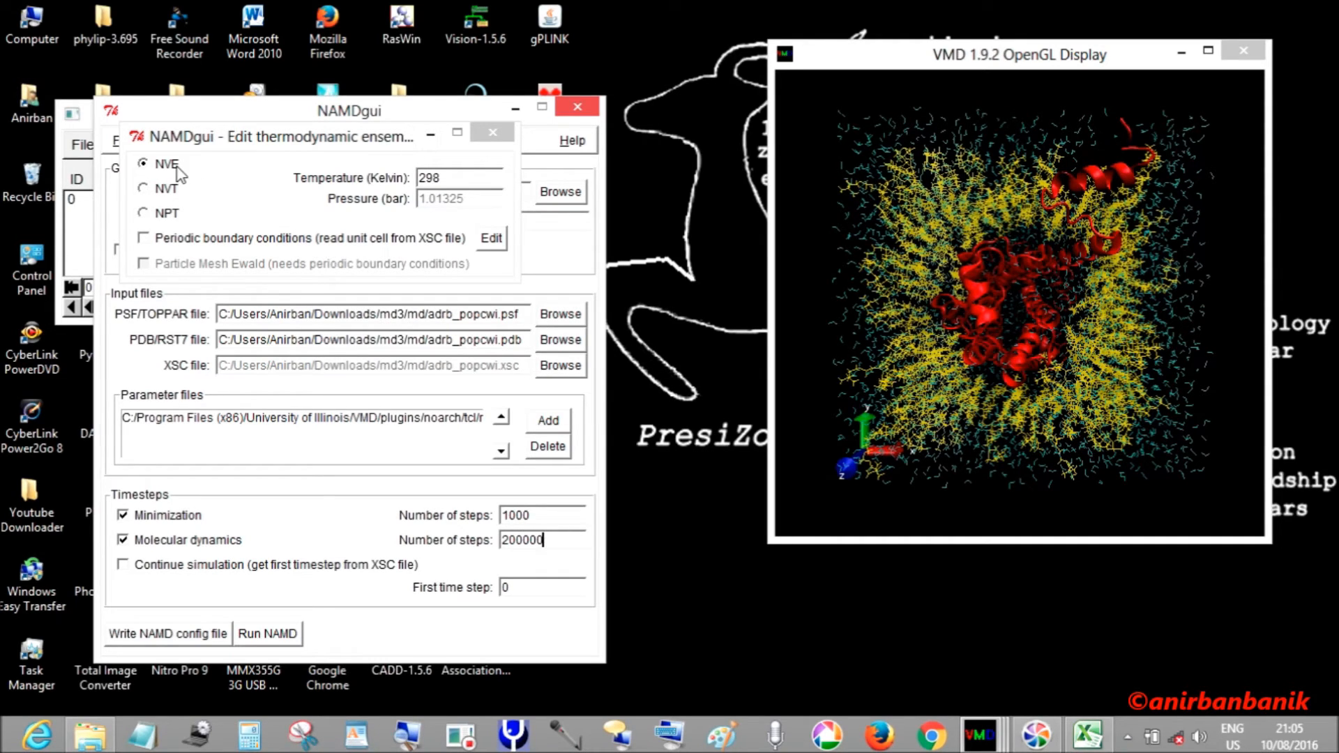
mouse_move(177, 223)
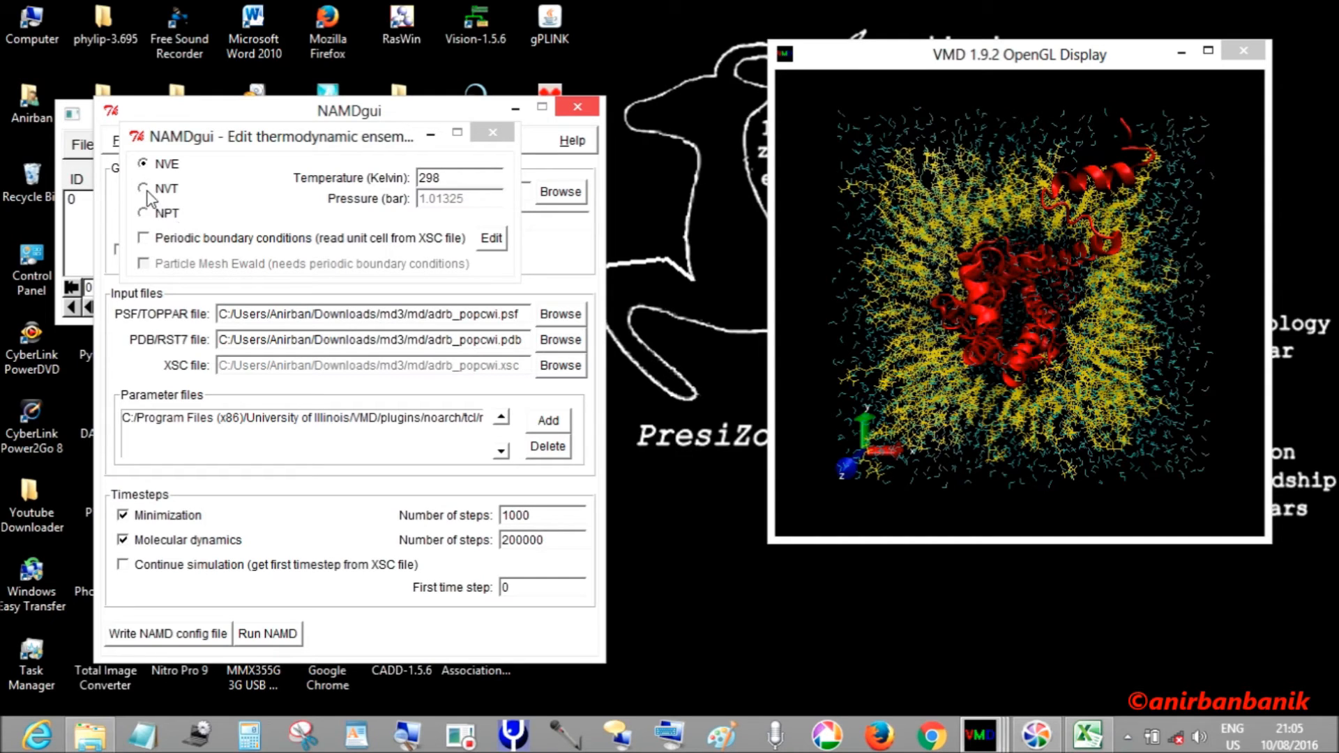
- Choose the NVT ensemble and set the temperature to 310 K
click(144, 189)
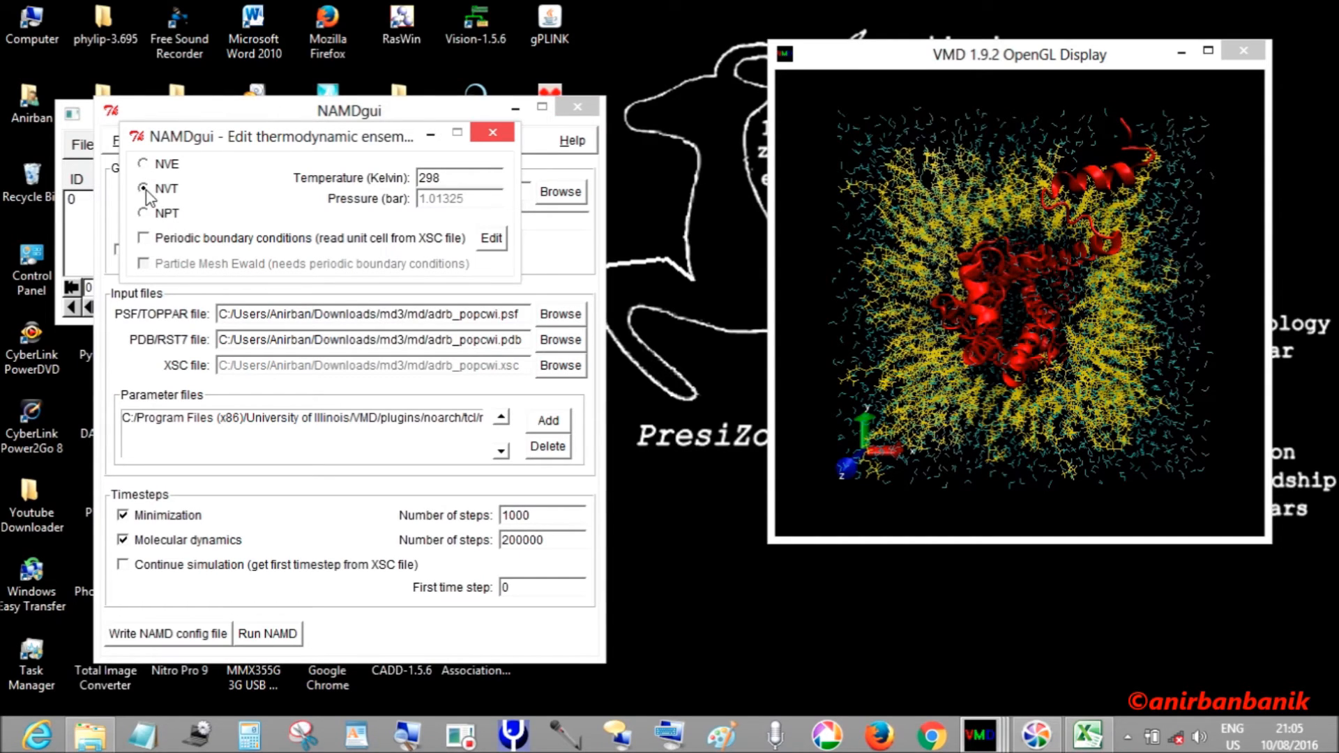
click(144, 189)
text(3)
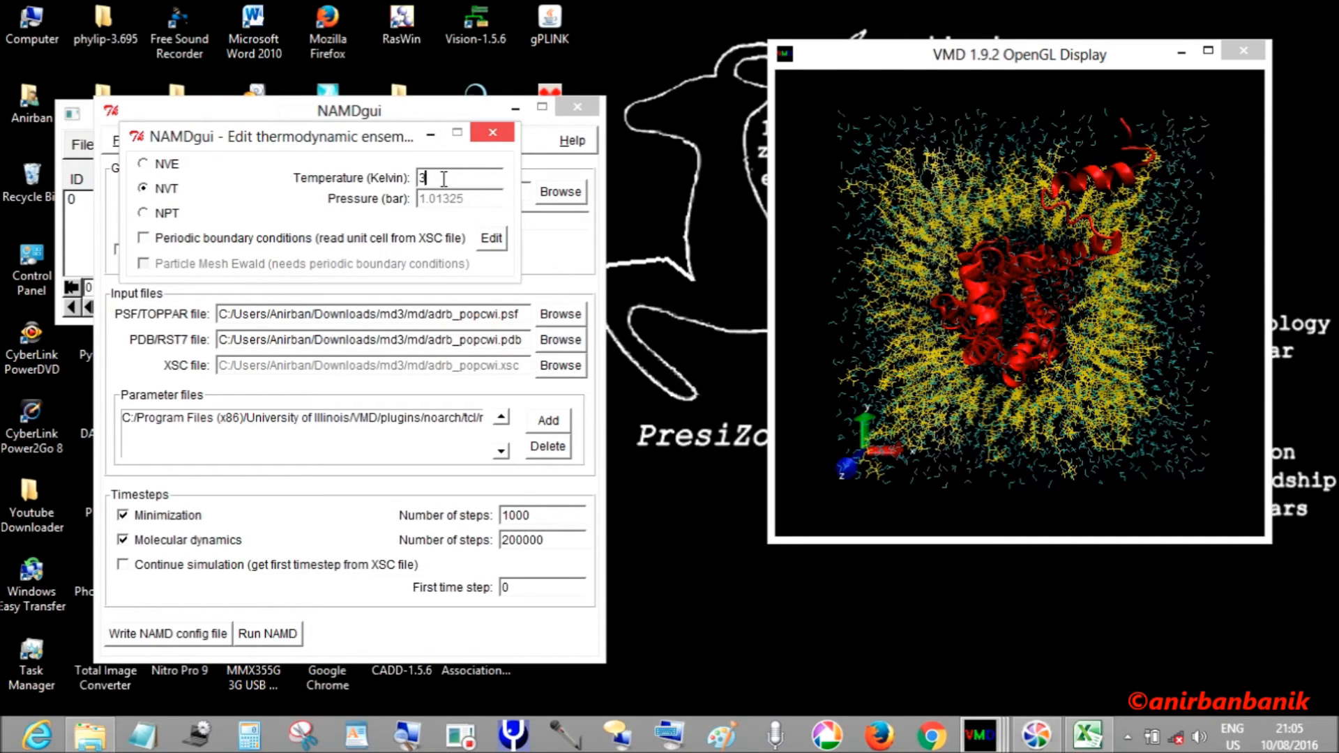
text(10)
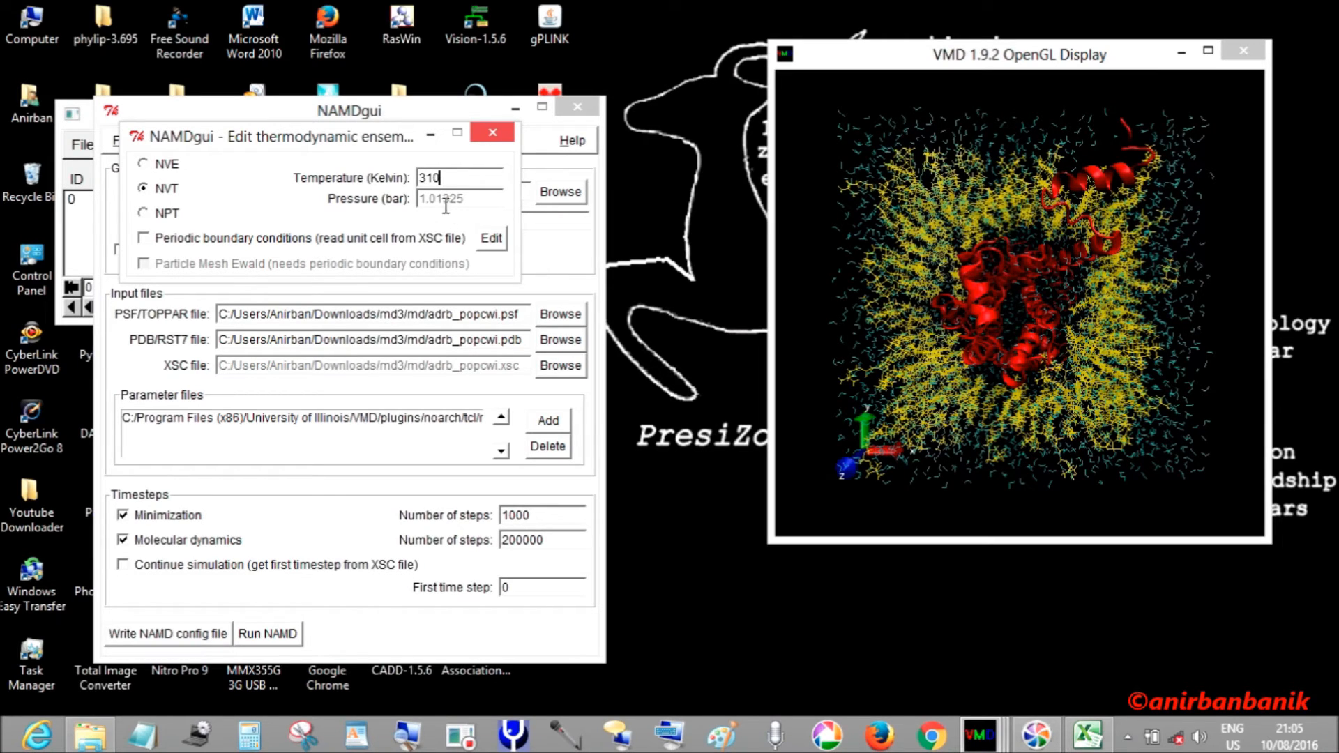
- Enable periodic boundary conditions, dismiss the xsc warning, and begin editing the periodic cell
click(493, 133)
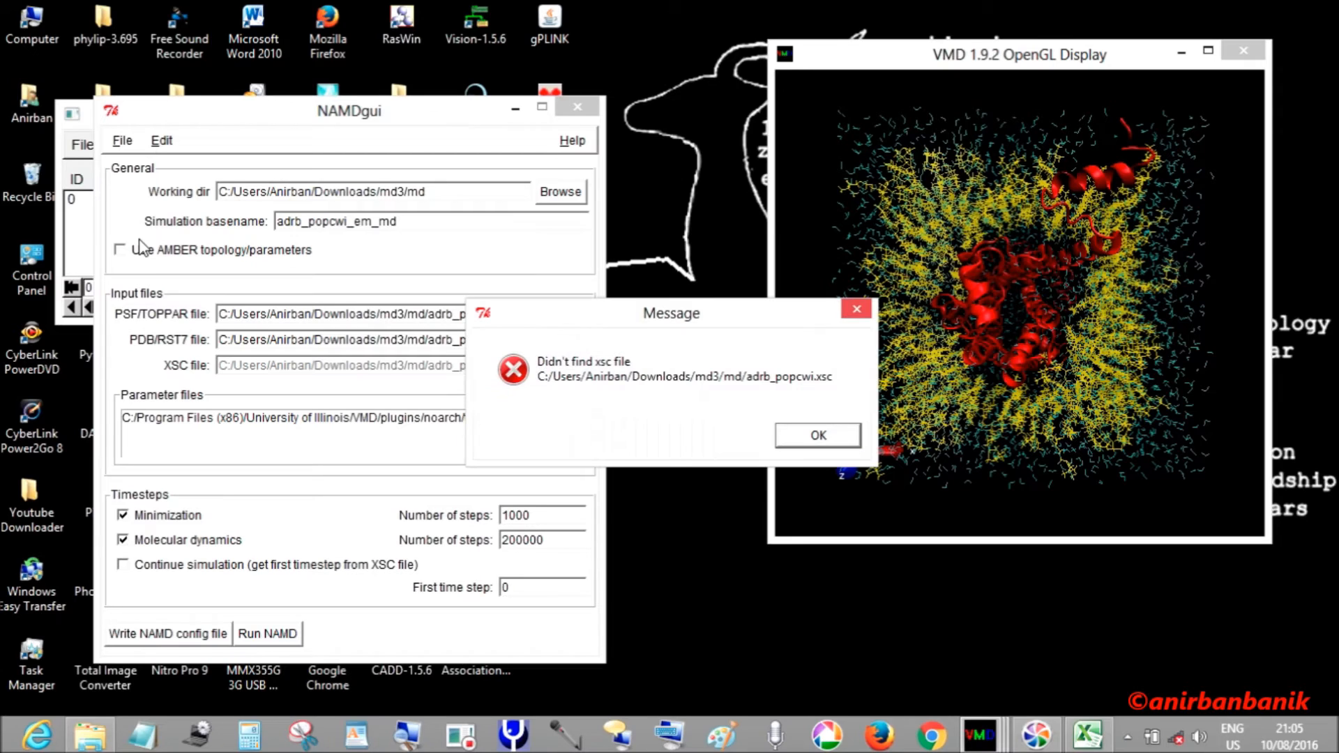
click(816, 435)
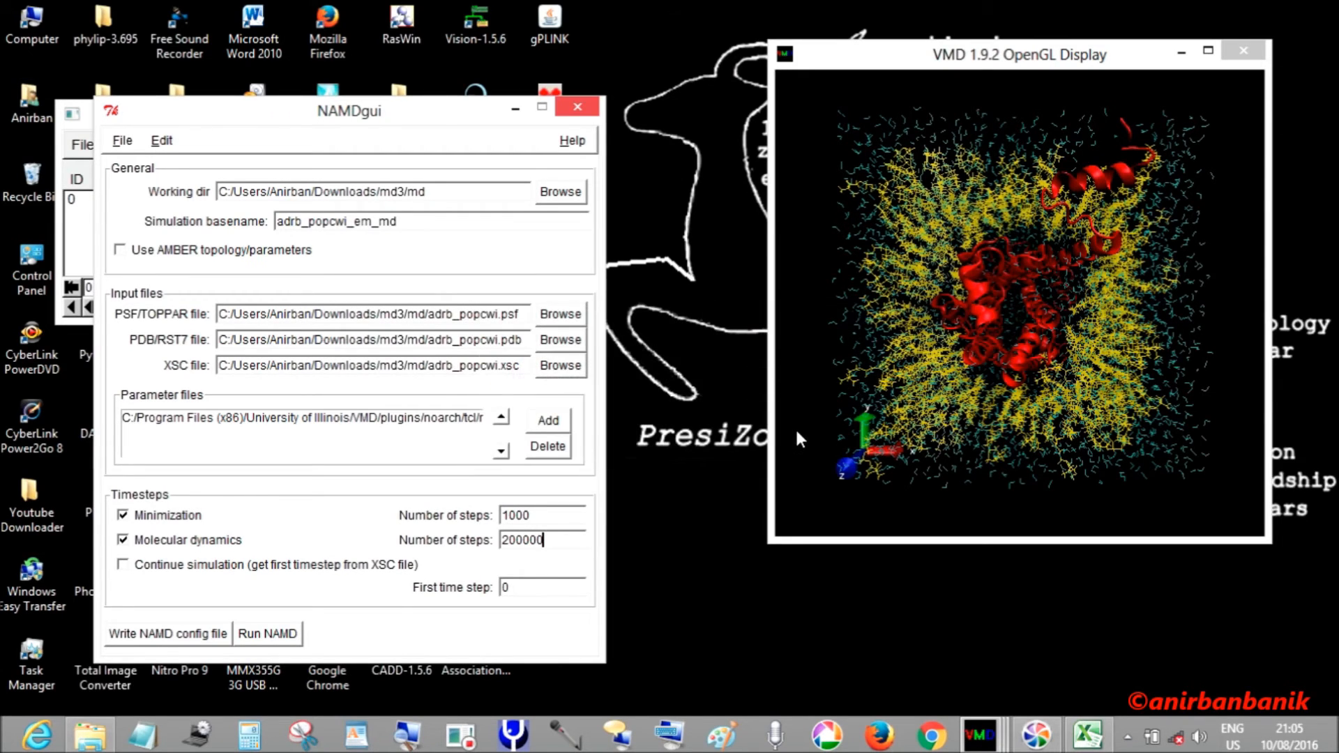
mouse_move(1013, 700)
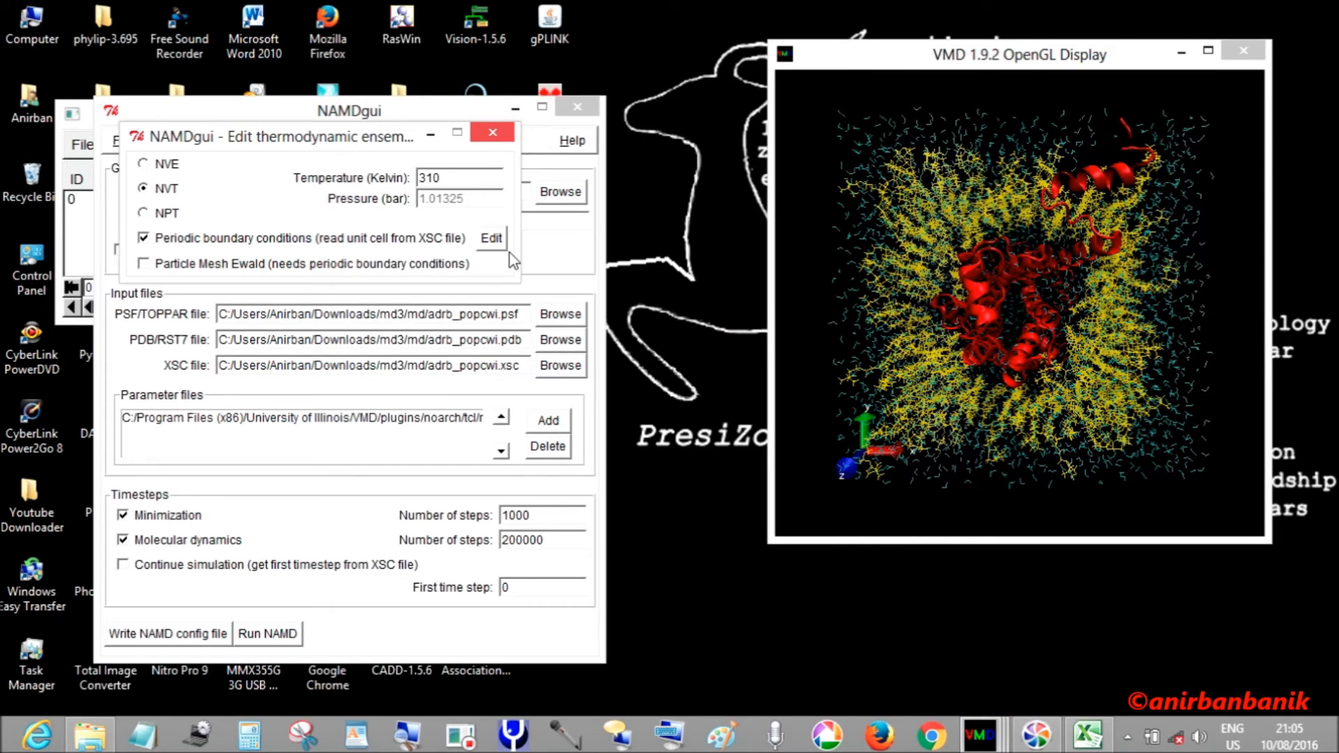
click(491, 237)
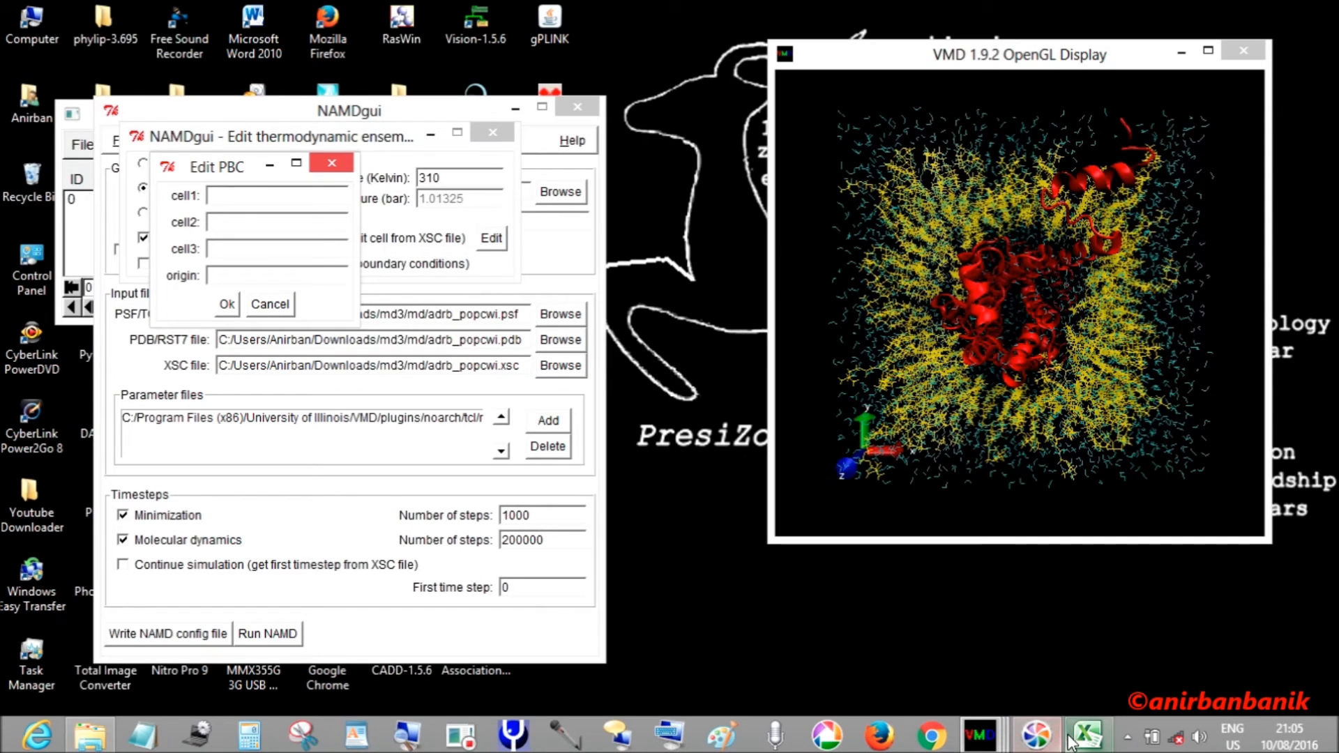
click(1088, 735)
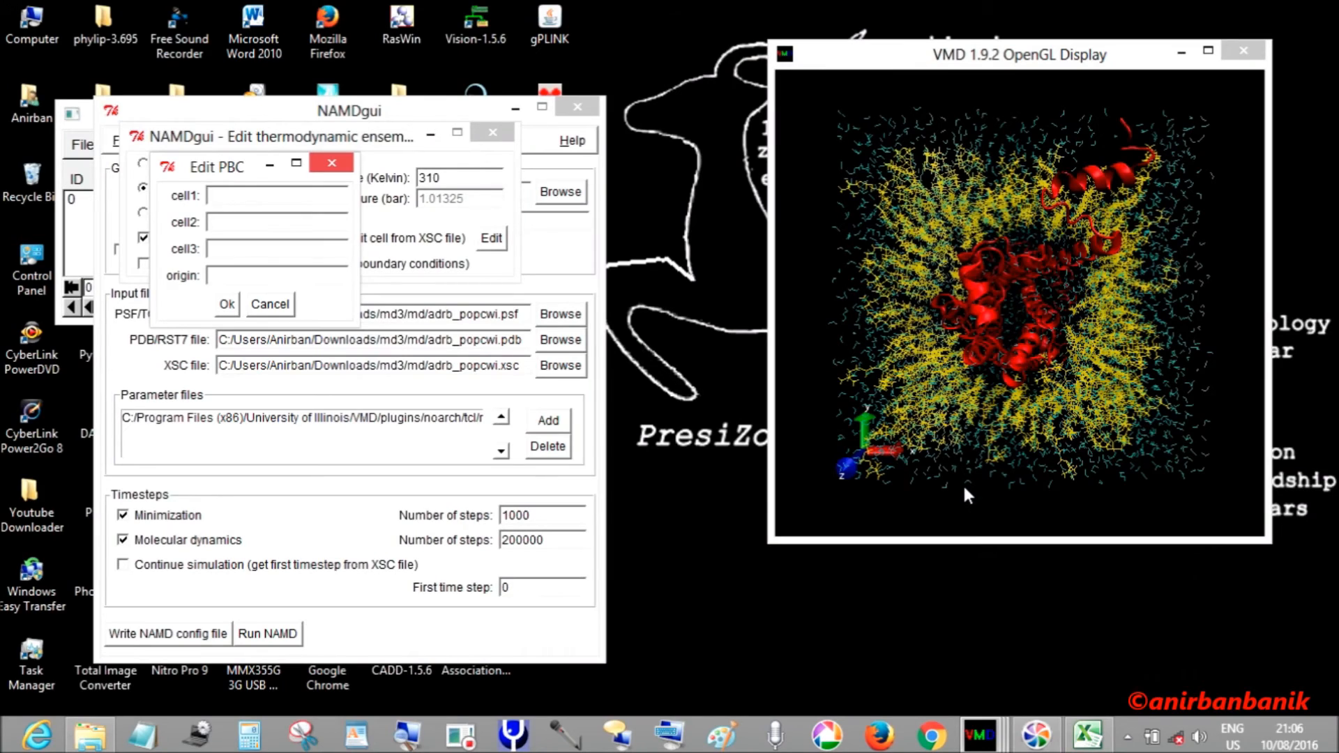
- Enter cell vectors 83.46 0.00 0.00, 0.00 80.2 0.00 and 0.00 0.00 79.429 from the Excel sheet
text(83.46)
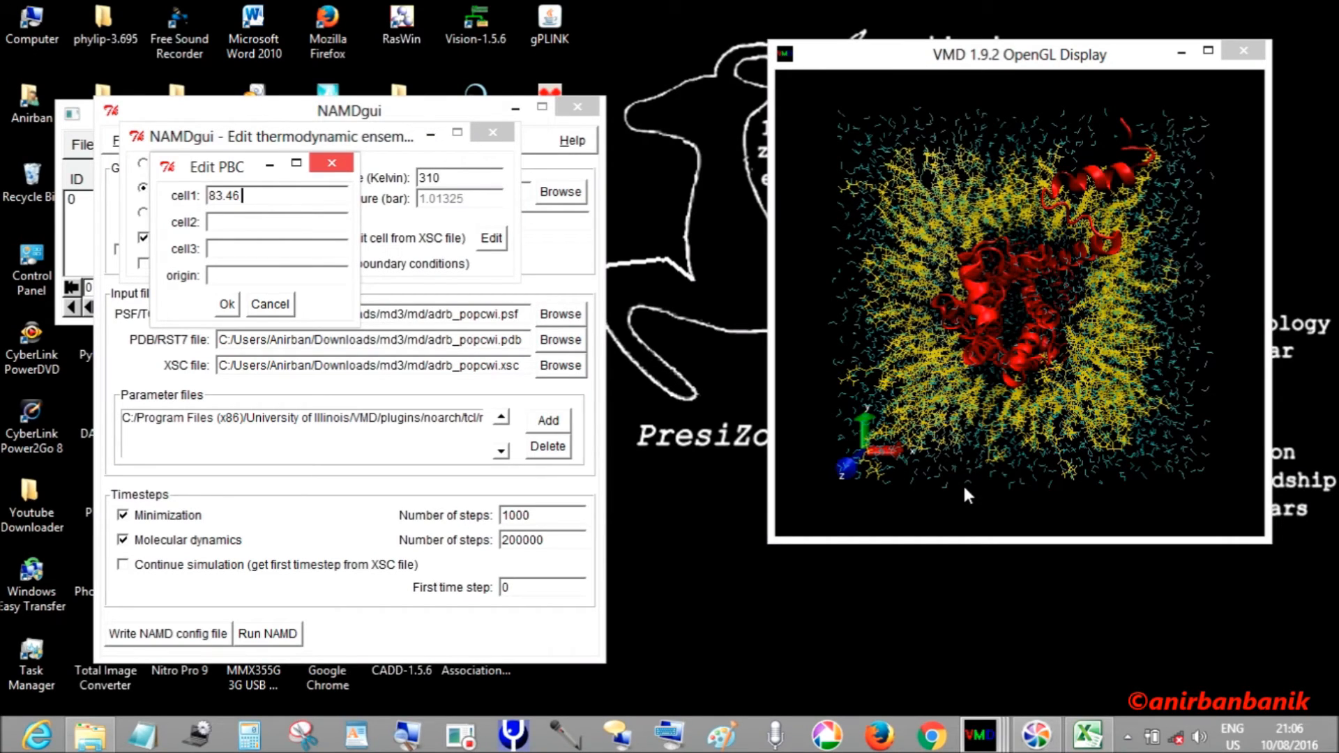
text(0.00)
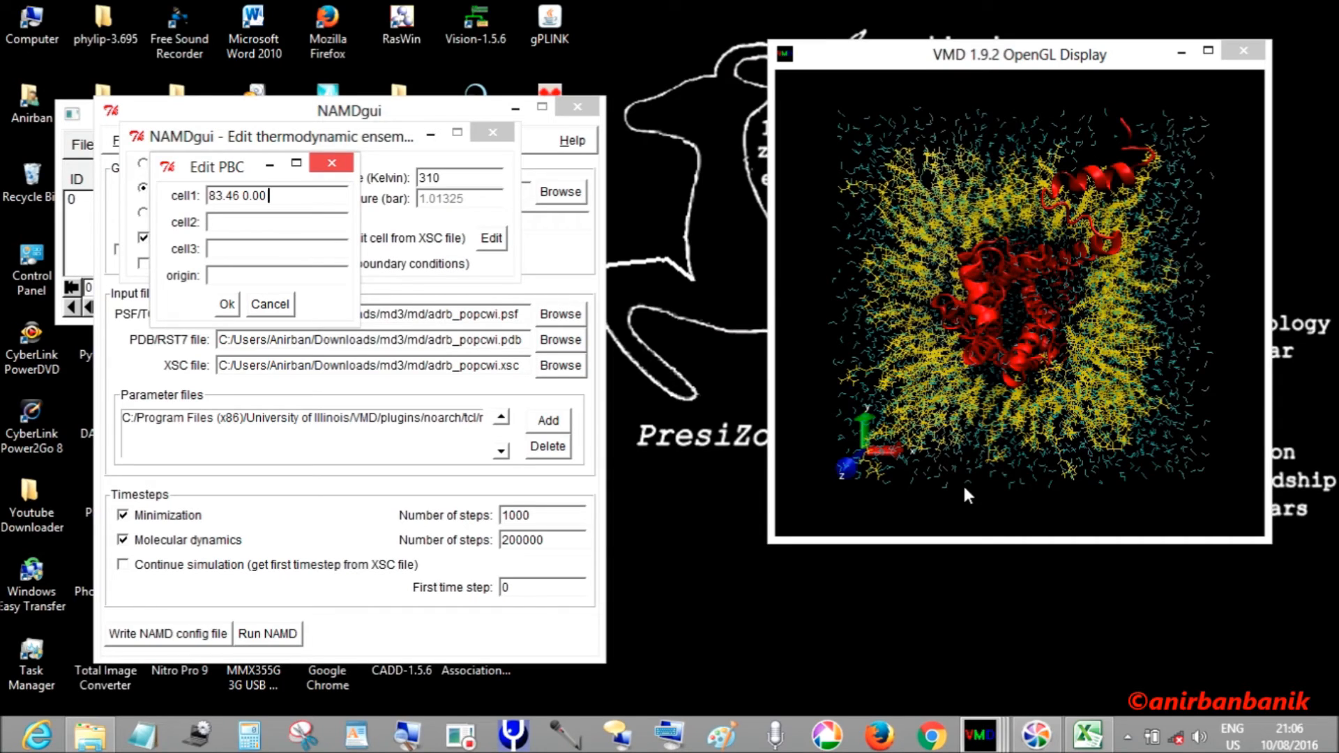
text(0.00)
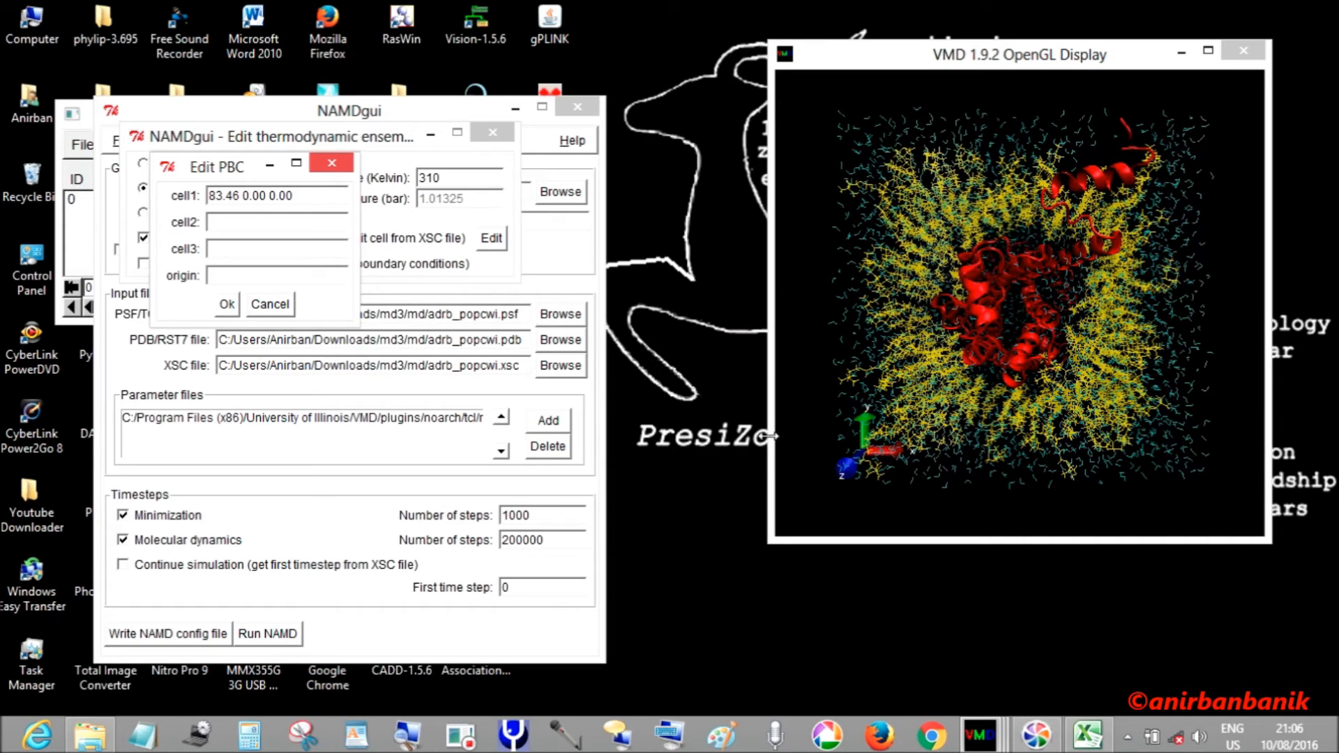
text(0)
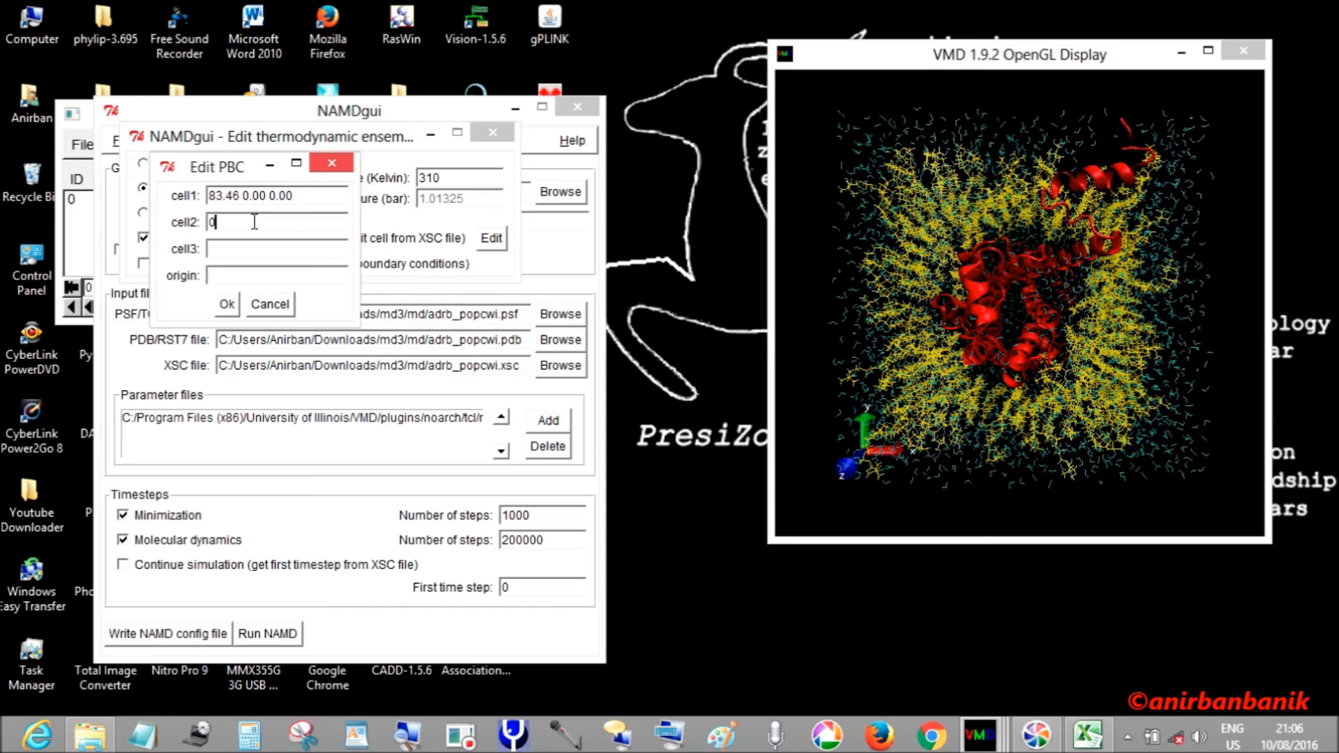
text(.00)
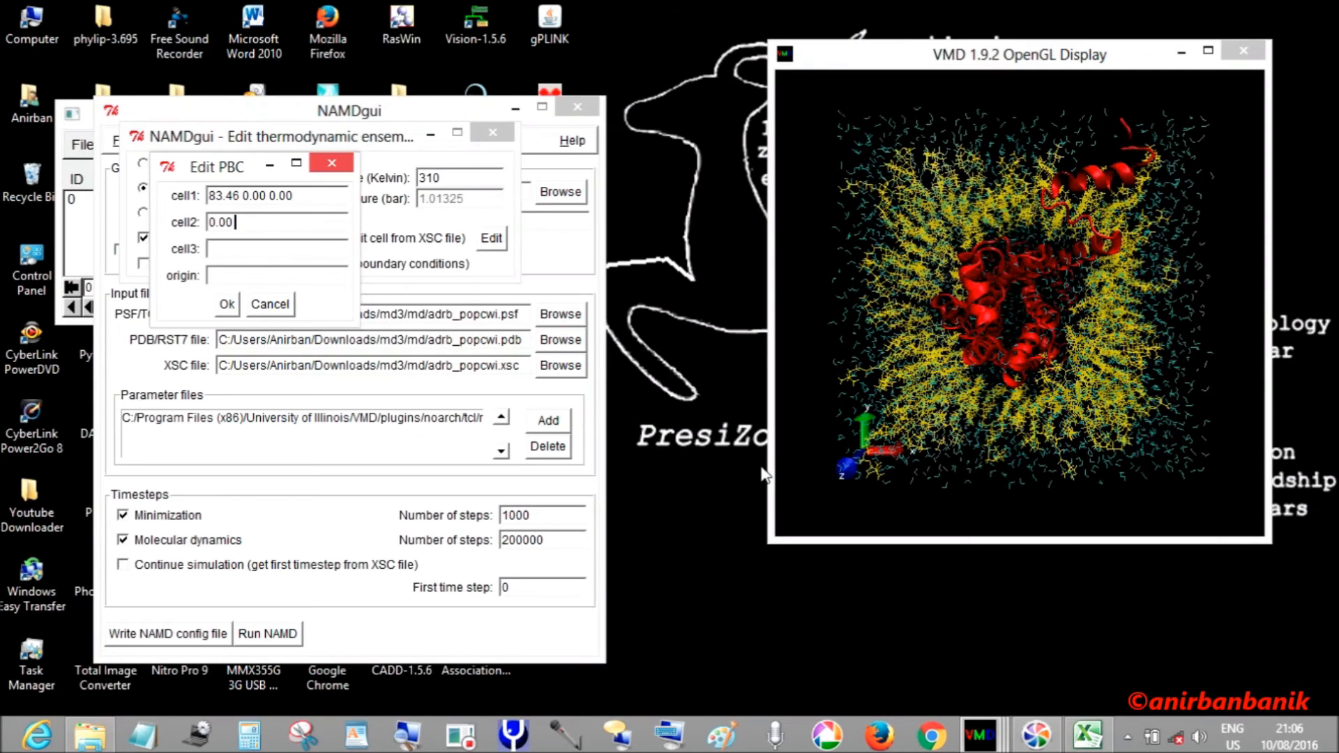
text(80.2)
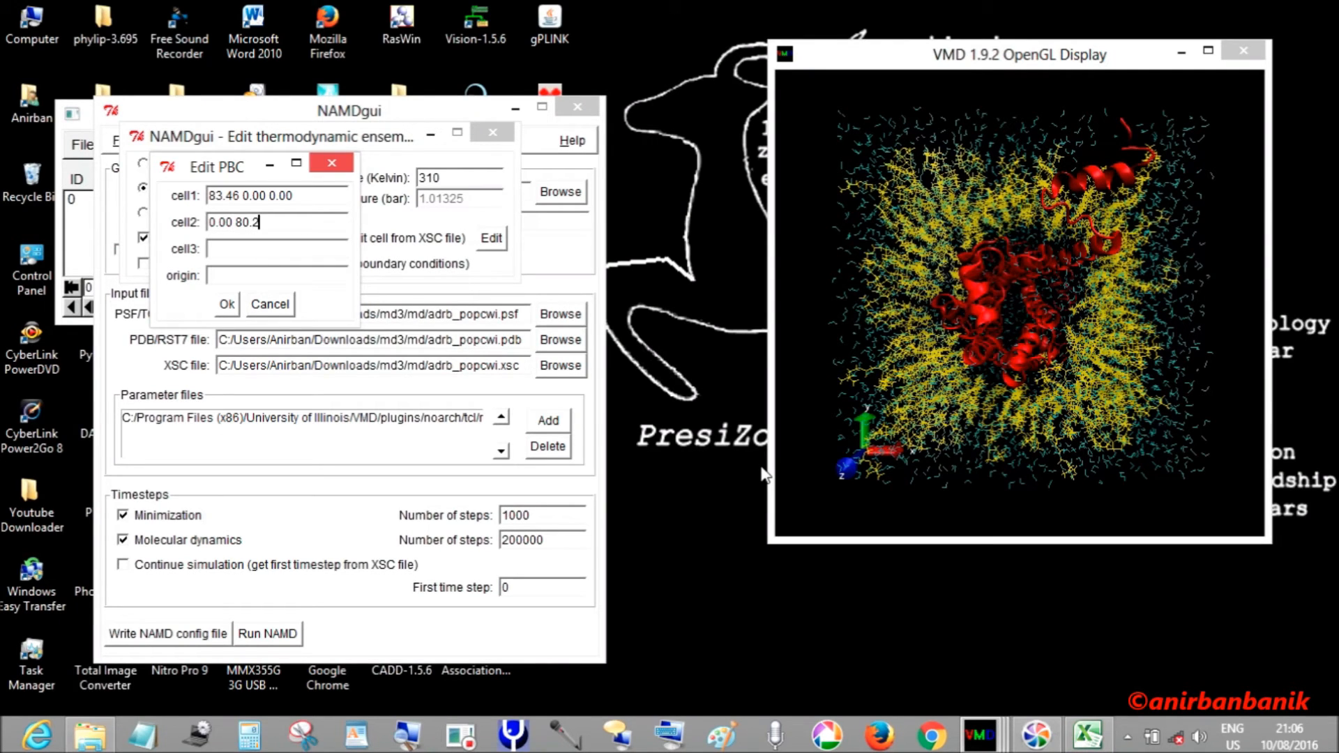
text(0.0)
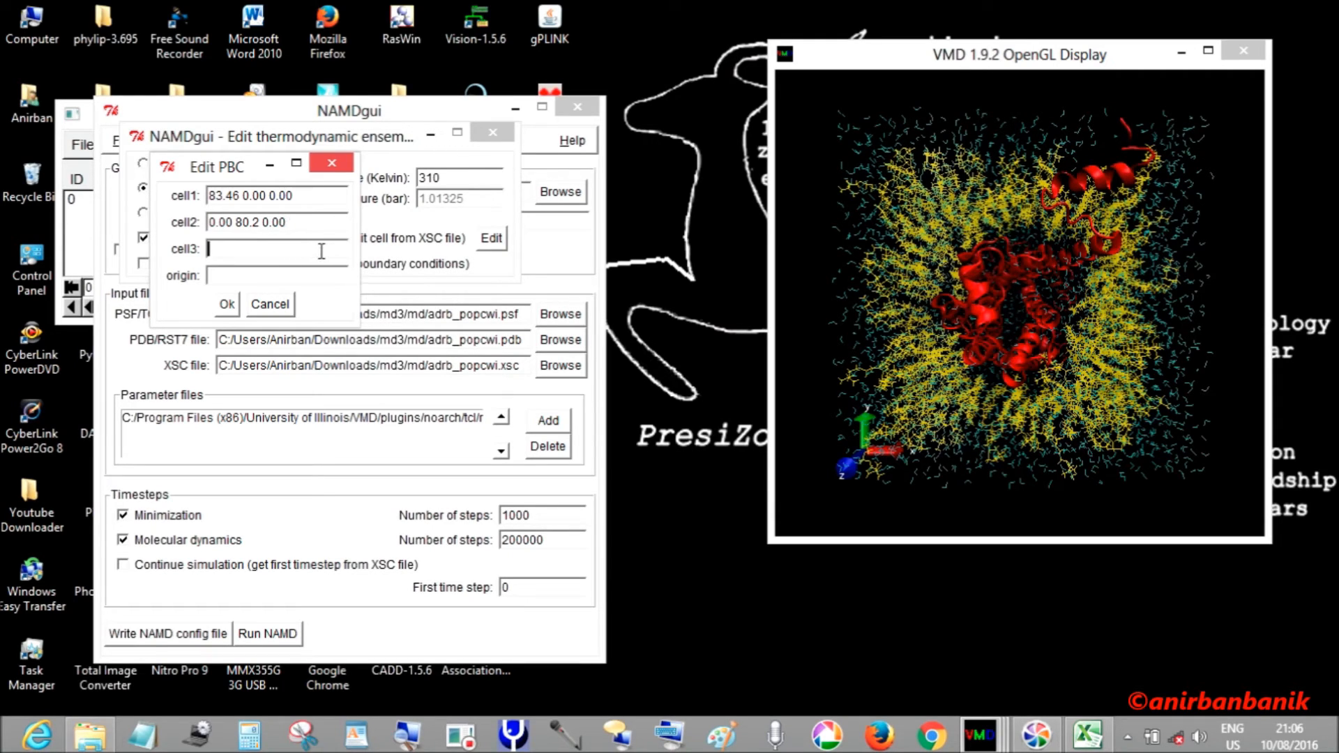
text(0.00)
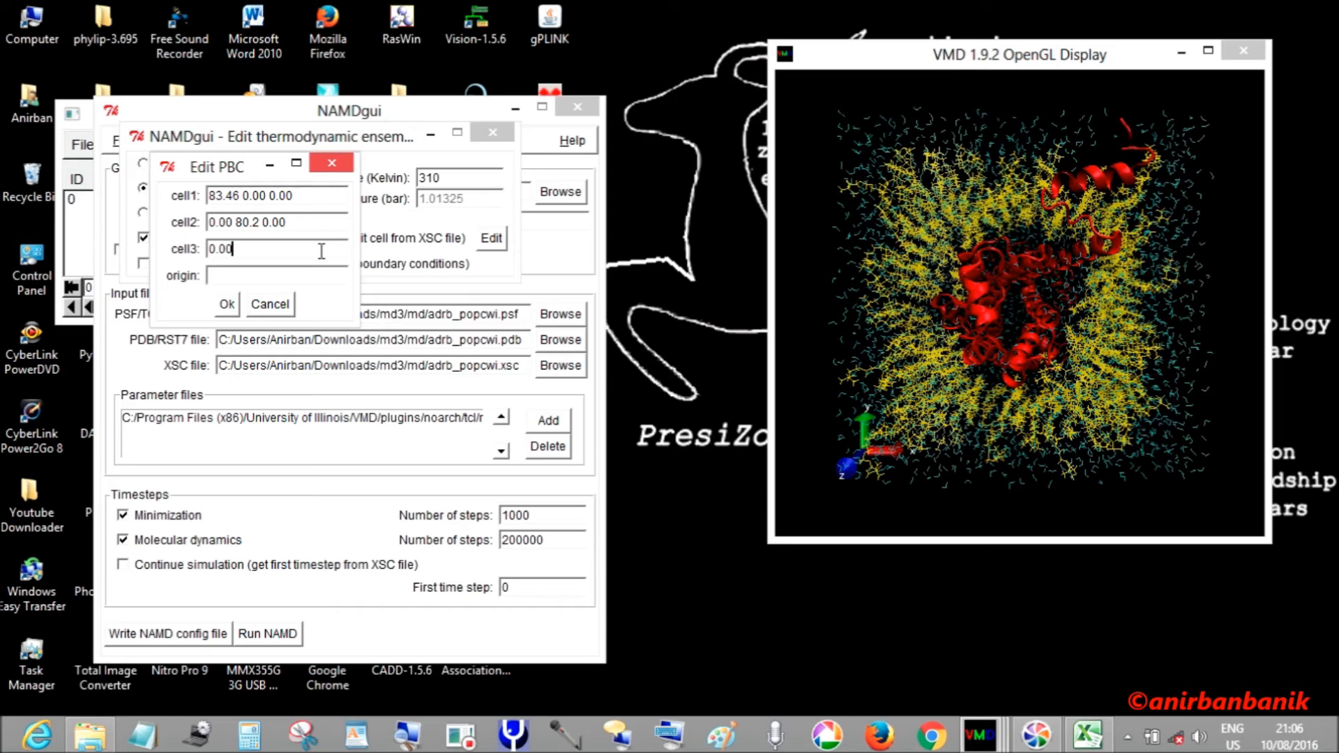
text(0.00)
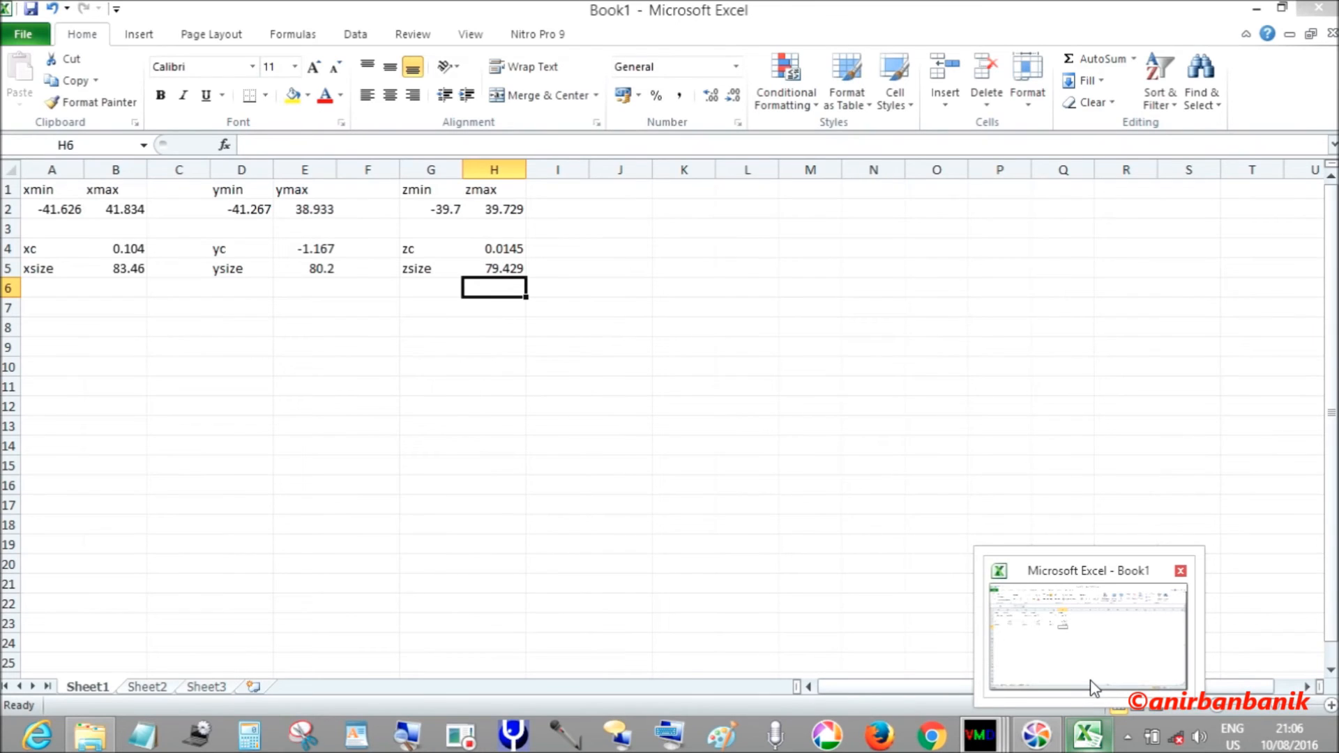
mouse_move(953, 558)
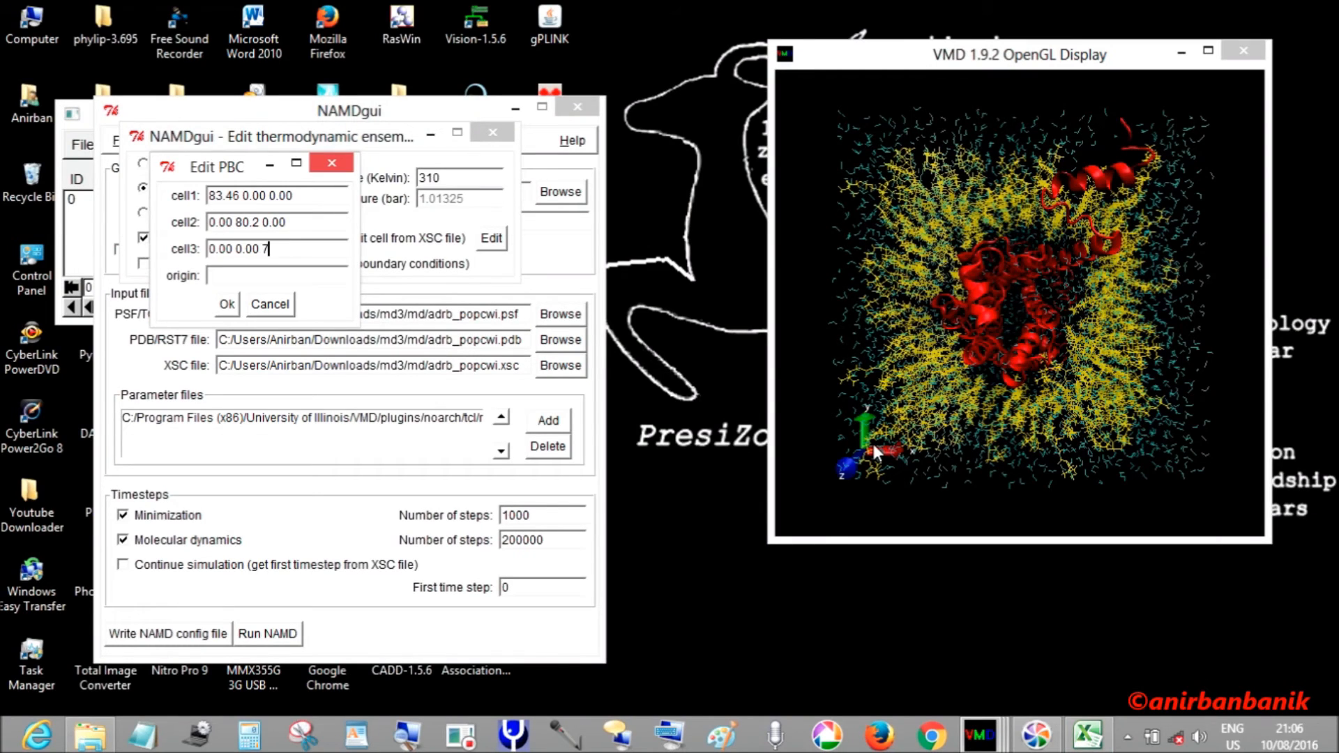
text(9.429)
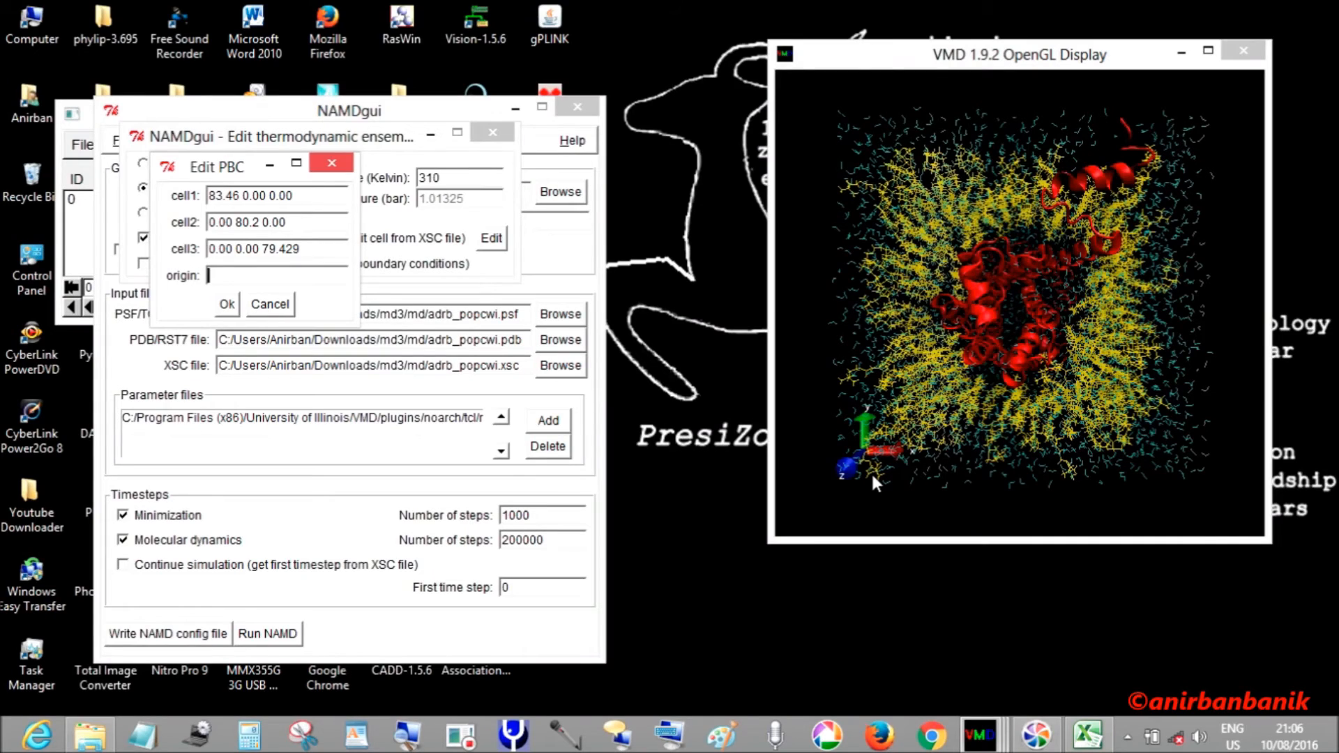
- Enter the cell origin 0.104 -1.167 0.0145, checking the centre values in Excel
text(0.104)
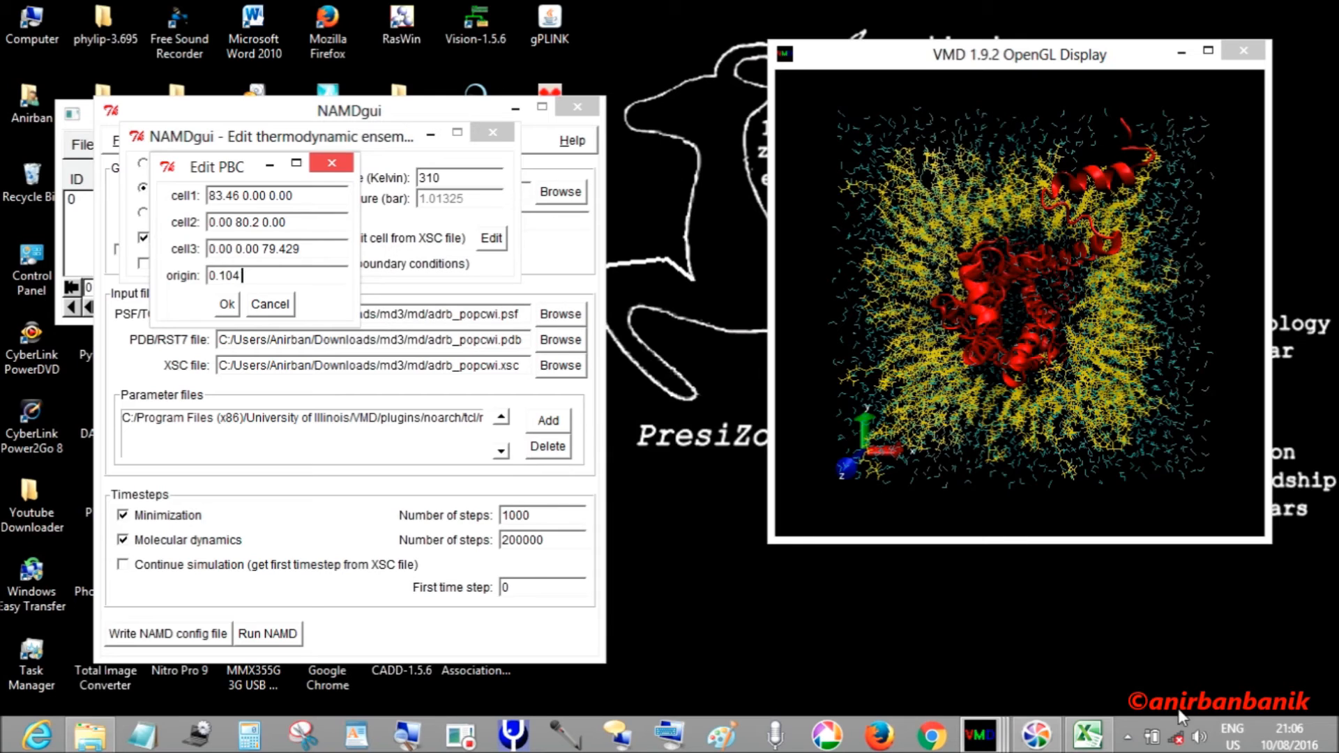
click(1088, 735)
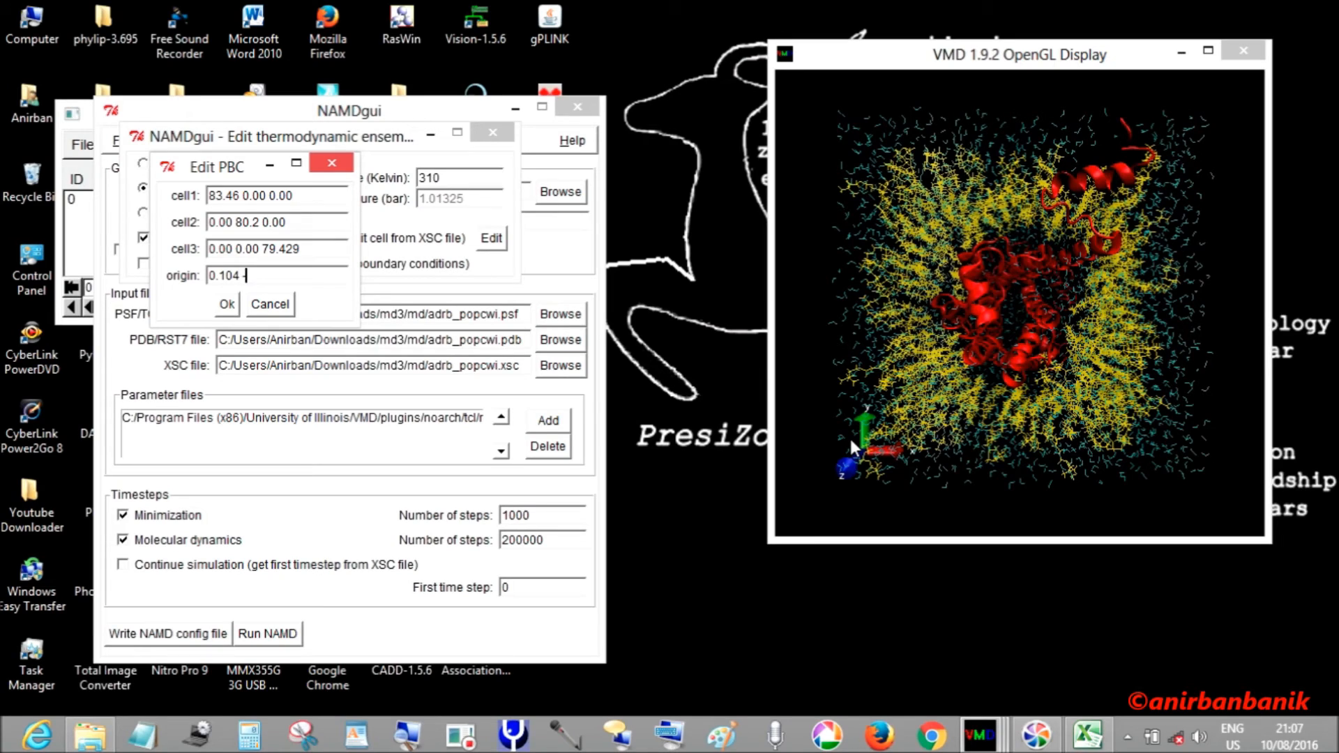
text(1.167)
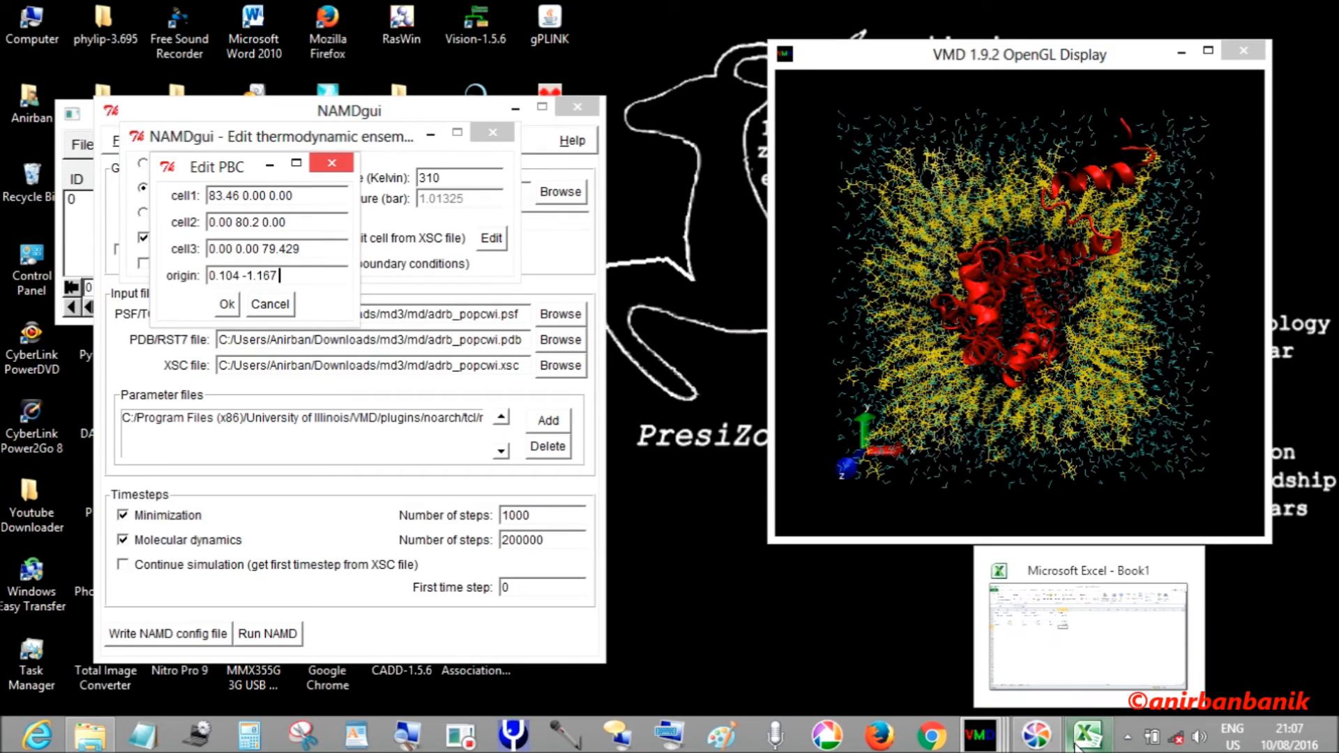
click(1085, 735)
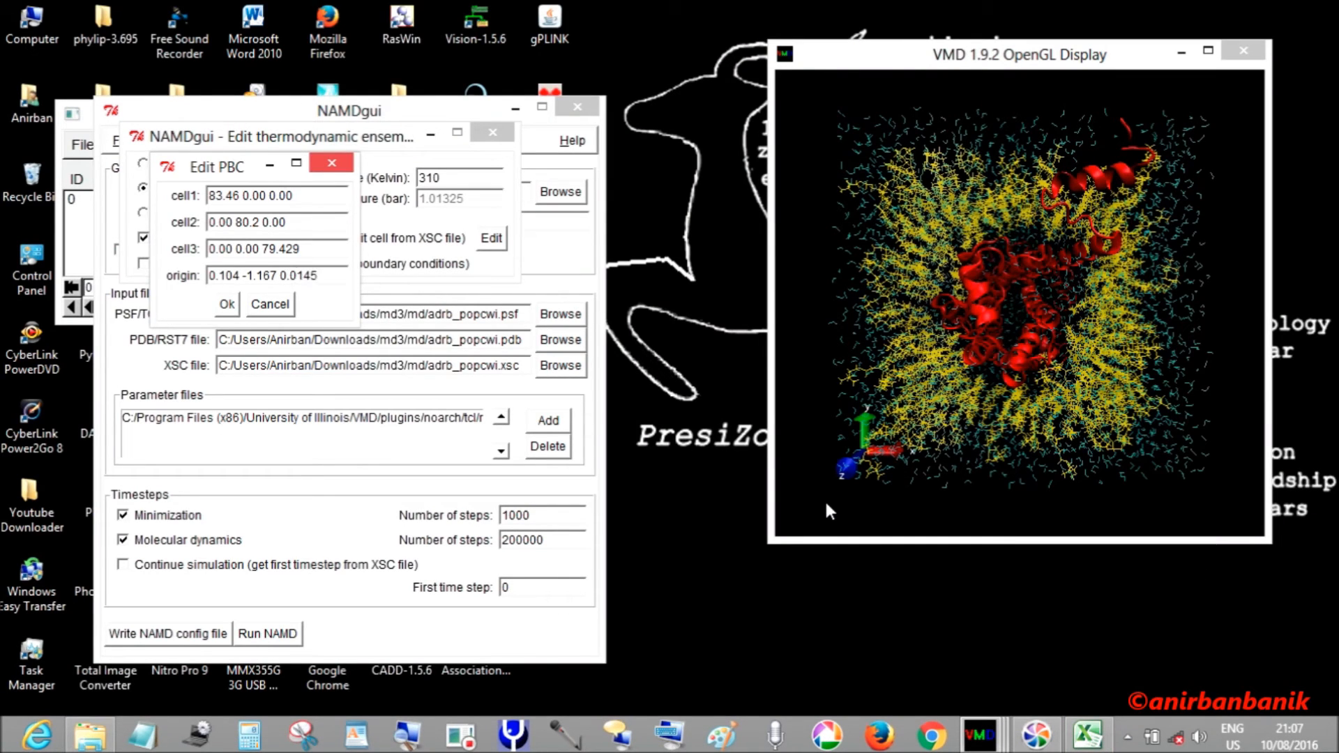
click(277, 275)
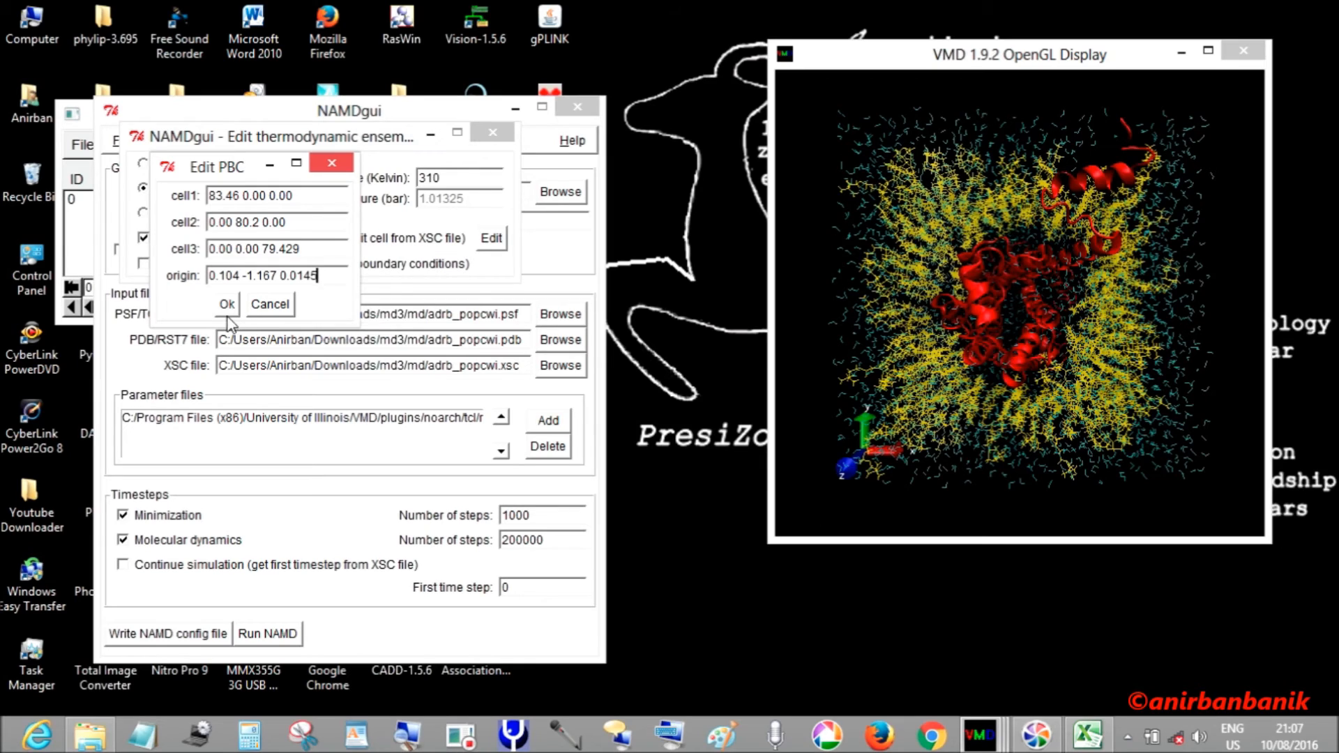
- Confirm the periodic cell, then reopen its editor to verify the vectors and origin were retained
click(226, 304)
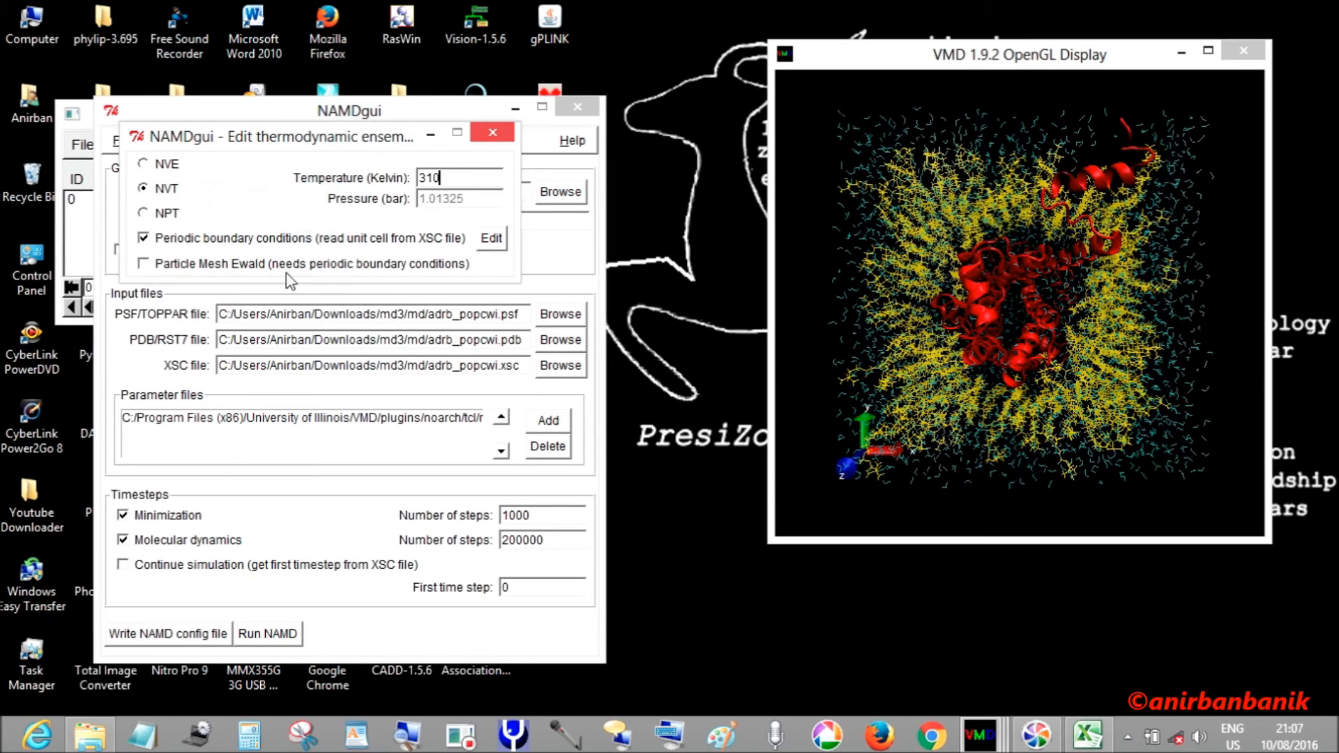
mouse_move(485, 257)
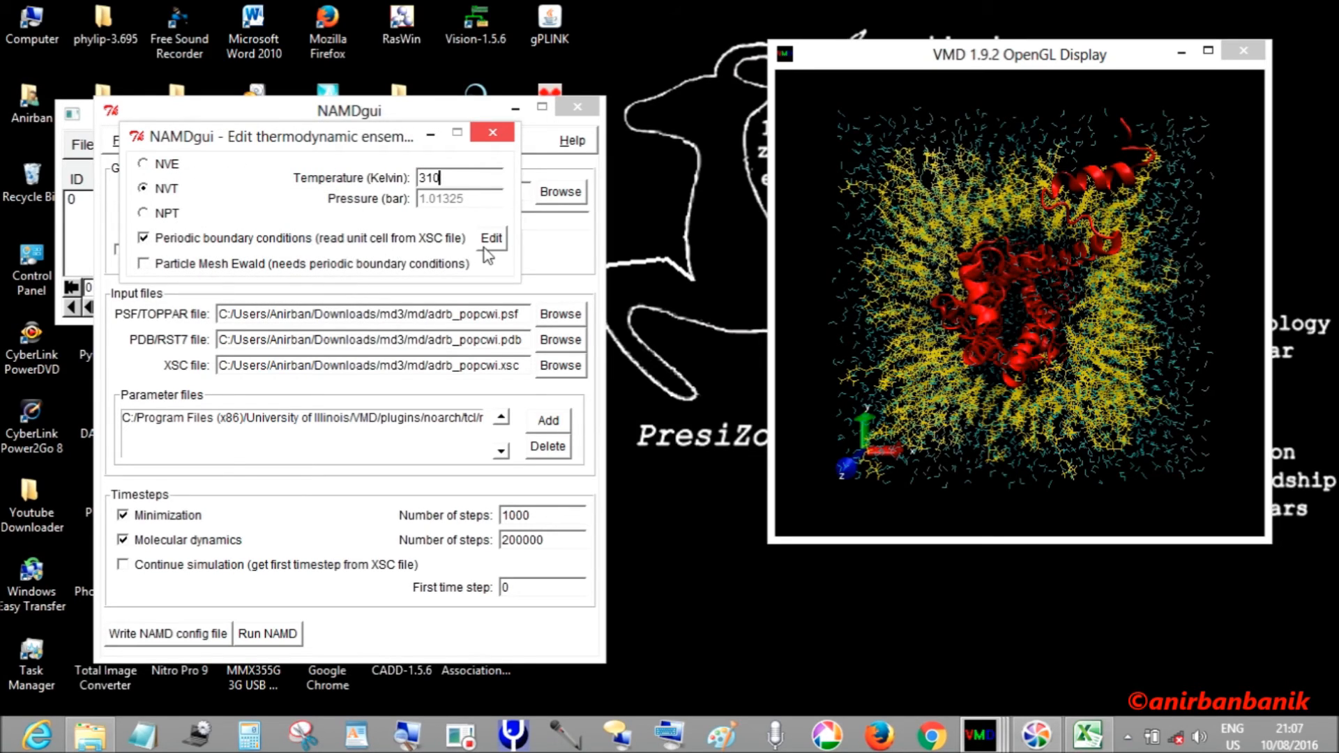
mouse_move(289, 282)
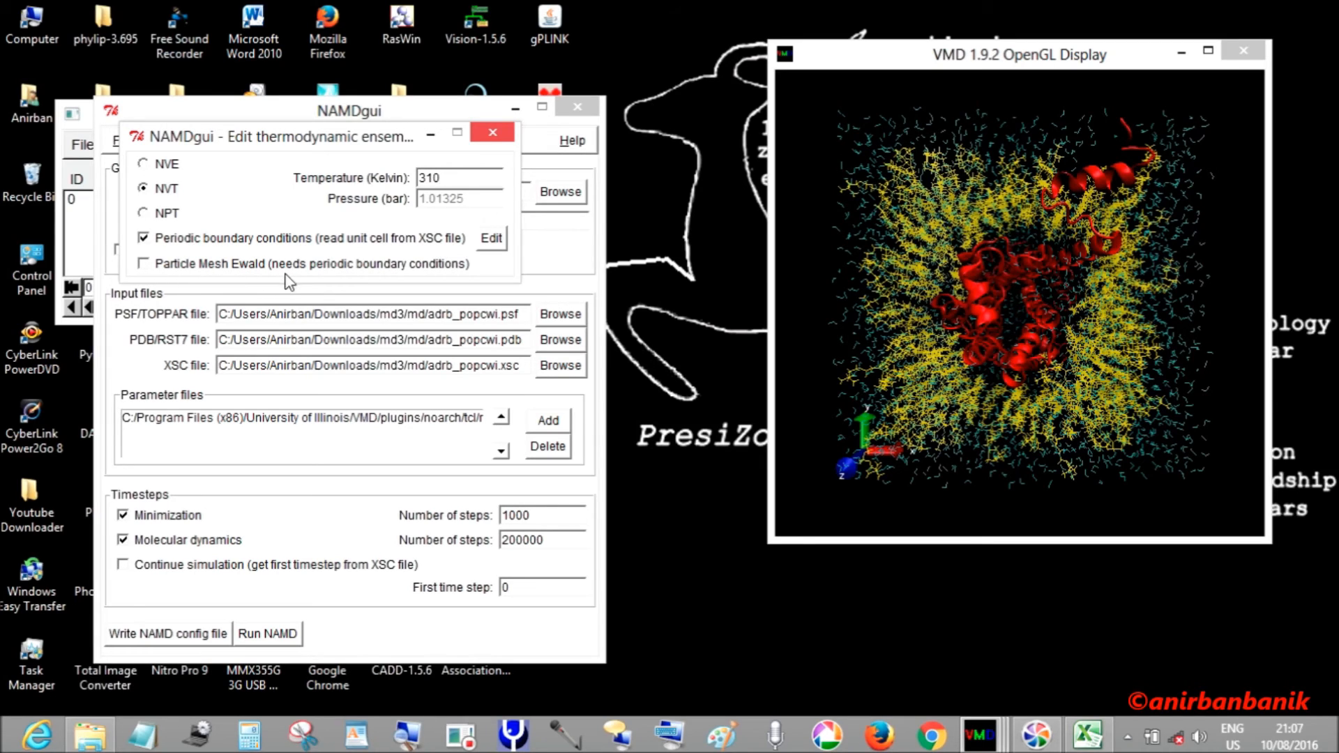
mouse_move(430, 277)
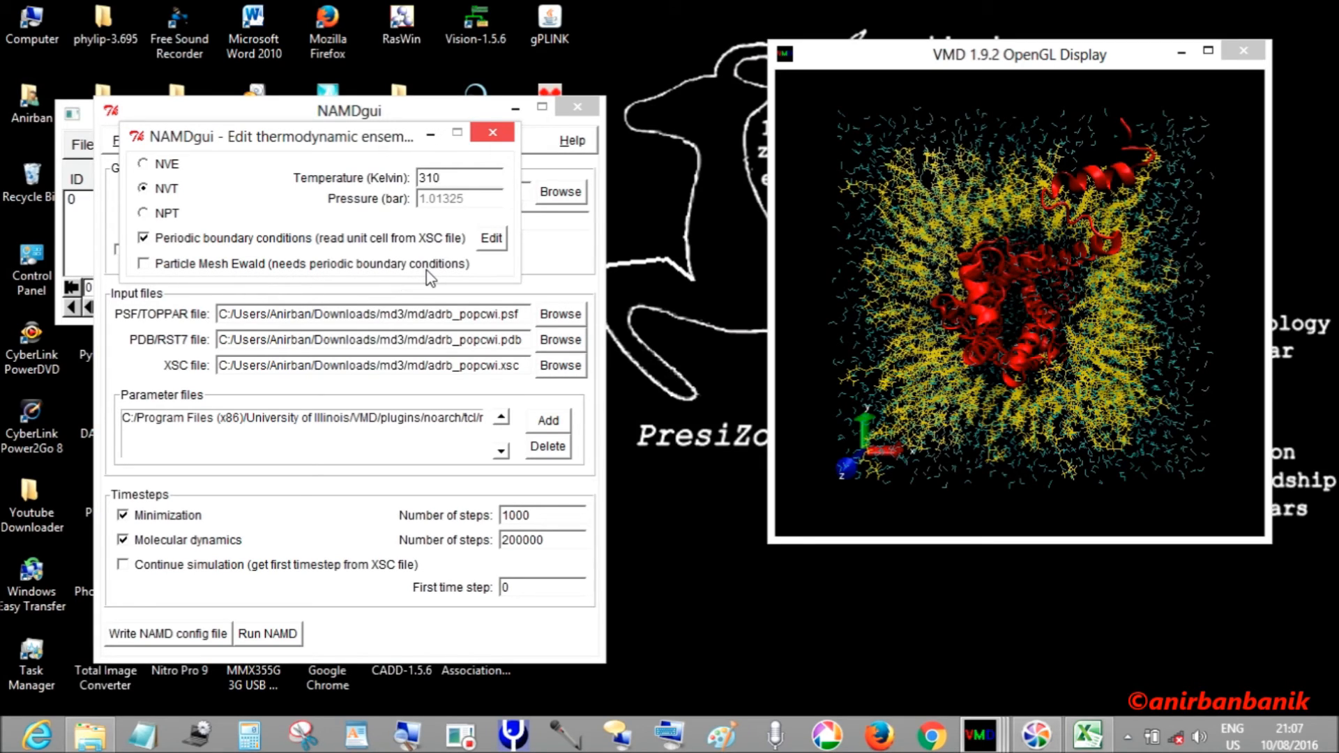
click(443, 177)
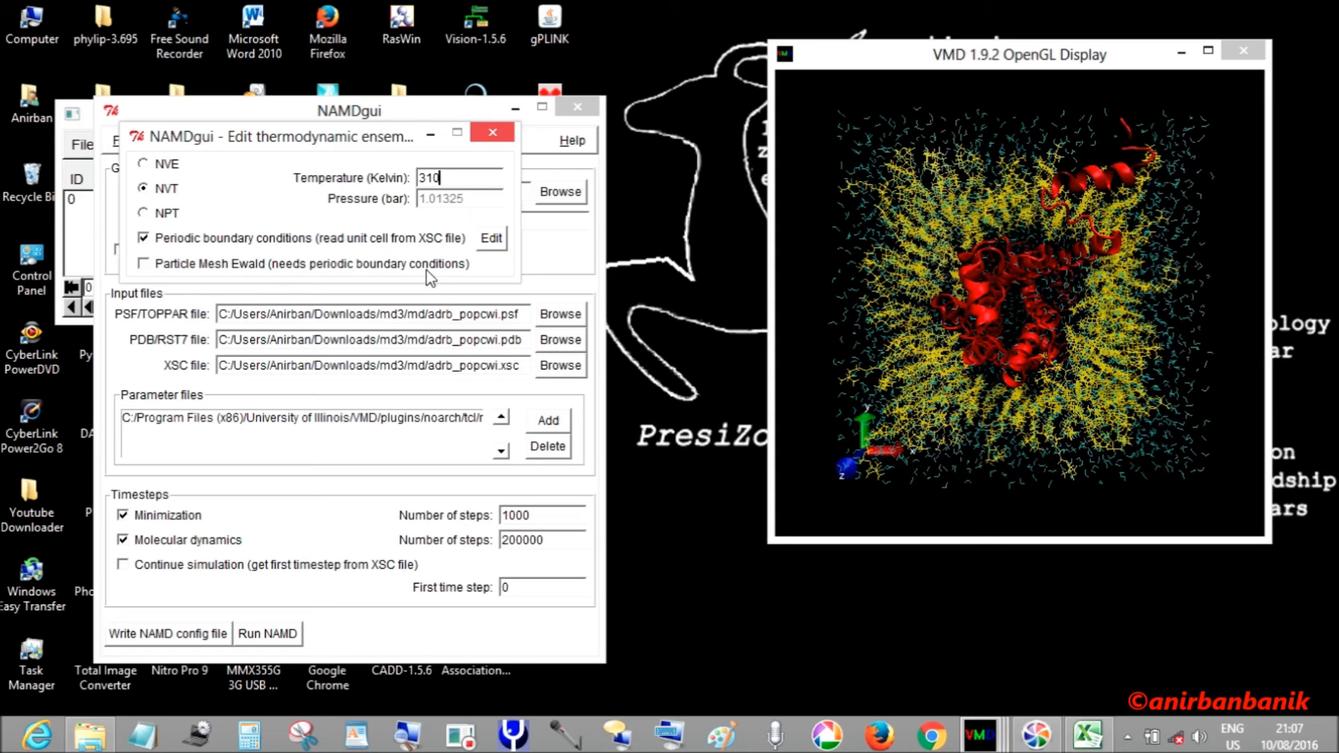
click(489, 239)
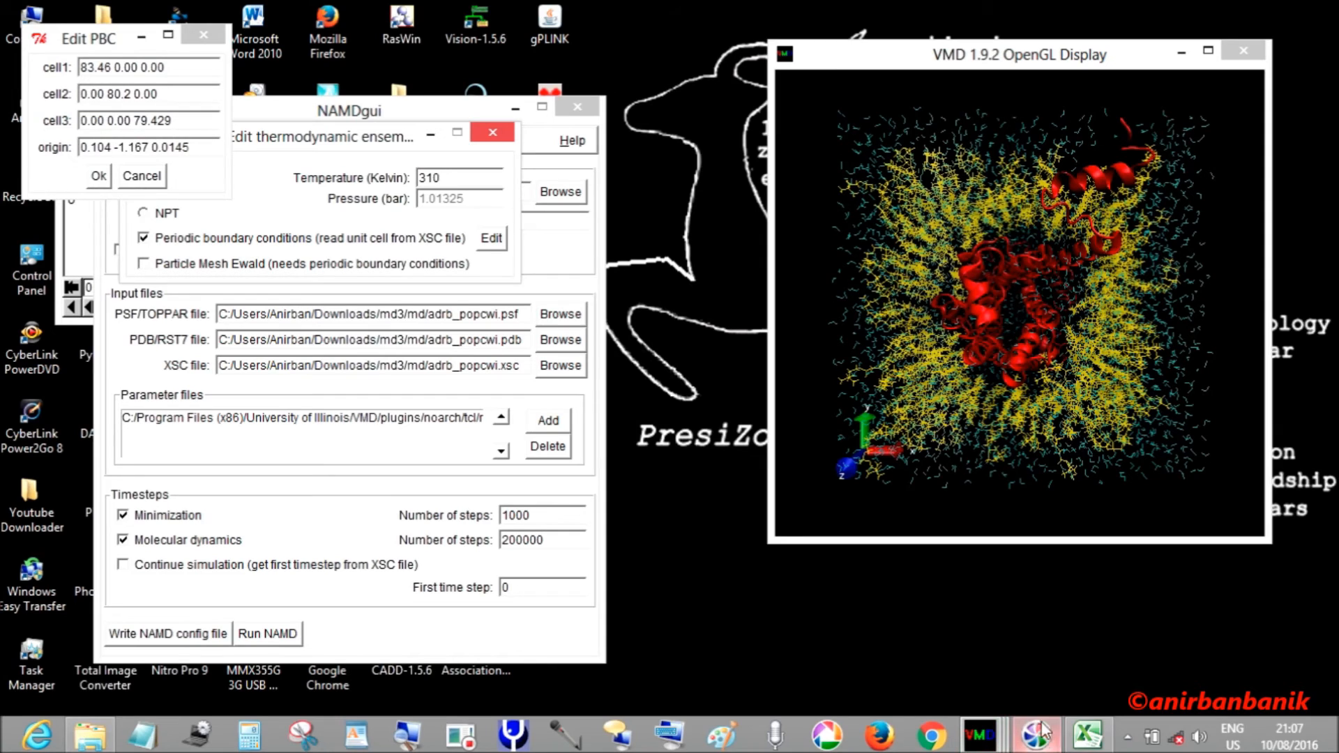
click(1086, 735)
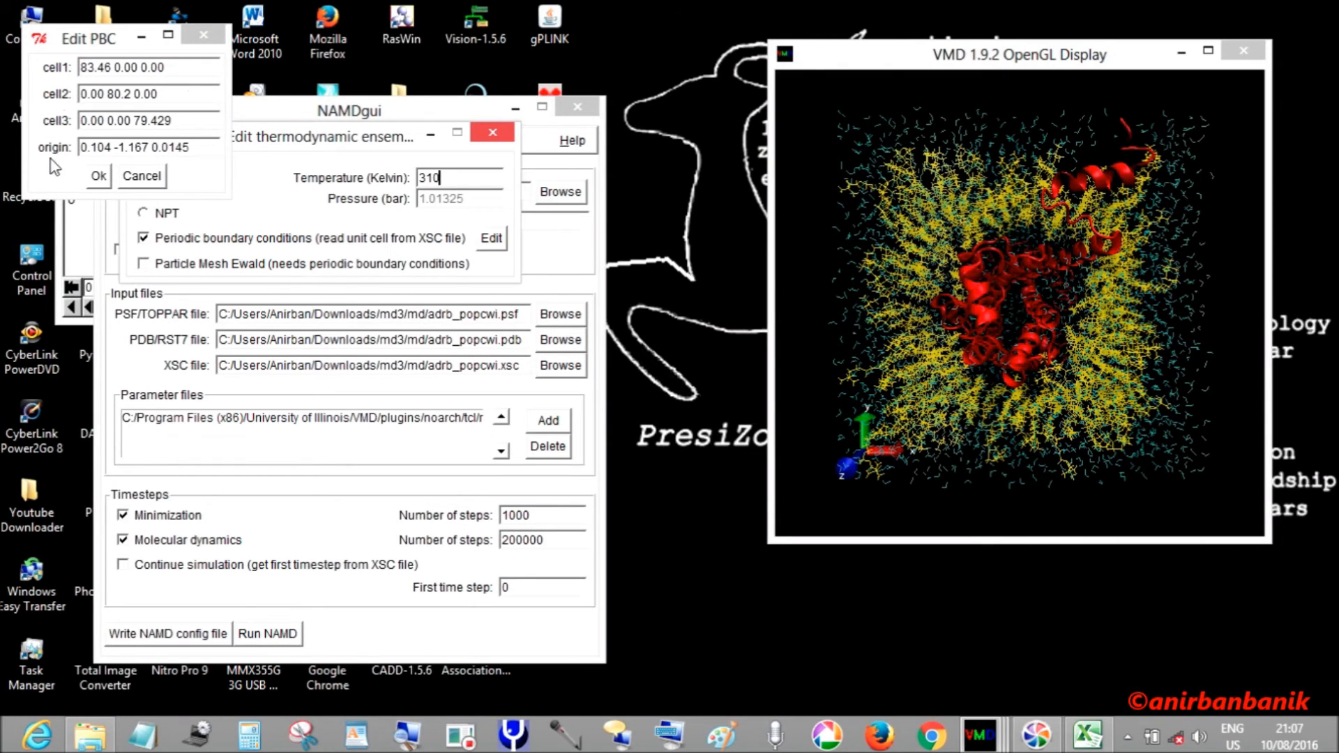
mouse_move(166, 166)
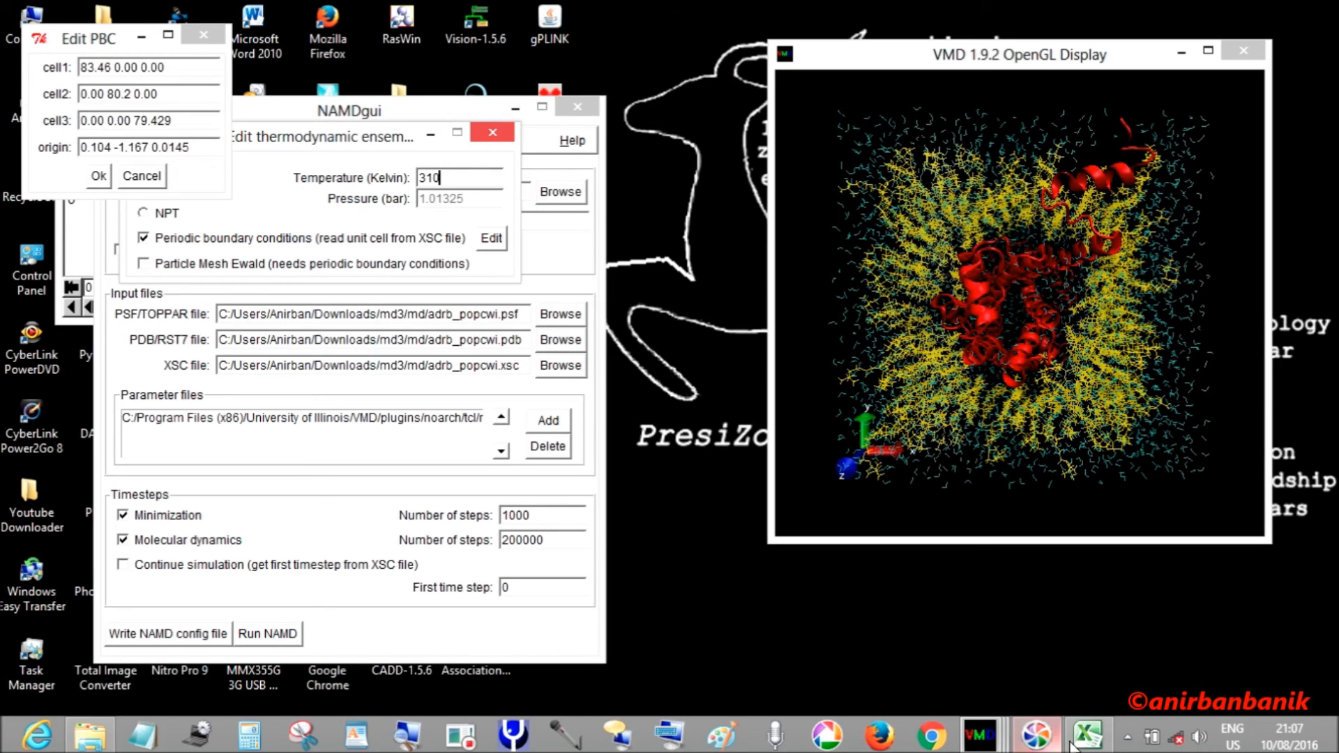
click(1087, 734)
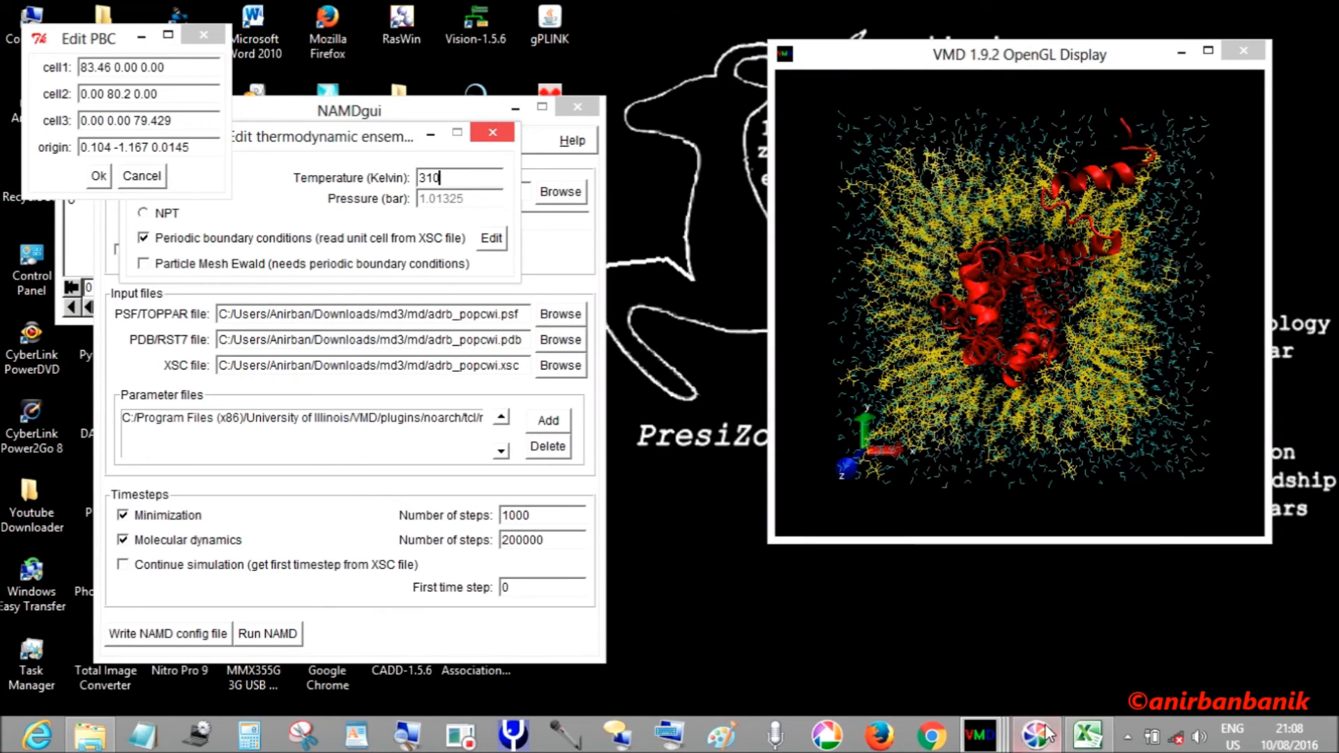
click(1088, 736)
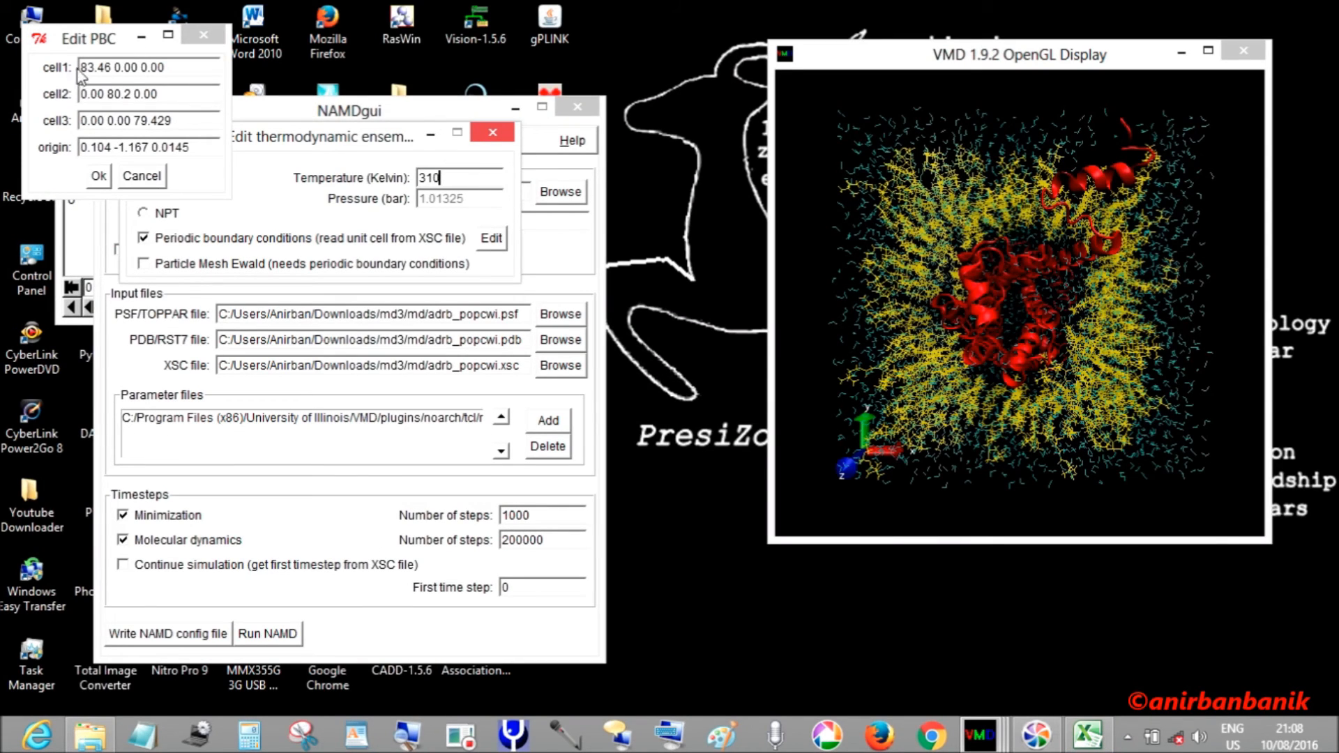
mouse_move(89, 120)
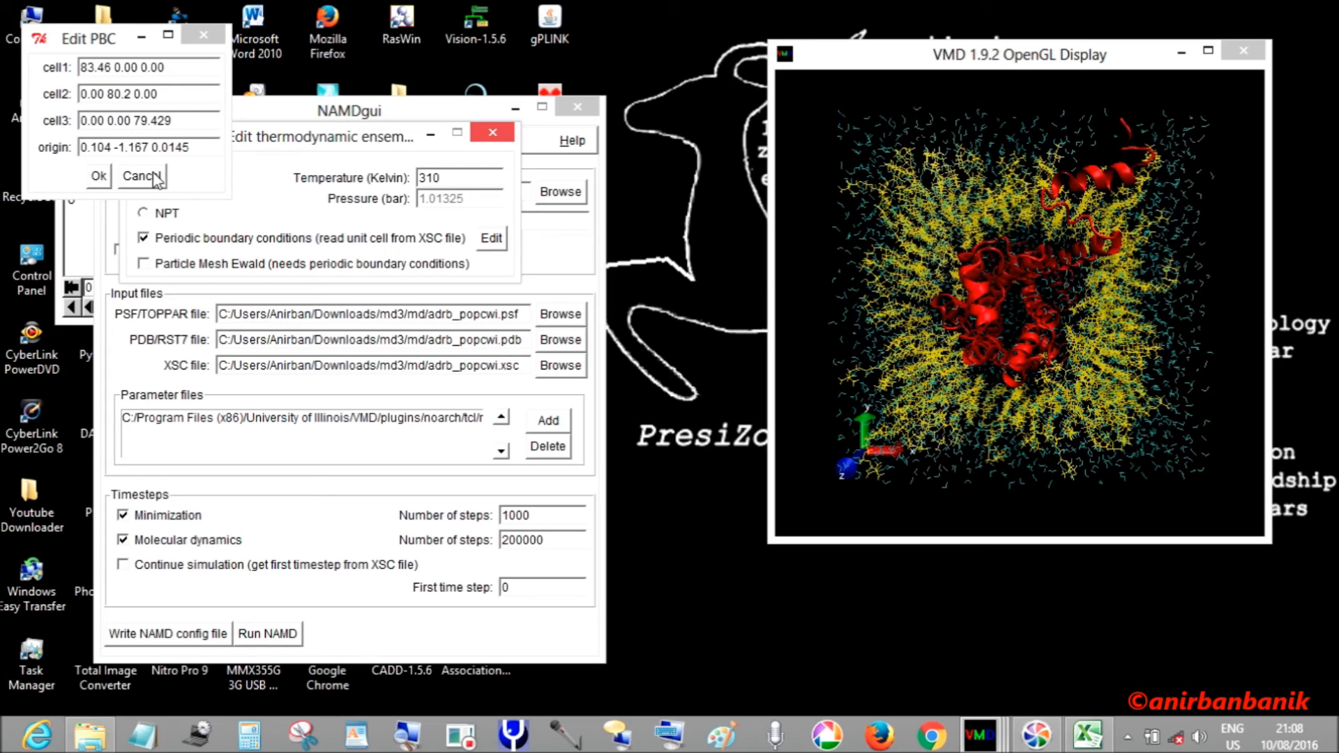
click(438, 177)
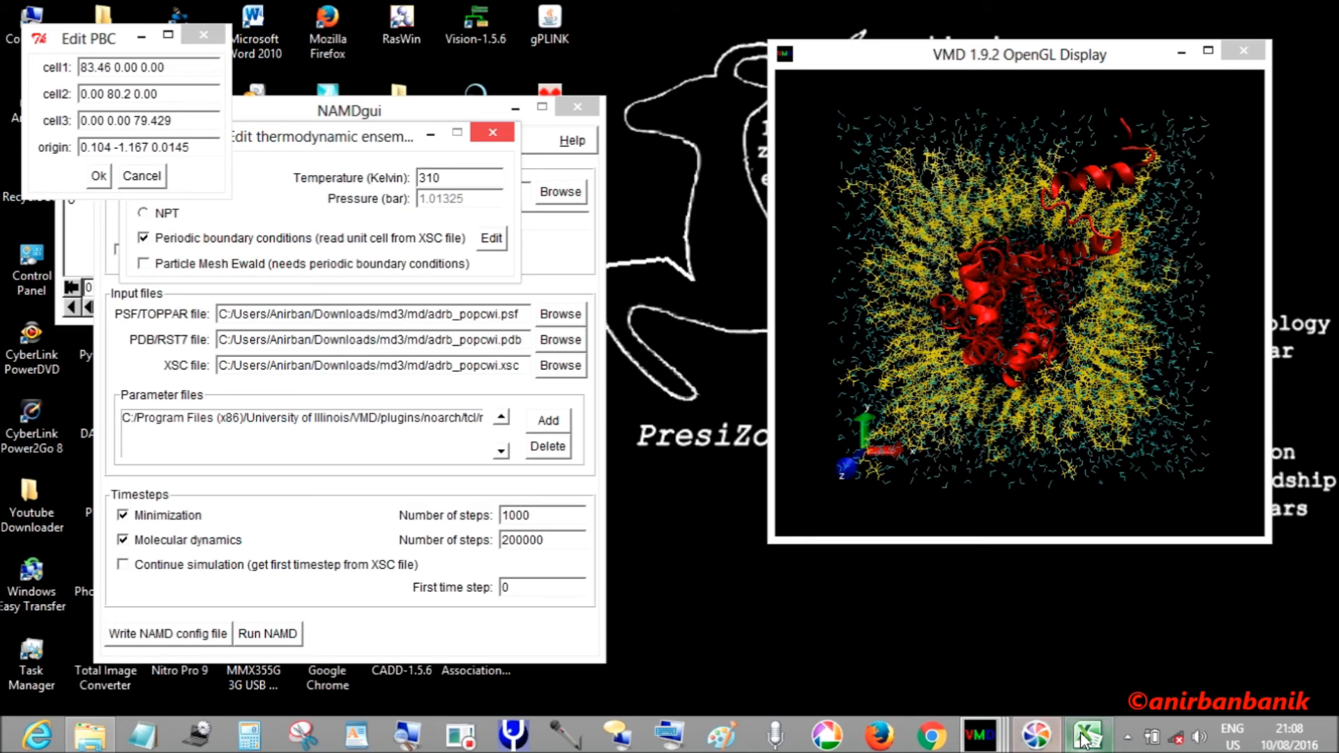
click(1088, 735)
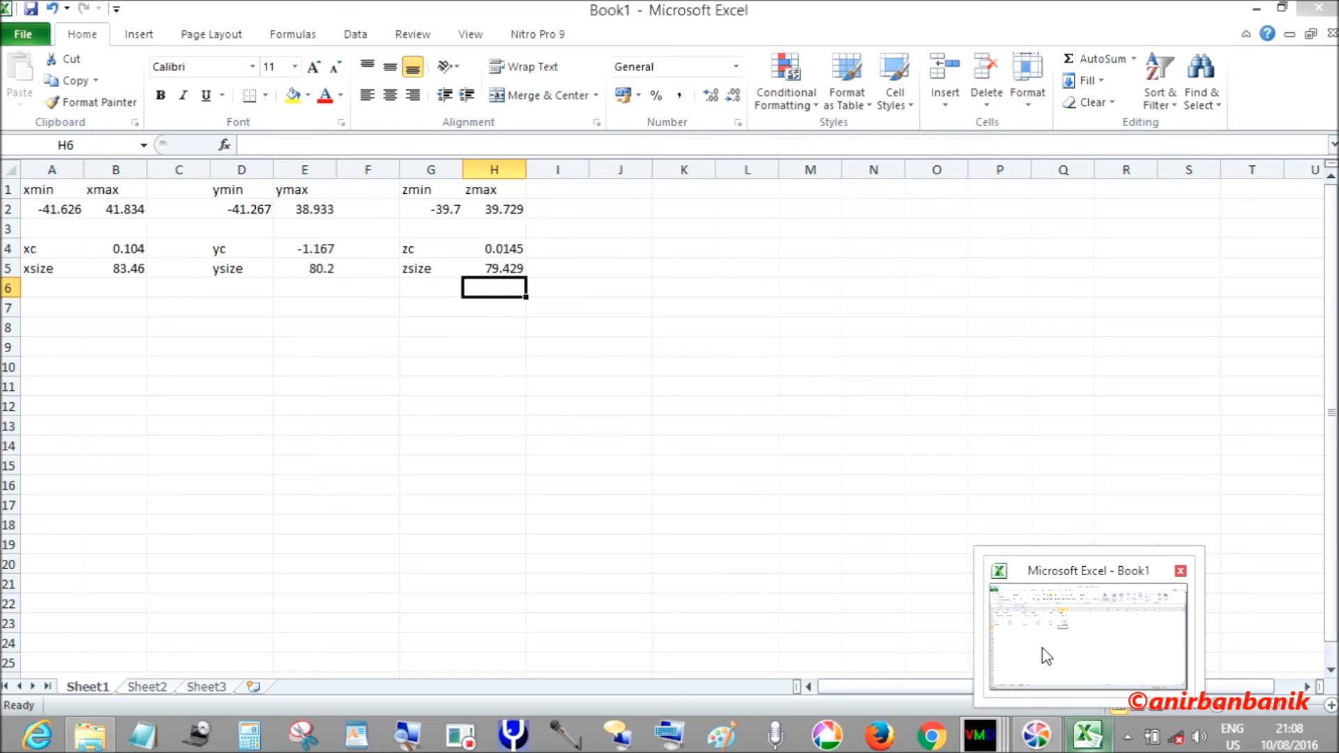
mouse_move(667, 569)
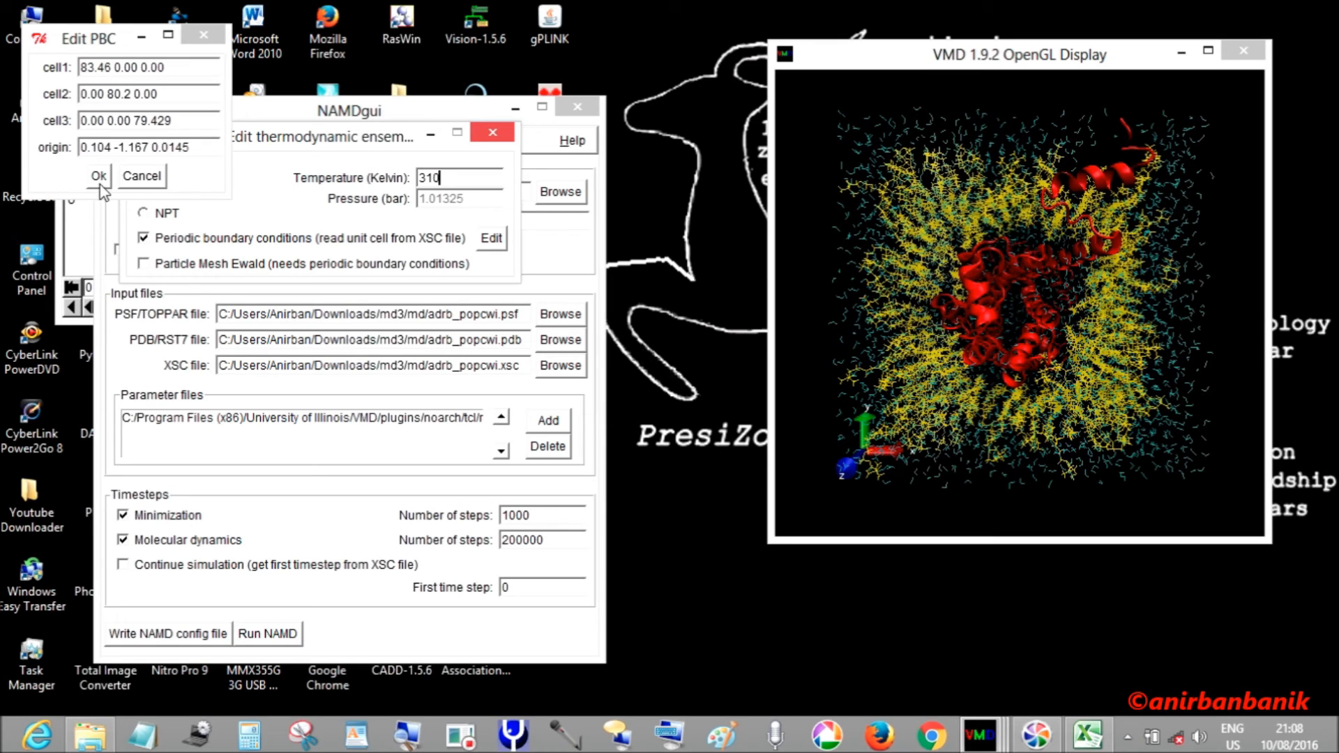
- Confirm the periodic cell vectors and origin again after reopening the cell editor
click(97, 176)
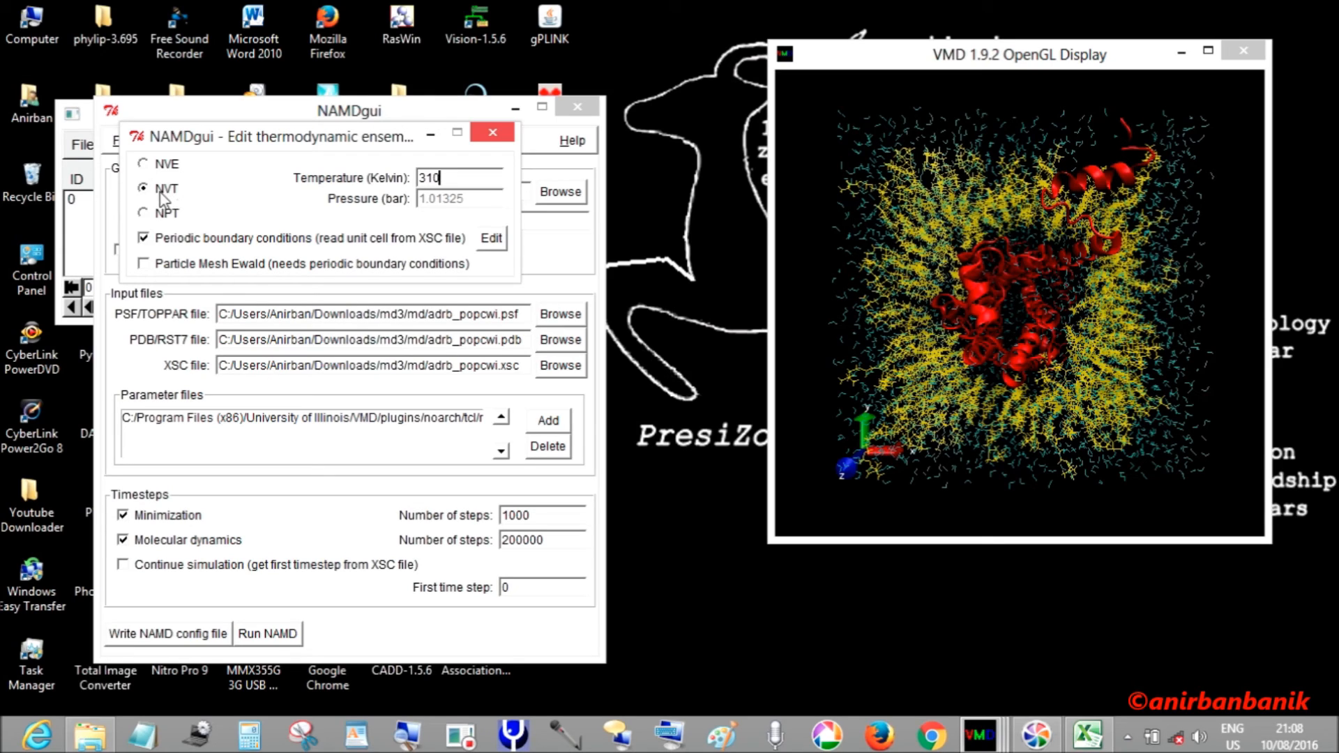
mouse_move(288, 188)
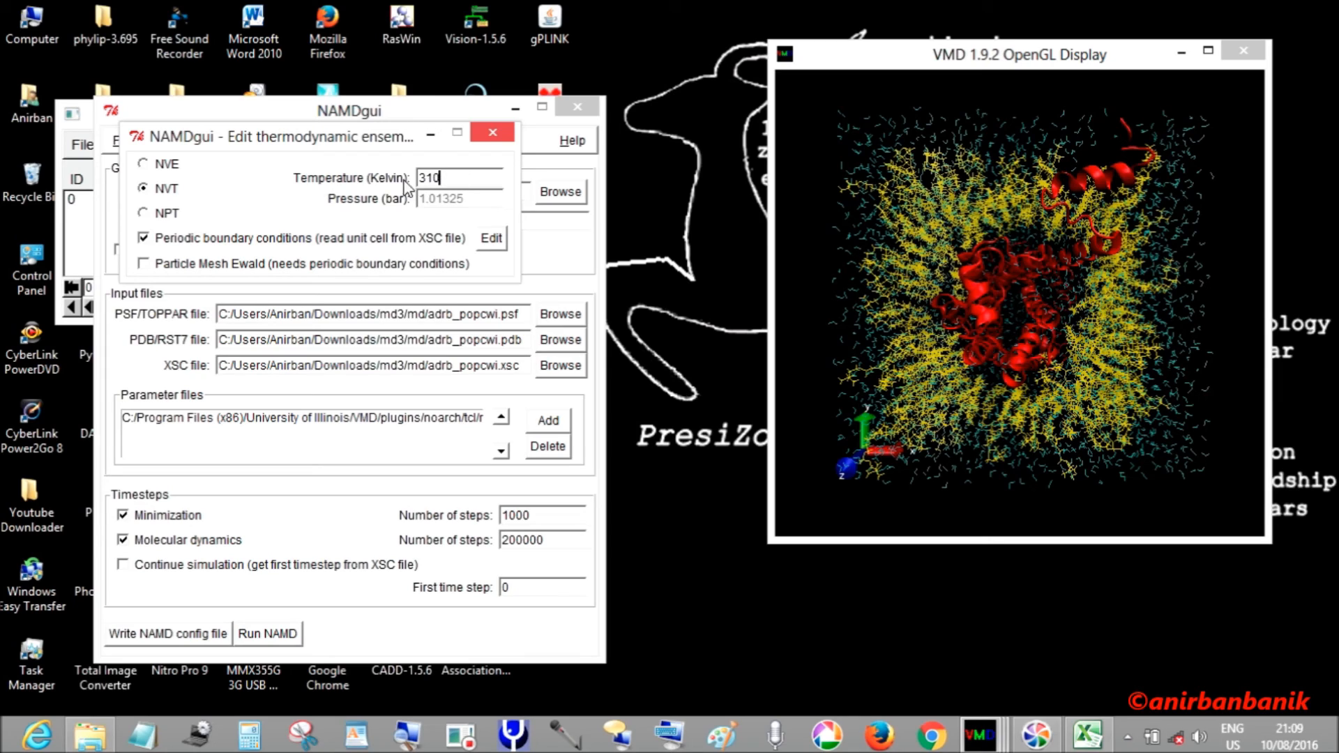
mouse_move(440, 225)
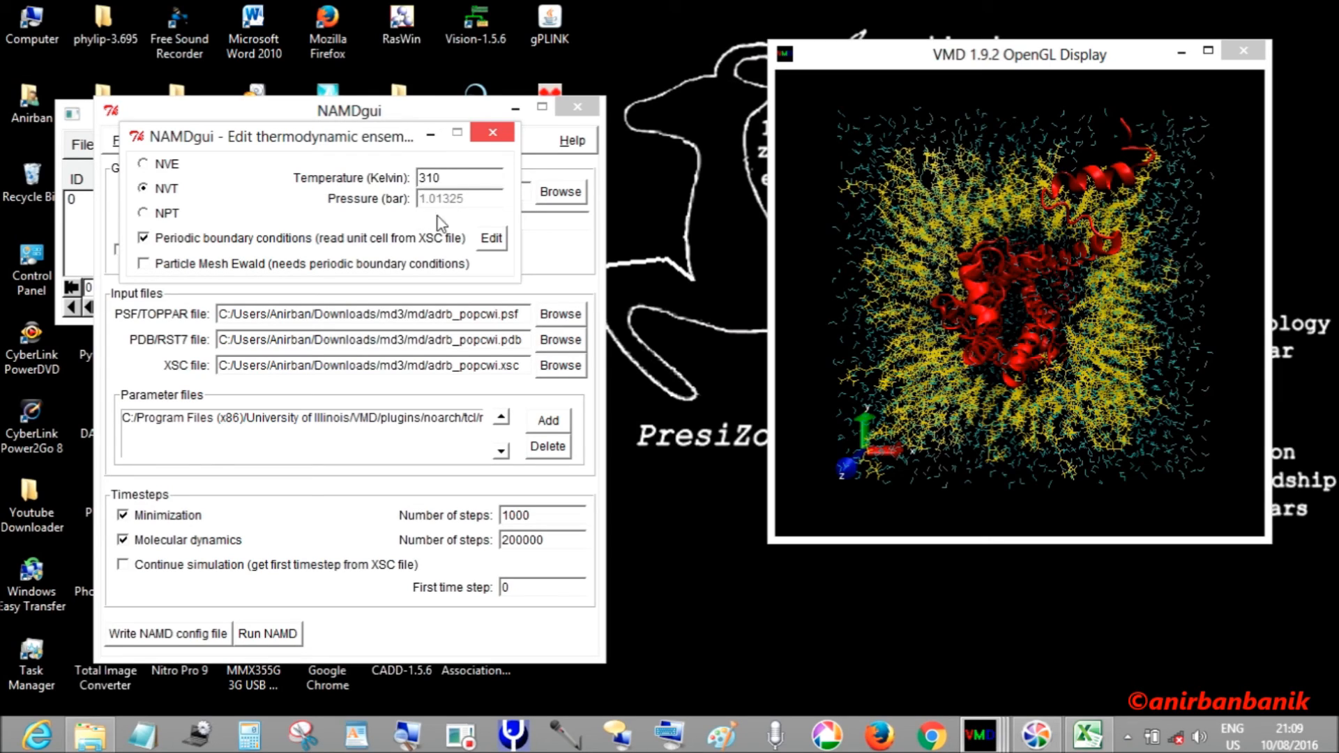
mouse_move(149, 234)
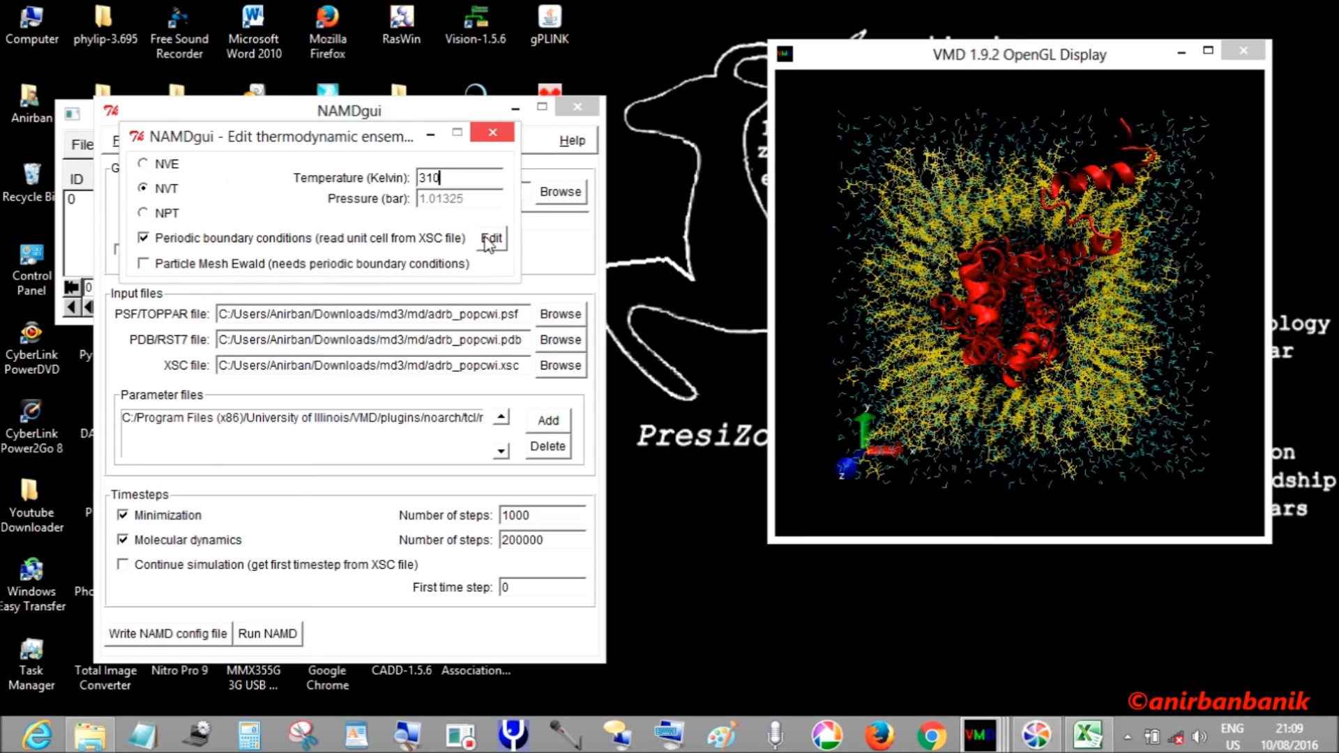
click(490, 238)
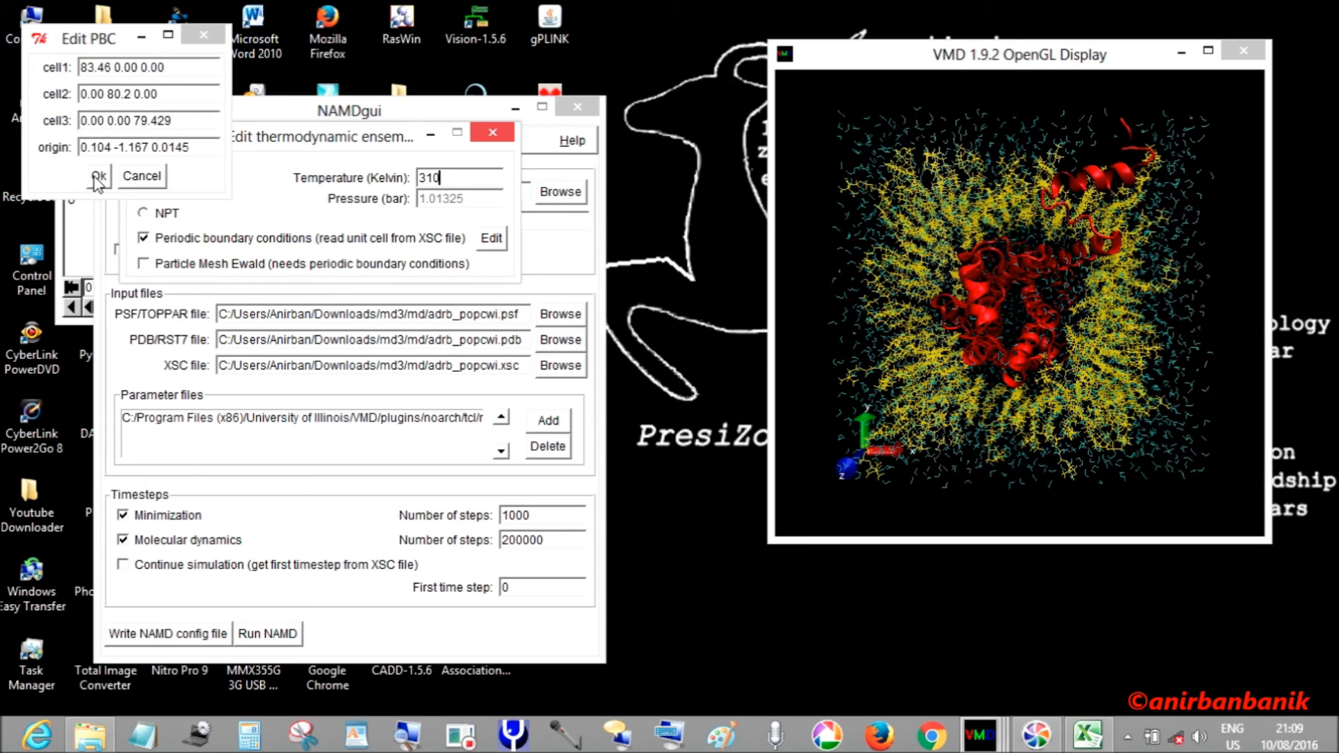
click(98, 175)
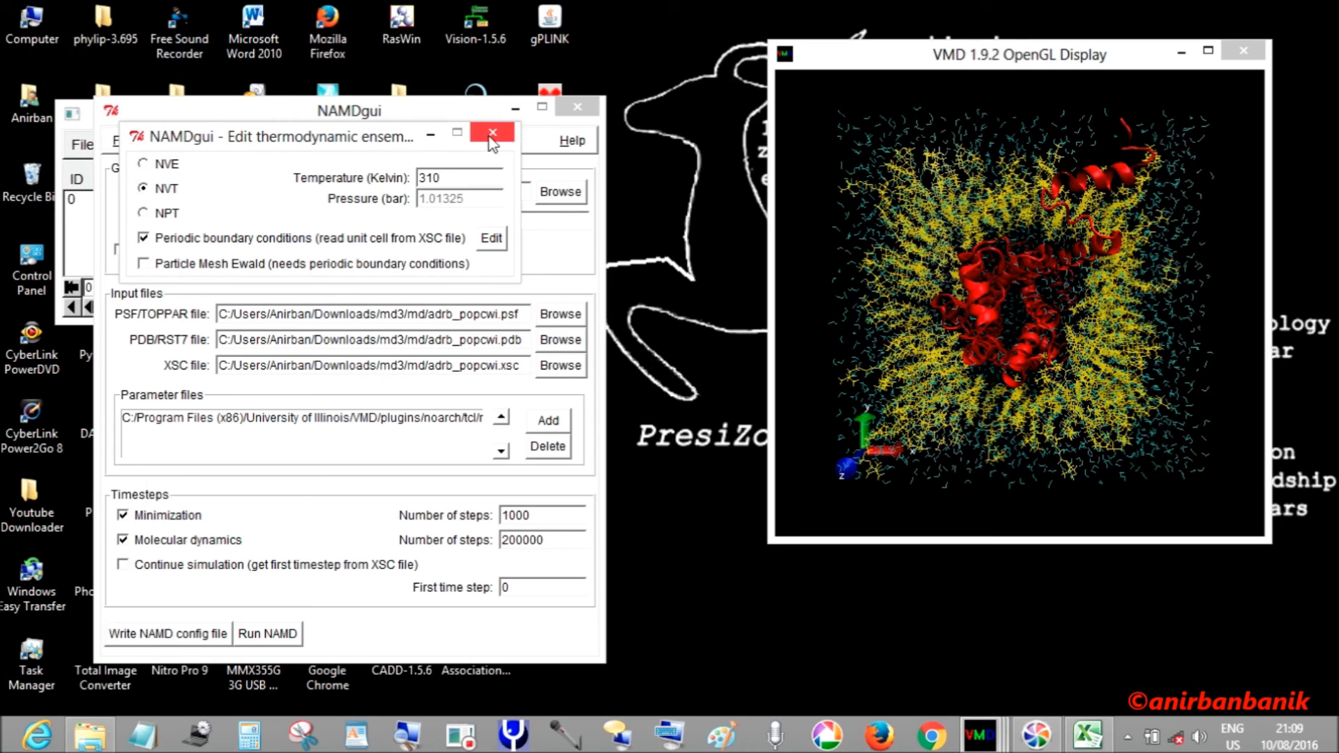
- Close the ensemble settings and review the fixed-atoms settings, leaving all 30070 atoms mobile
click(494, 134)
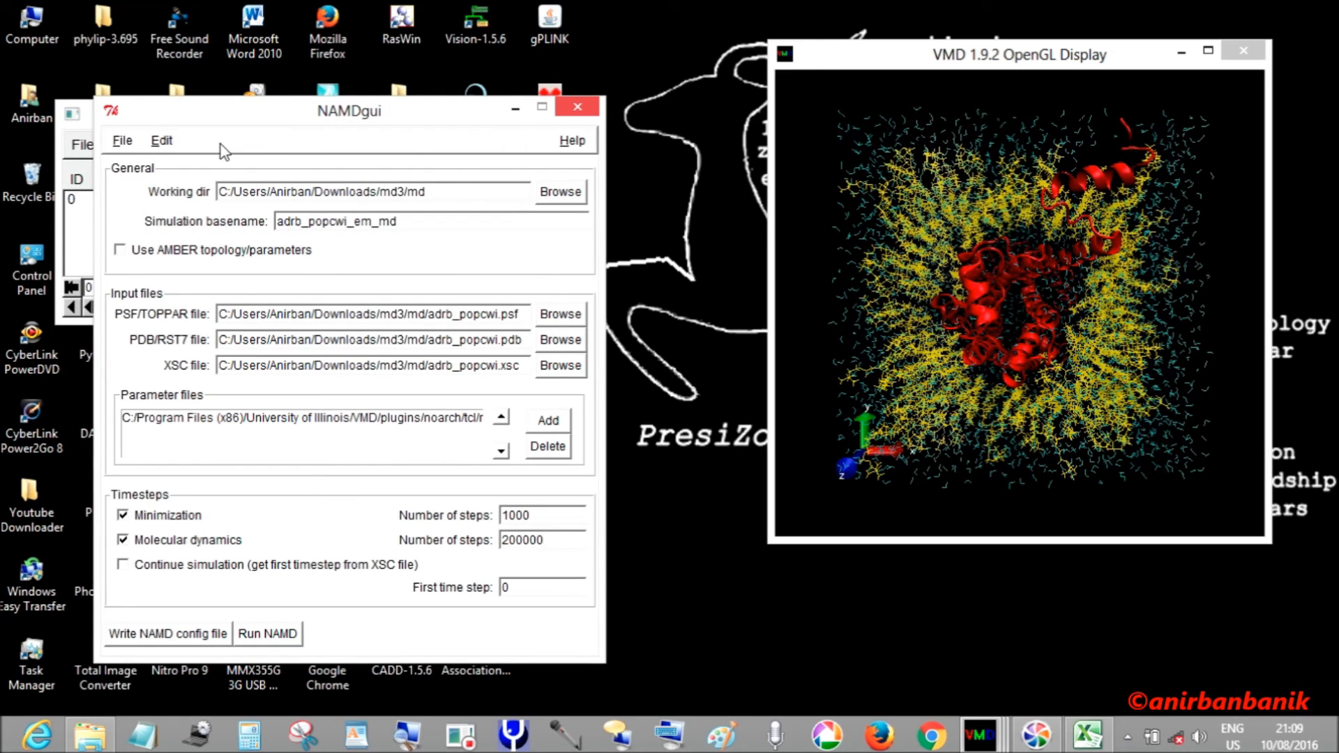
click(160, 139)
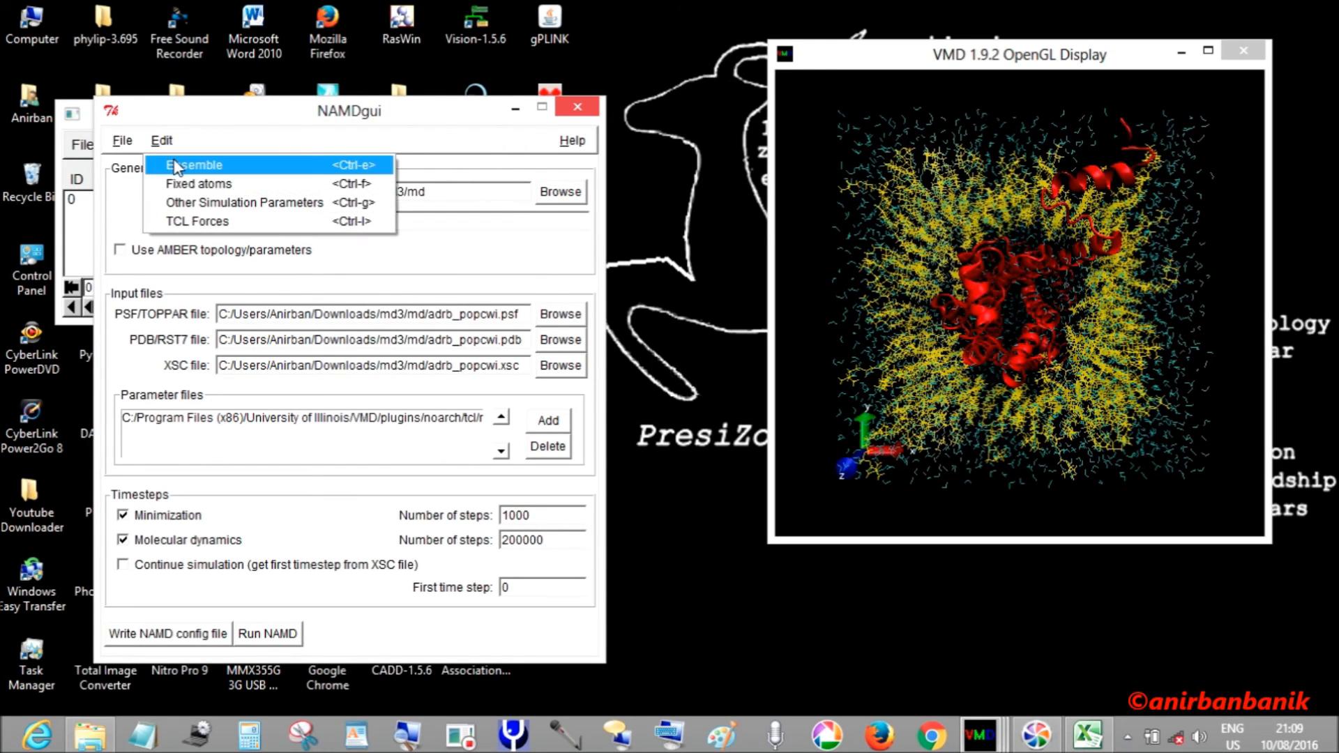
mouse_move(196, 184)
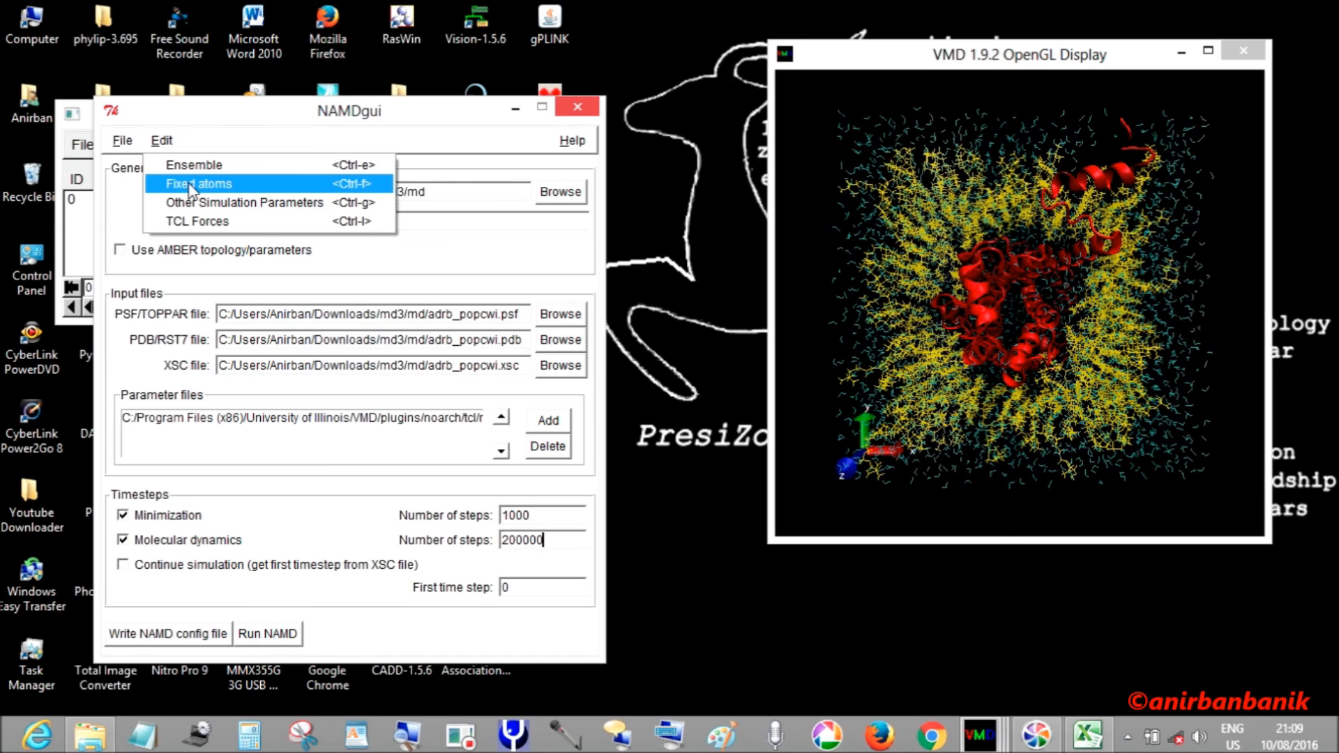
click(197, 184)
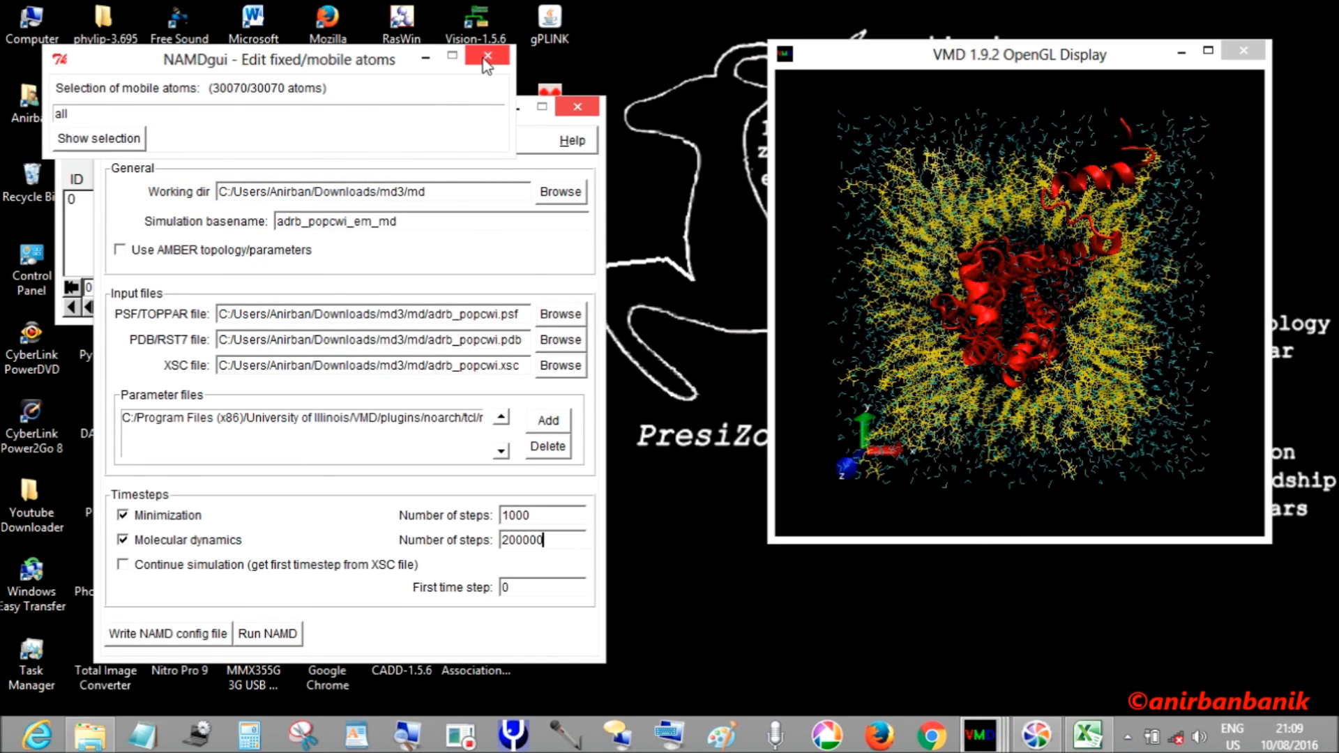
click(487, 56)
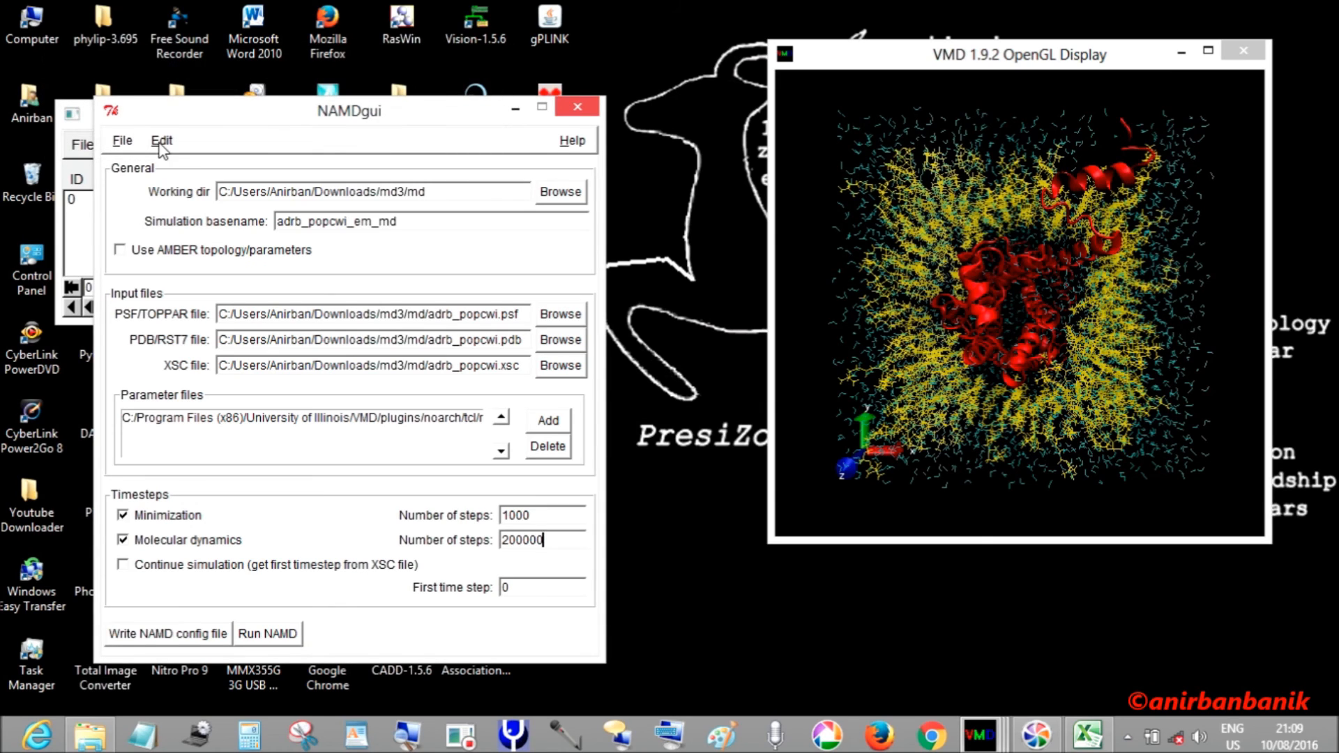
- Check the other simulation parameters, dismiss the xsc warning, recheck the ensemble settings and close them
click(162, 140)
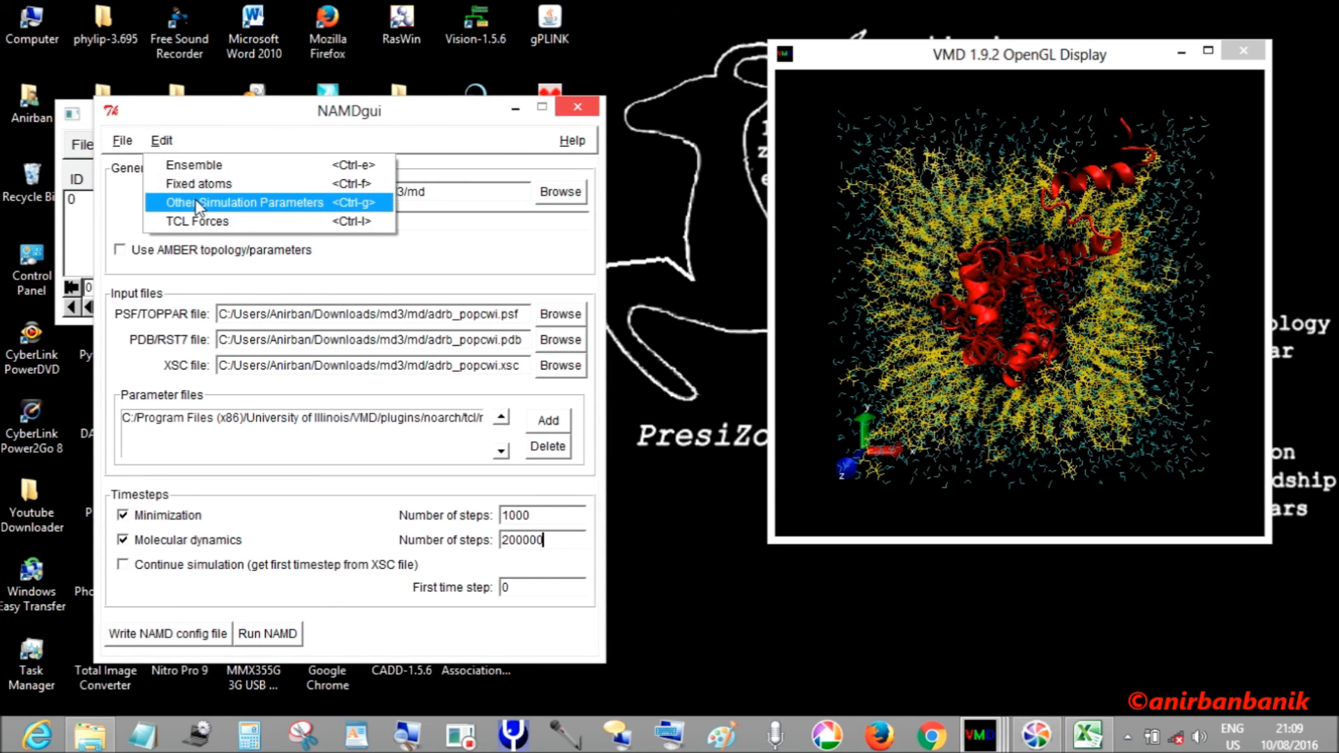
click(248, 202)
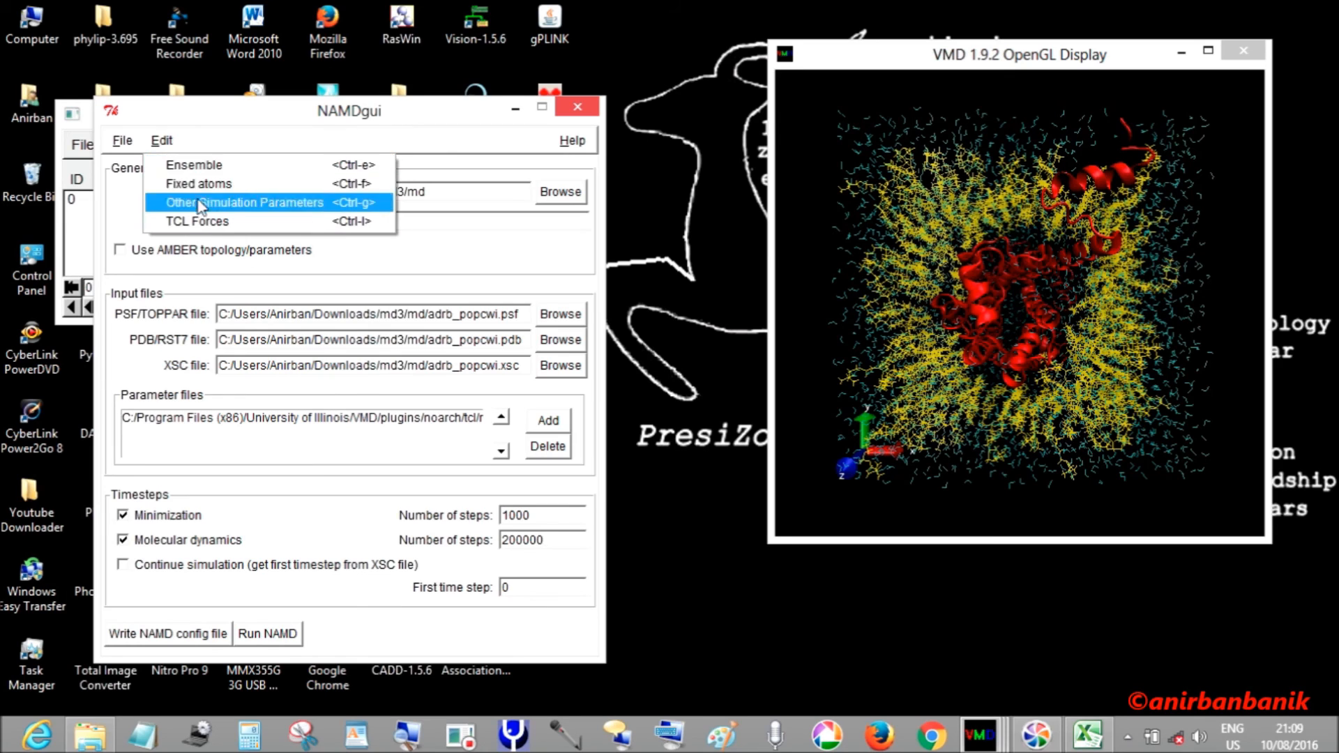
click(247, 203)
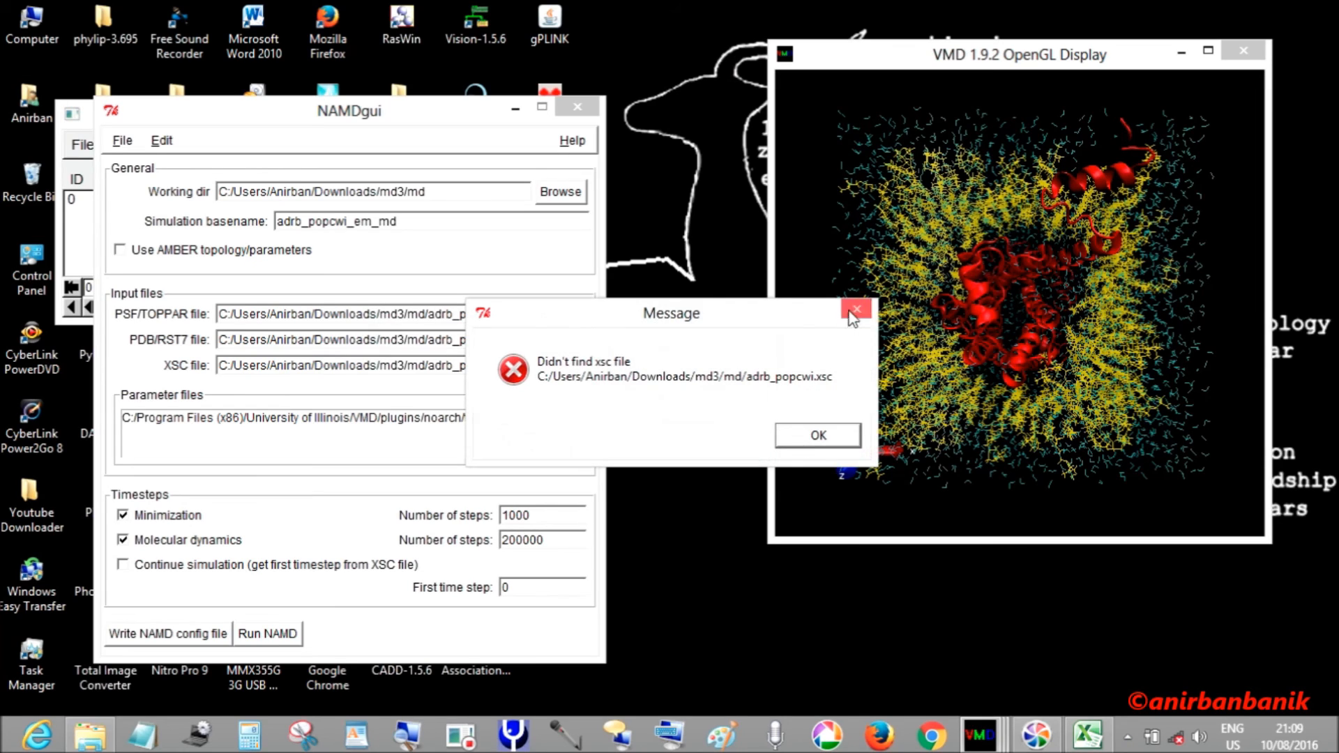
click(816, 436)
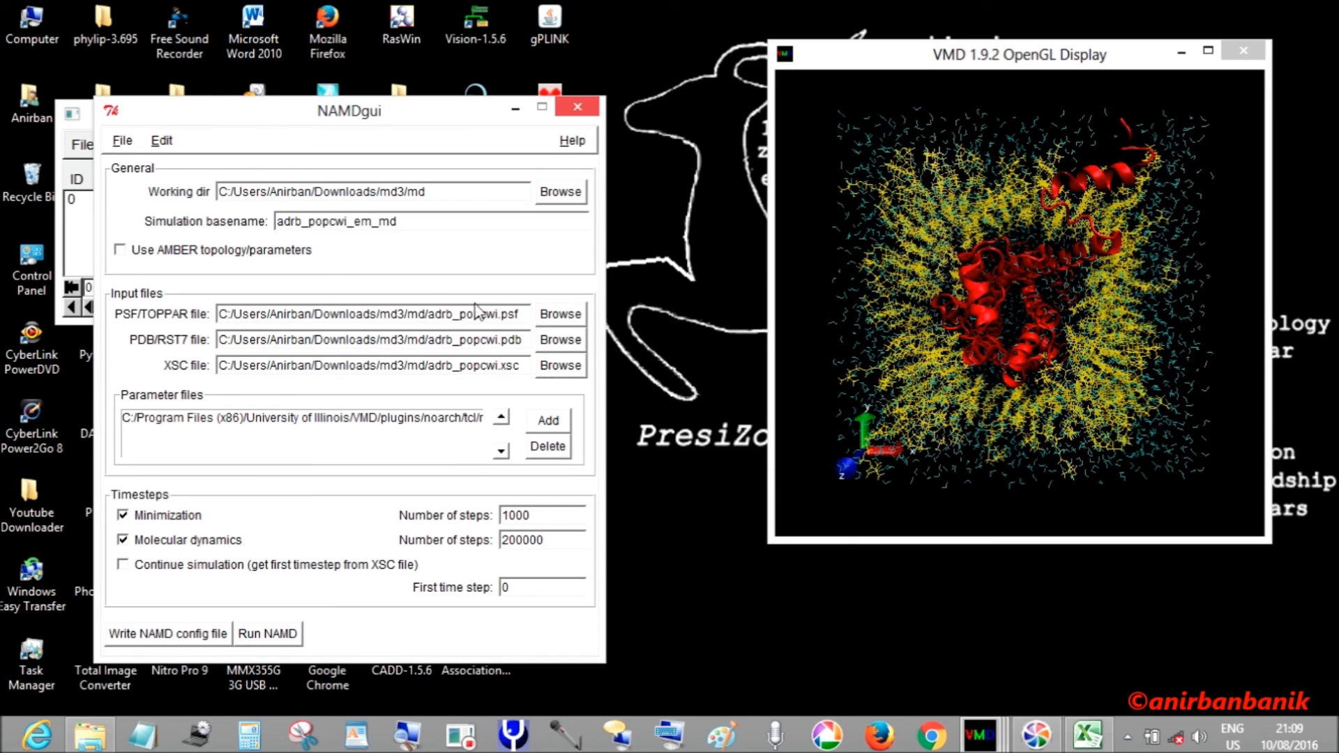
click(543, 540)
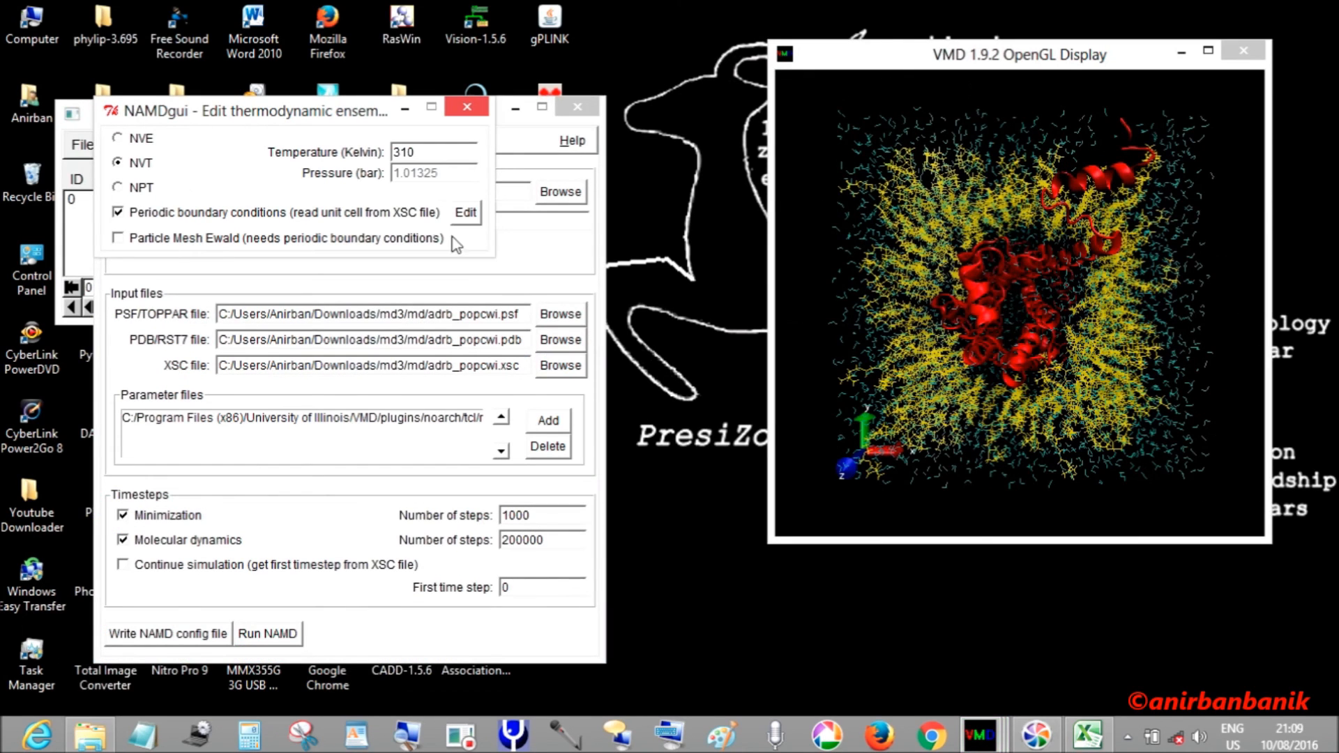
click(465, 212)
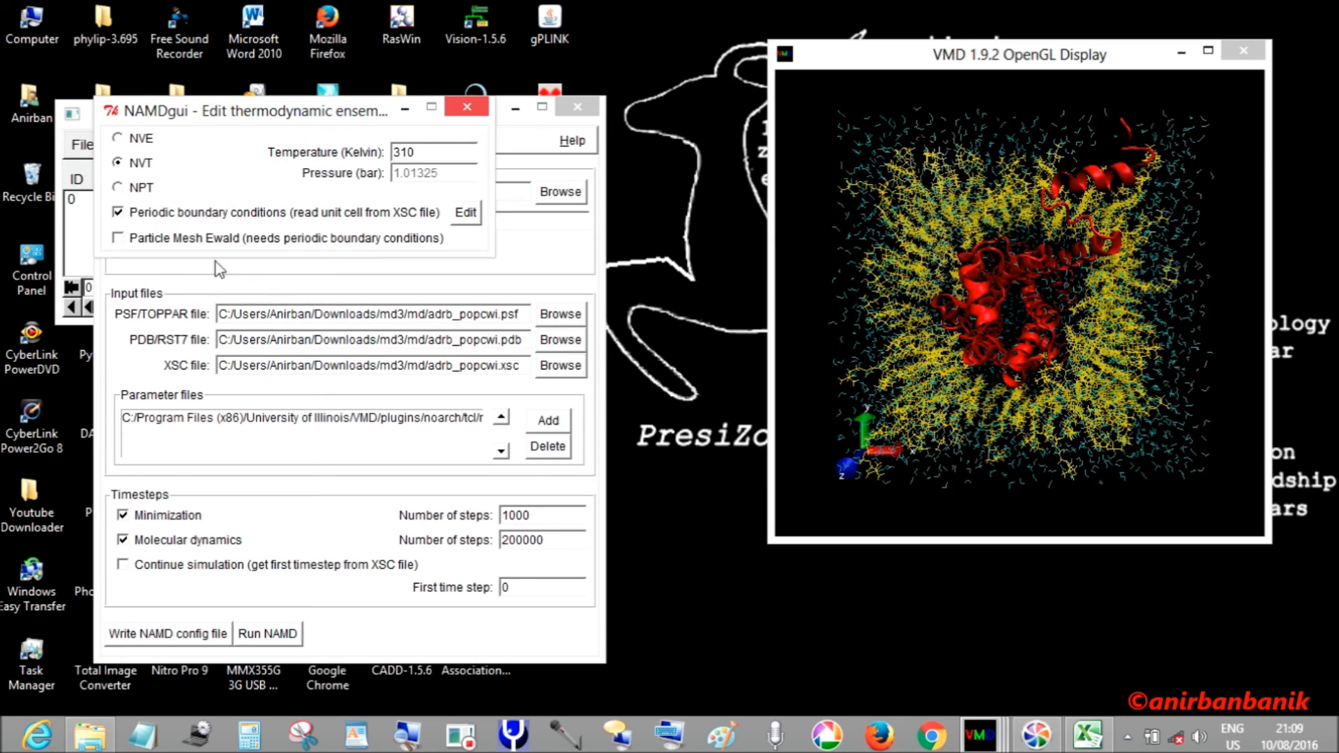
click(466, 106)
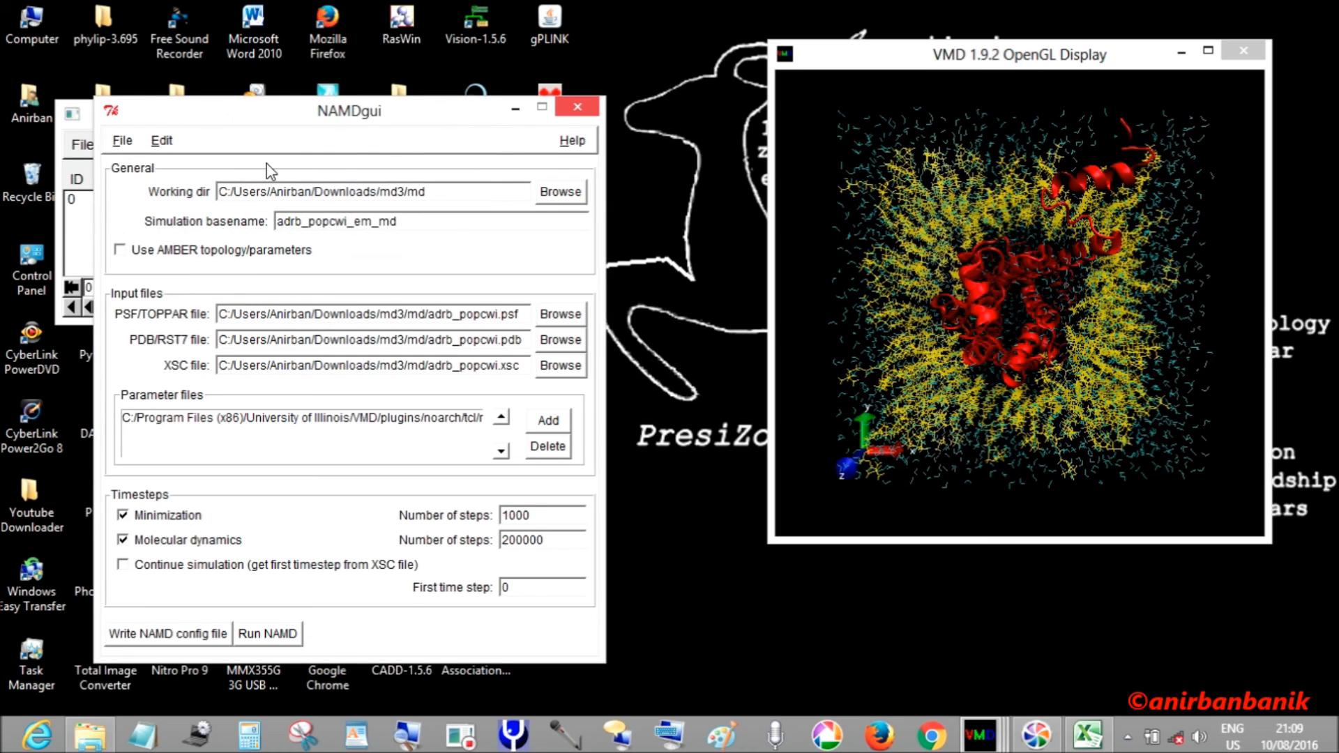
click(162, 139)
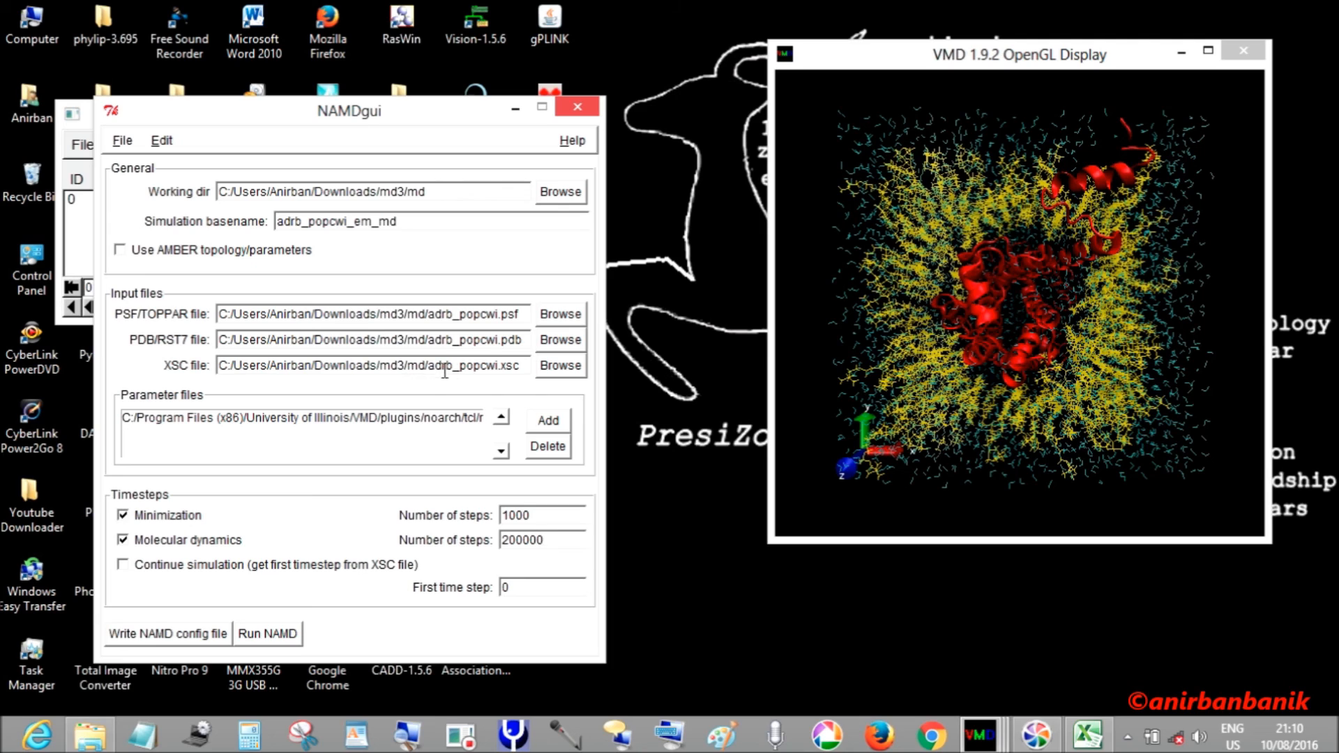
click(543, 540)
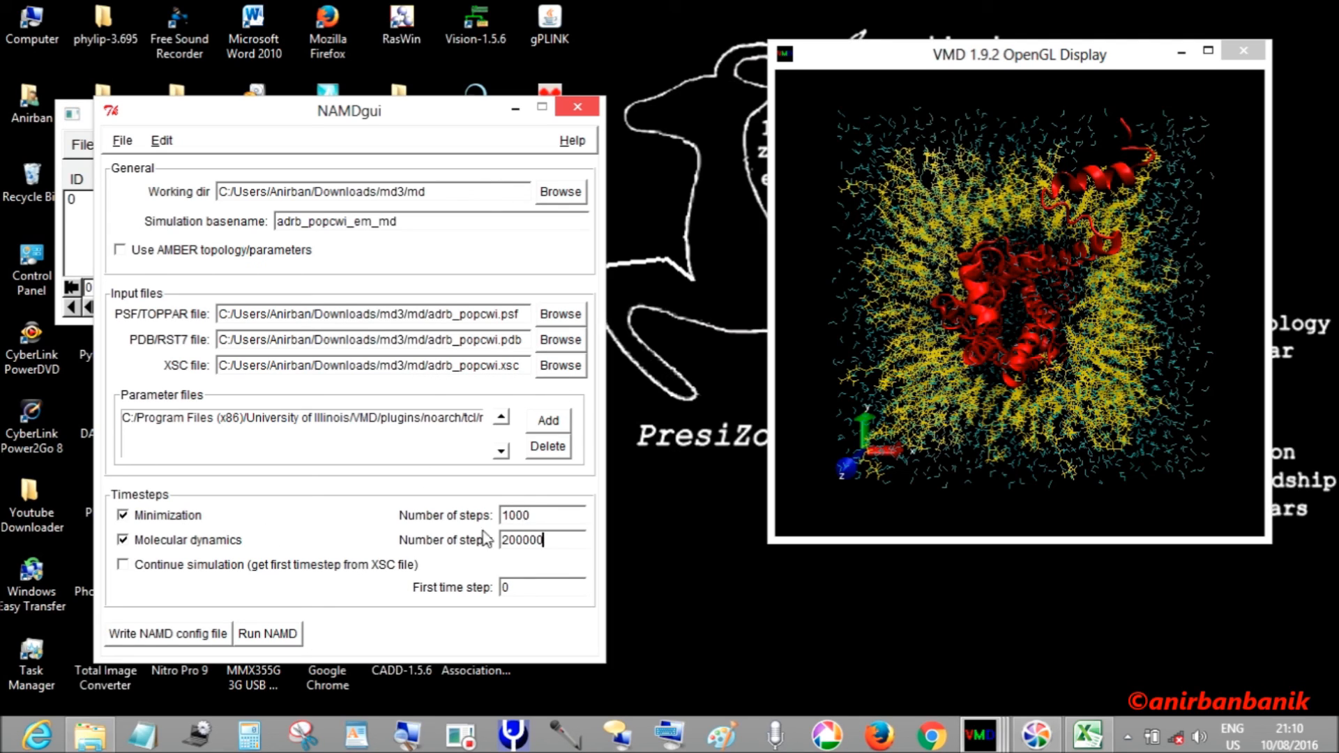
mouse_move(457, 558)
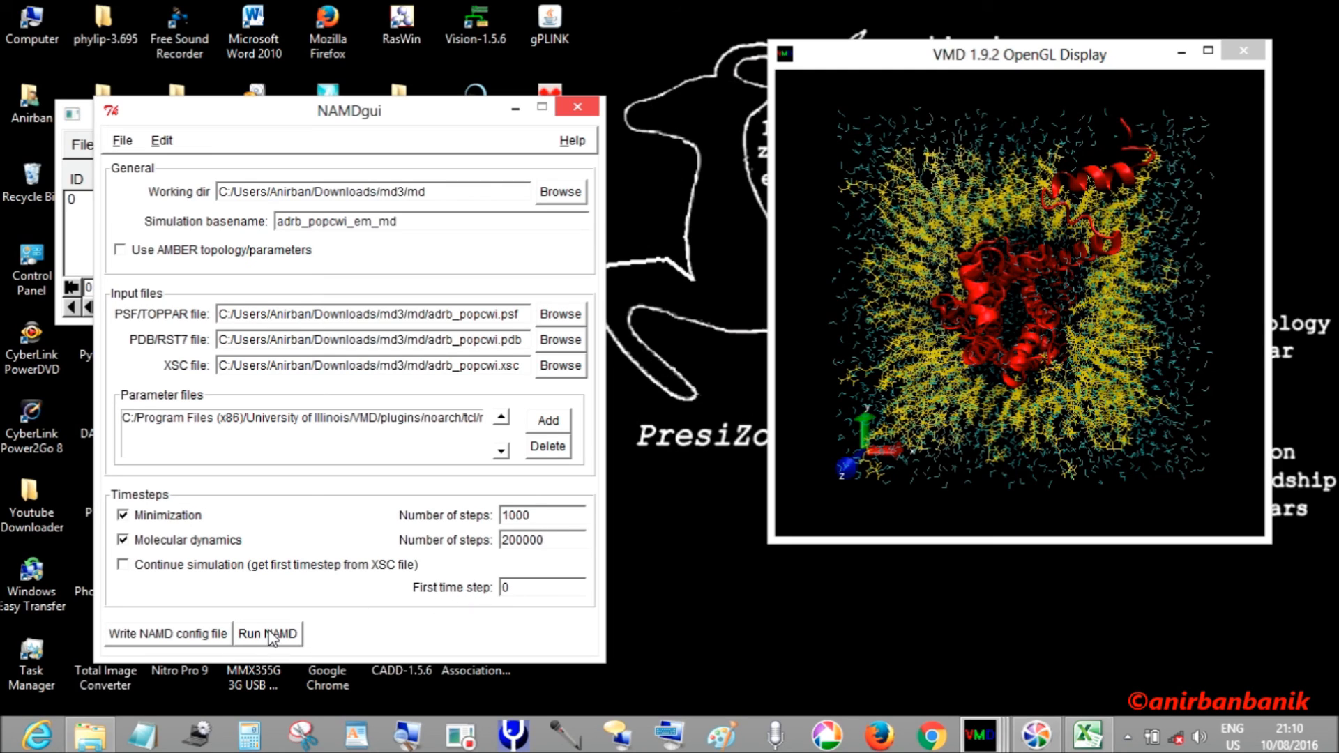
- Start the NAMD run so the NAMDgui status reads Running
click(267, 633)
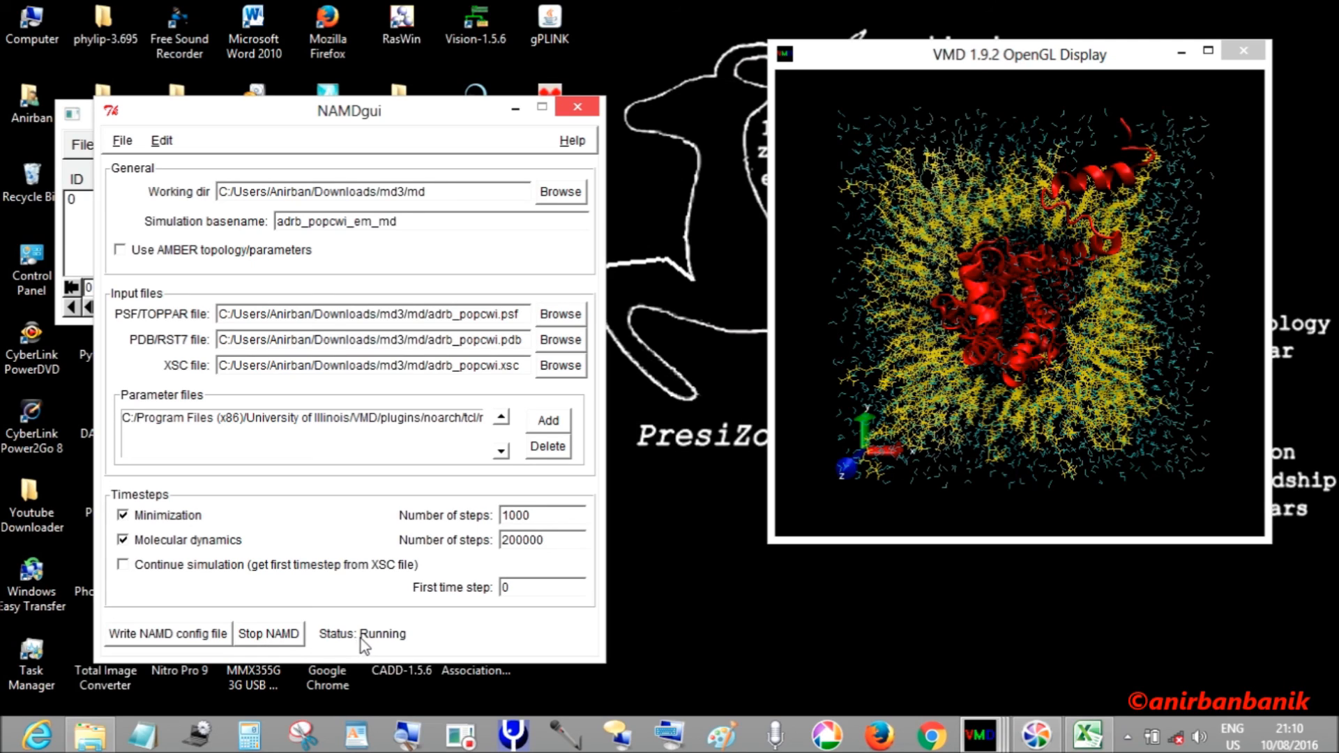
click(543, 539)
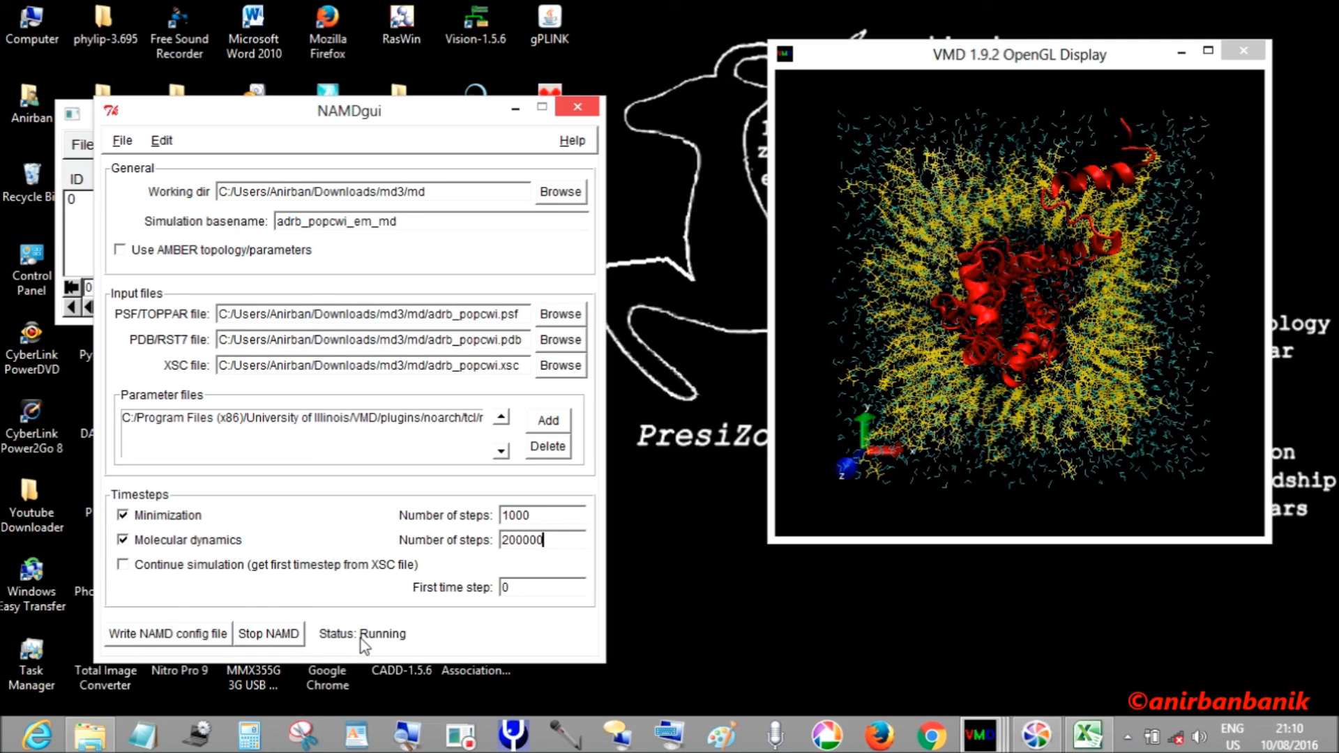
mouse_move(89, 120)
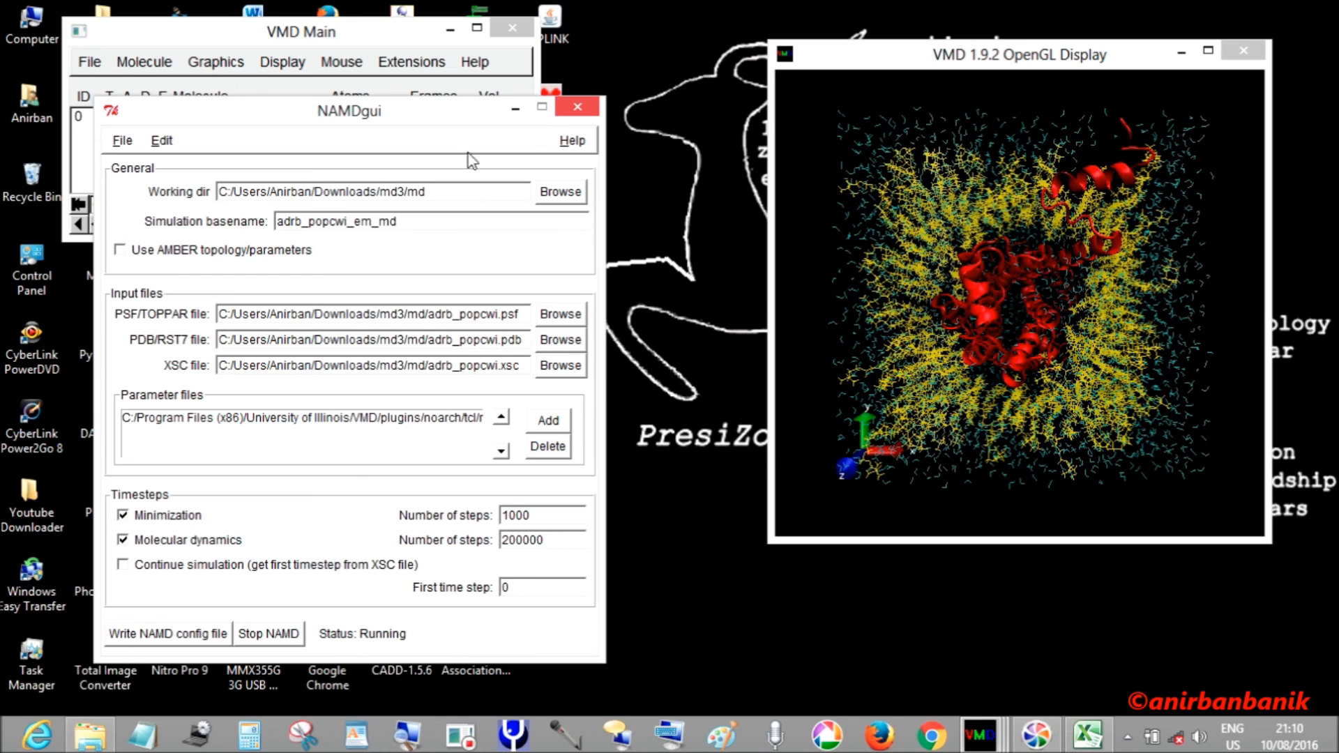
- Move the NAMDgui window aside to reveal the Tk console reporting NAMD starting with 30070 mobile atoms
drag(349, 110, 488, 71)
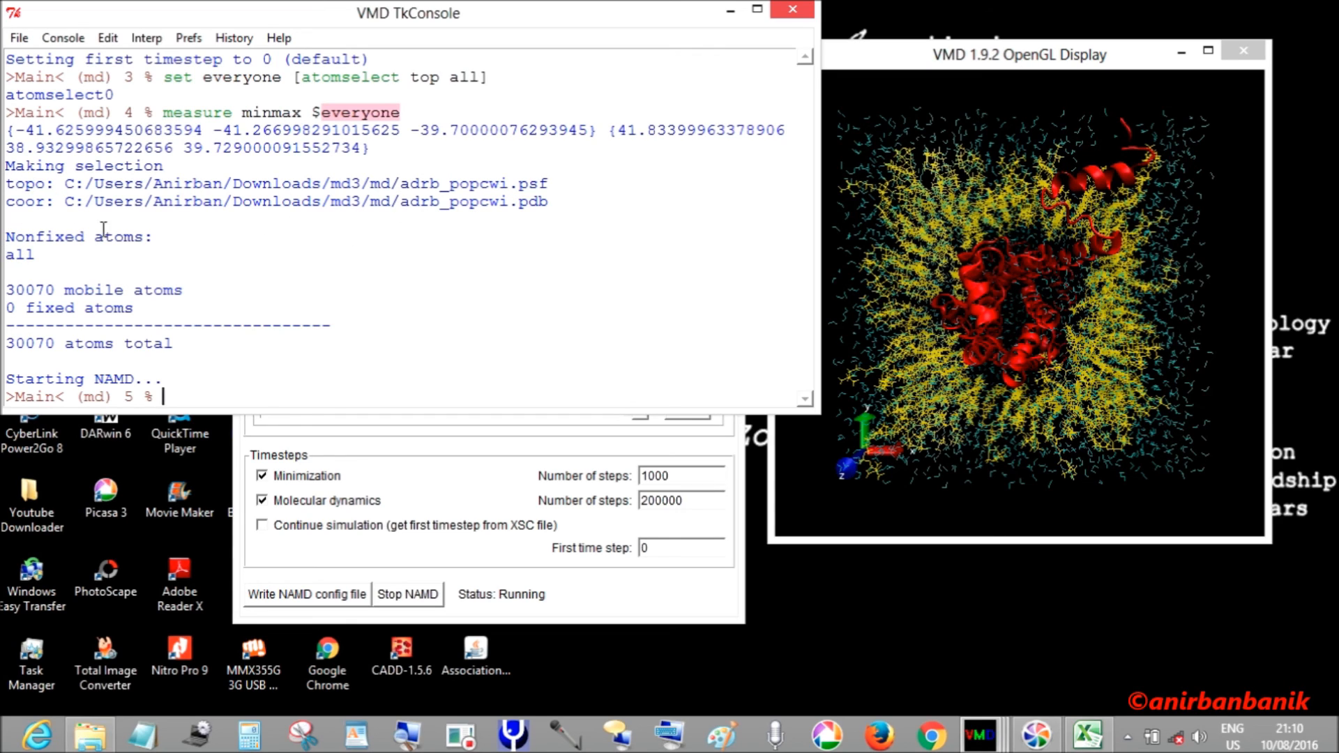
mouse_move(10, 256)
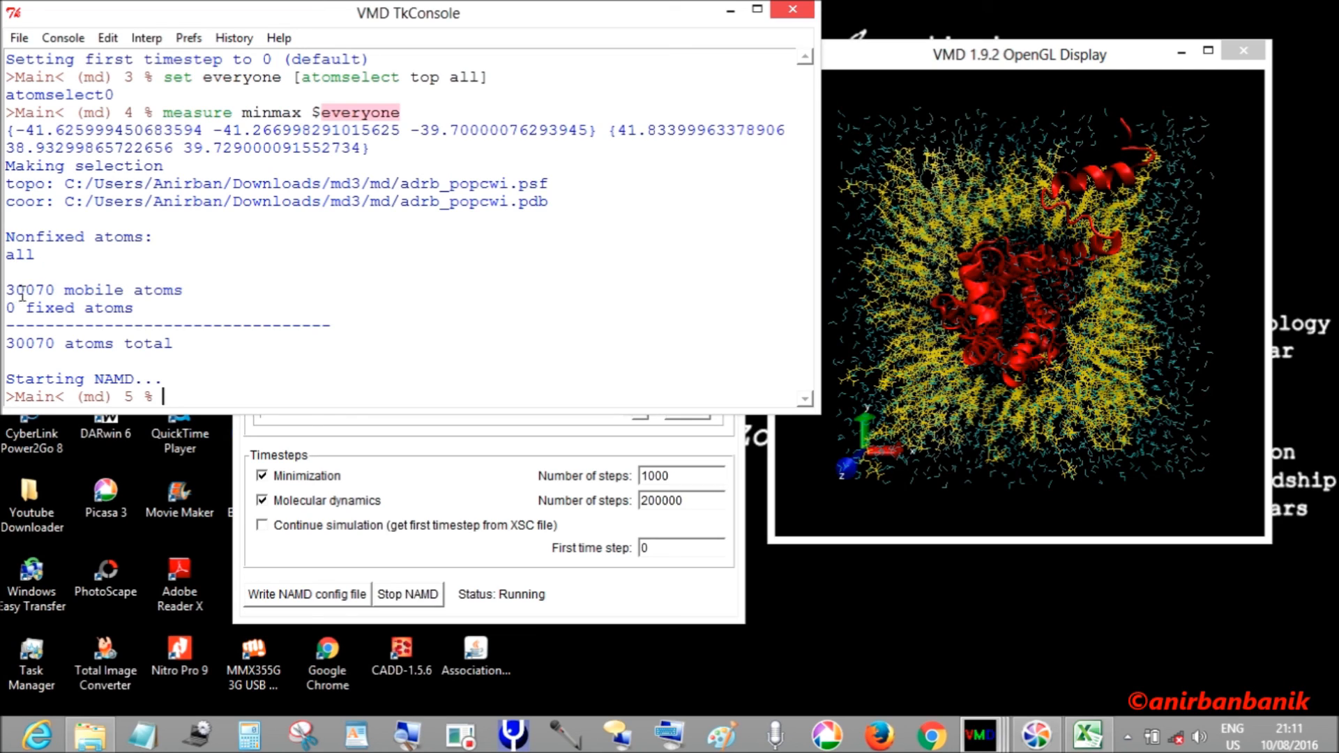
mouse_move(182, 359)
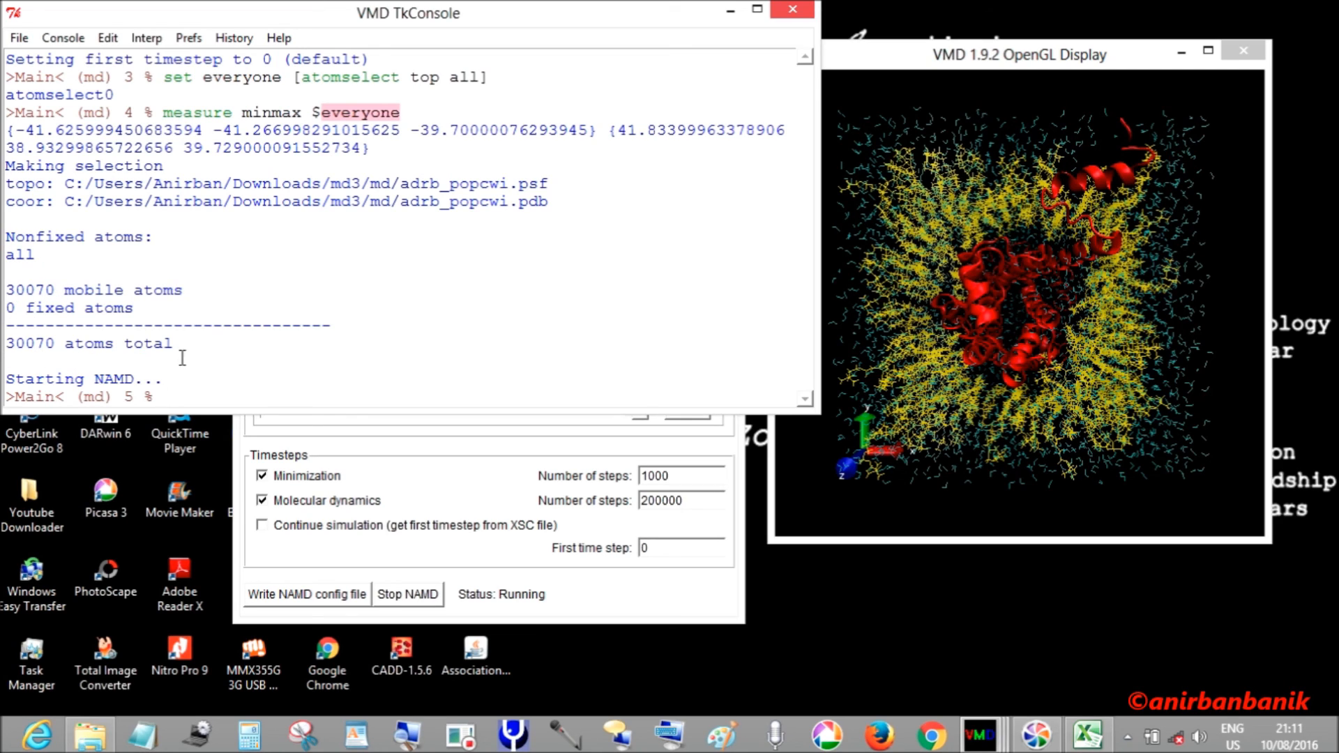